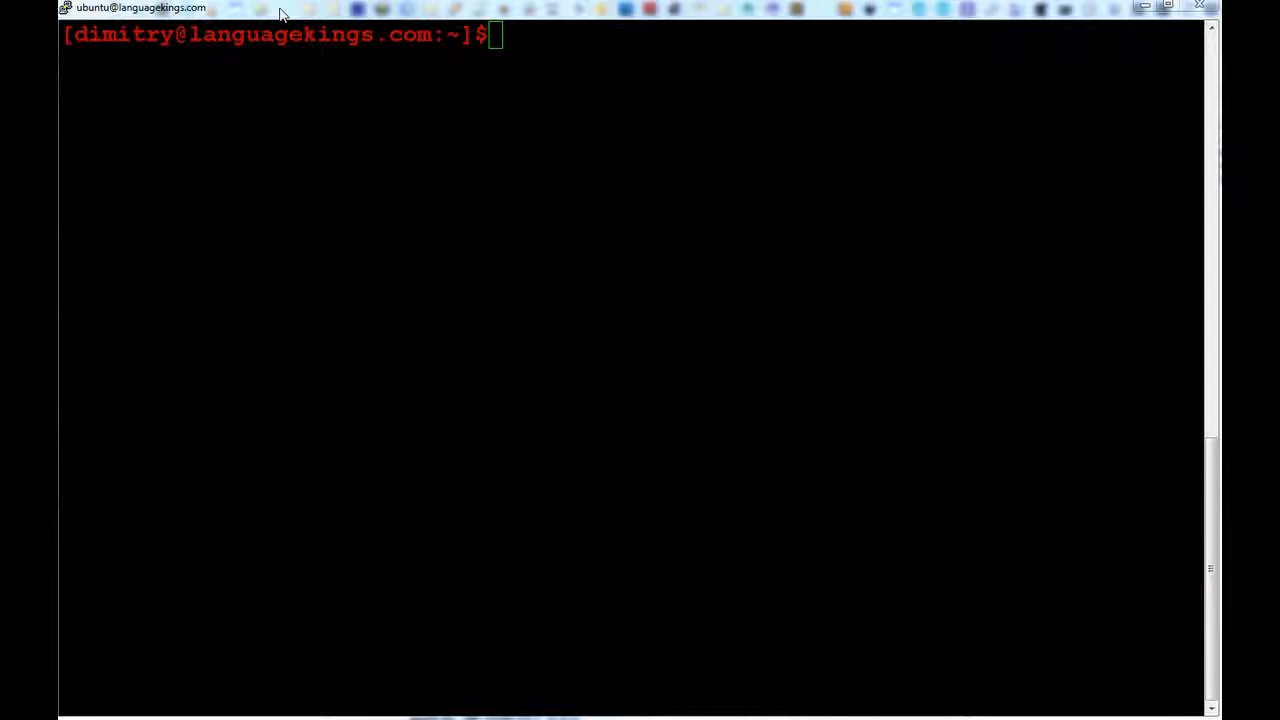
mouse_move(288, 16)
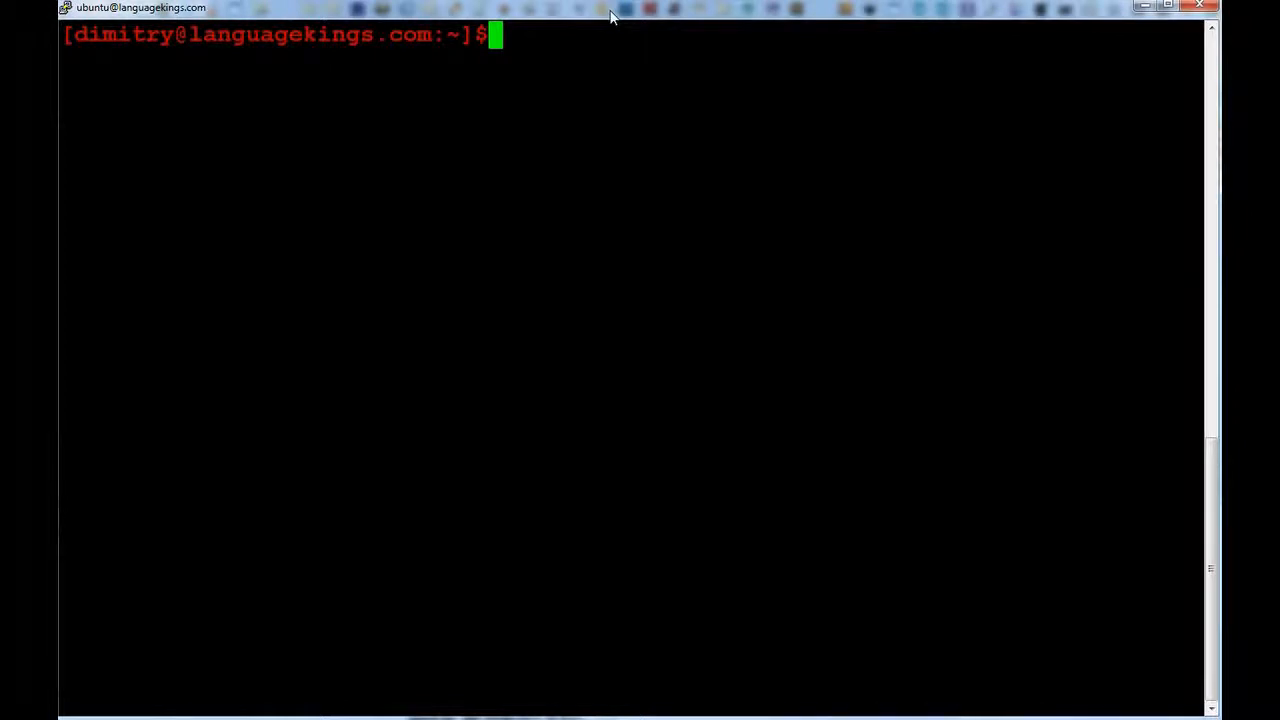
Change into the processing folder and list its contents.
text(cd p)
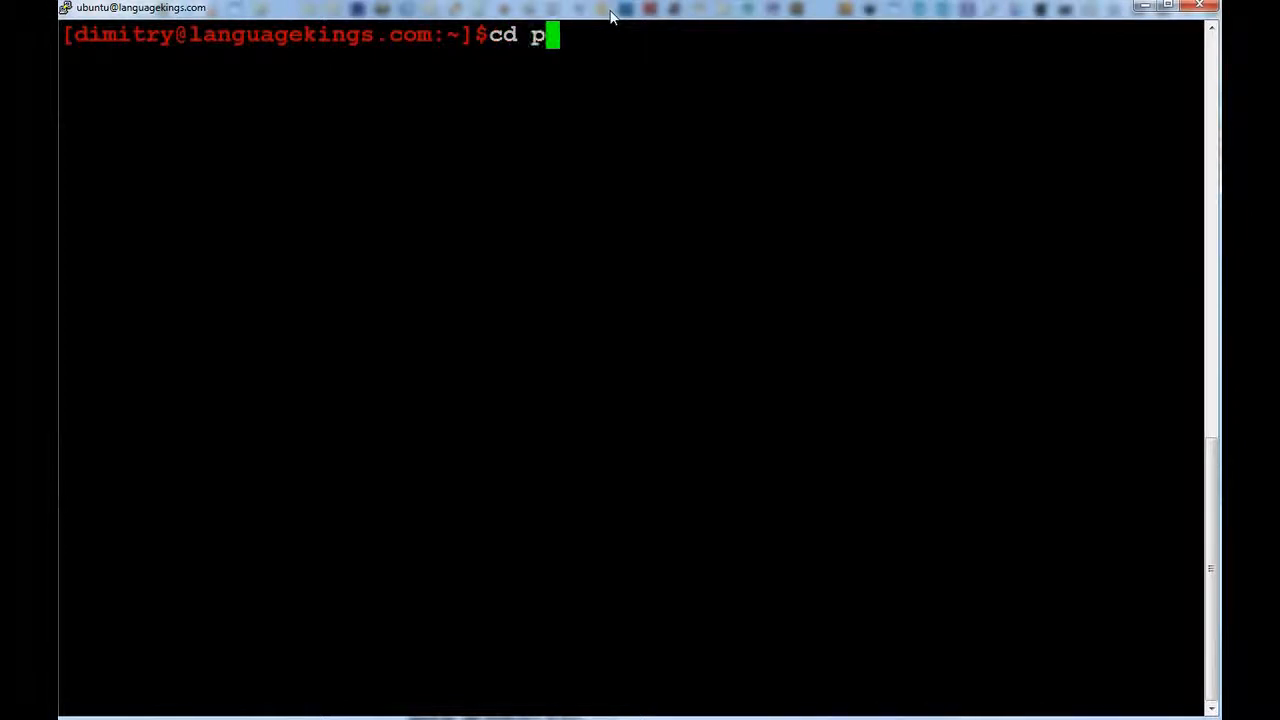
key(Return)
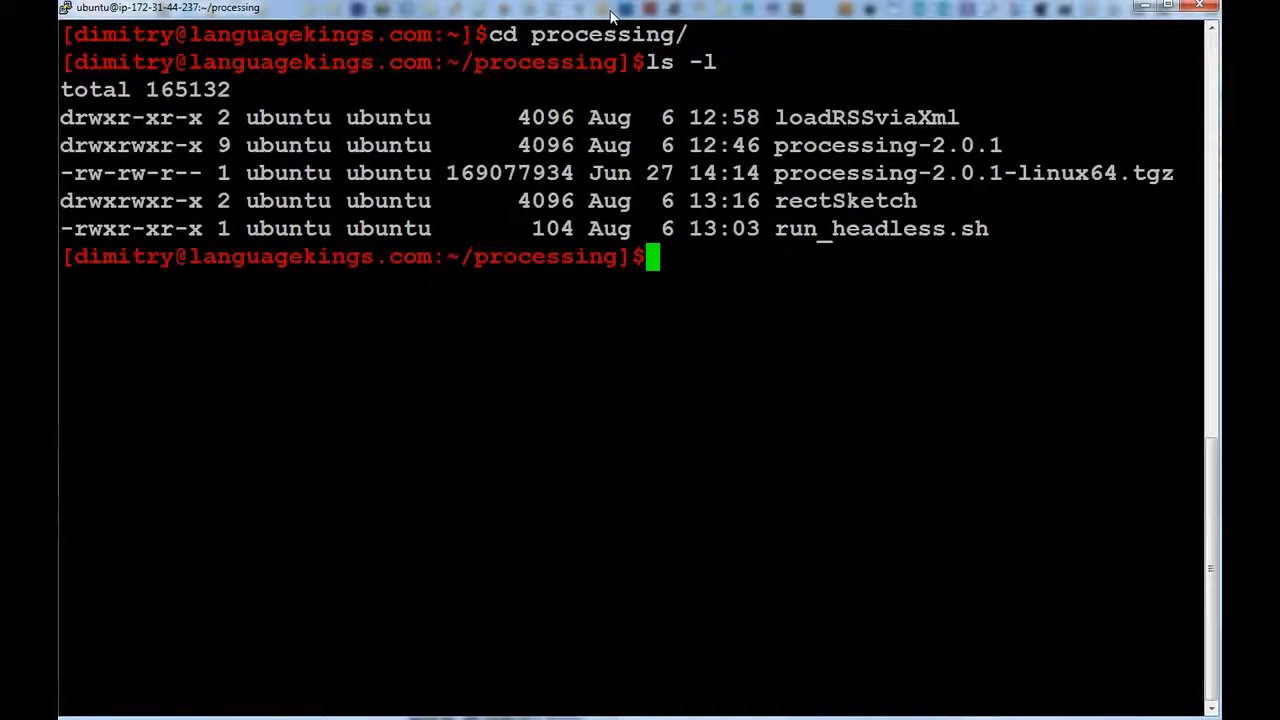
mouse_move(964, 272)
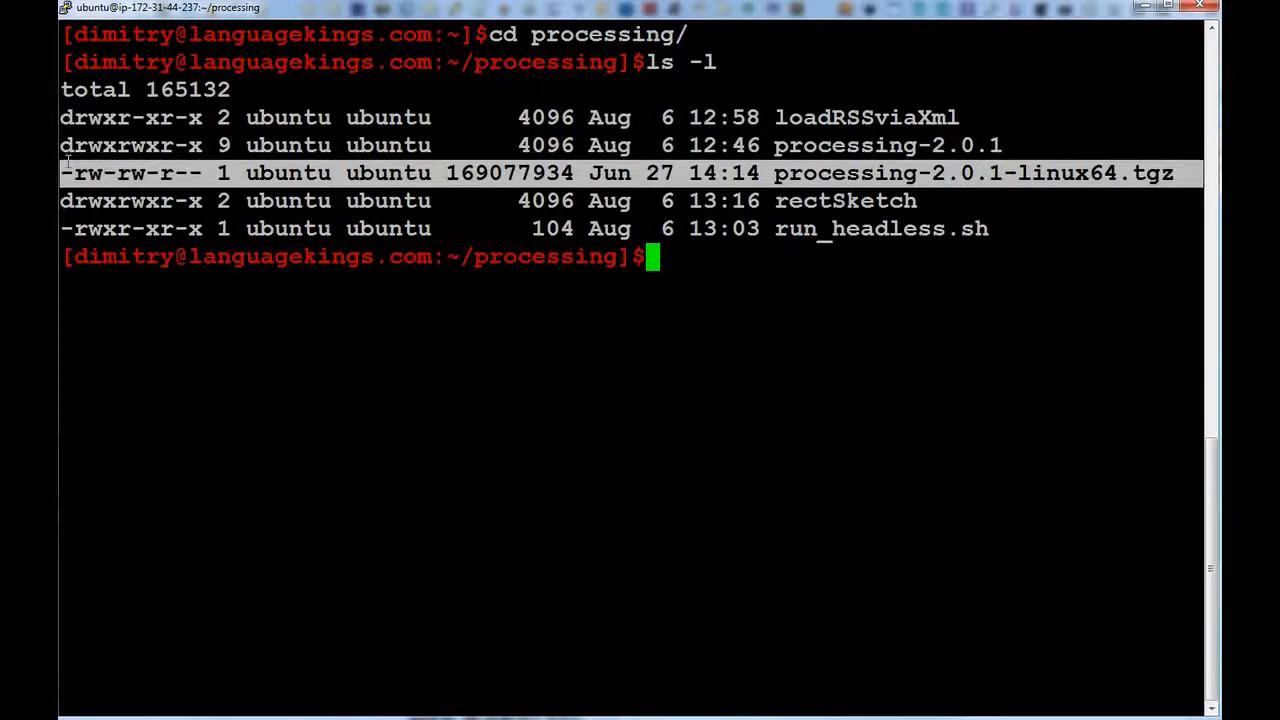
mouse_move(1036, 140)
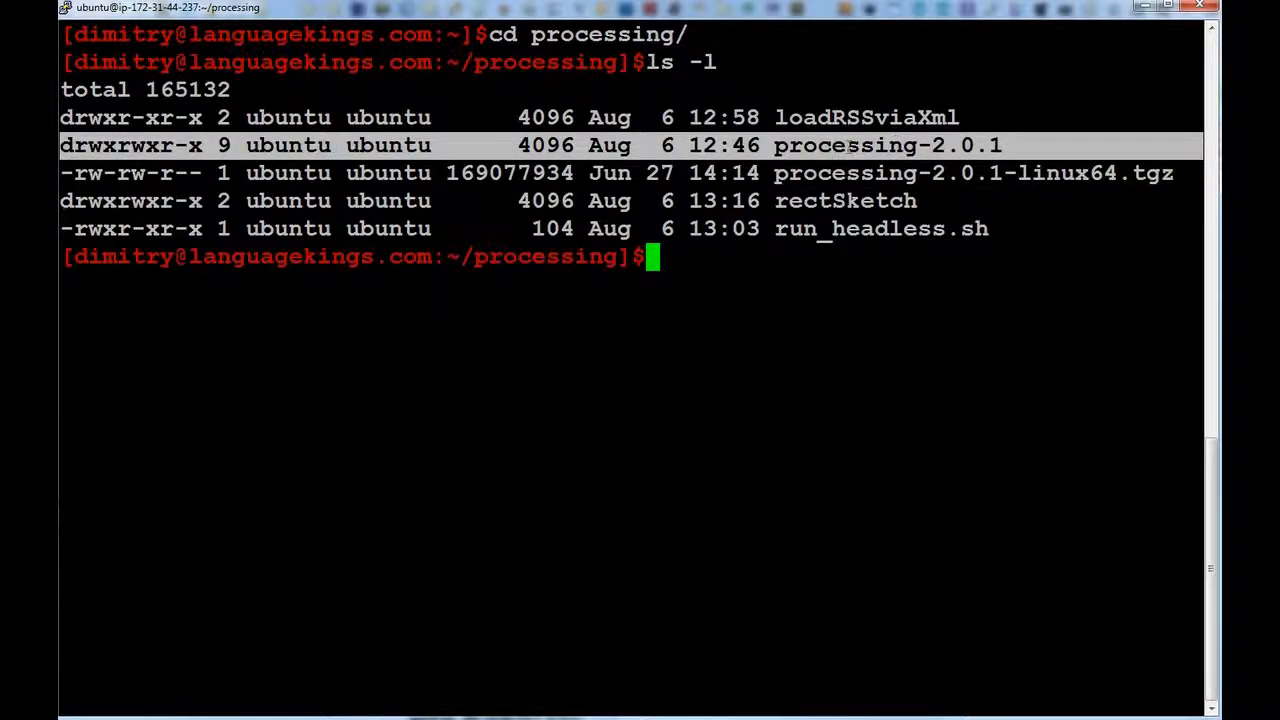
mouse_move(930, 196)
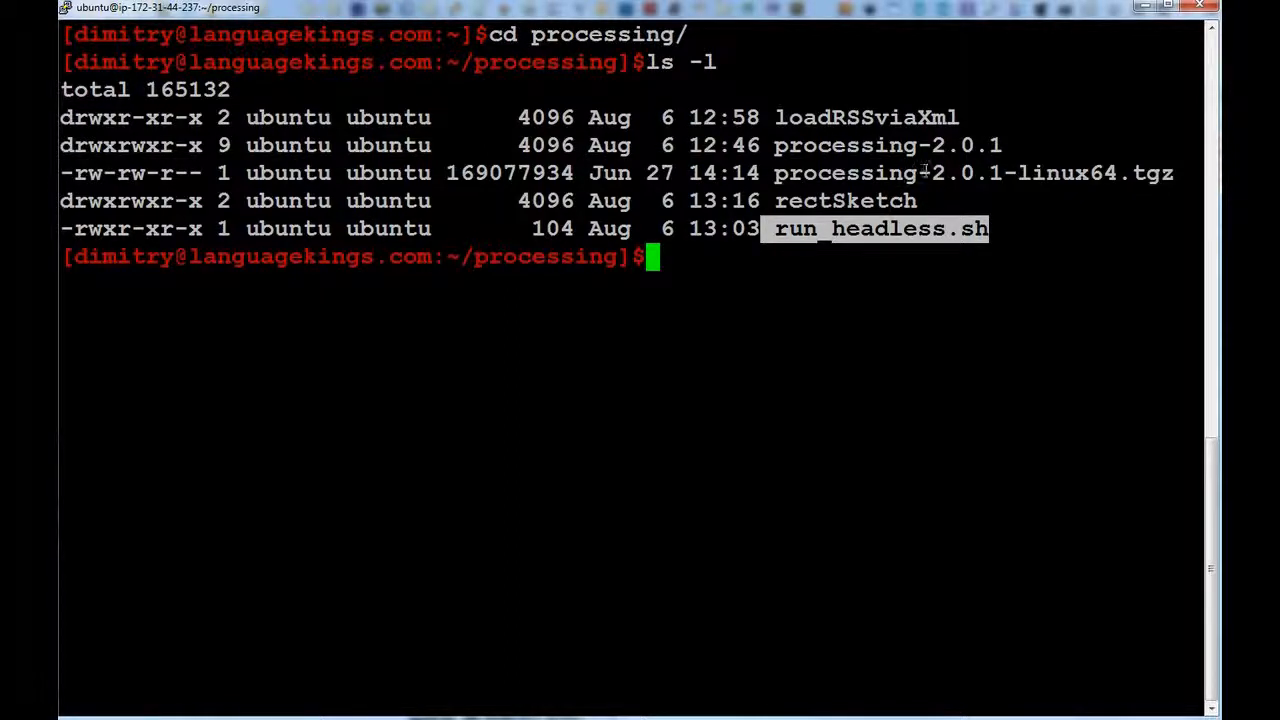
mouse_move(790, 22)
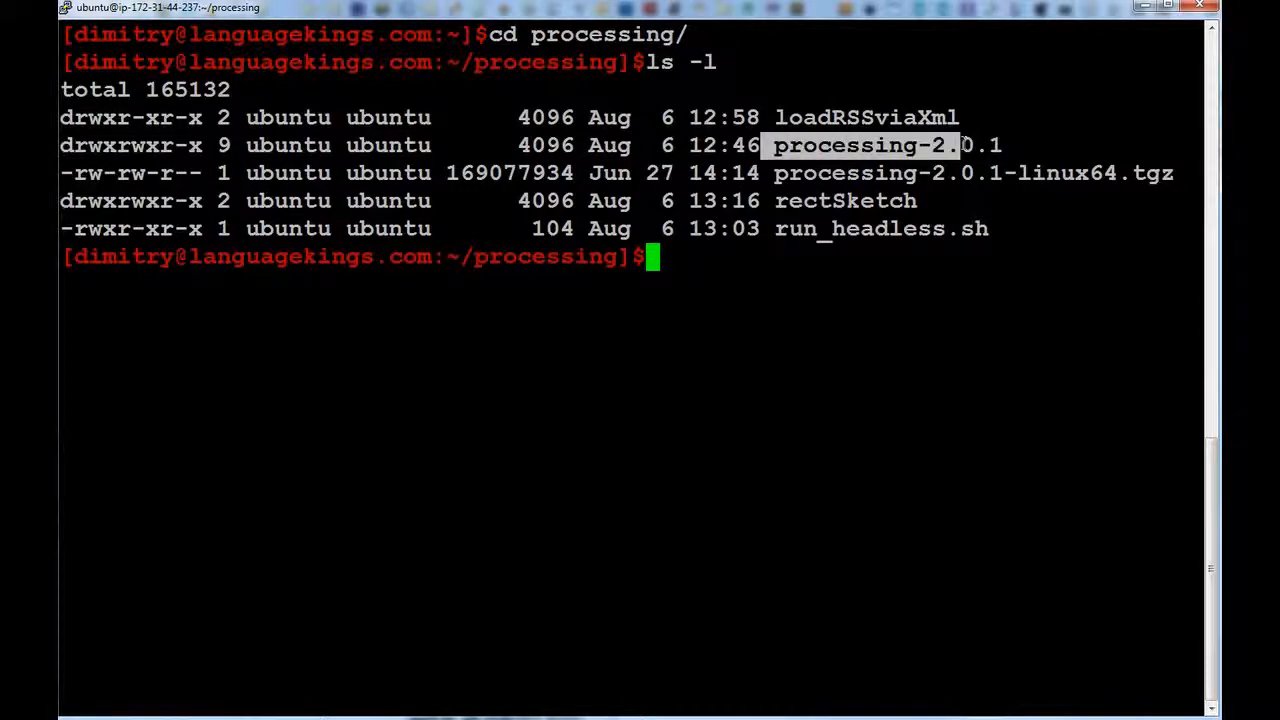
Enter processing-2.0.1 and run ./processing-java to show its usage help.
text(cd processing-2.0.1/)
text(ls -l)
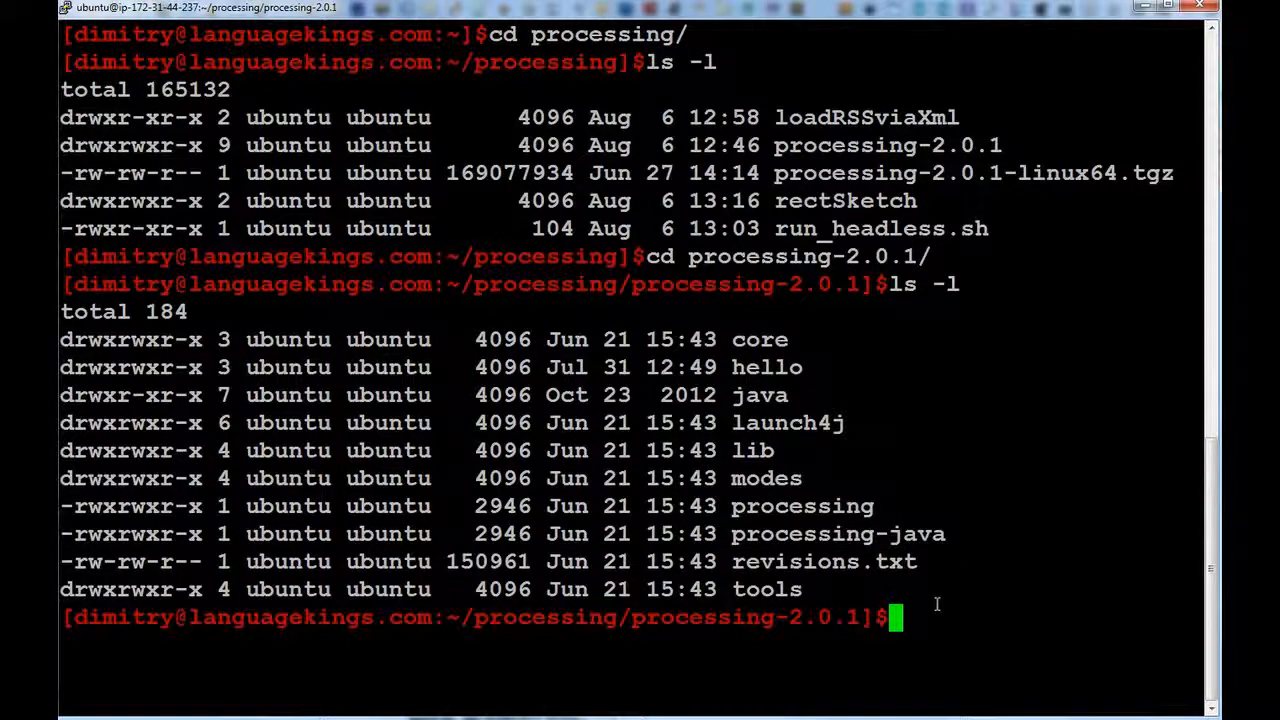
text(pr)
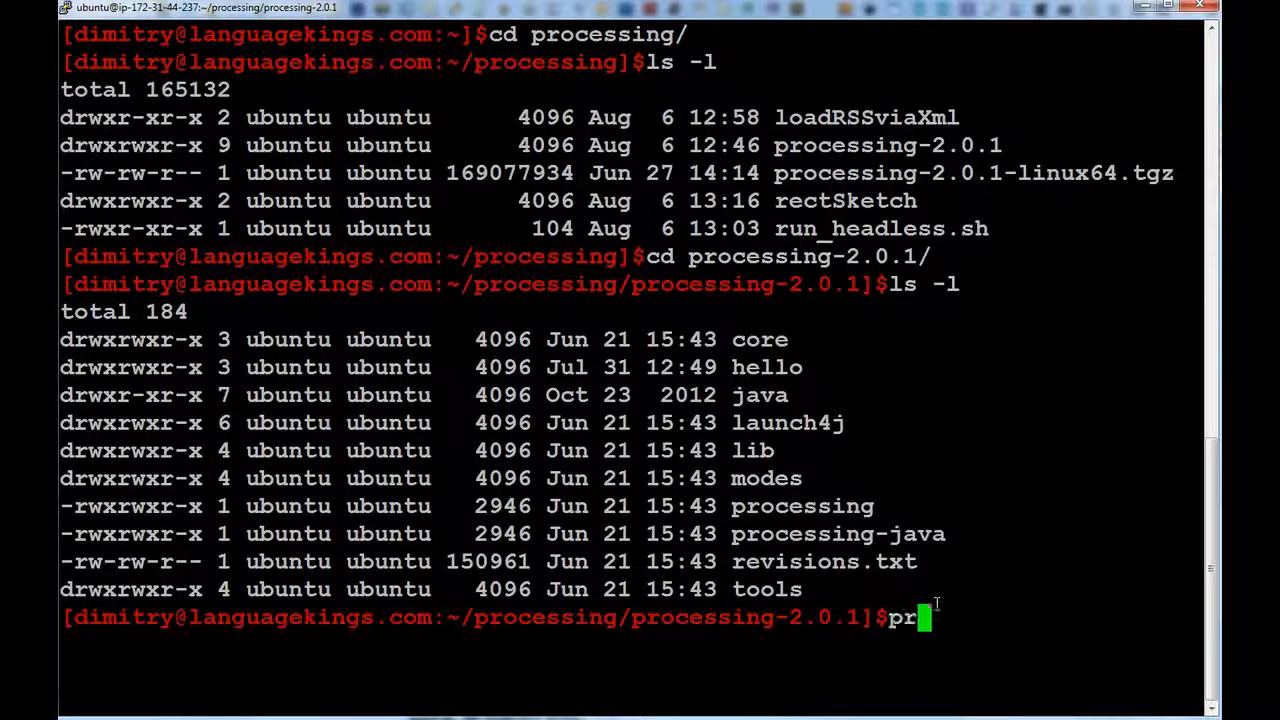
text(./pro)
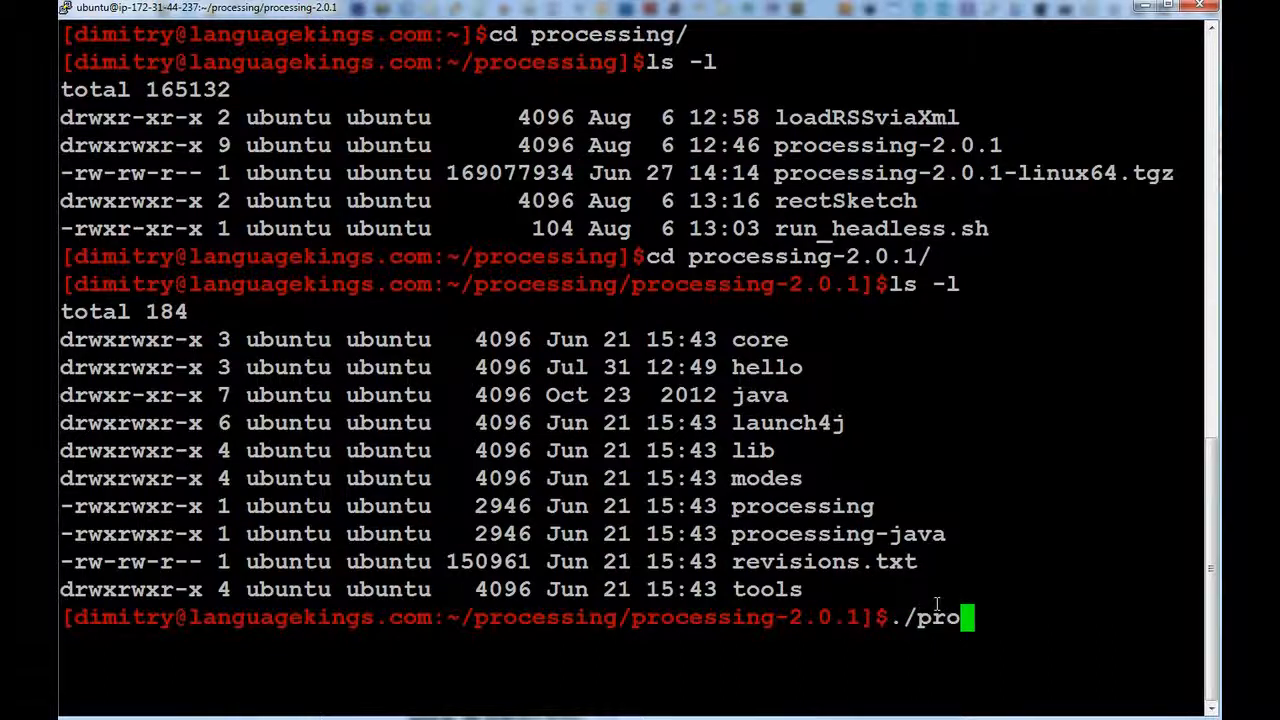
text(cessing)
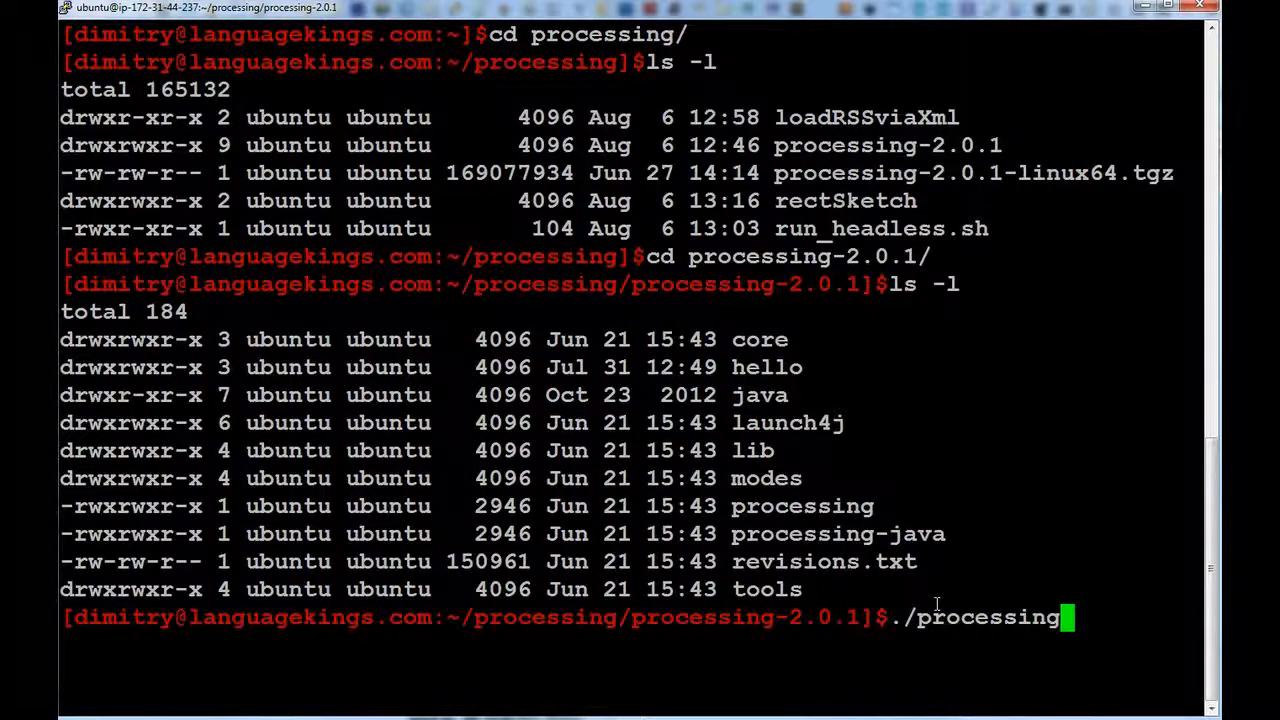
key(Return)
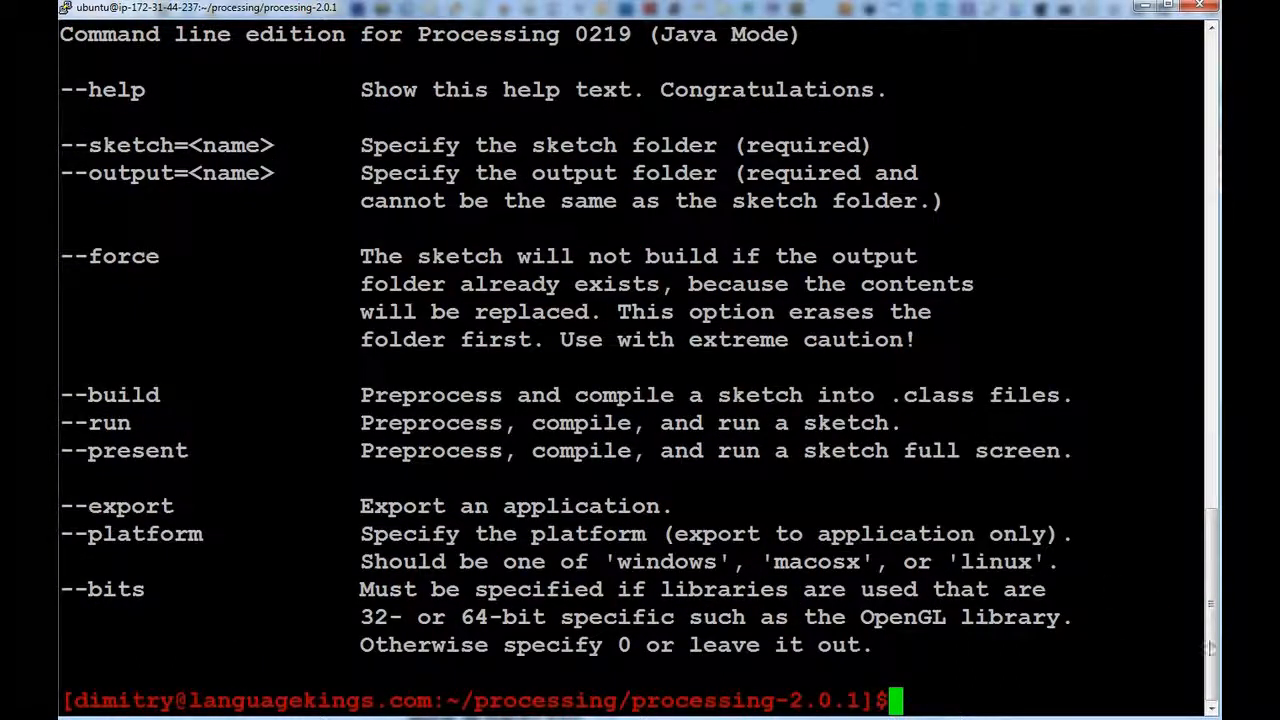
Highlight the --sketch and --output folder options in the help text.
scroll(up, 3)
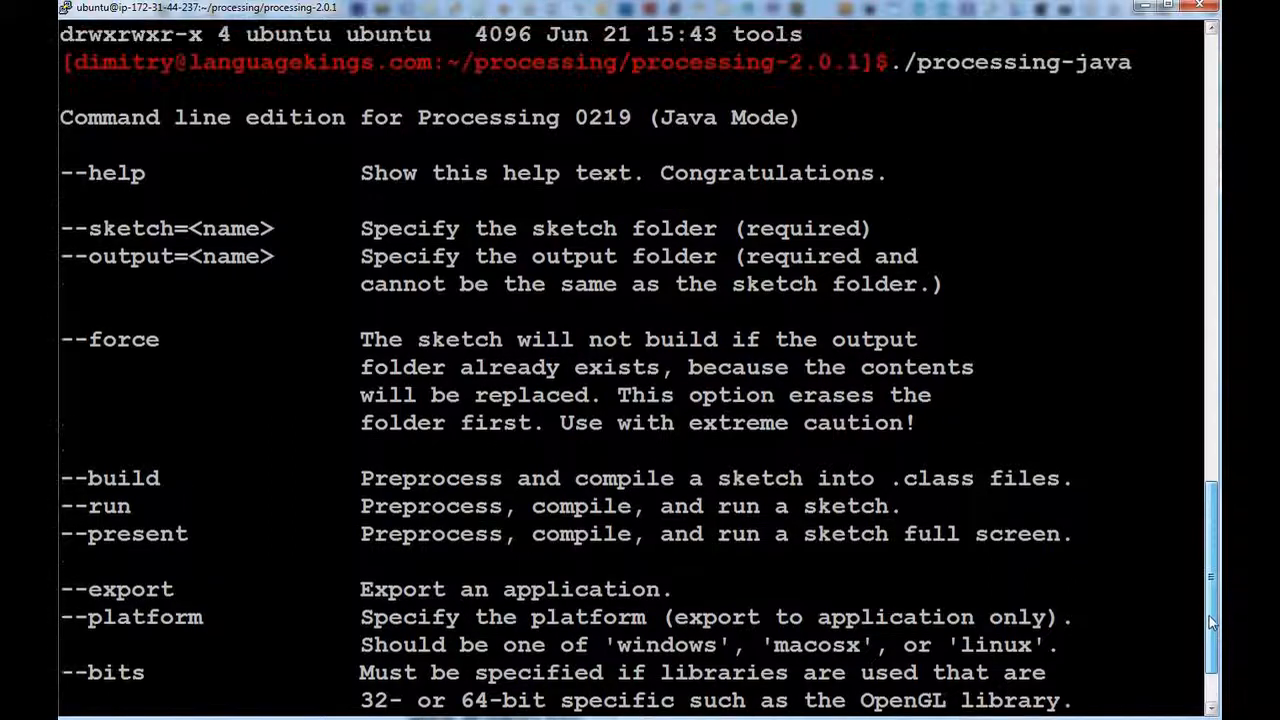
scroll(down, 3)
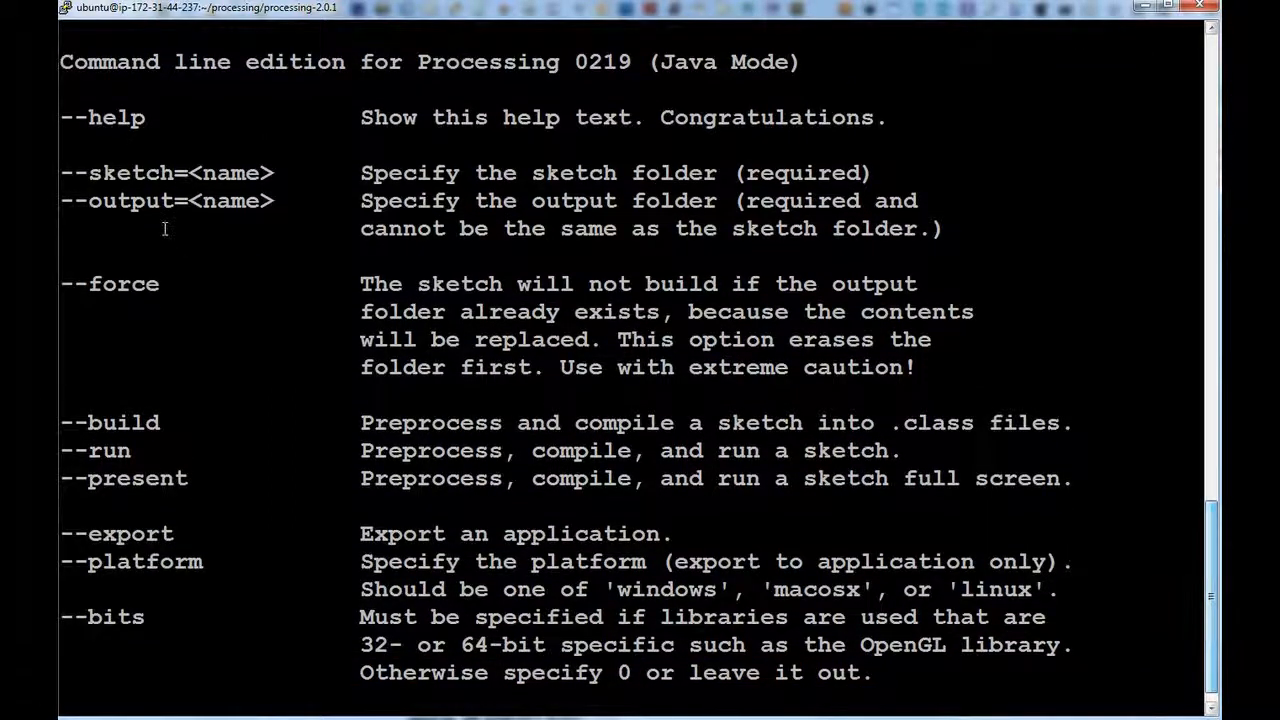
mouse_move(282, 168)
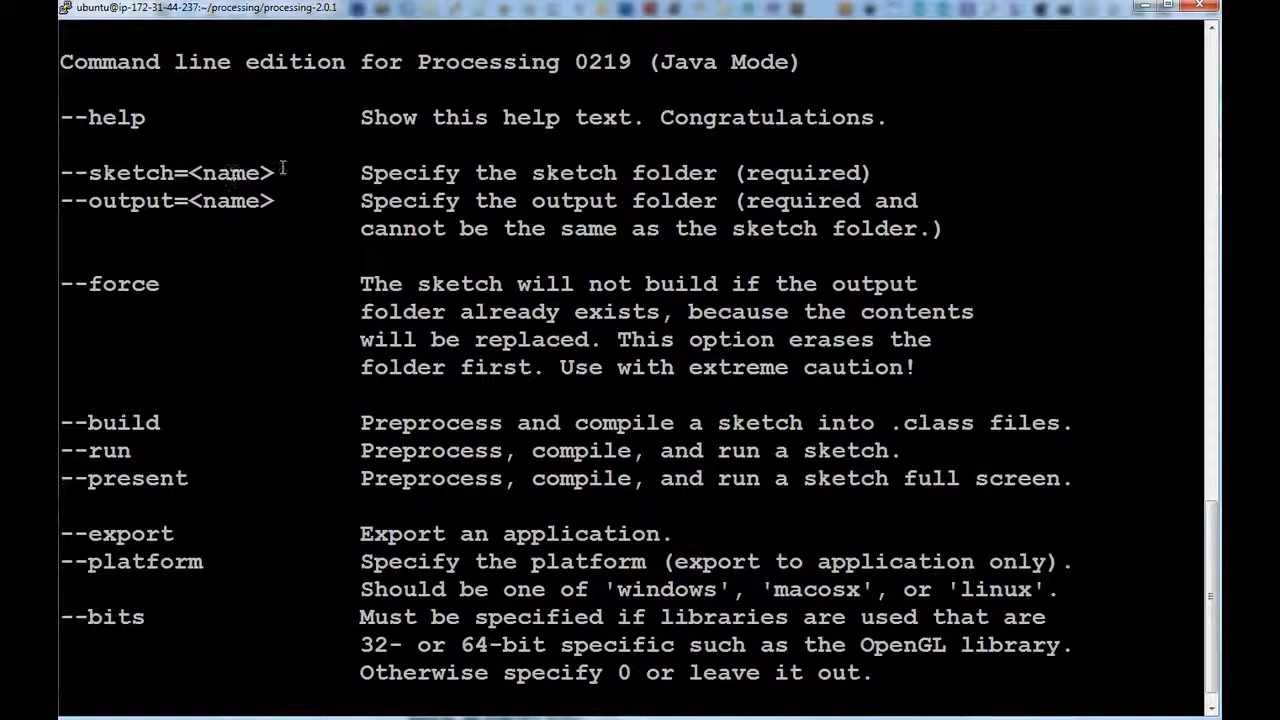
double_click(164, 172)
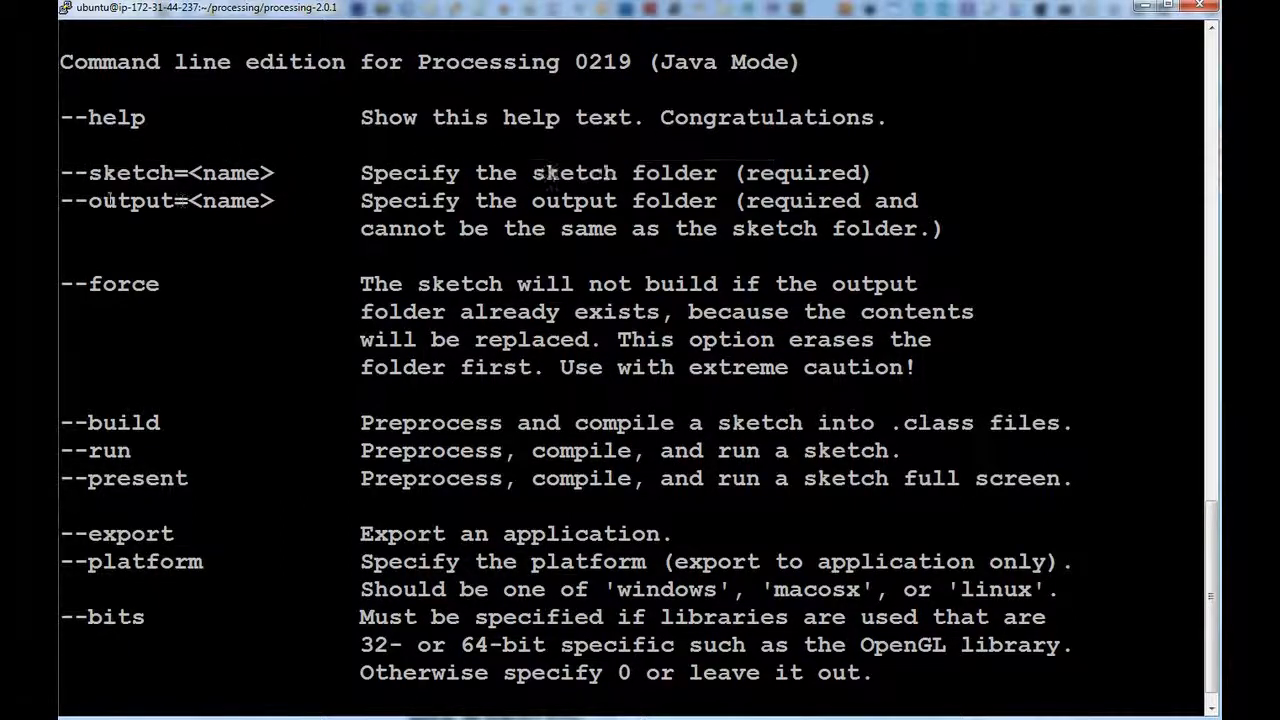
double_click(170, 200)
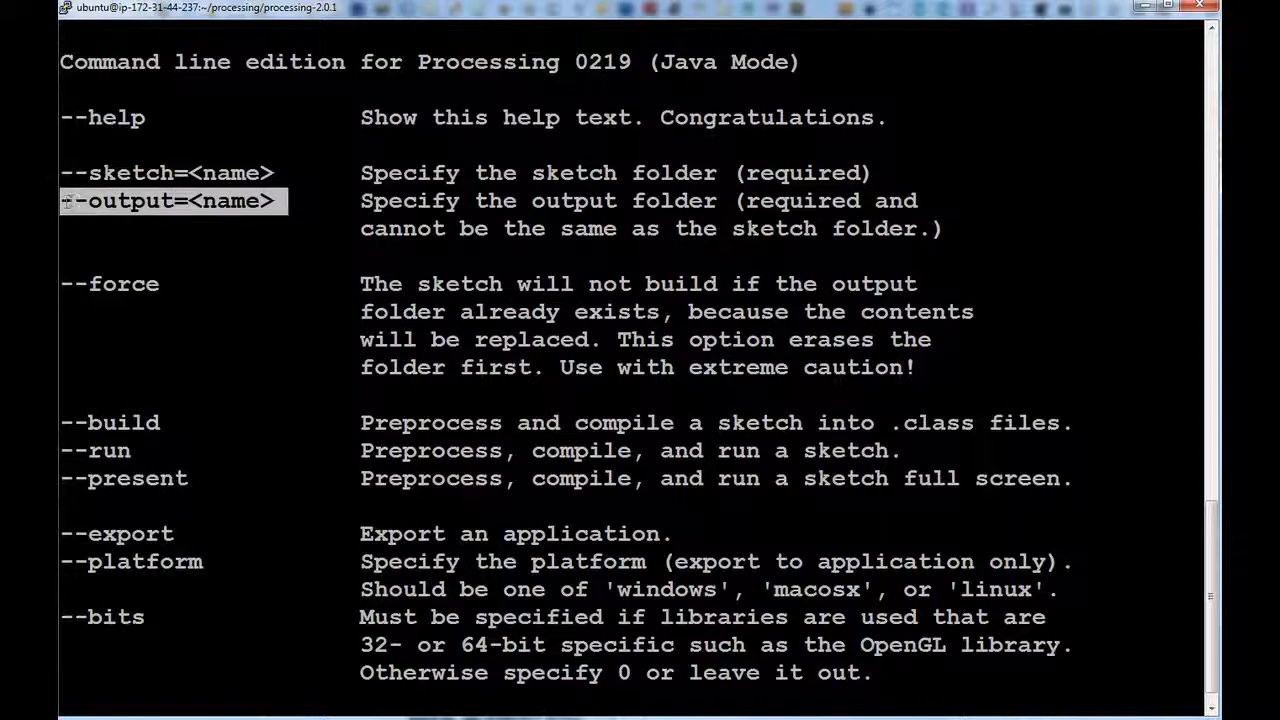
mouse_move(184, 288)
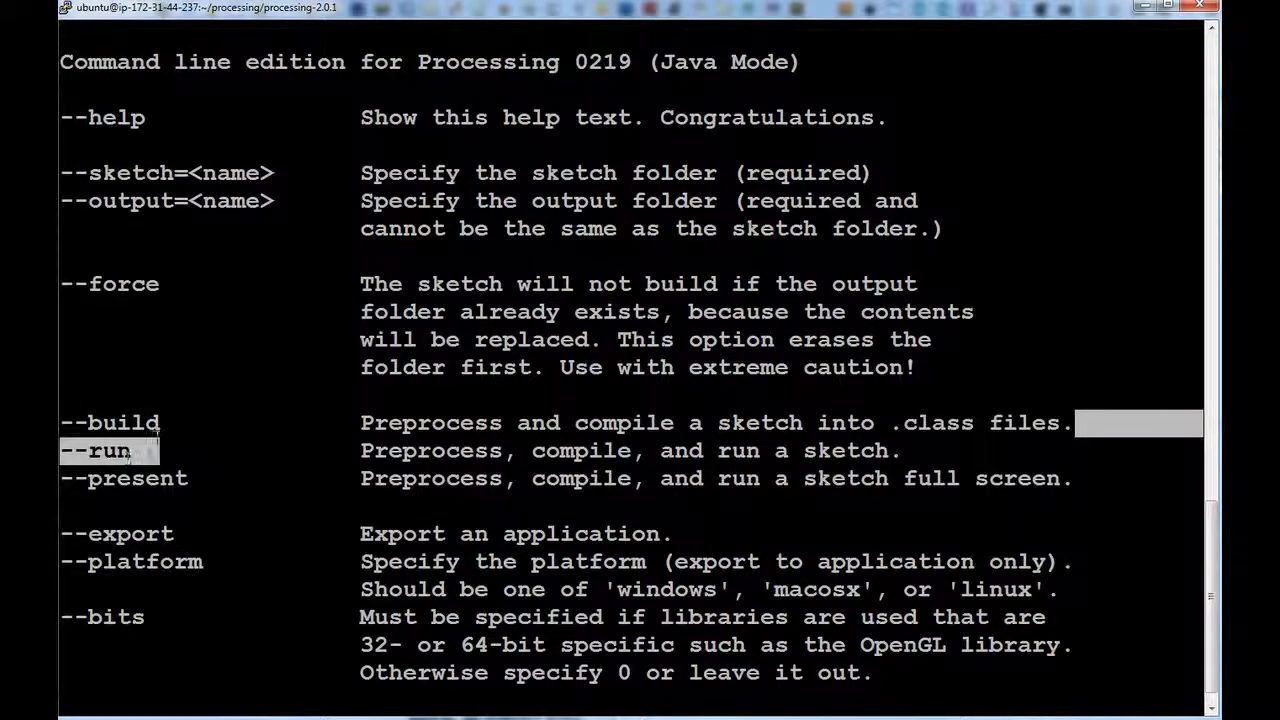
mouse_move(180, 442)
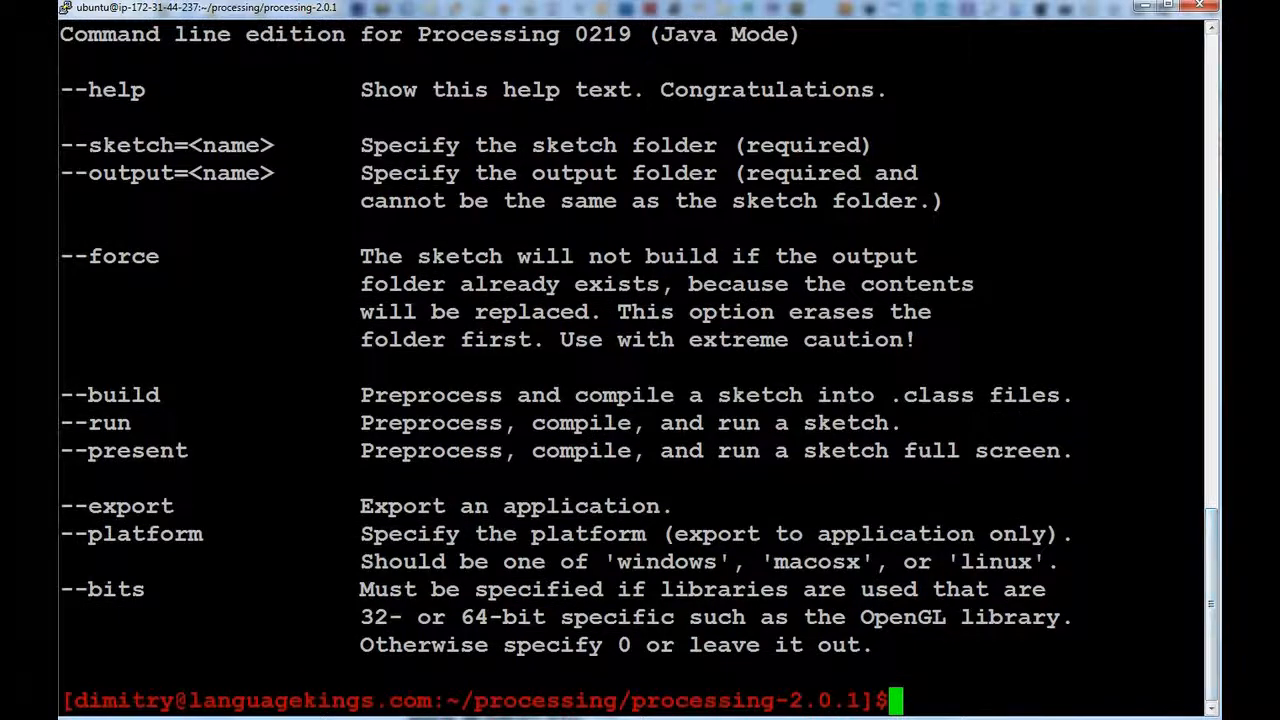
Go back up, enter the rectSketch folder and list its rectSketch.pde file.
text(cd ..)
text(ls -l)
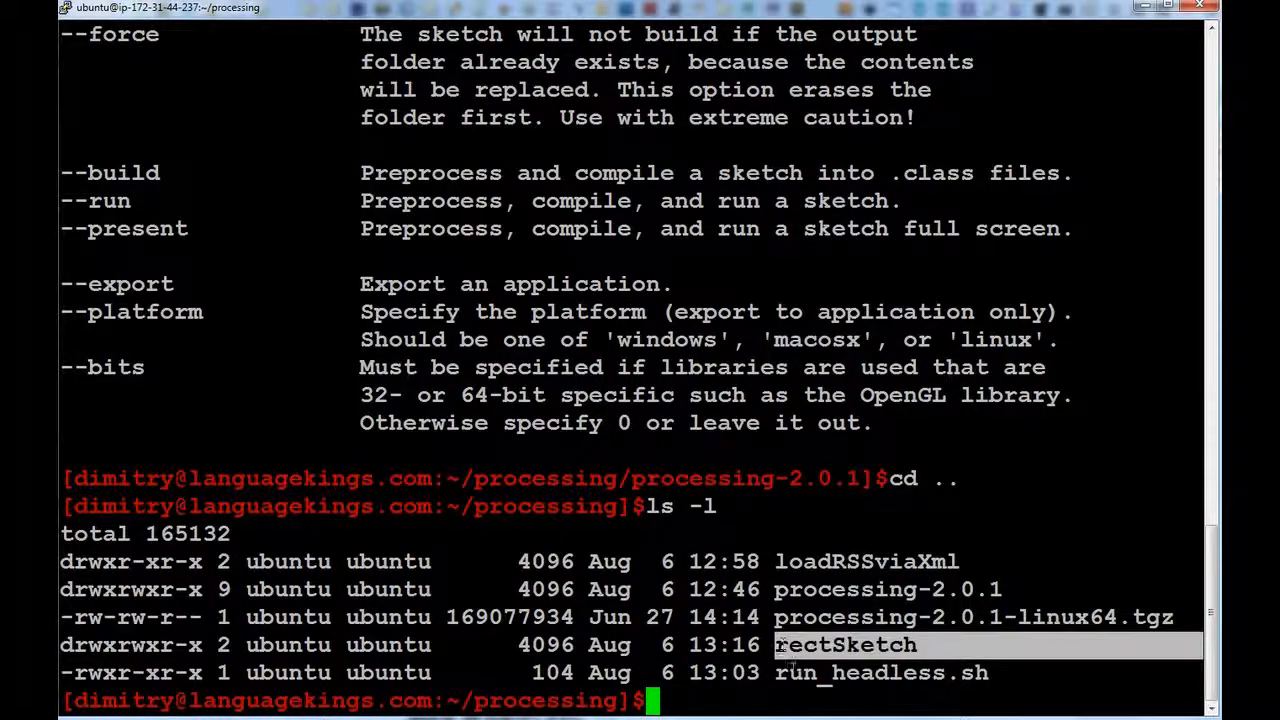
text(cd)
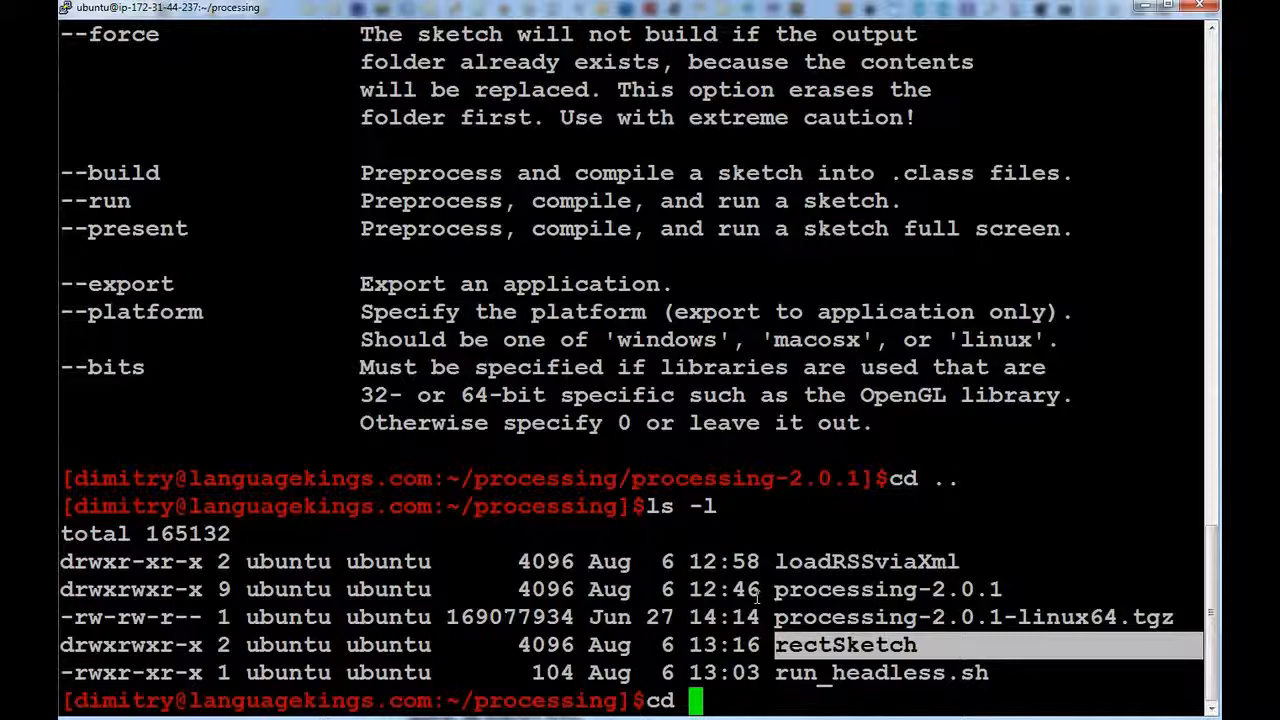
text(rec)
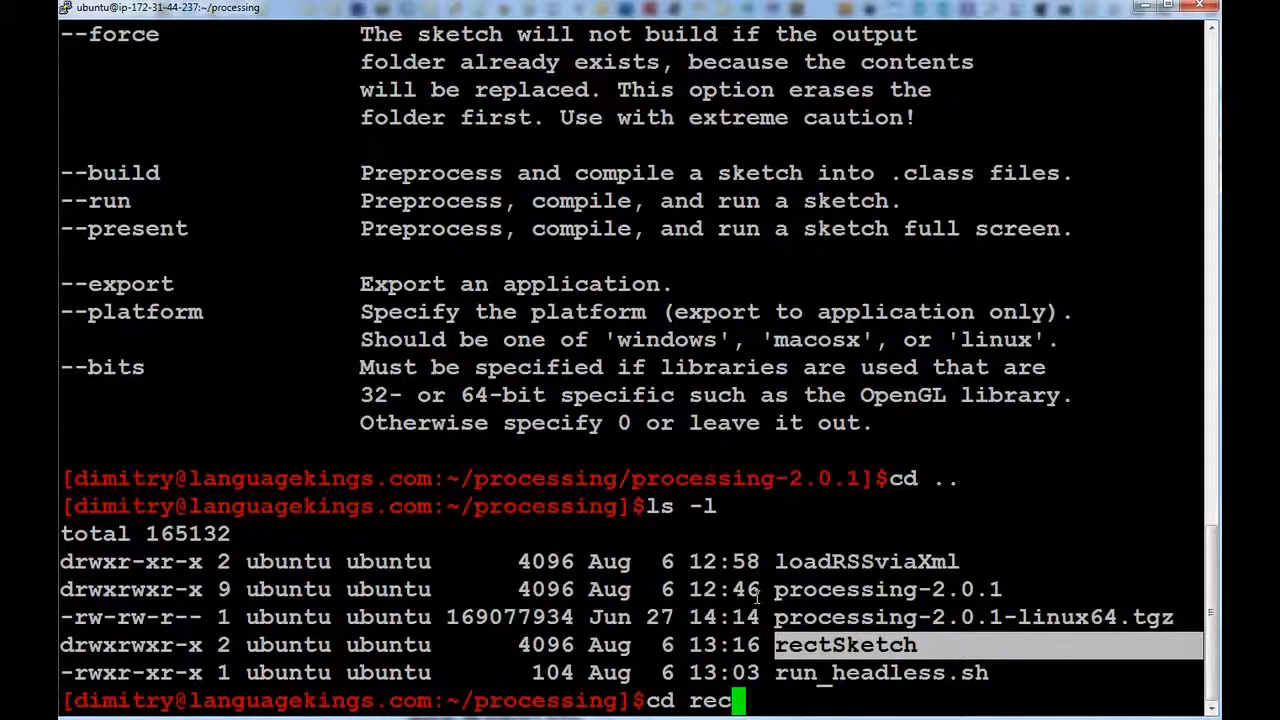
key(Return)
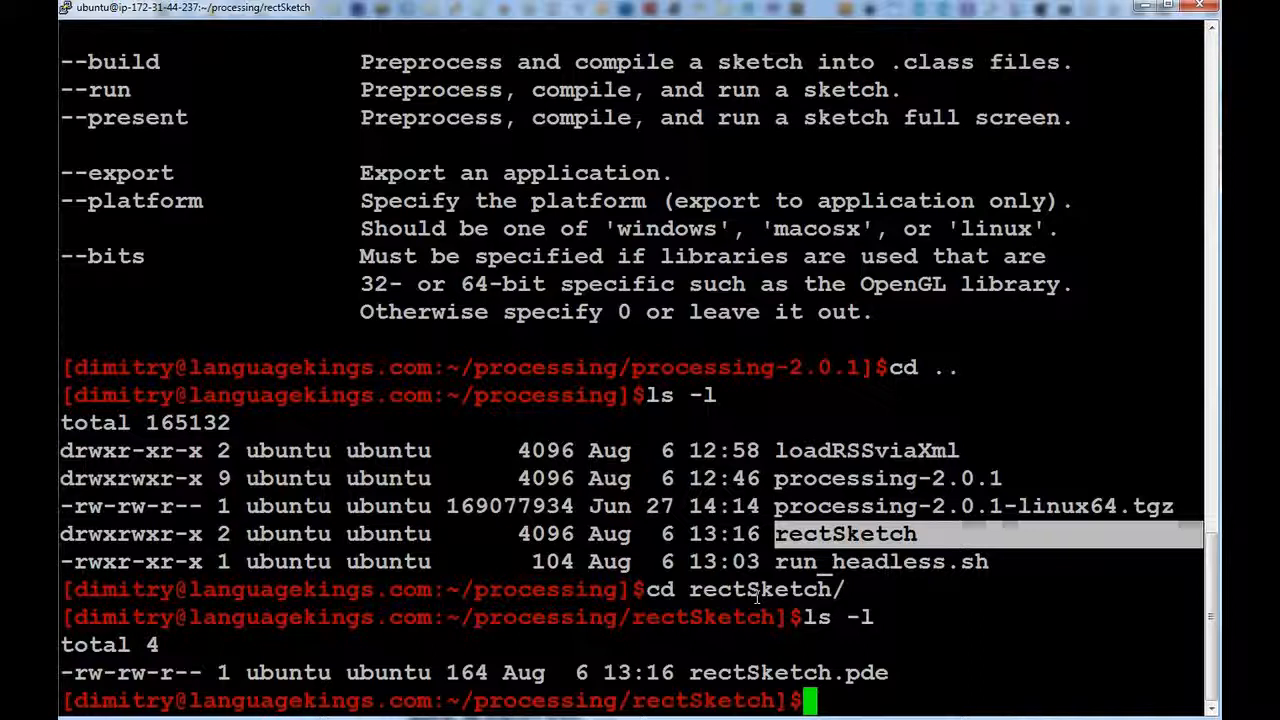
text(nano)
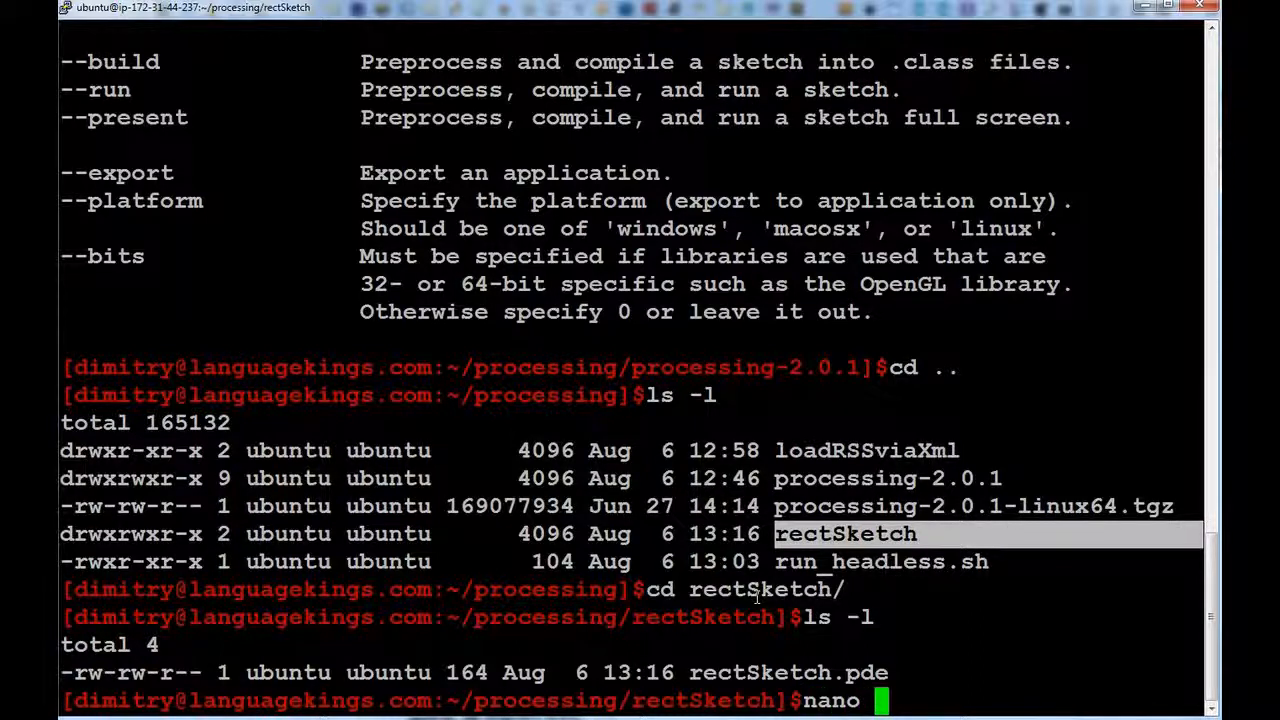
View rectSketch.pde's setup() and noLoop() code in nano, then exit the editor.
key(Return)
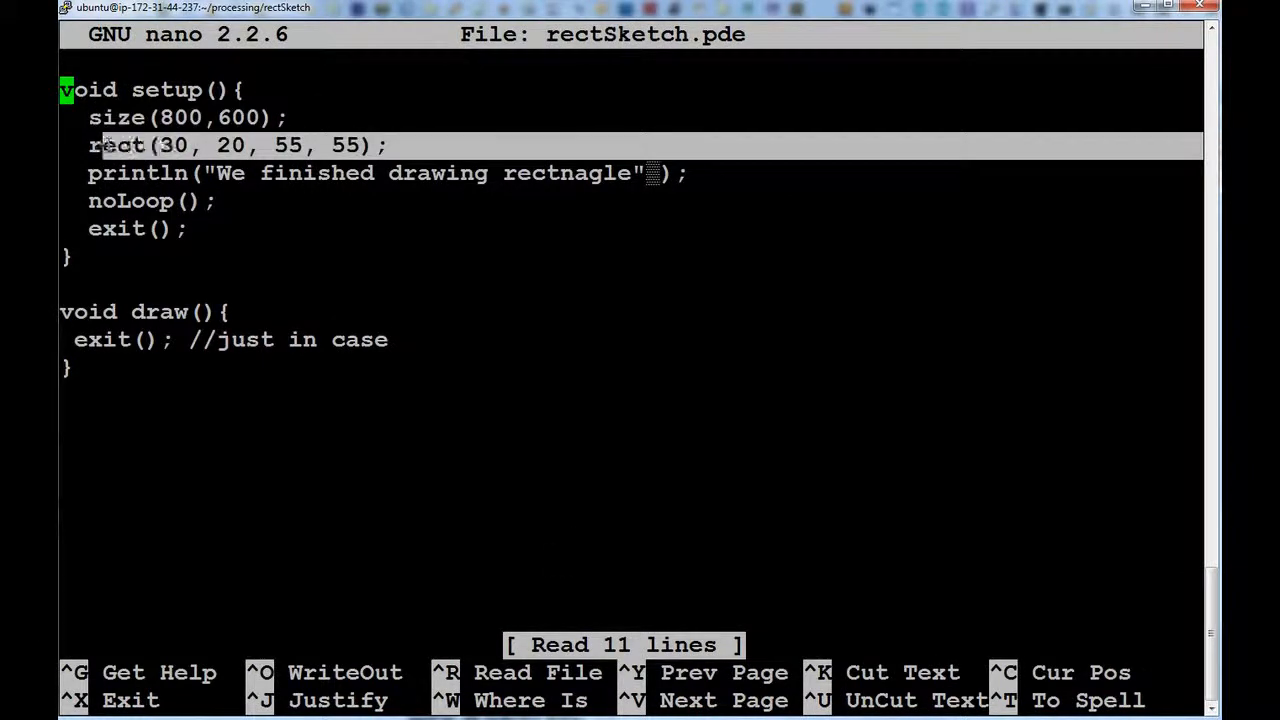
key(Down)
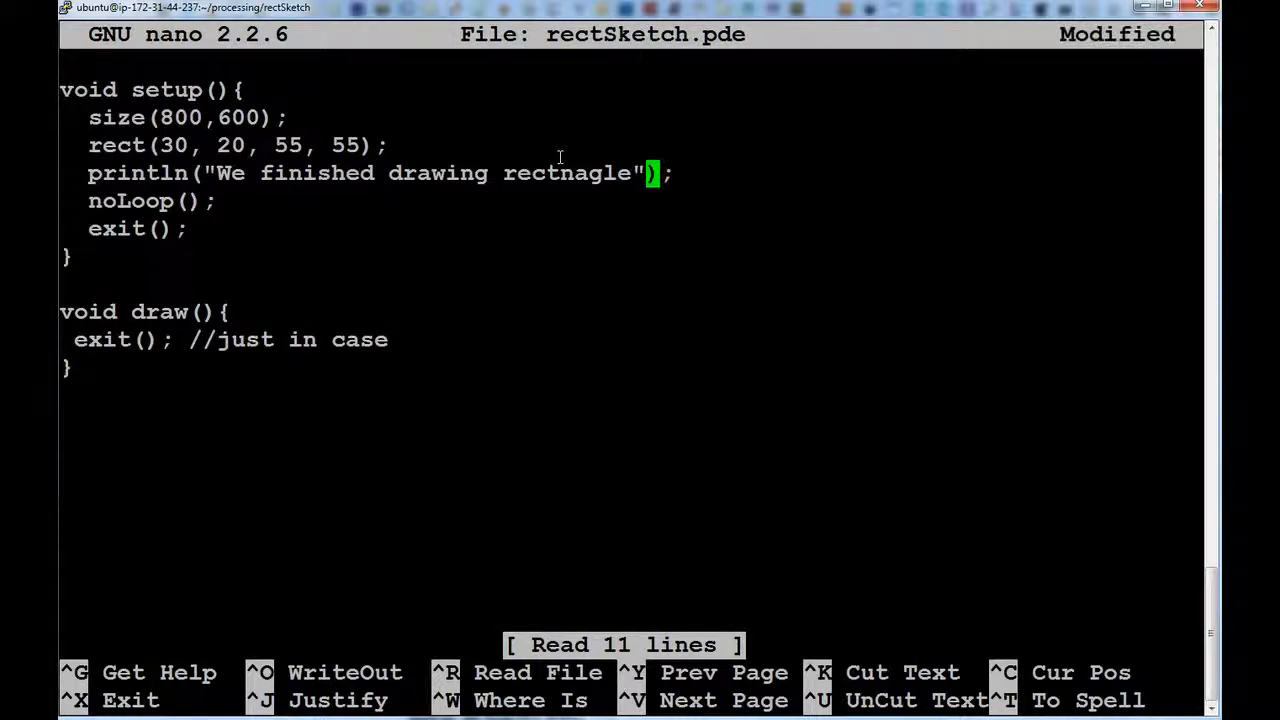
key(Down)
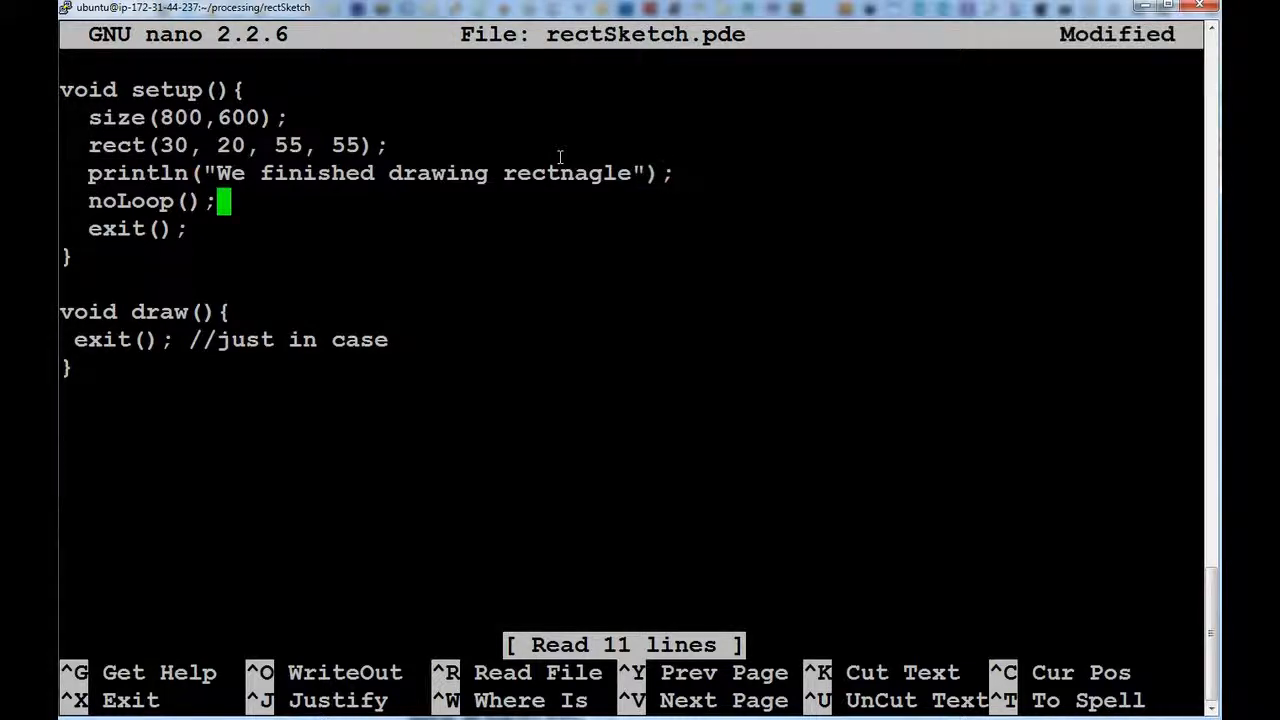
key(Down)
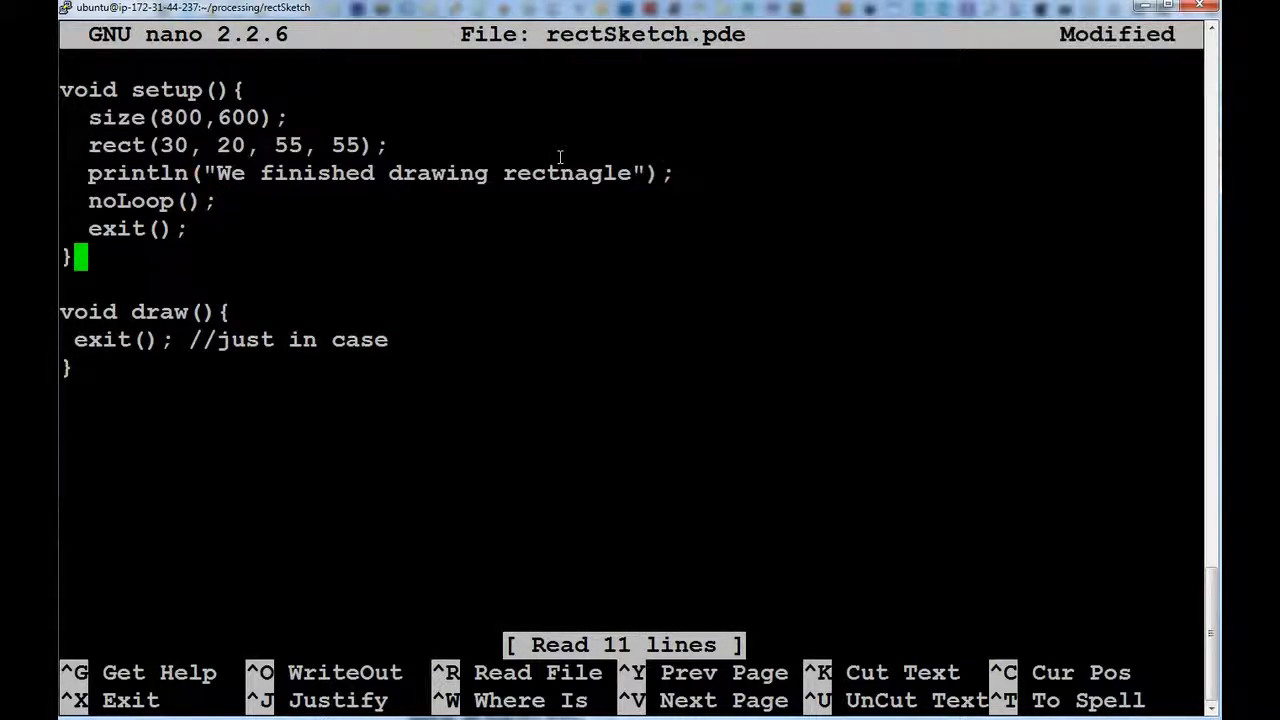
key(Down)
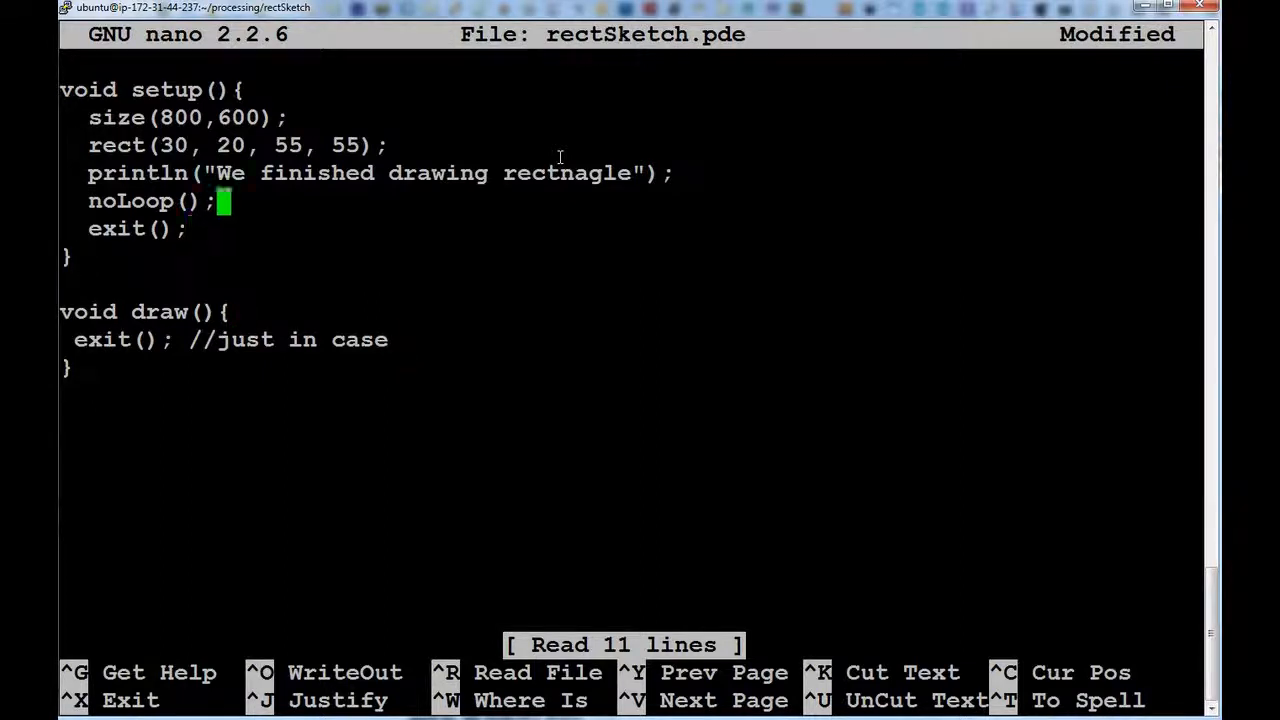
key(ctrl+o)
text(cd ..)
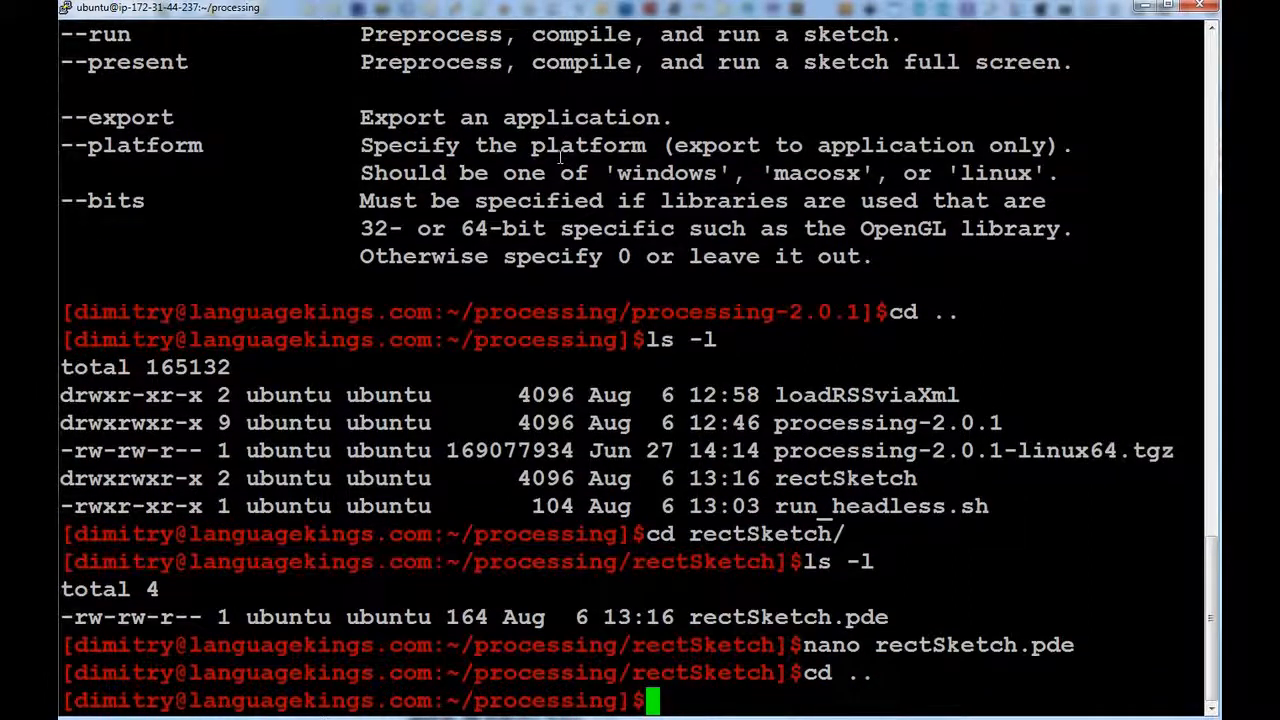
Clear the screen and start the processing-java command with --sketch=rectSketch.
text(ls -1)
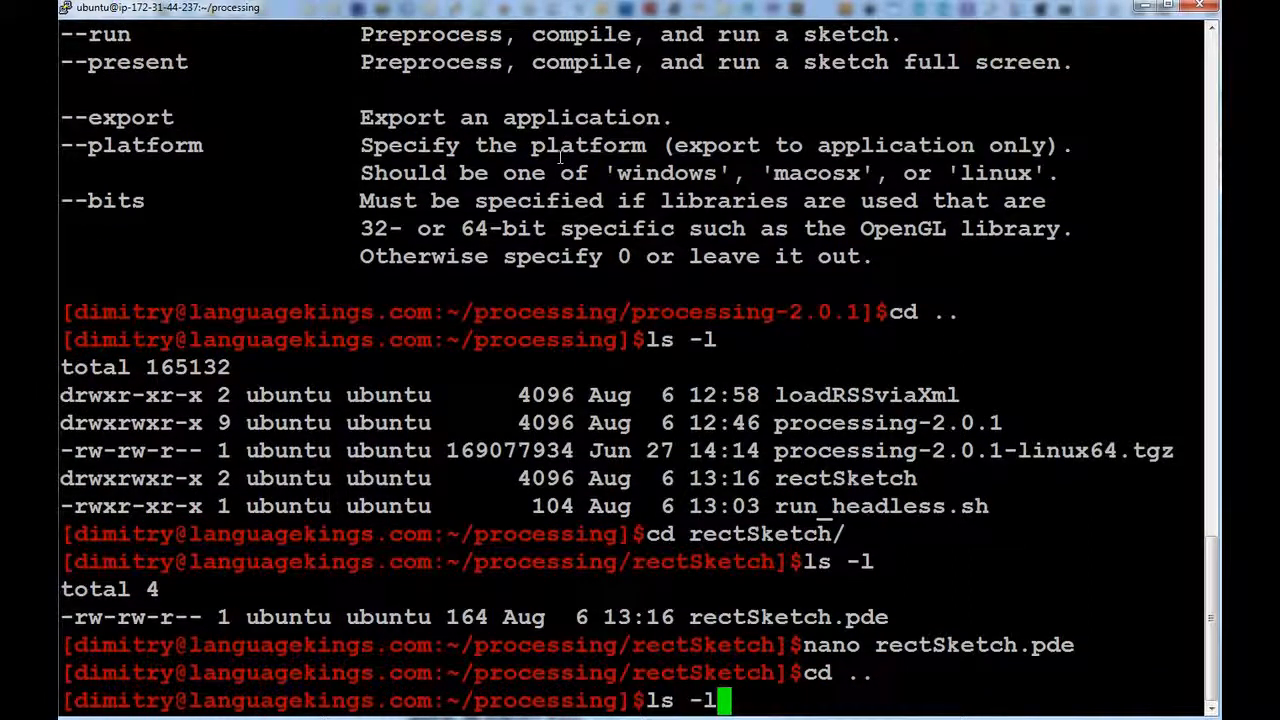
text(cearl)
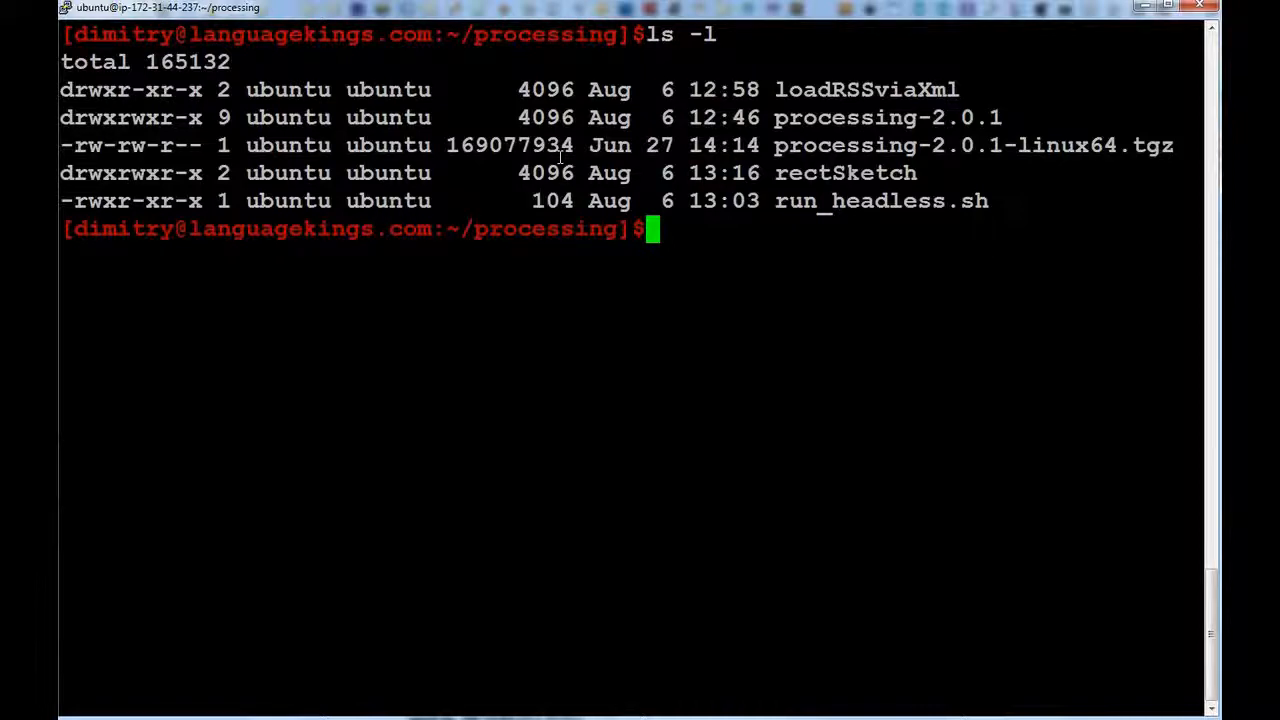
text(./processing-2.0.1/)
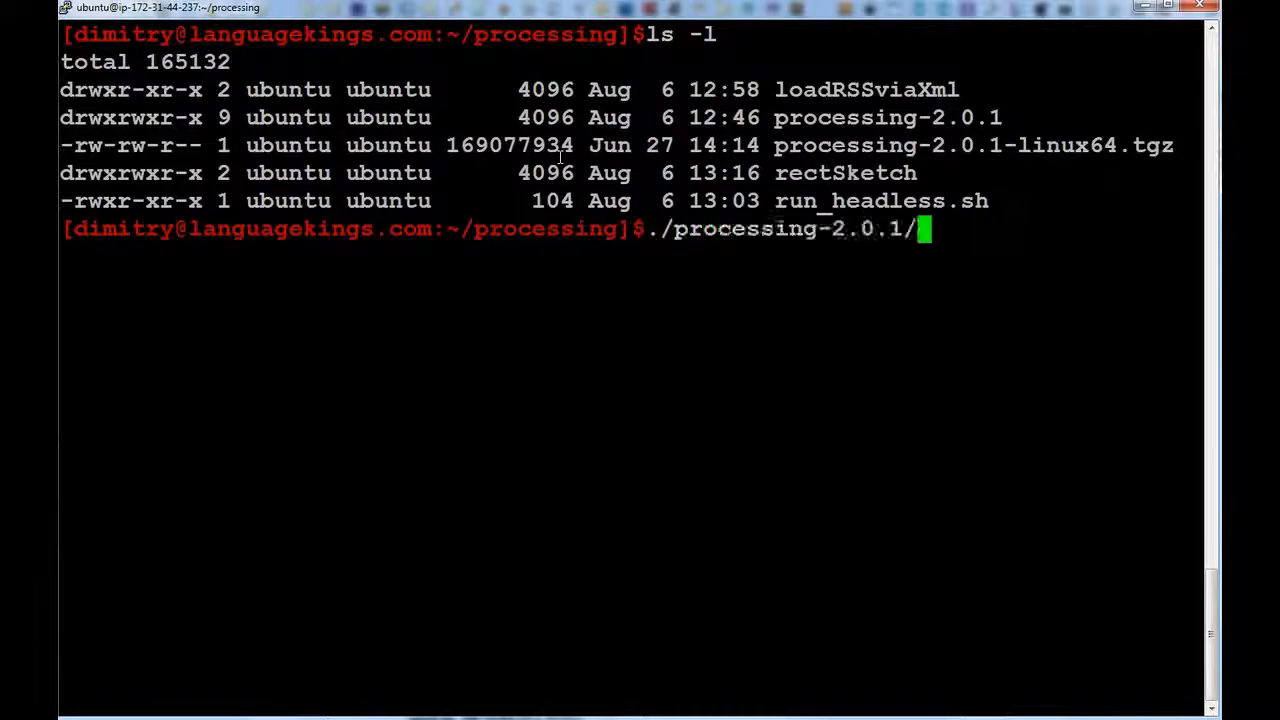
text(processing)
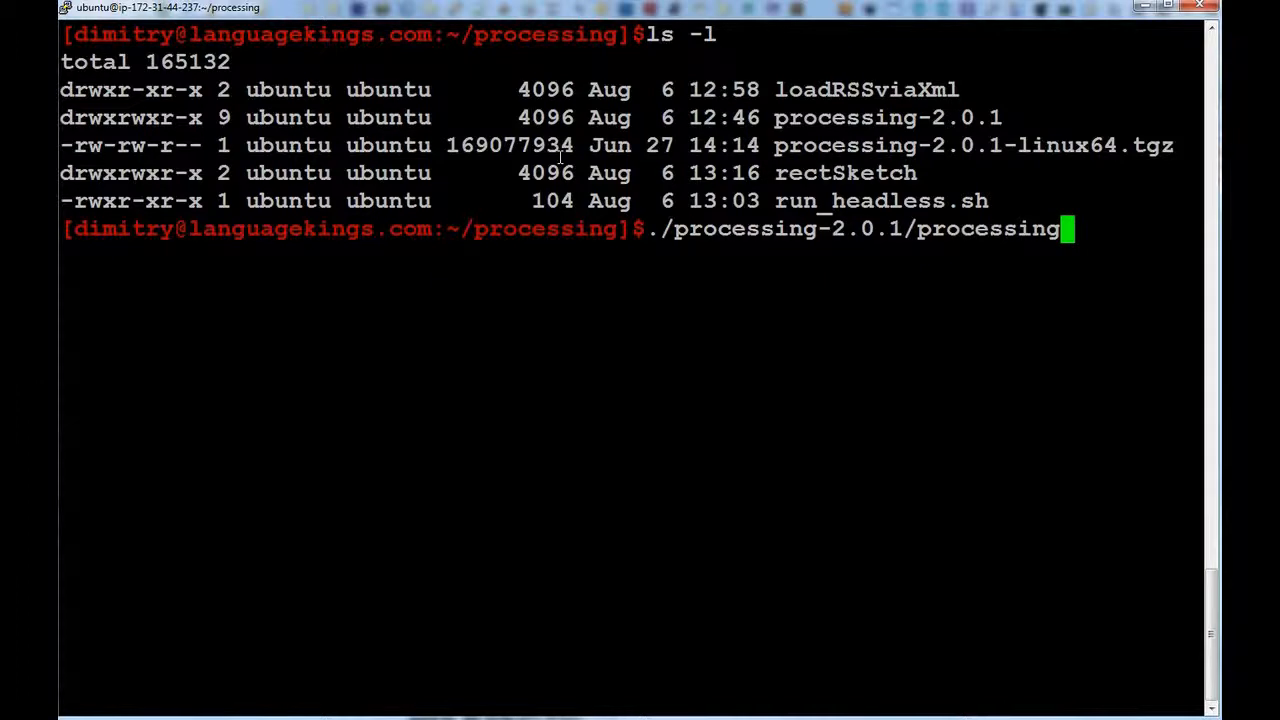
text(-java)
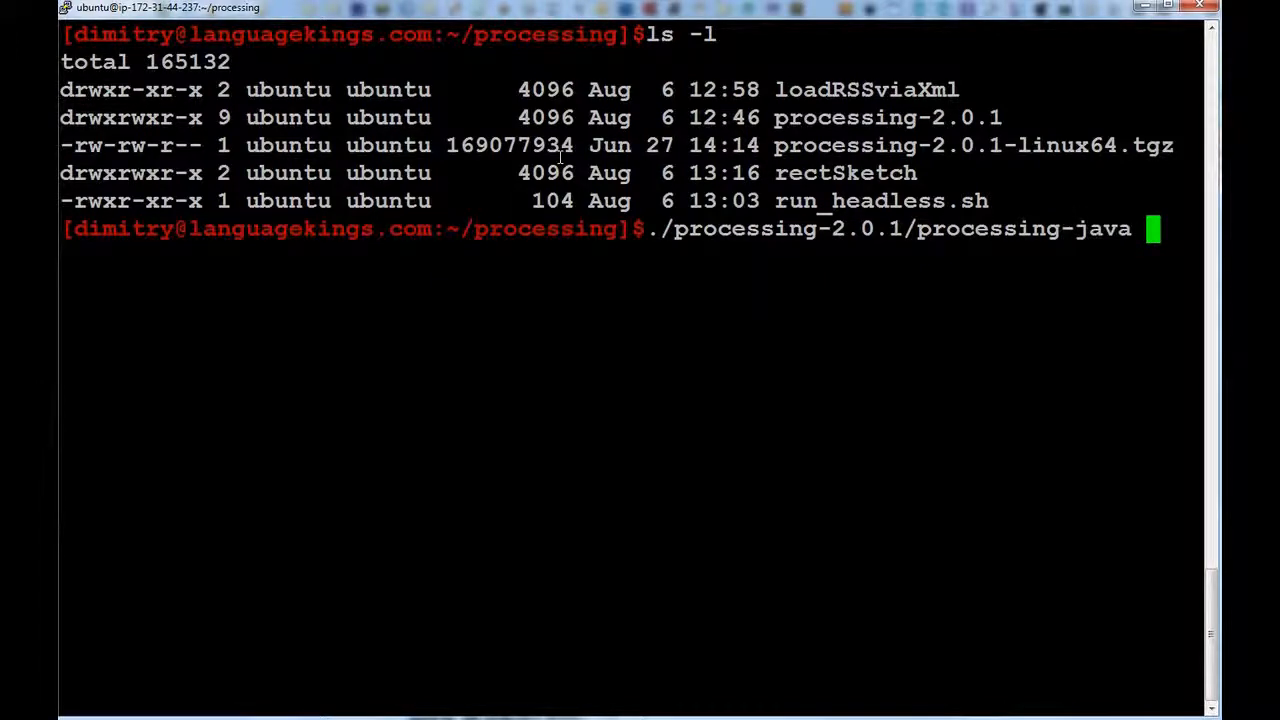
text(--sketch=)
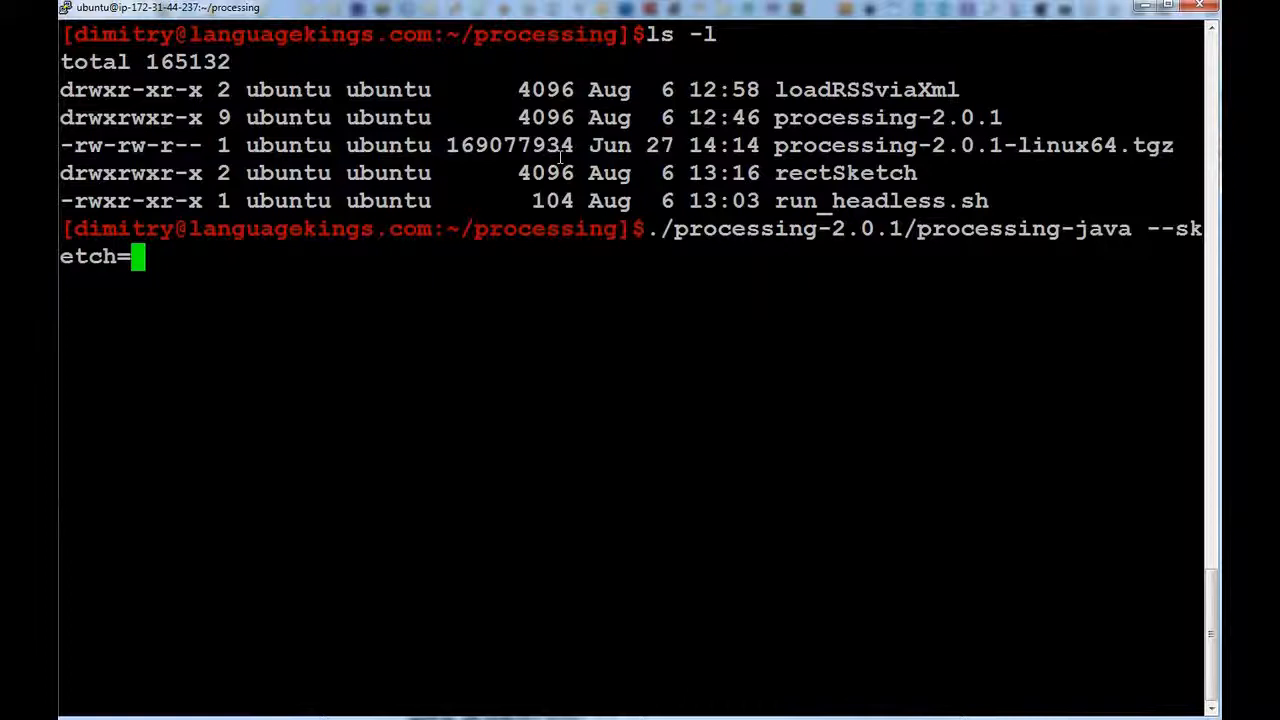
text(rectS)
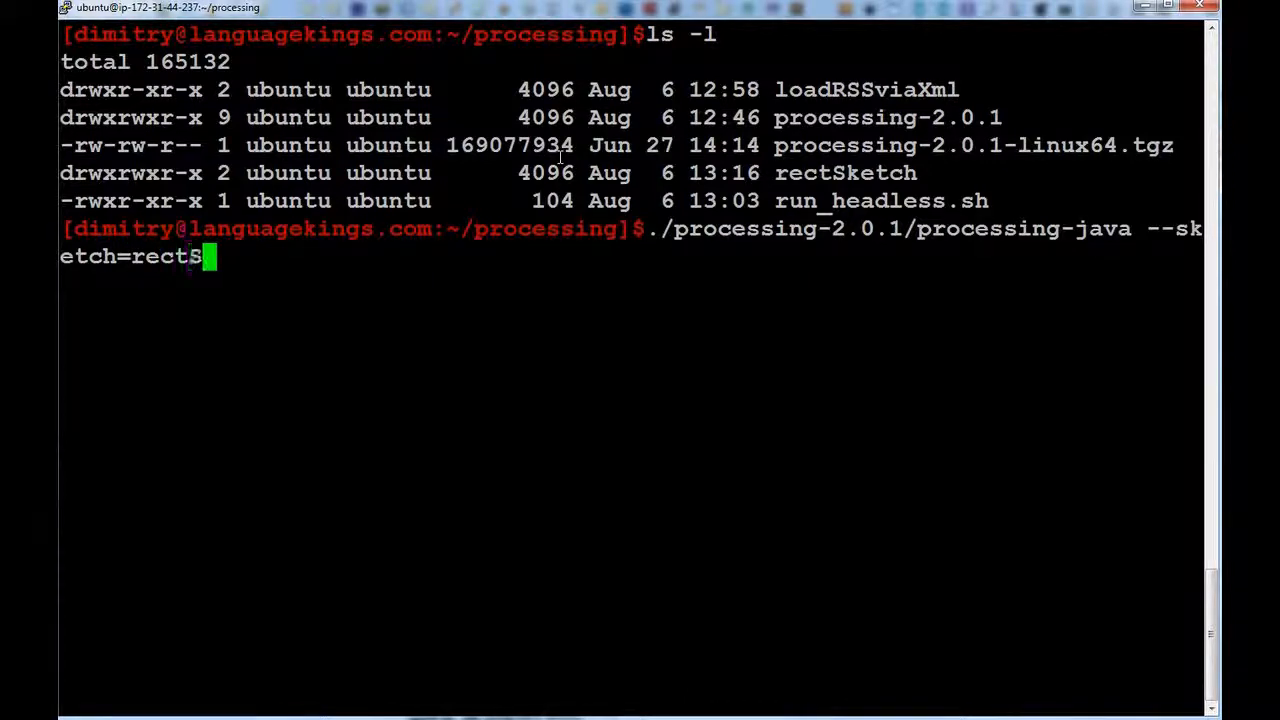
text(ketch)
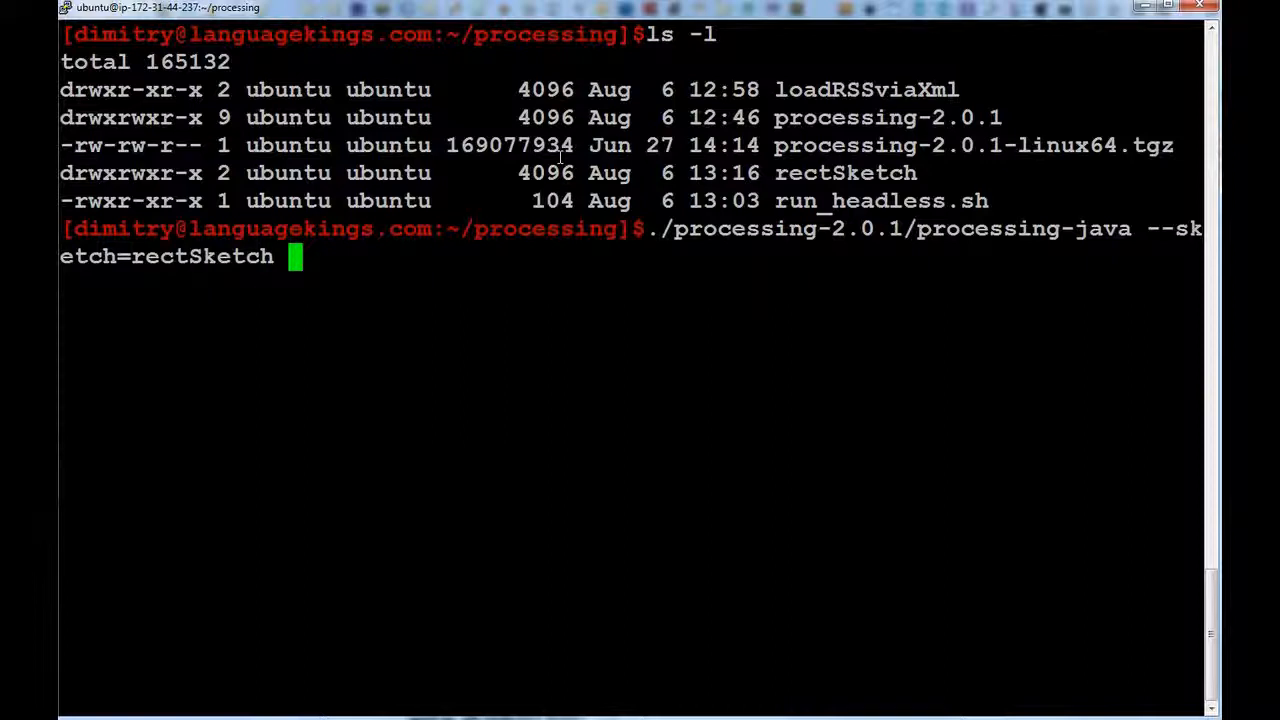
Add --output=rectOutput --force --run and launch the rectSketch run.
text(--)
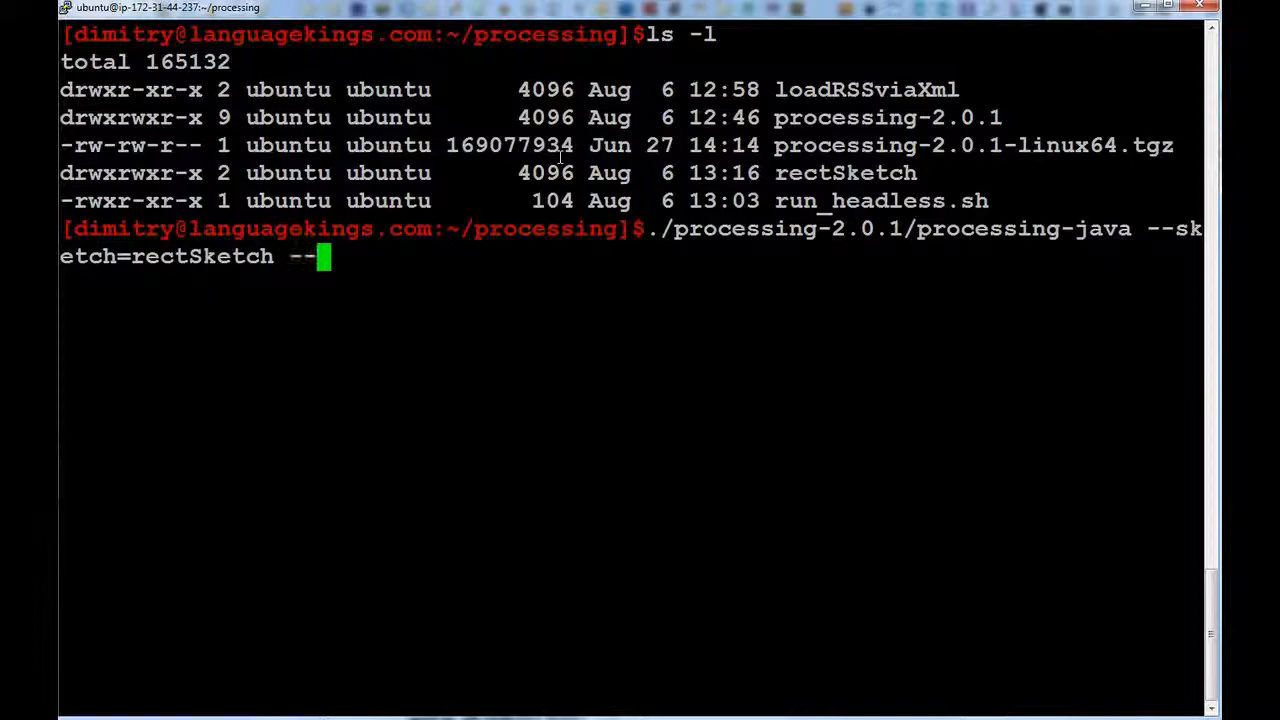
text(output=)
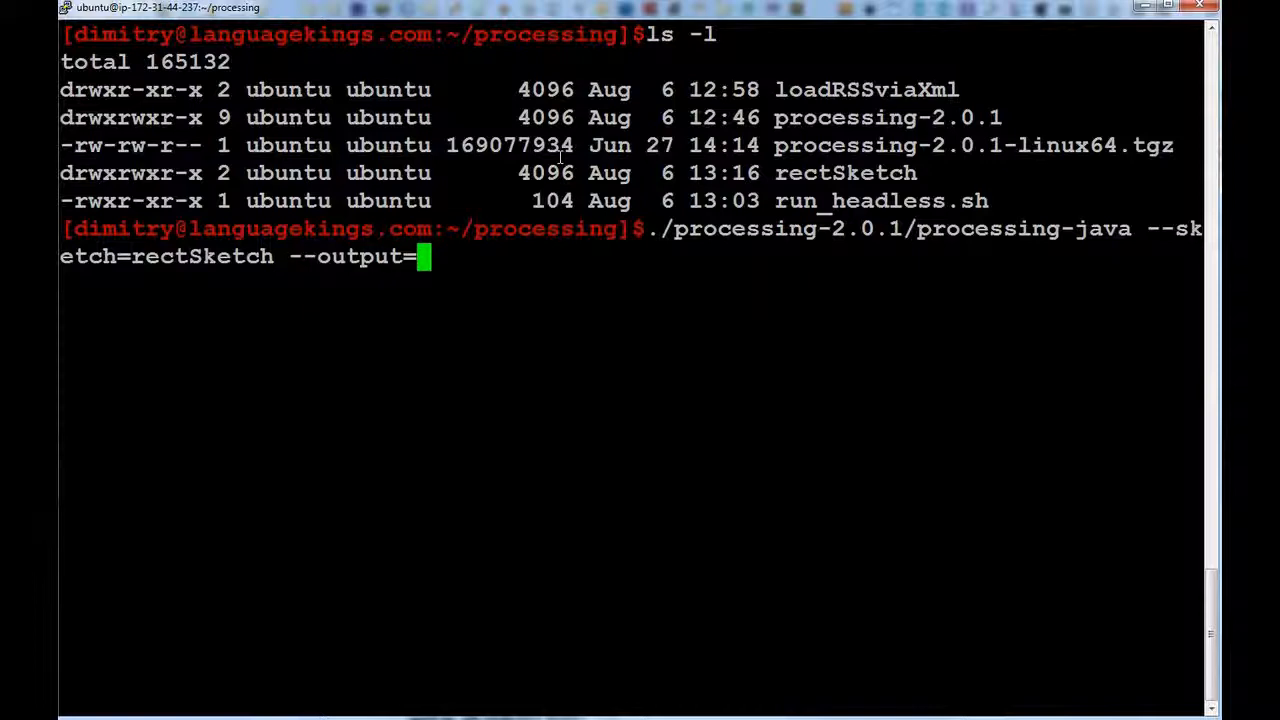
text(rect)
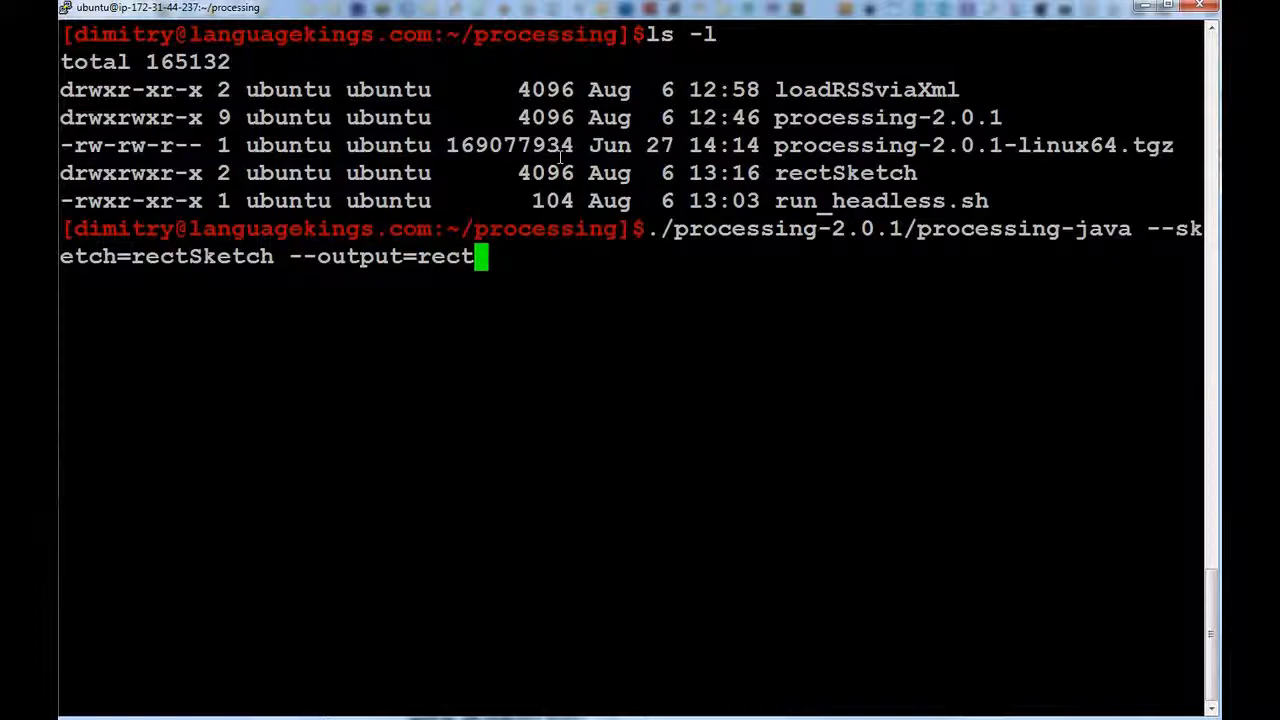
text(Outp)
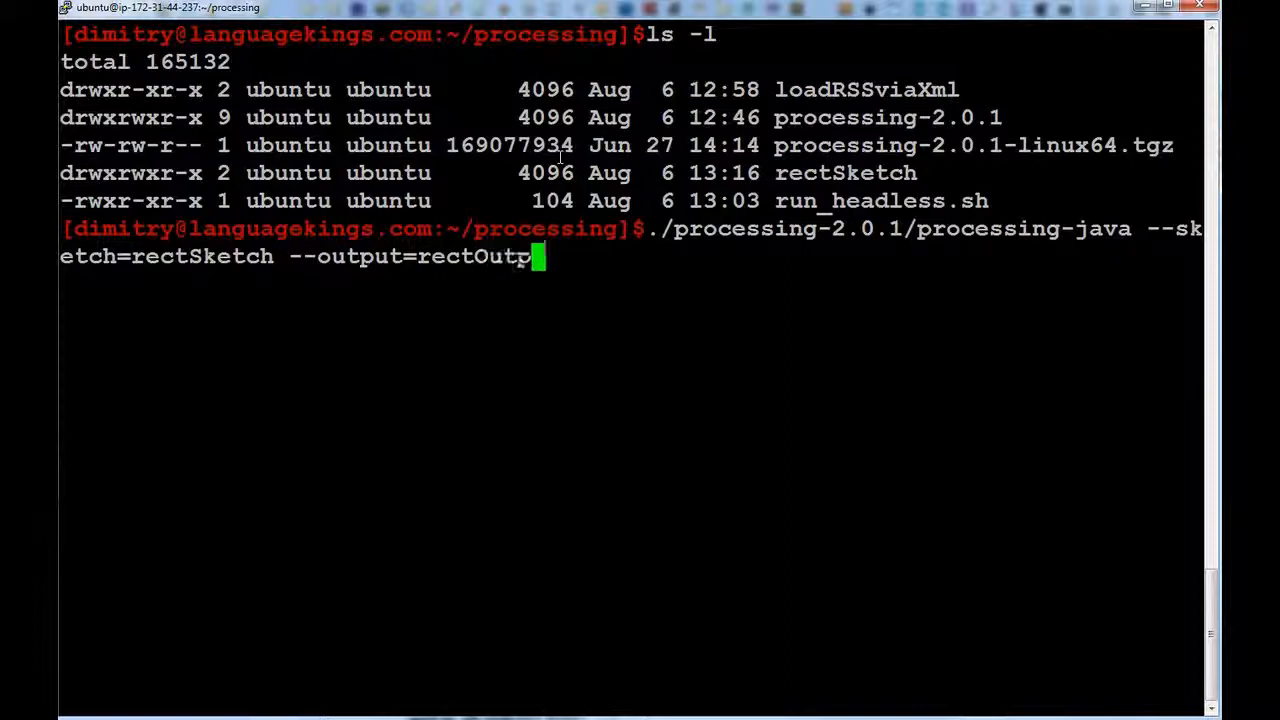
text(ut --)
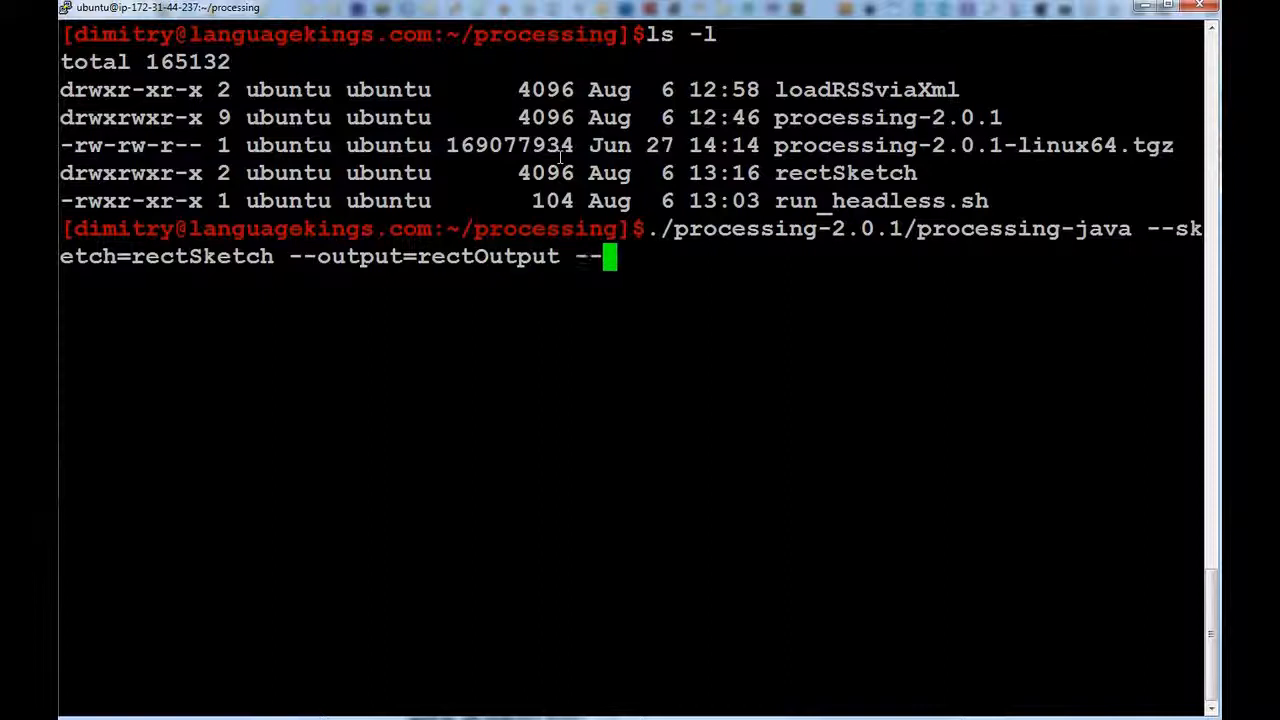
text(force --r)
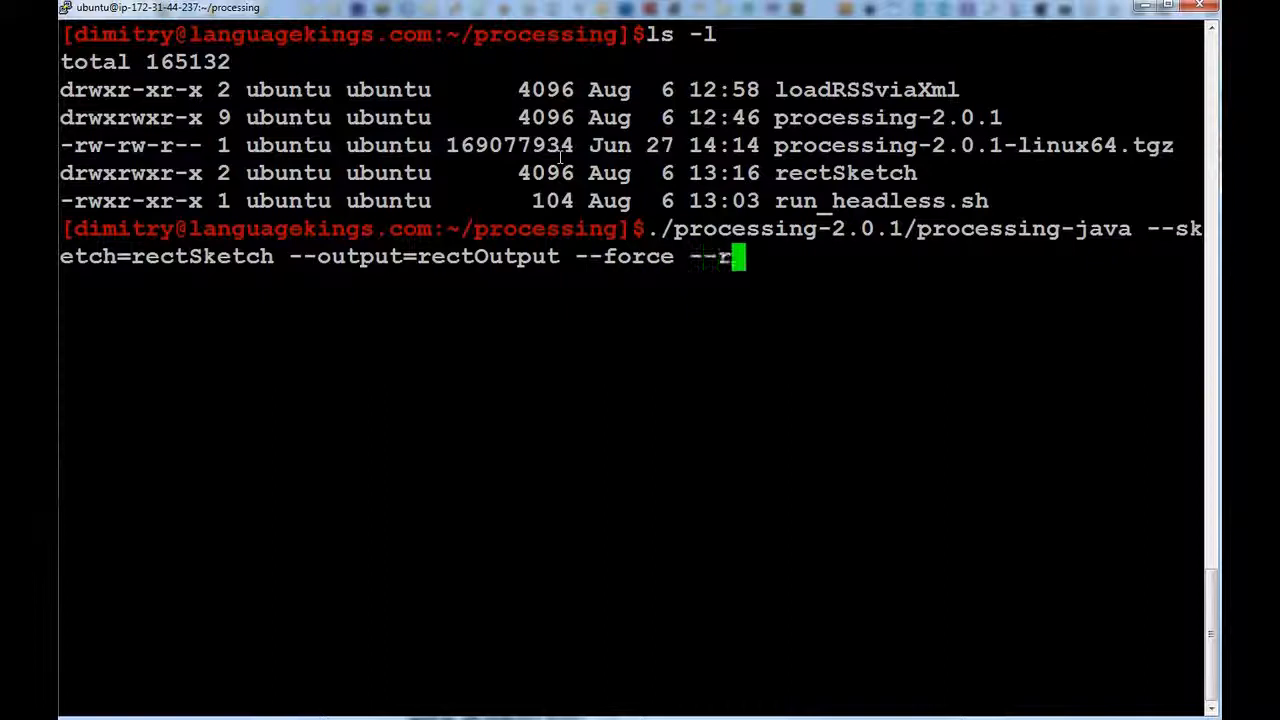
text(un)
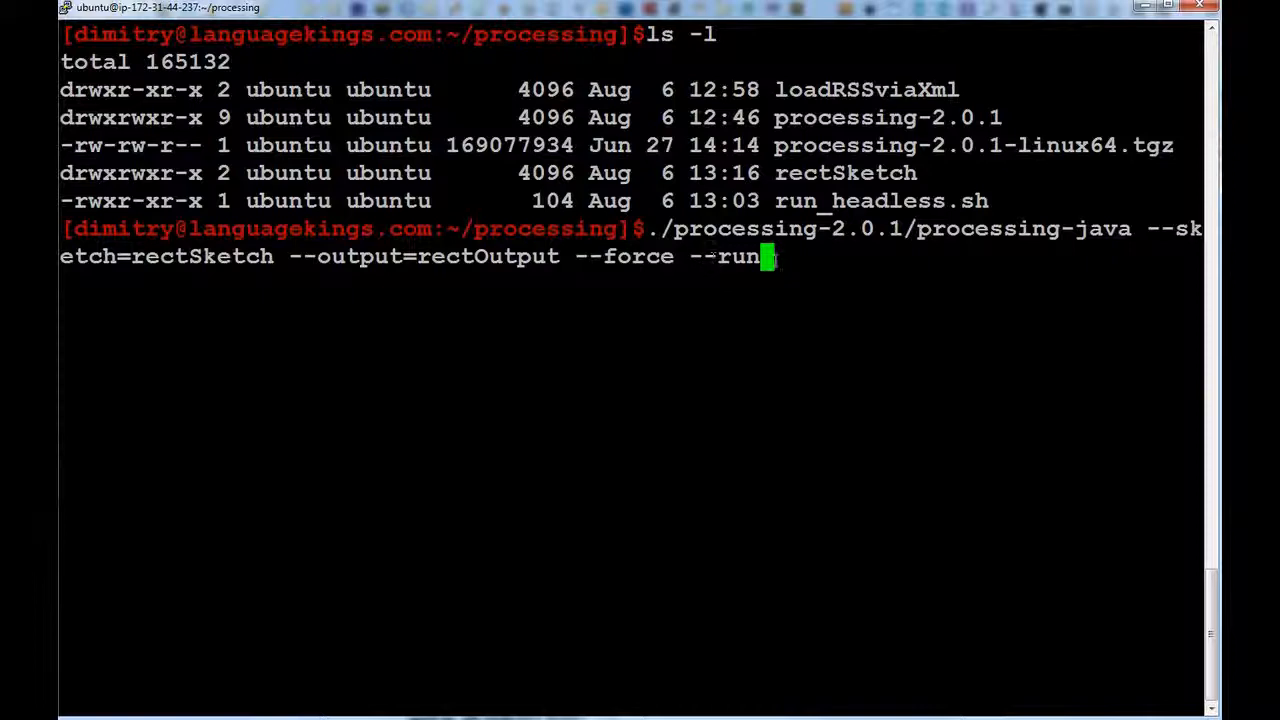
key(Return)
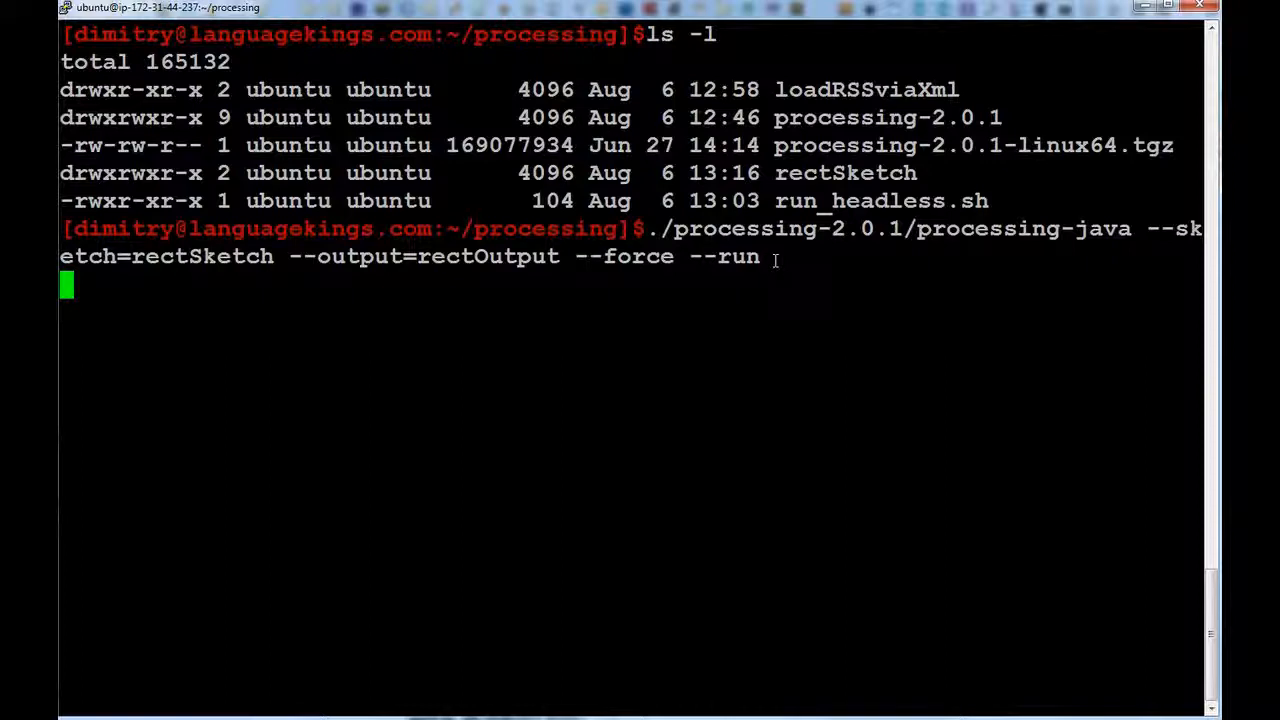
Interrupt the run stalled on the X11 DISPLAY HeadlessException with Ctrl+C.
key(Return)
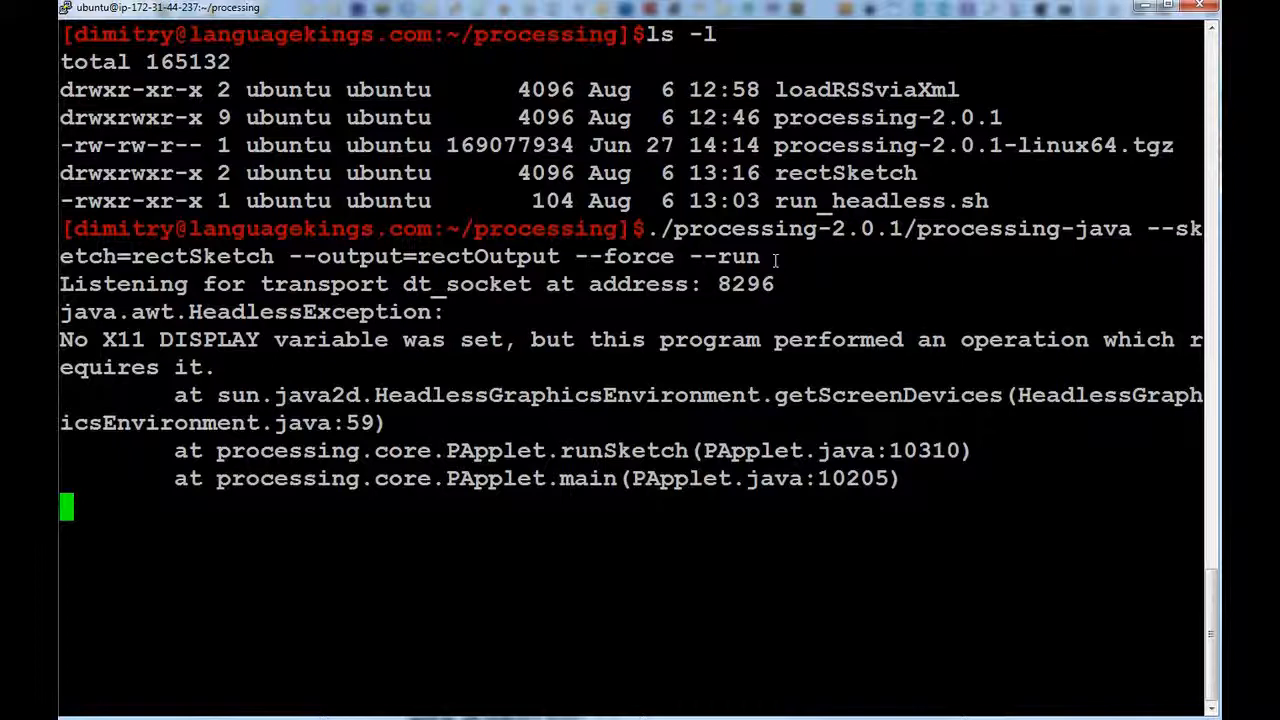
key(Return)
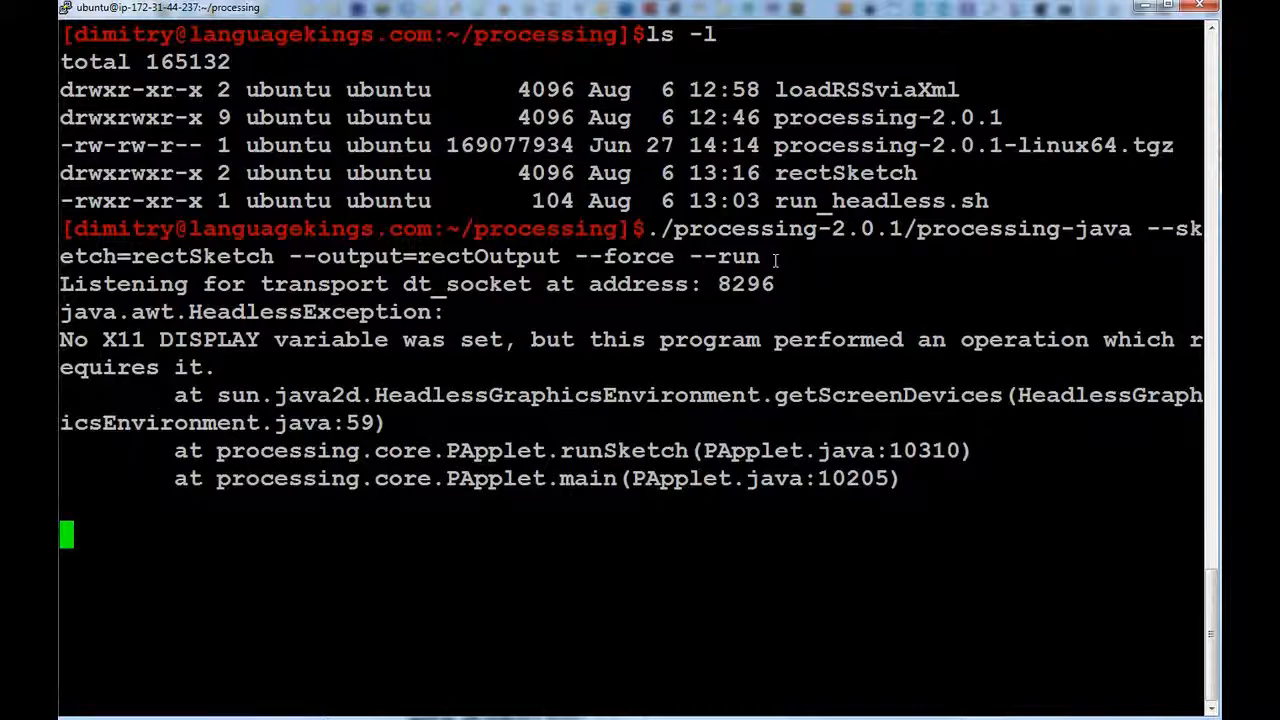
mouse_move(630, 414)
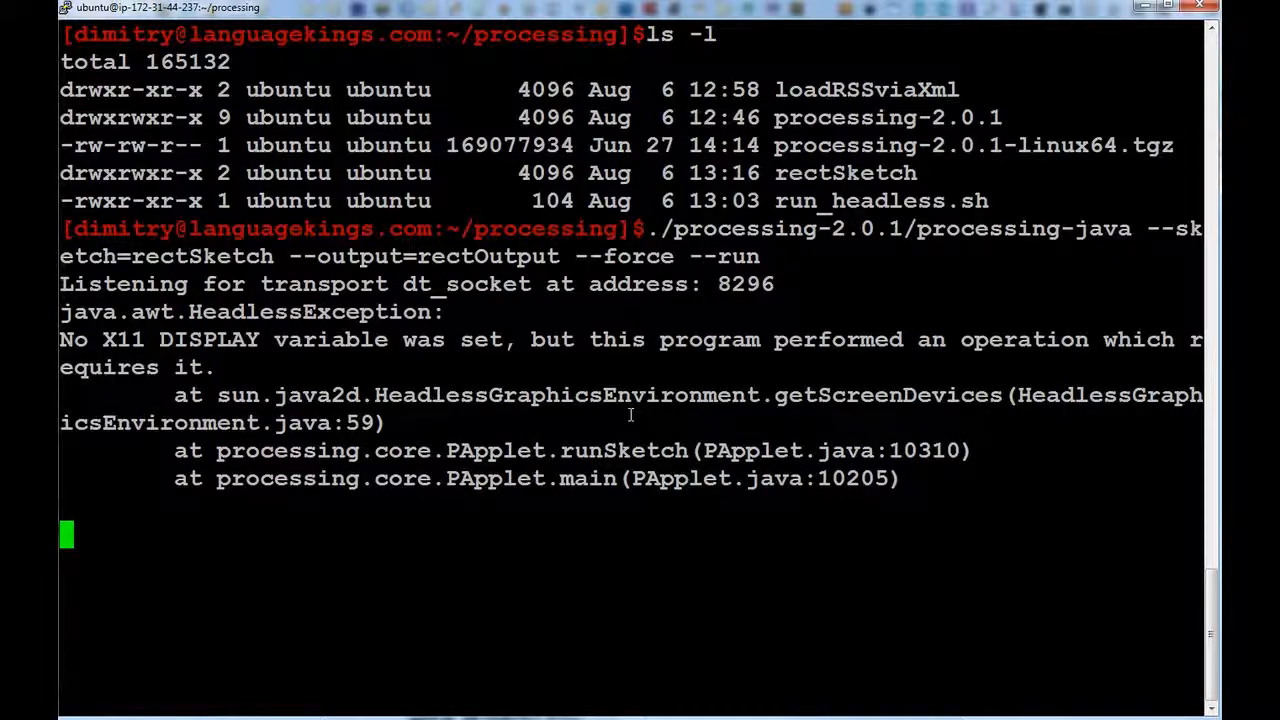
key(ctrl+c)
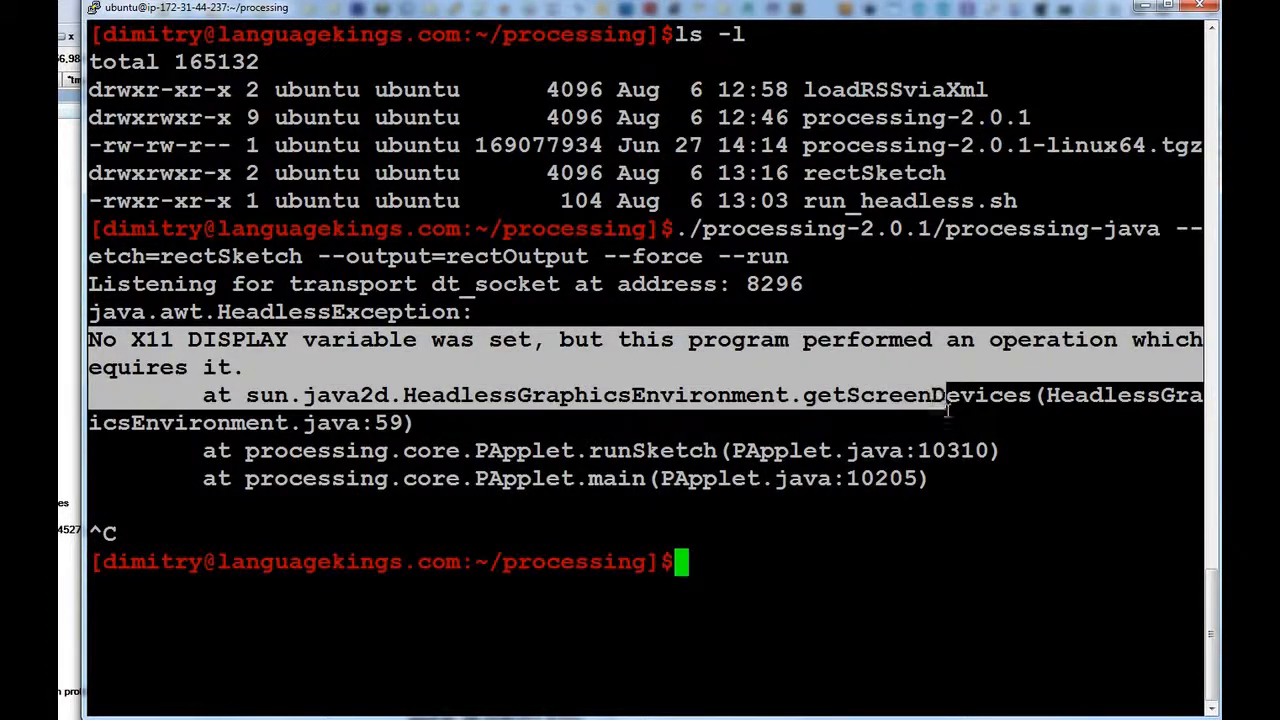
mouse_move(984, 404)
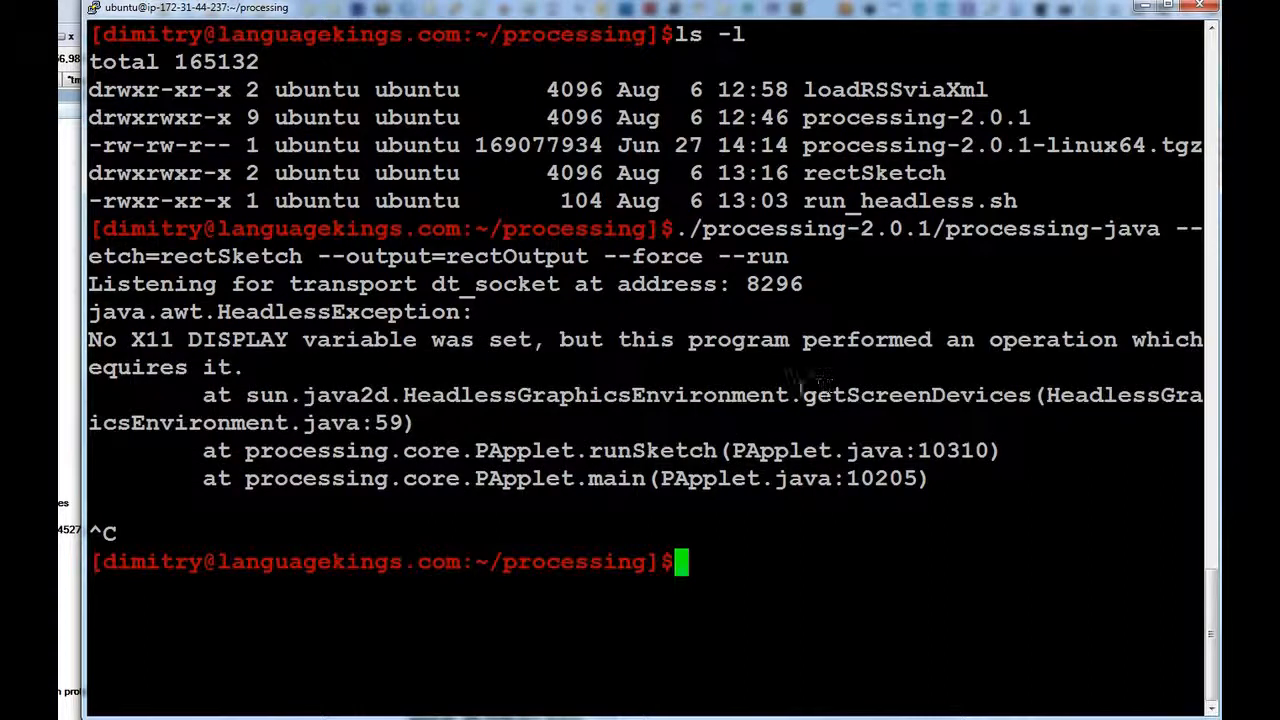
double_click(916, 394)
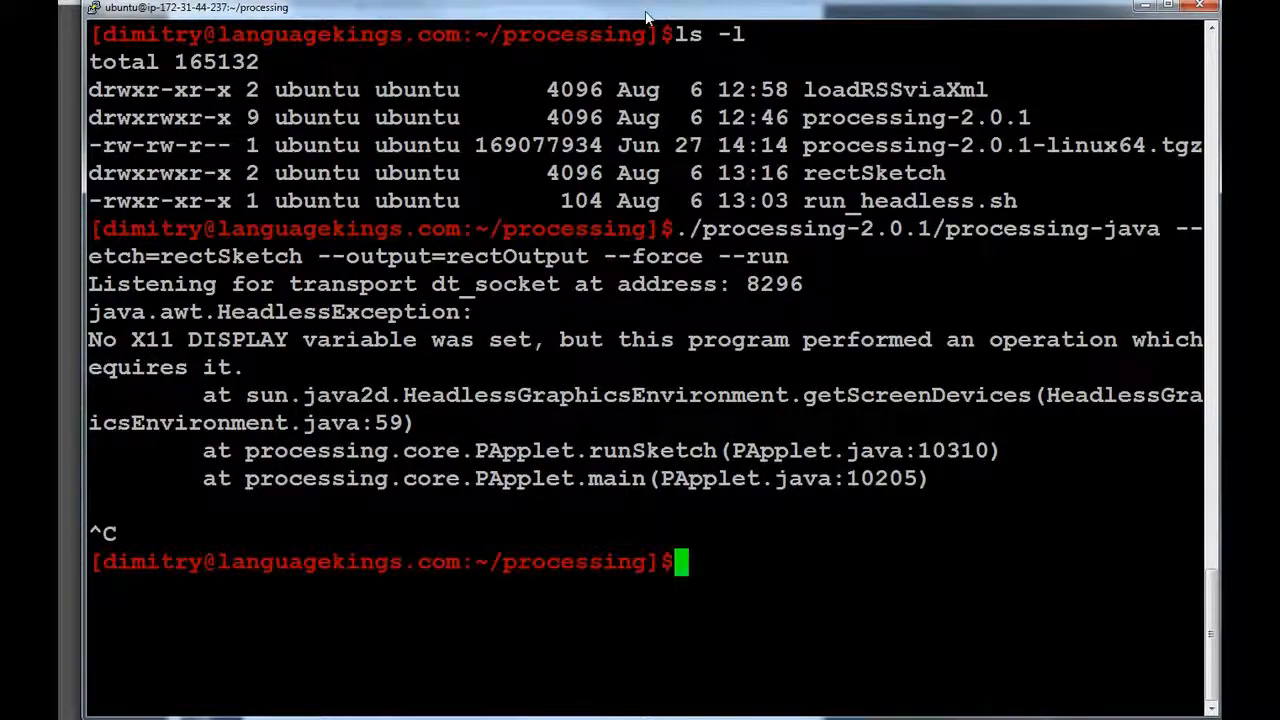
Start Xvfb on display :1 with screen 0 at 1280x768x24 as a background job.
text(x)
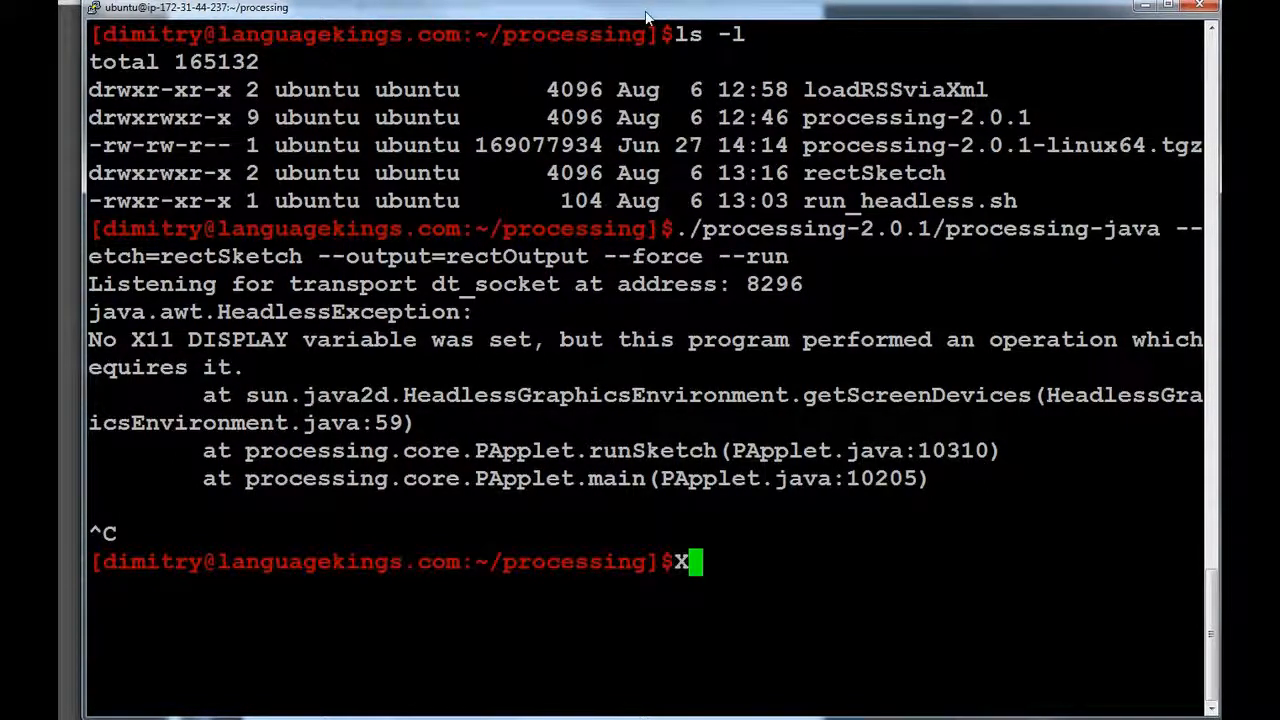
text(vf)
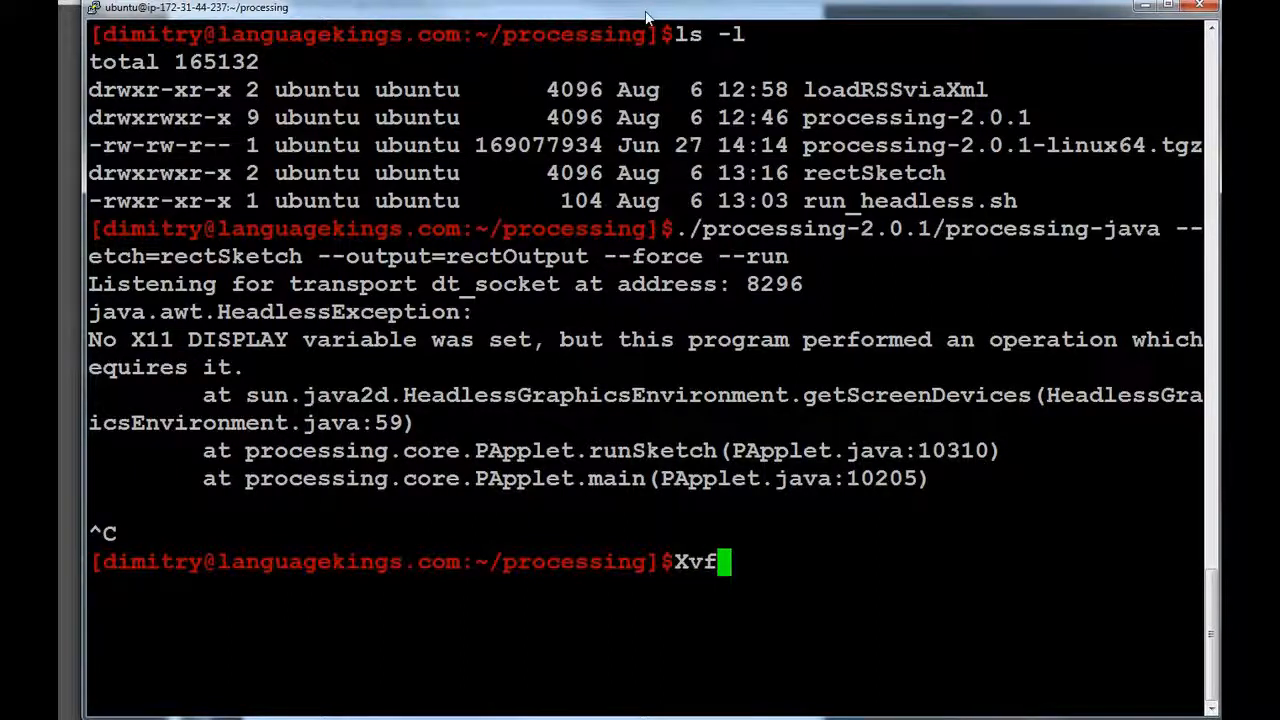
text(b)
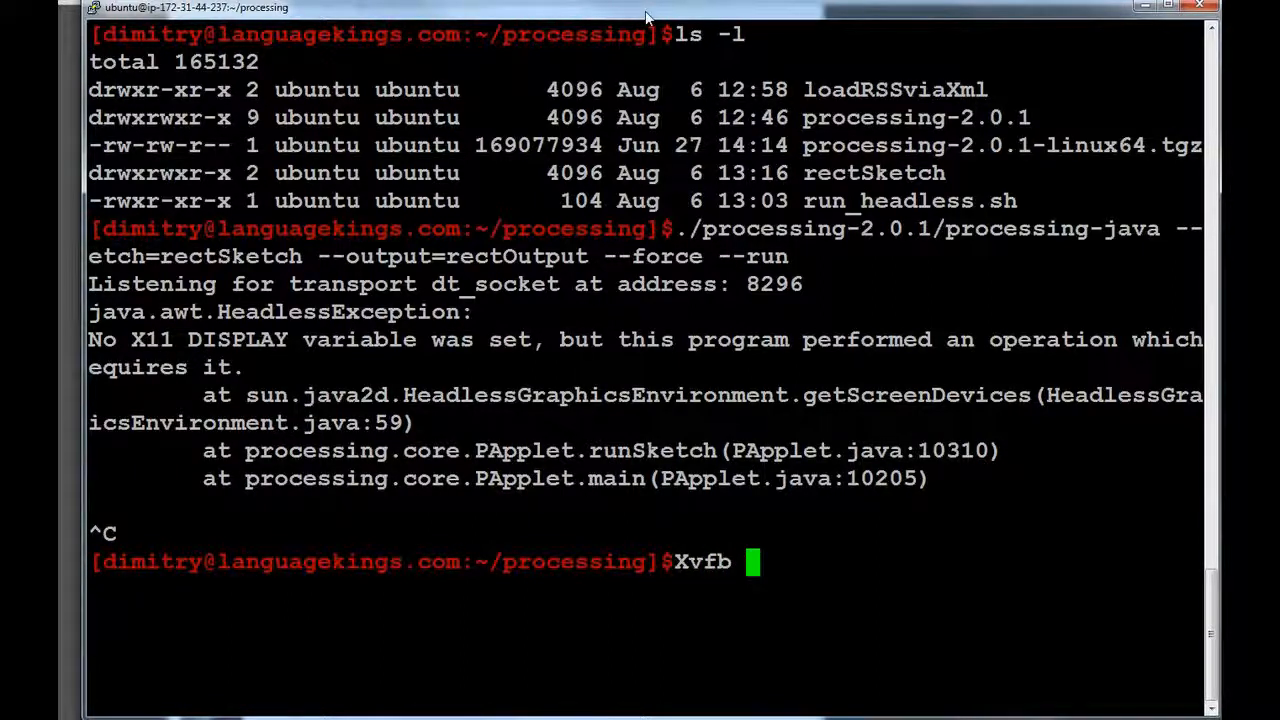
text(:1)
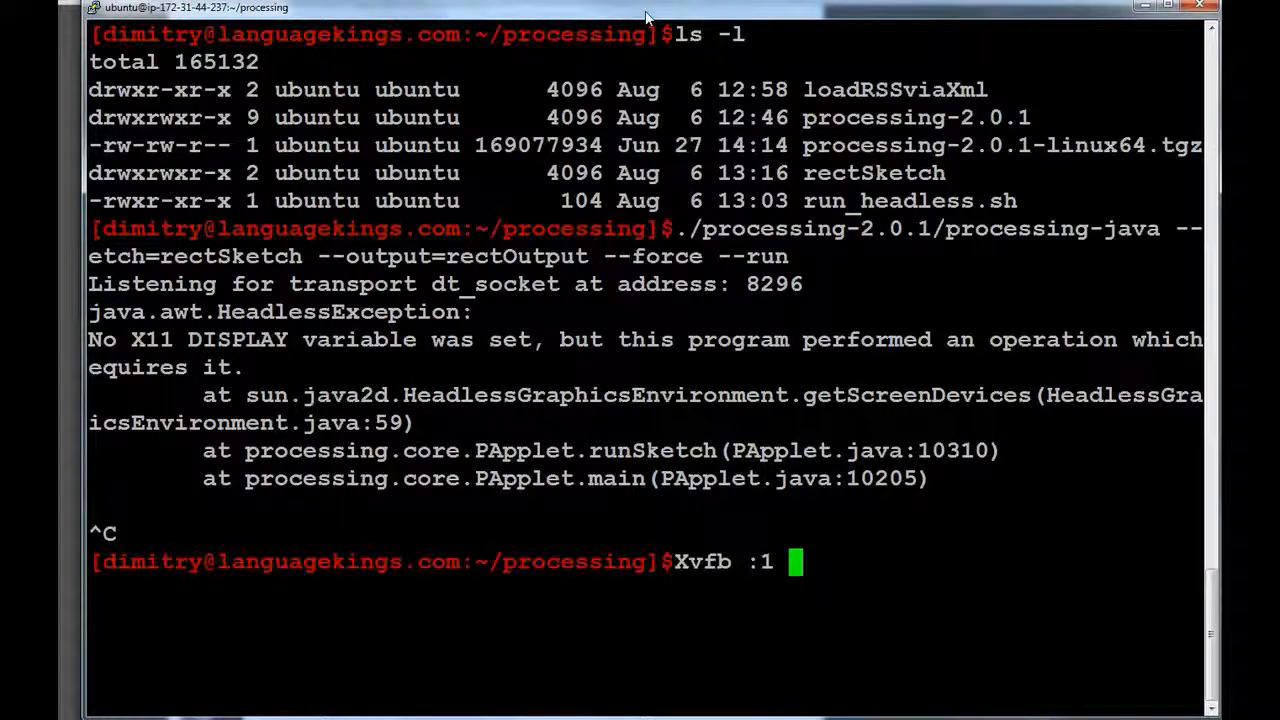
text(-screen 0)
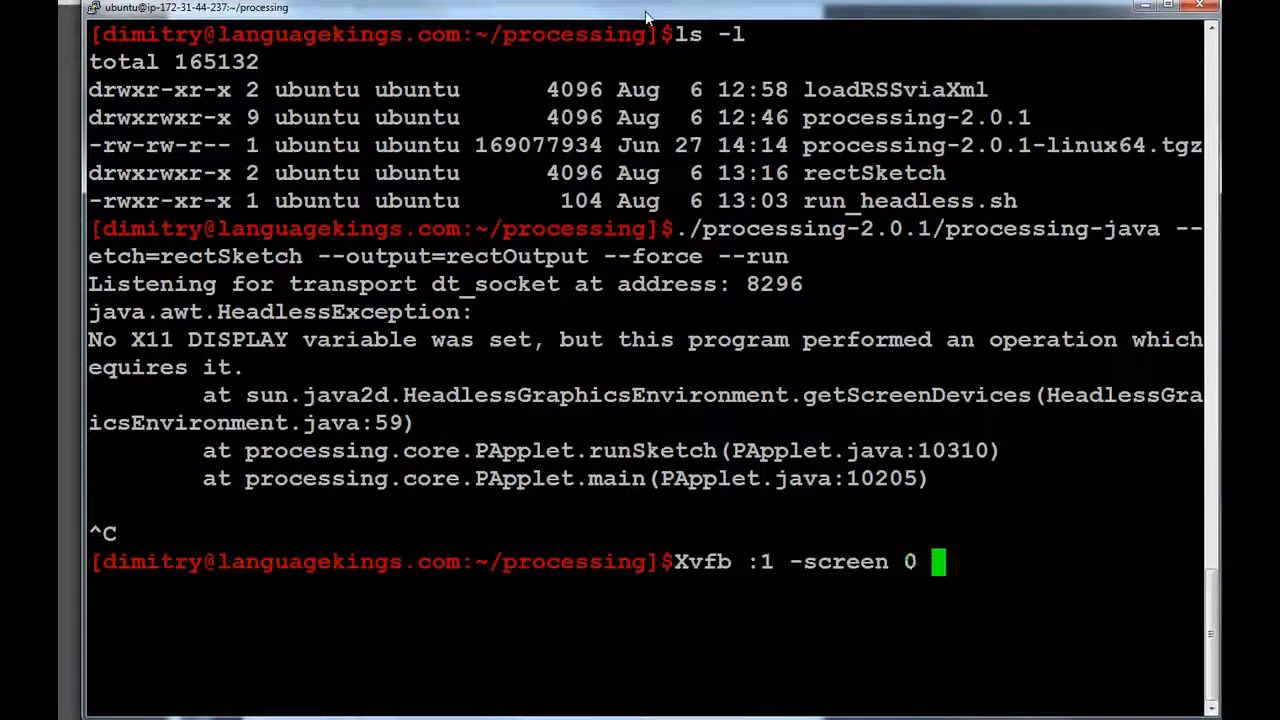
text(1)
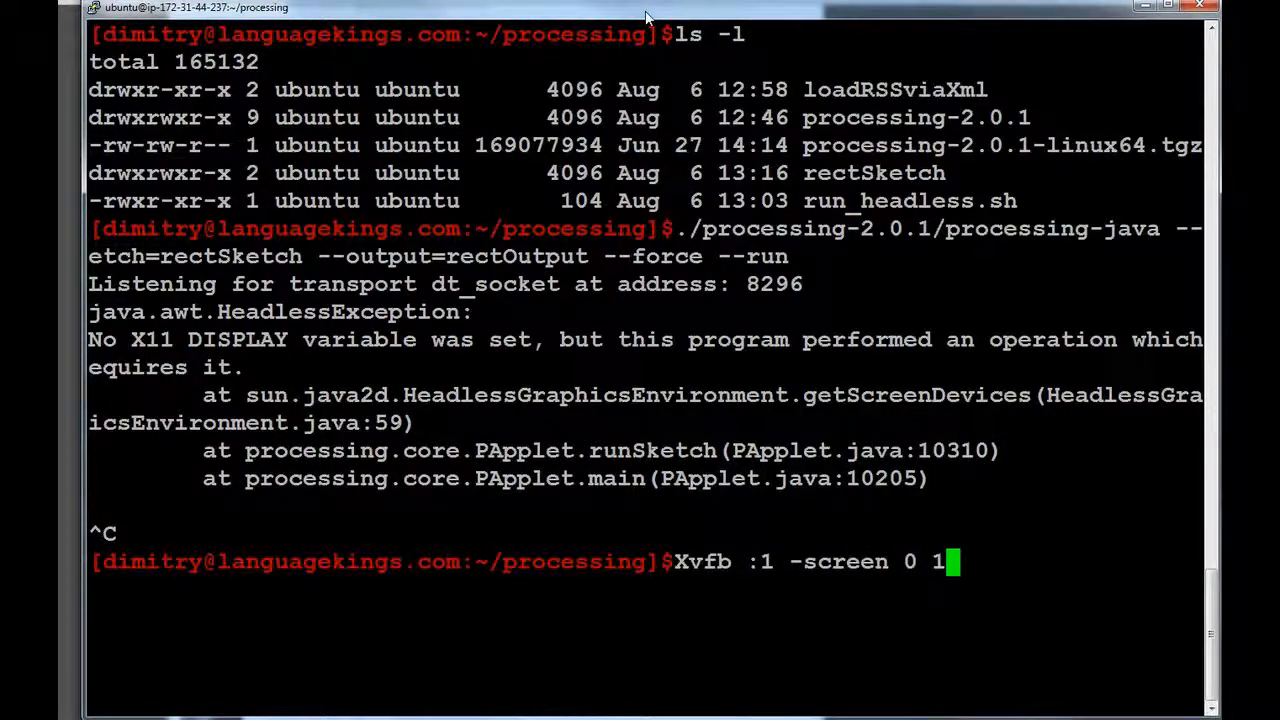
text(280x)
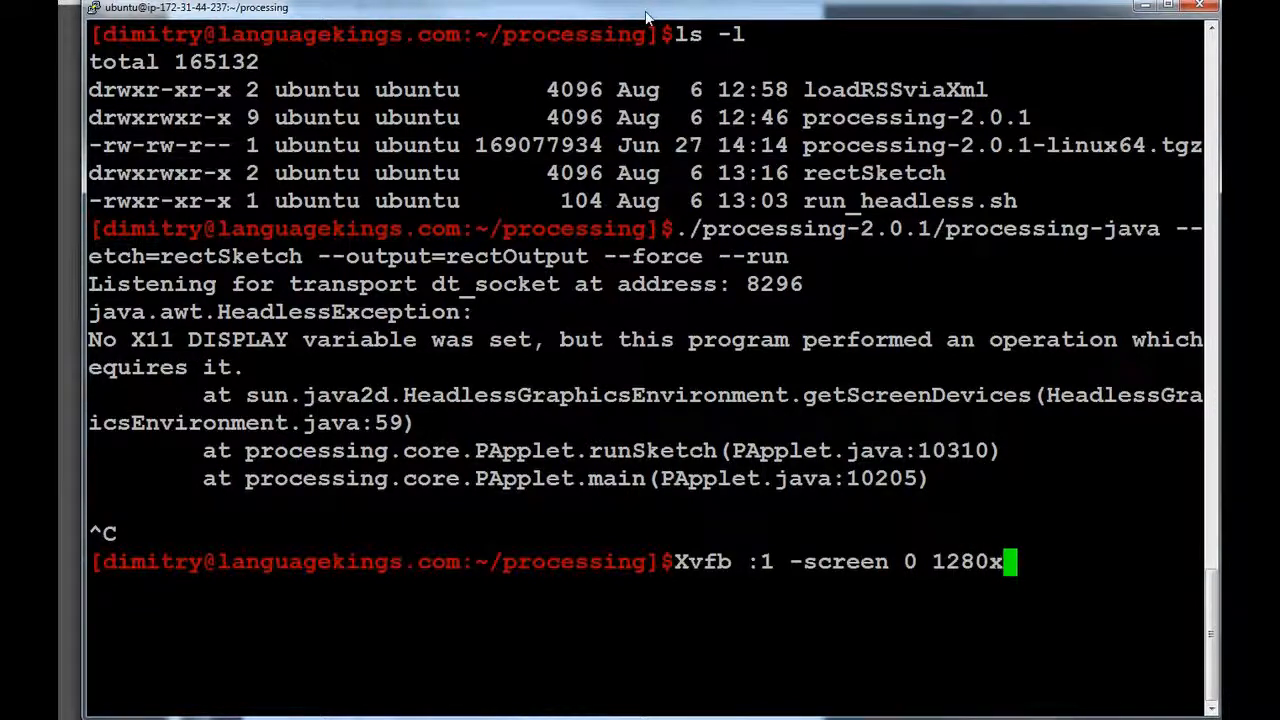
text(768x)
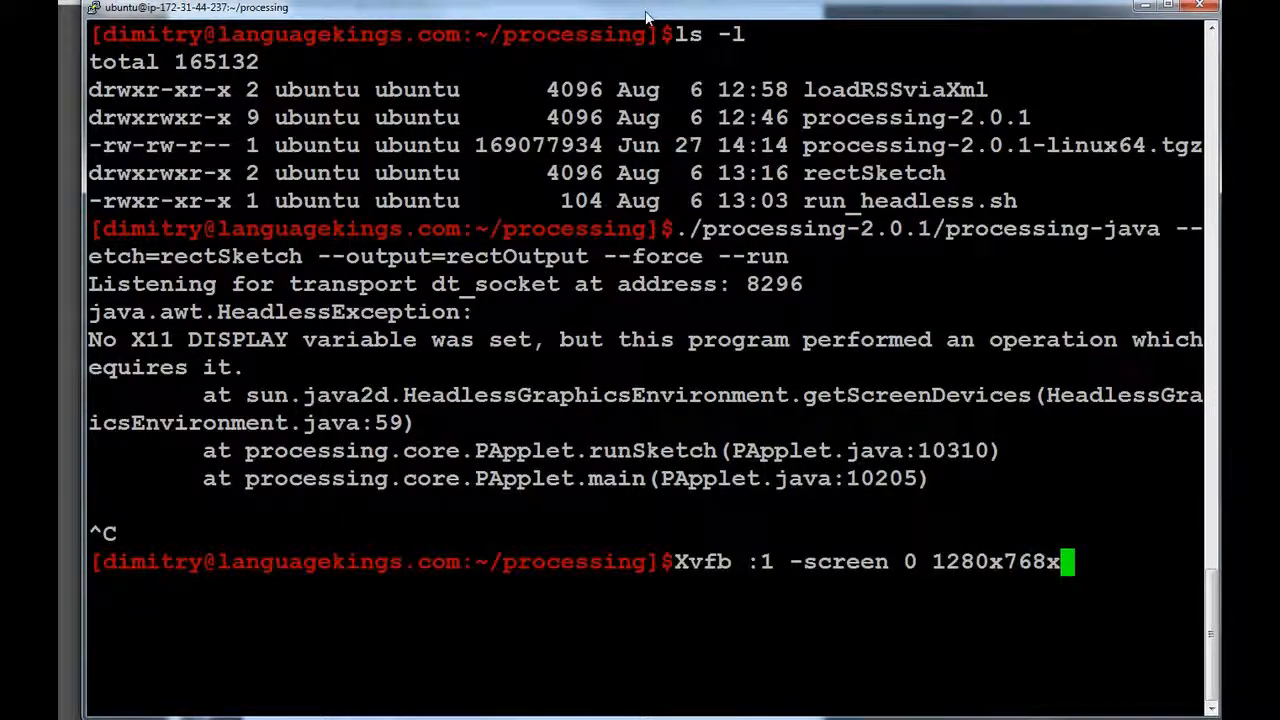
text(24)
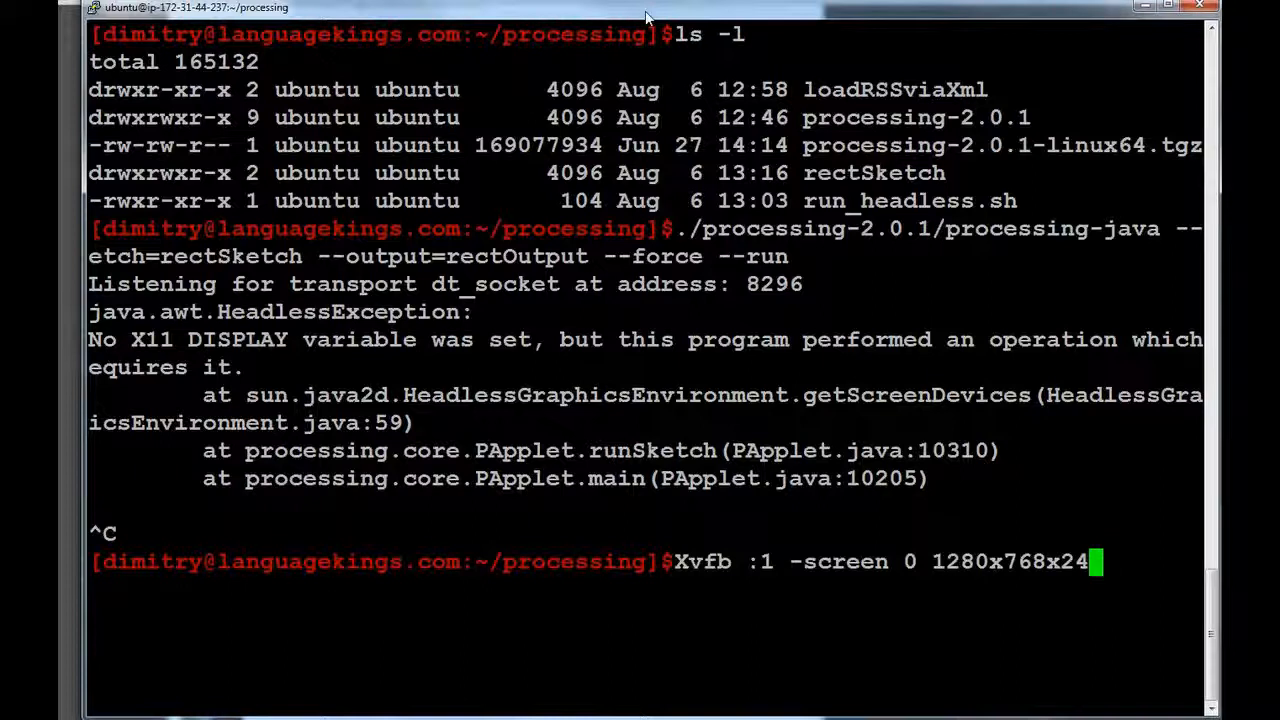
text(&)
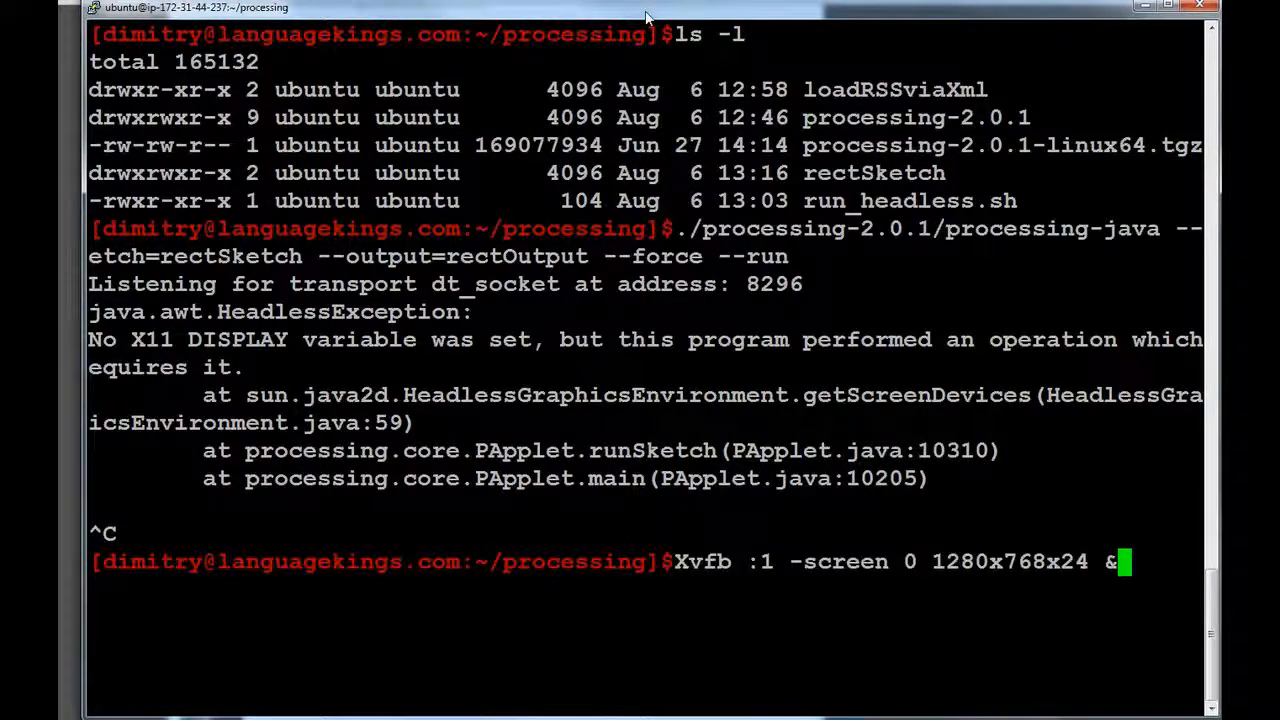
key(Return)
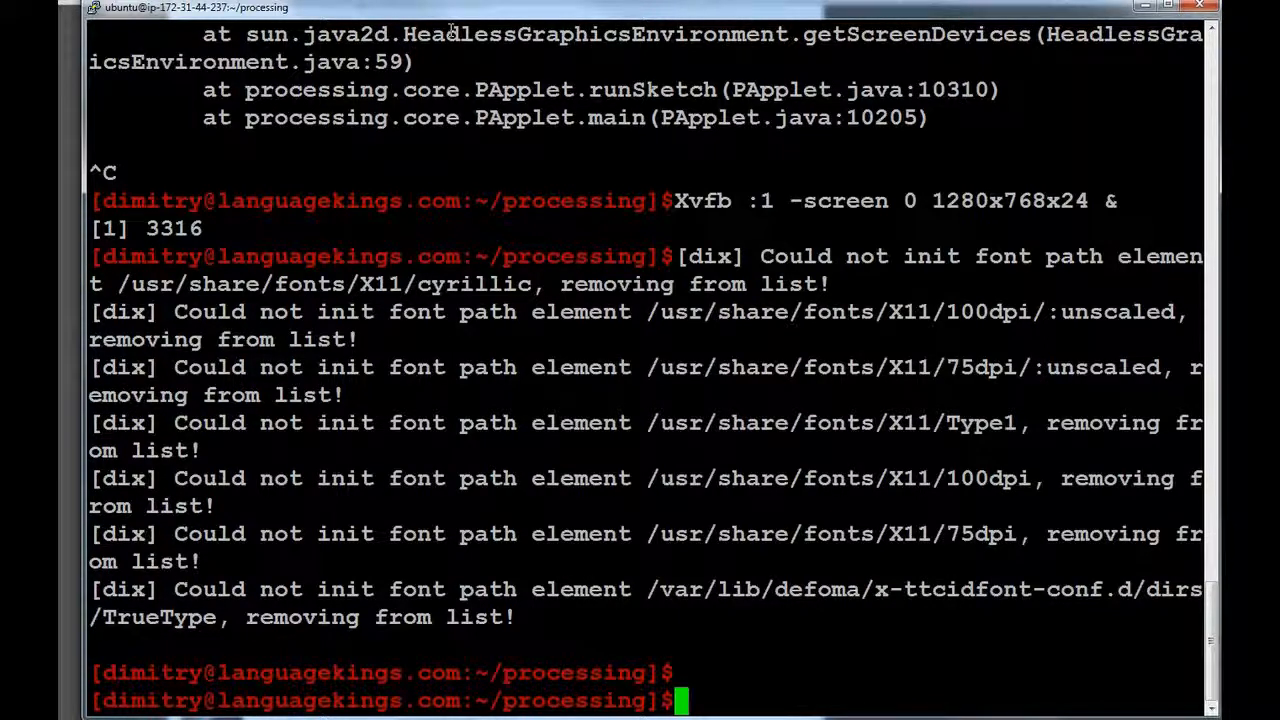
Rerun processing-java on rectSketch into rectOutput with --force --run; it fails again.
text(./p)
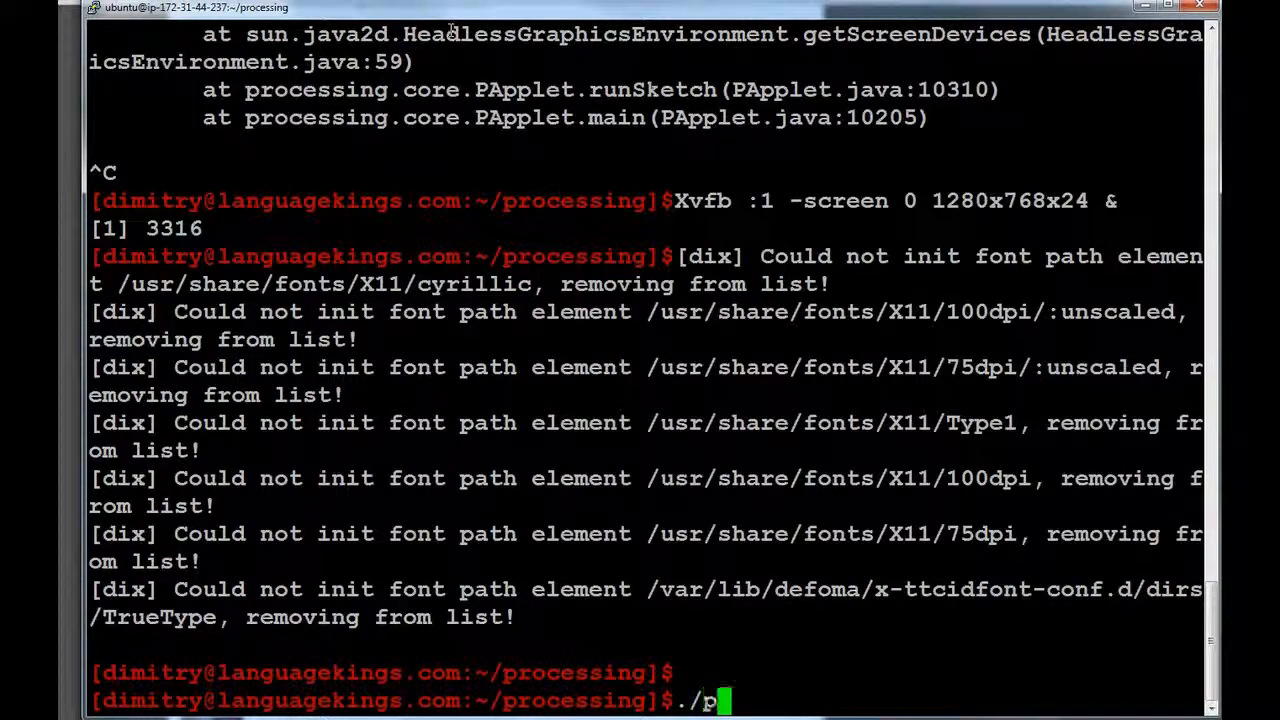
text(rocessing-2.0.1/pr)
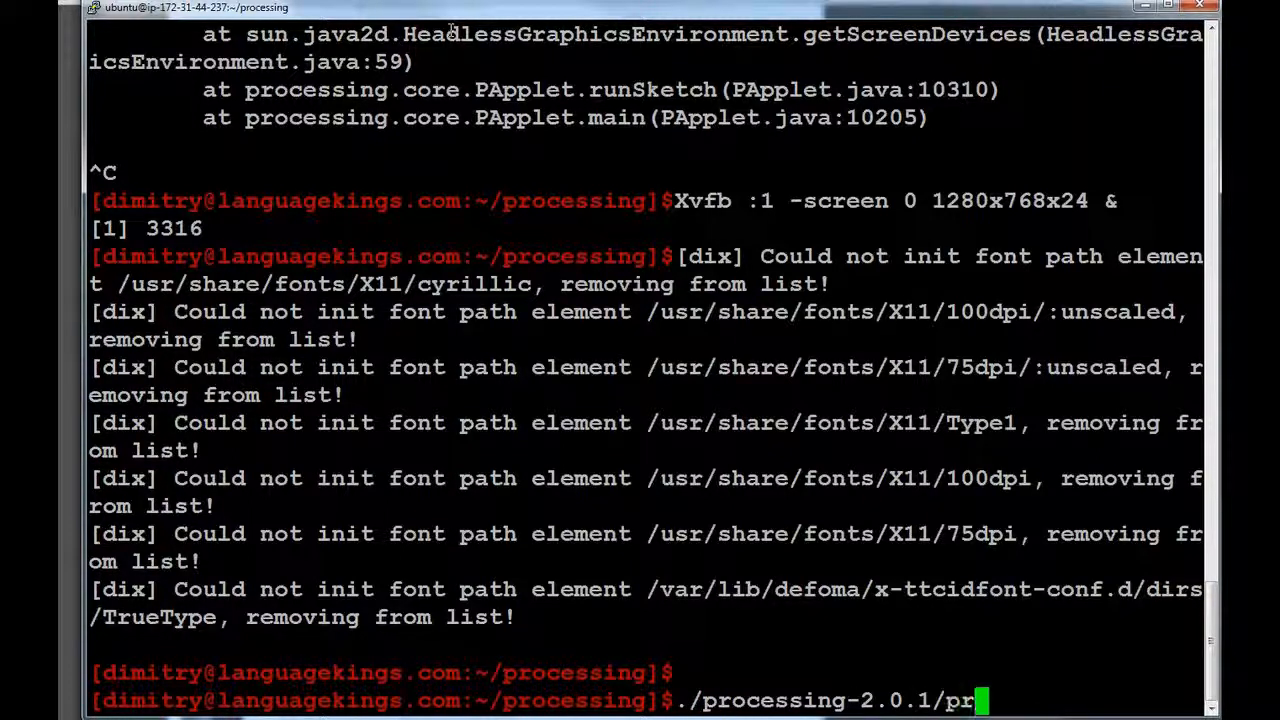
text(ocessing-java --sketch)
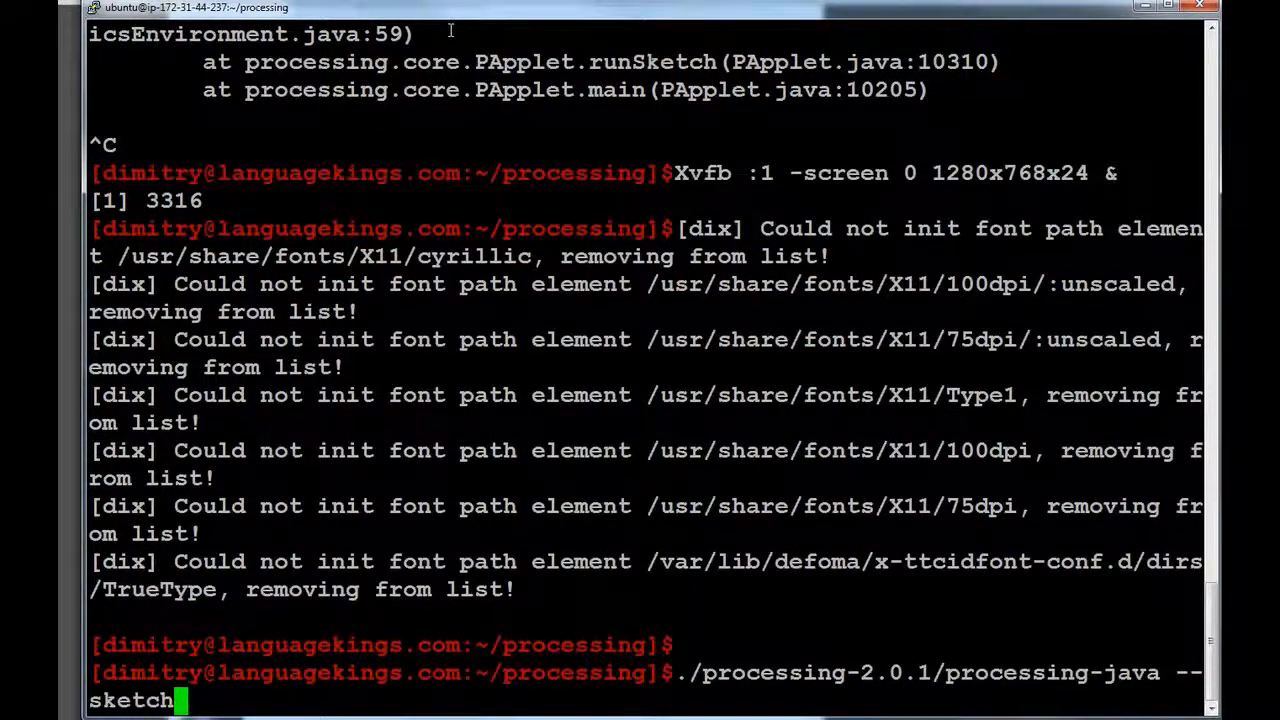
text(=)
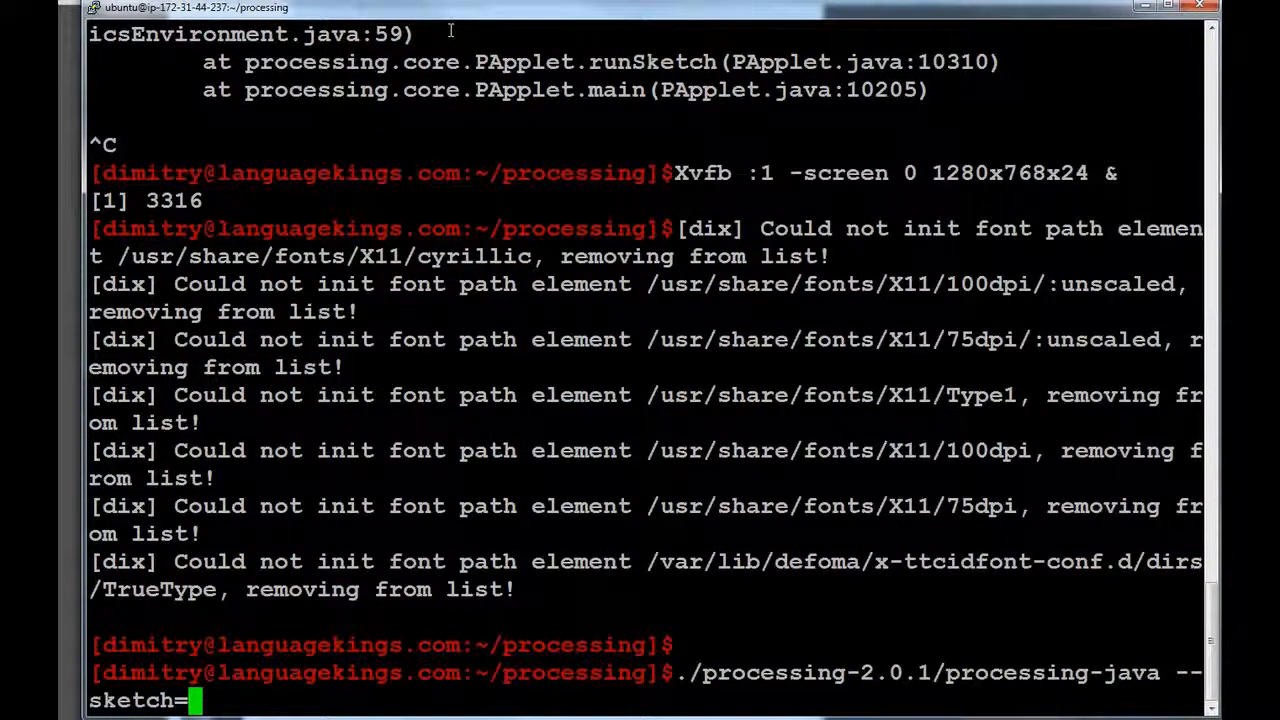
text(rect)
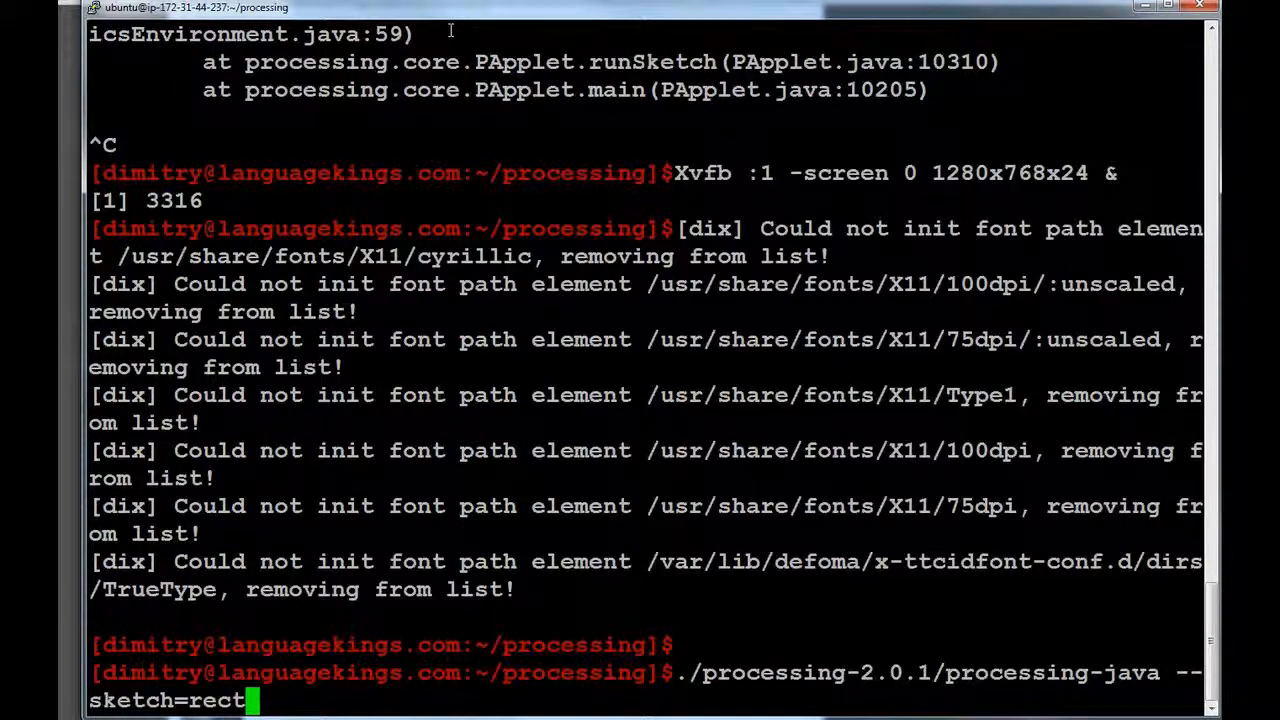
text(Sketch/)
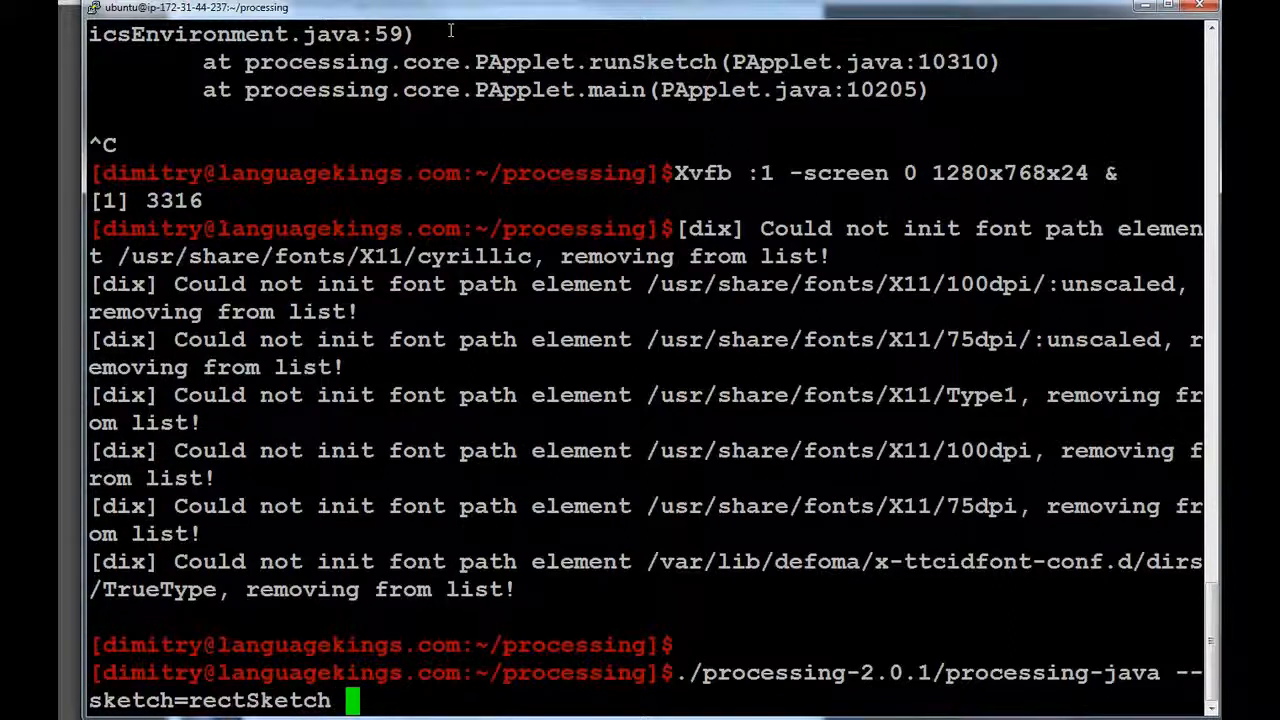
text(--output=)
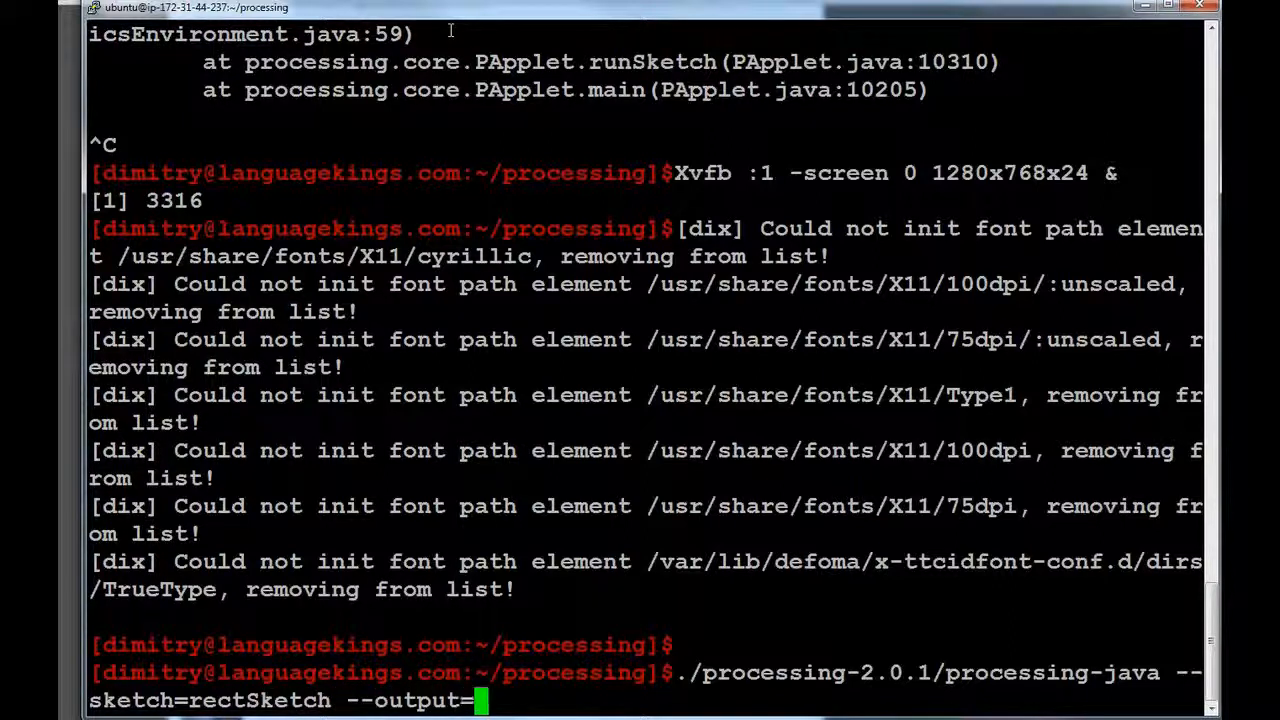
text(rectOutp)
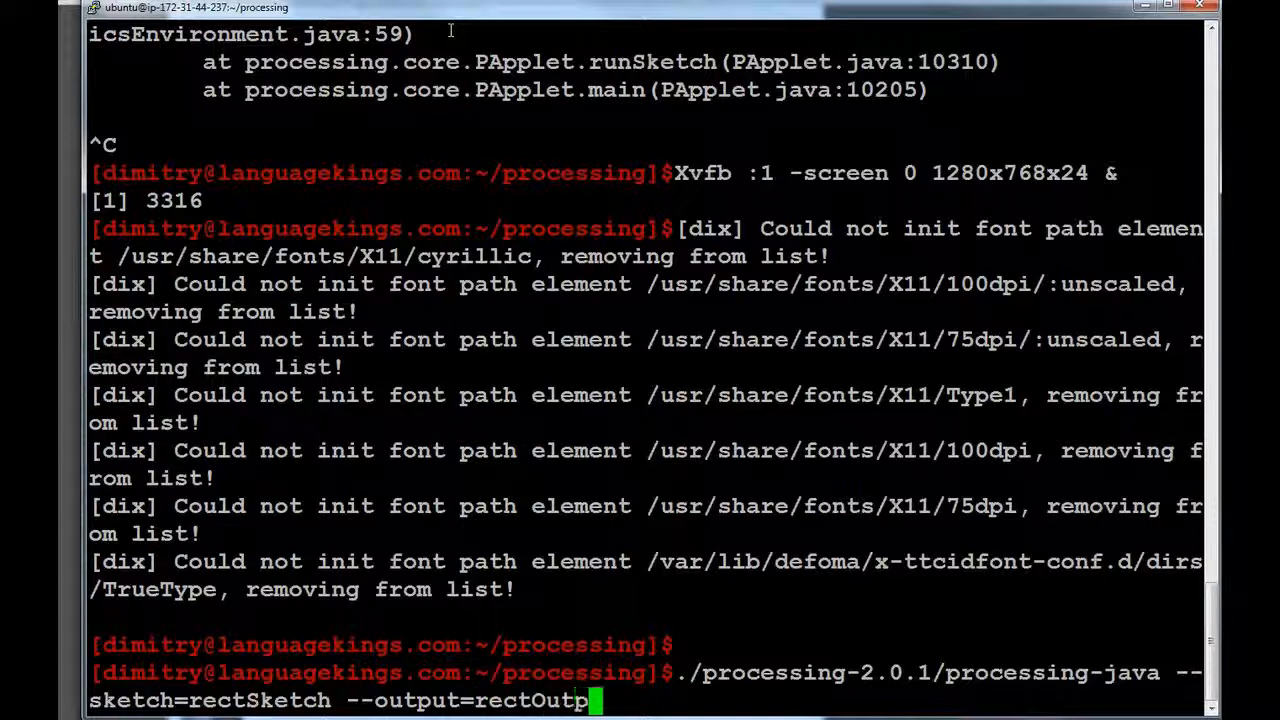
text(--force --run)
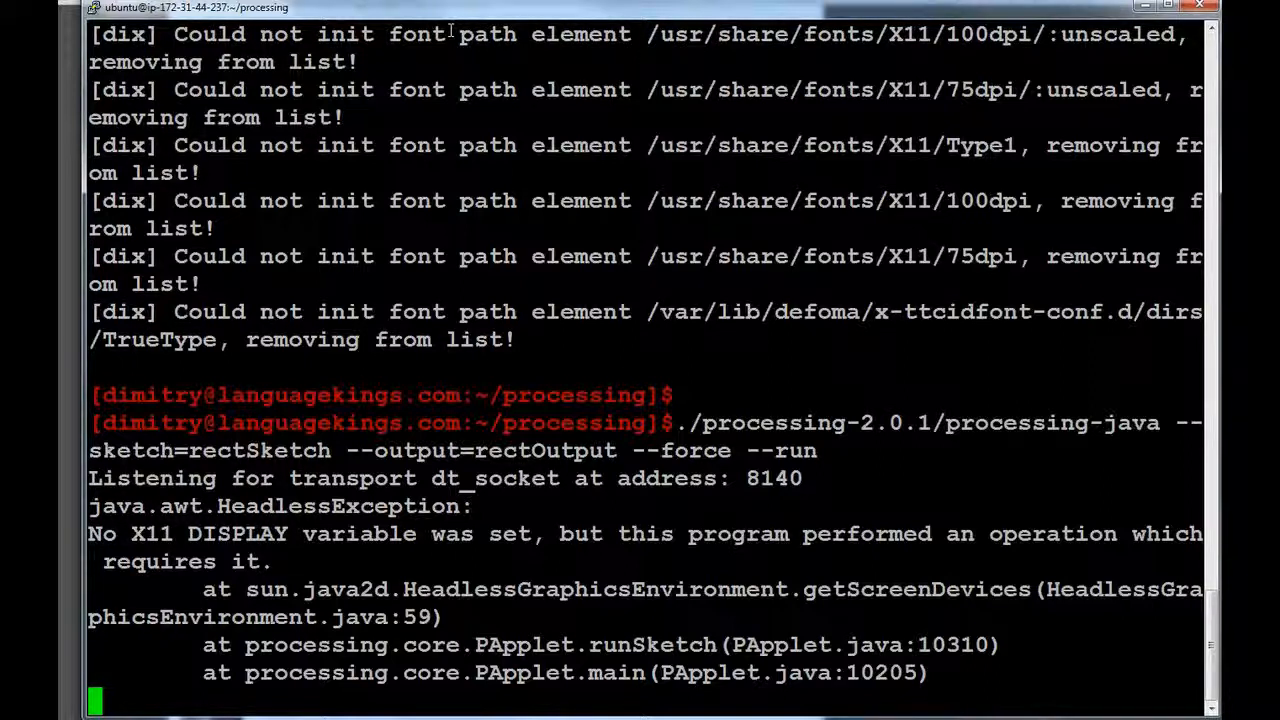
scroll(up, 3)
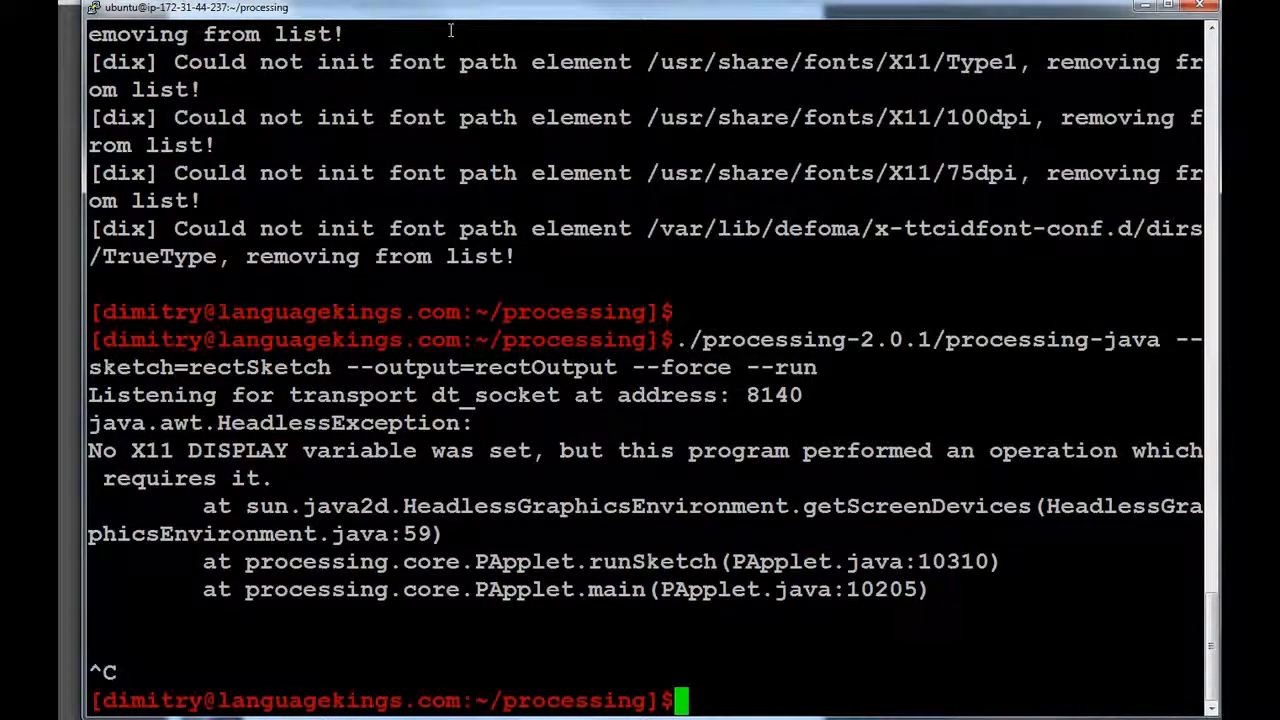
Export DISPLAY=:1 so the sketch run targets the virtual display.
text(e)
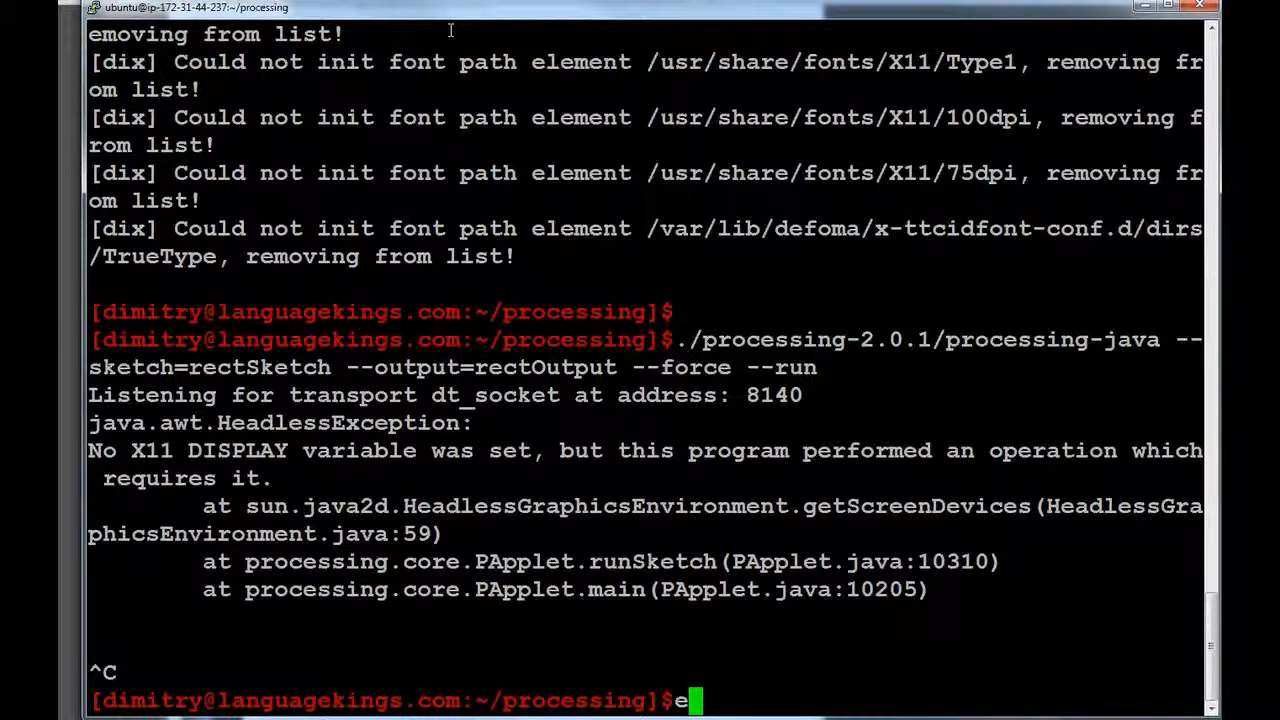
text(x)
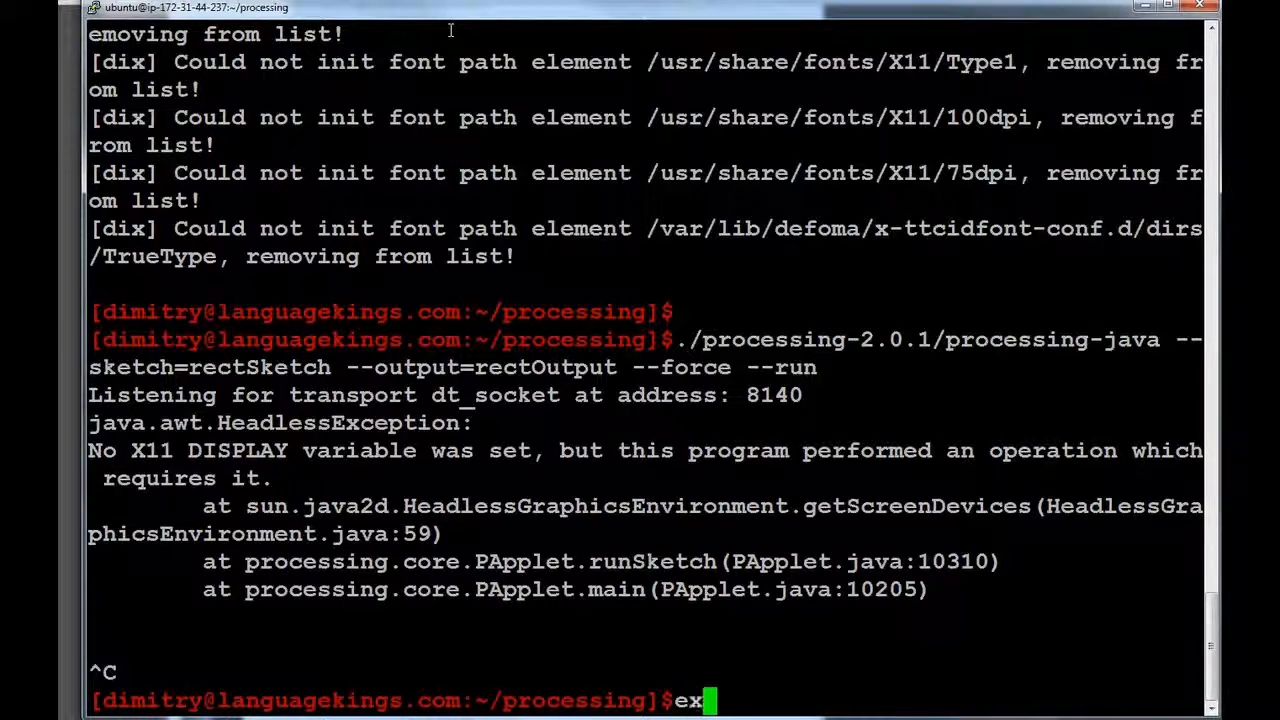
text(por)
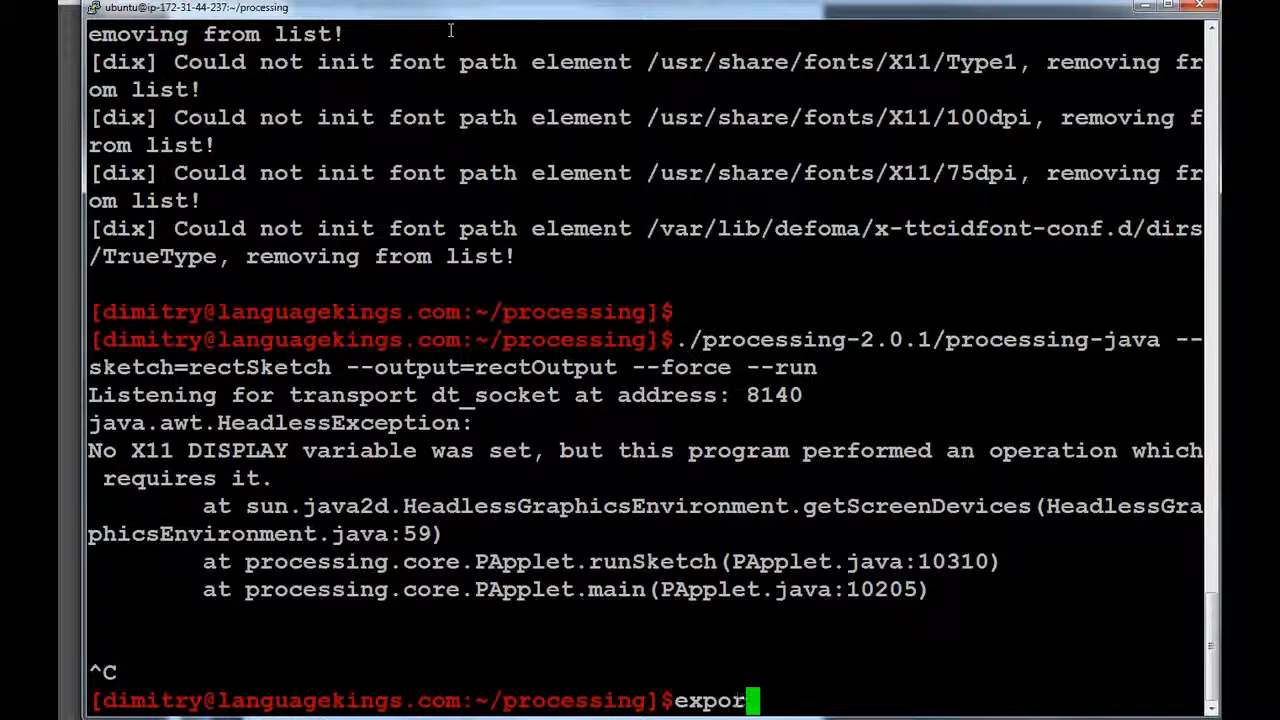
text(t)
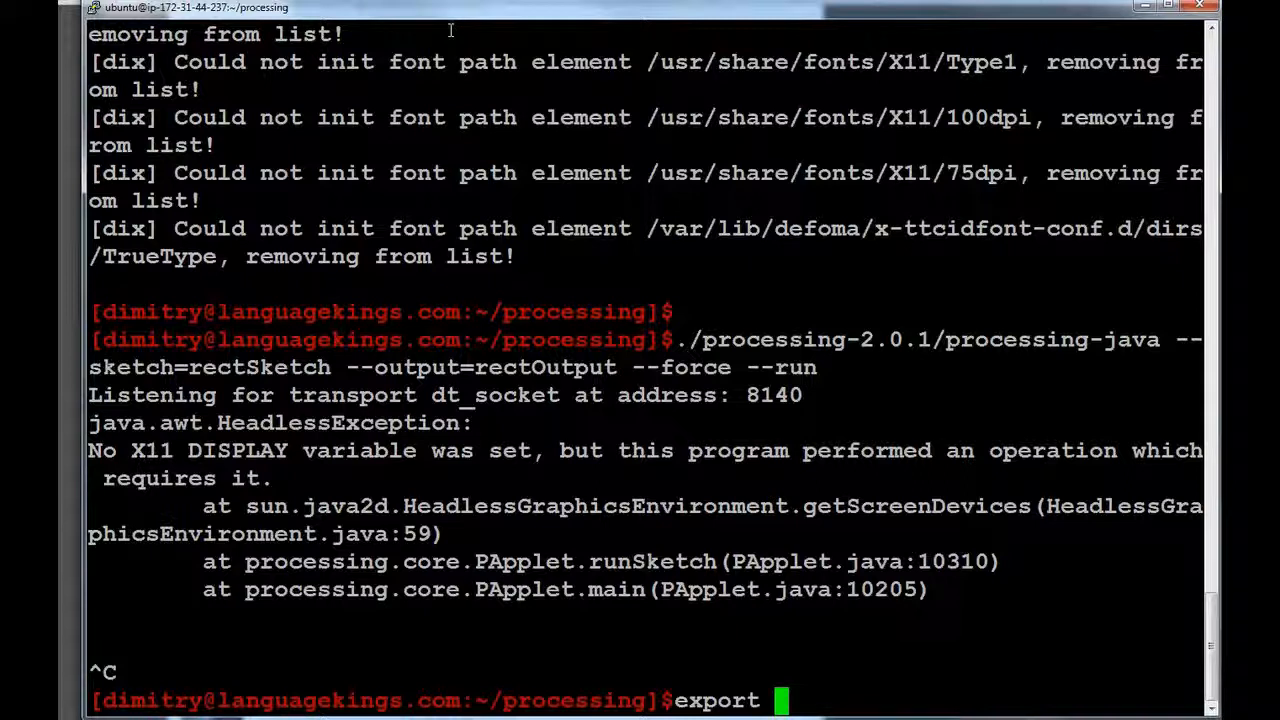
text(DISP)
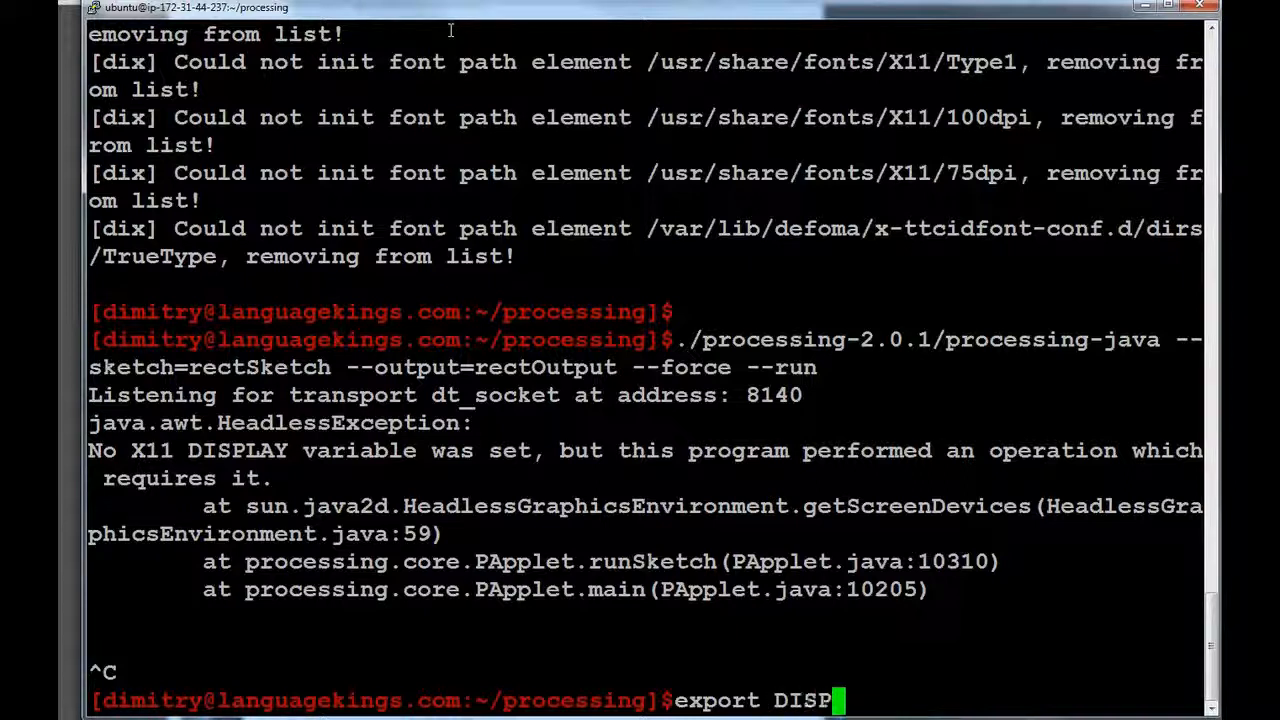
text(LAY=)
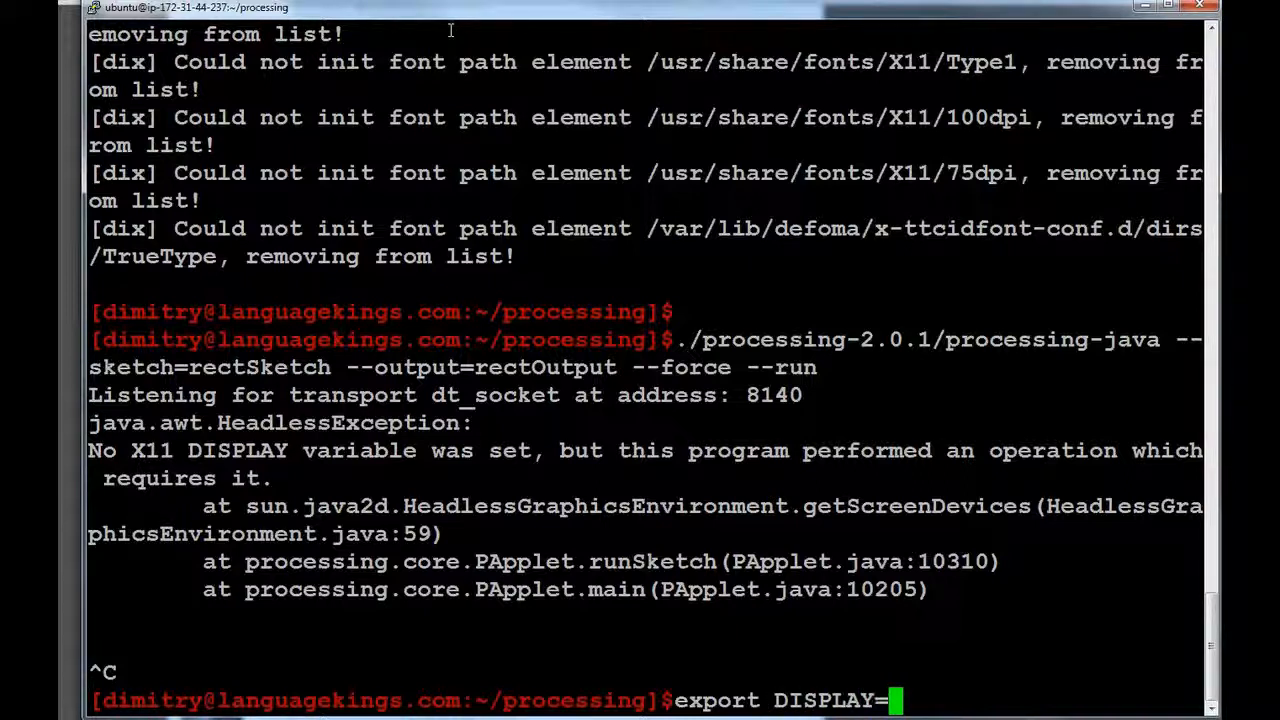
text(:1)
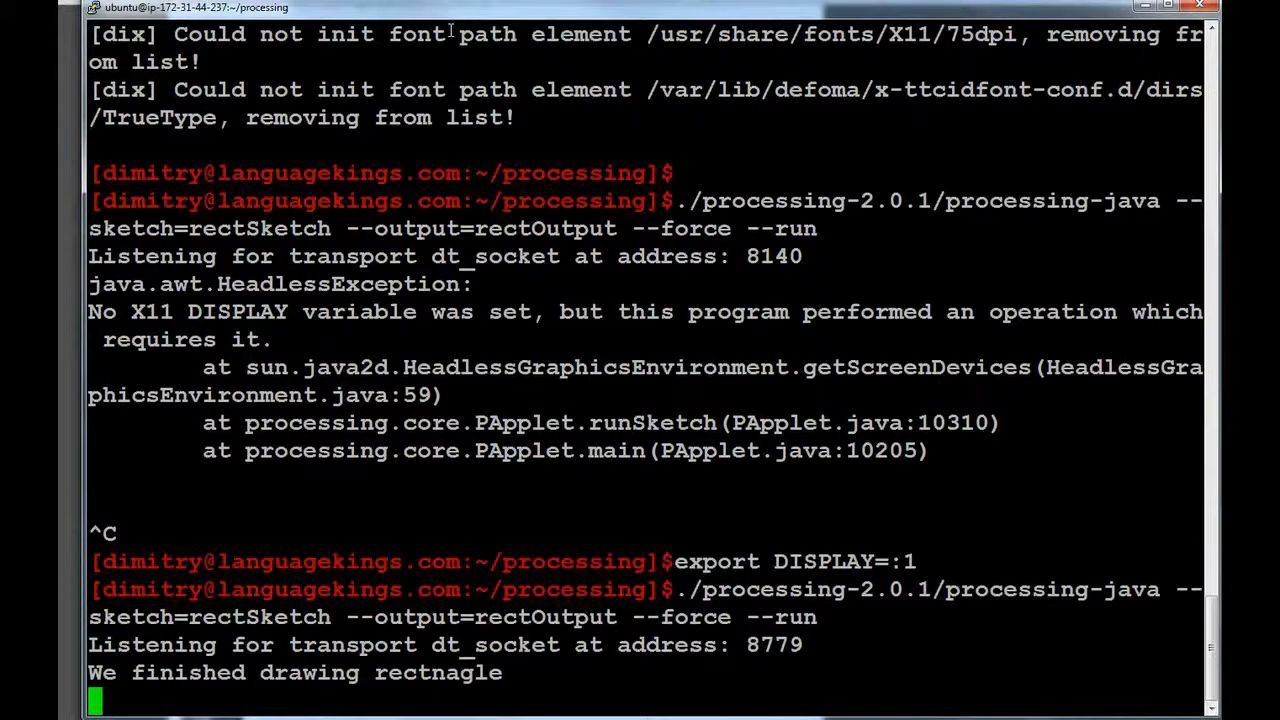
Scroll through the run output and the listing showing the new rectOutput folder.
scroll(down, 3)
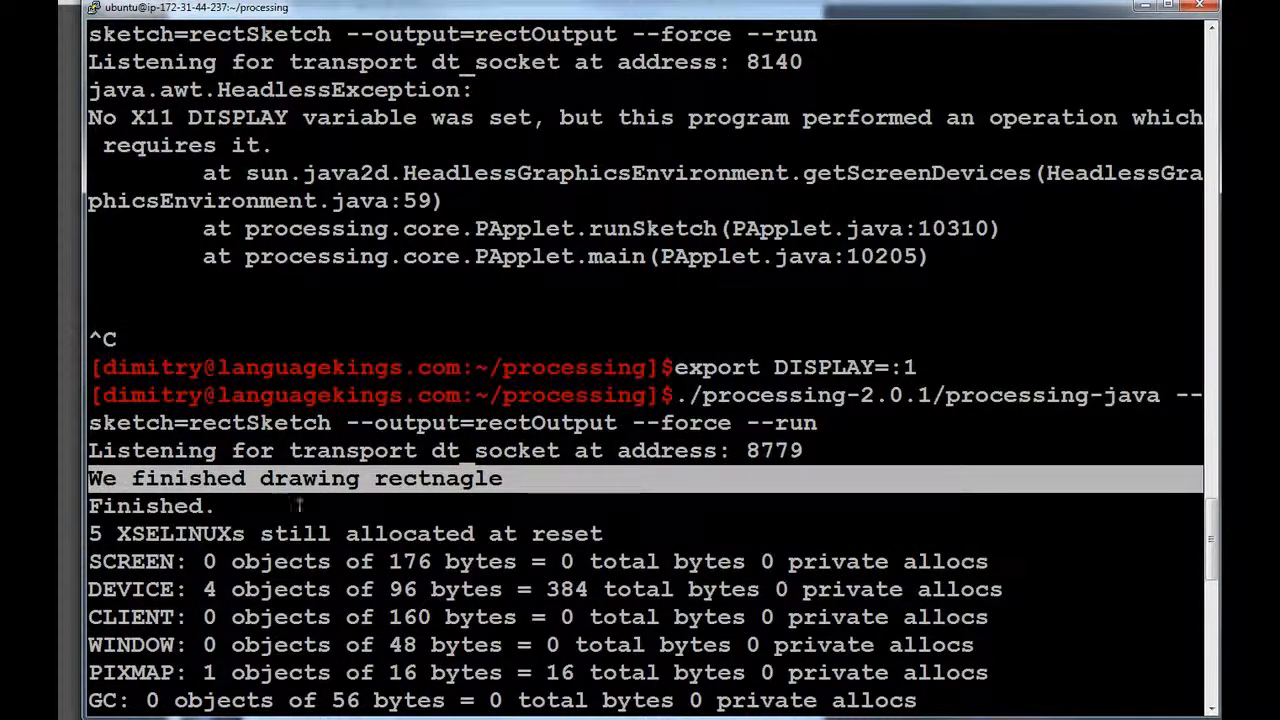
scroll(down, 3)
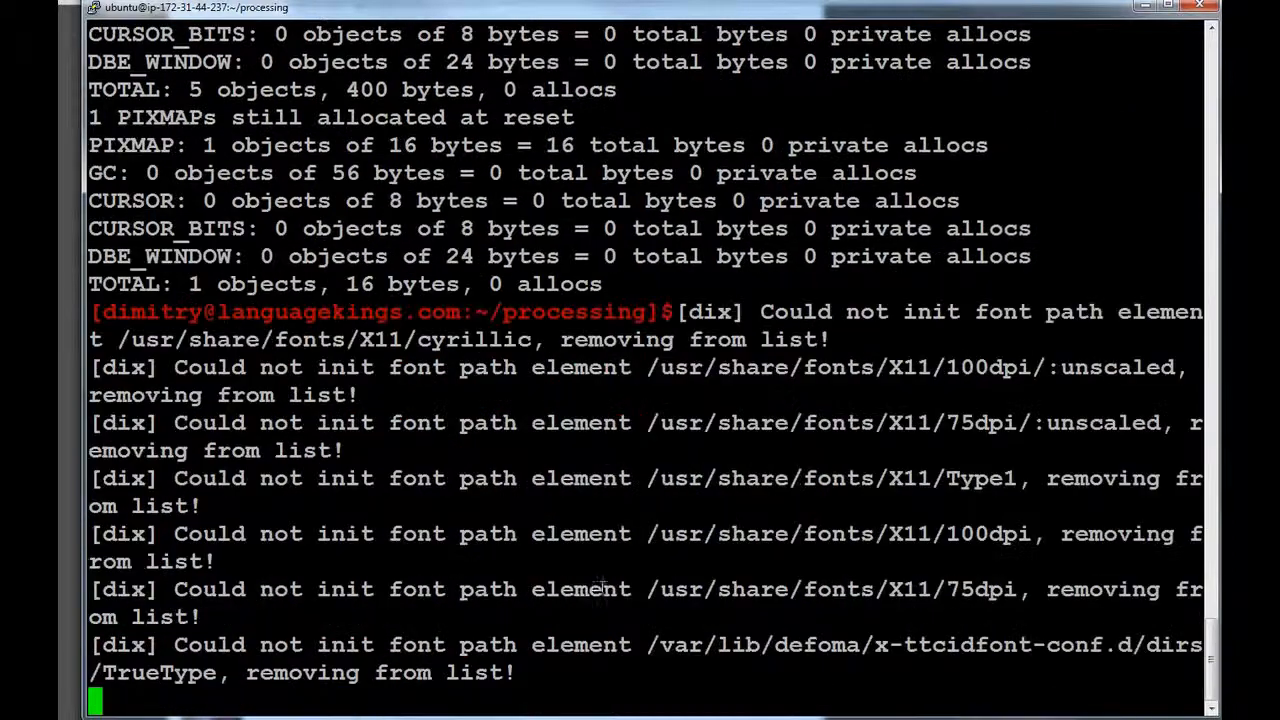
scroll(up, 3)
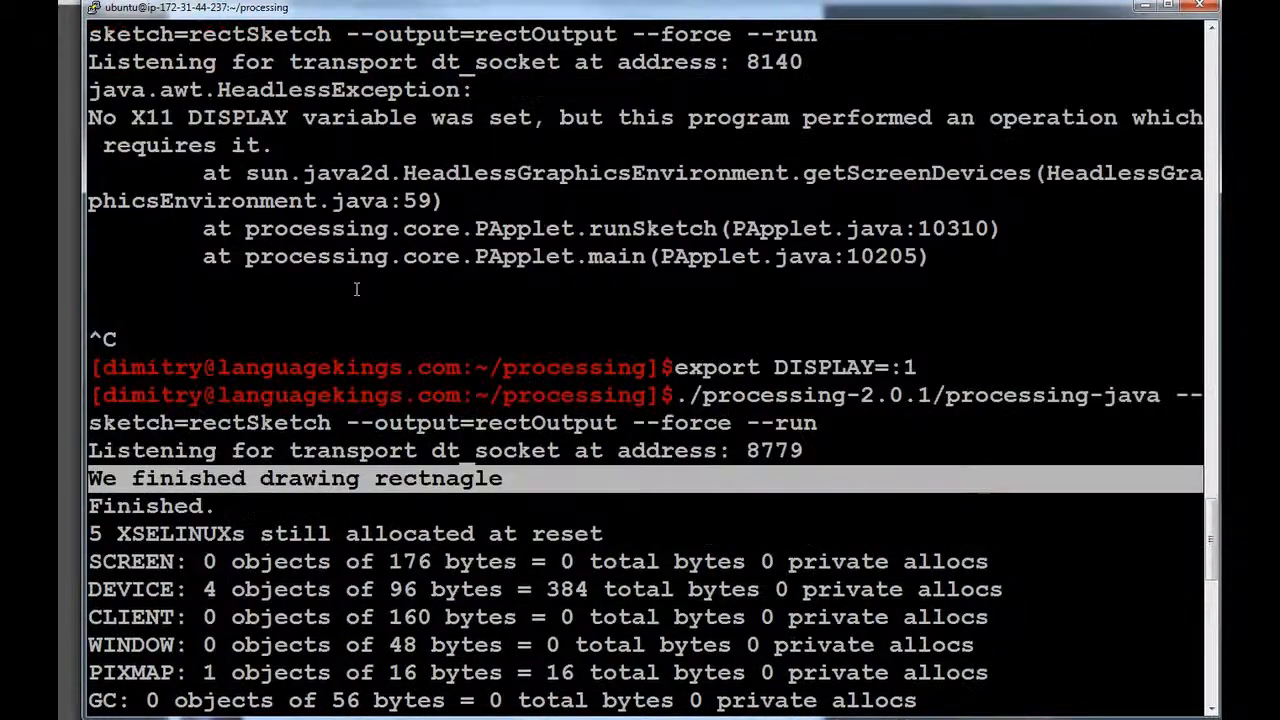
mouse_move(516, 478)
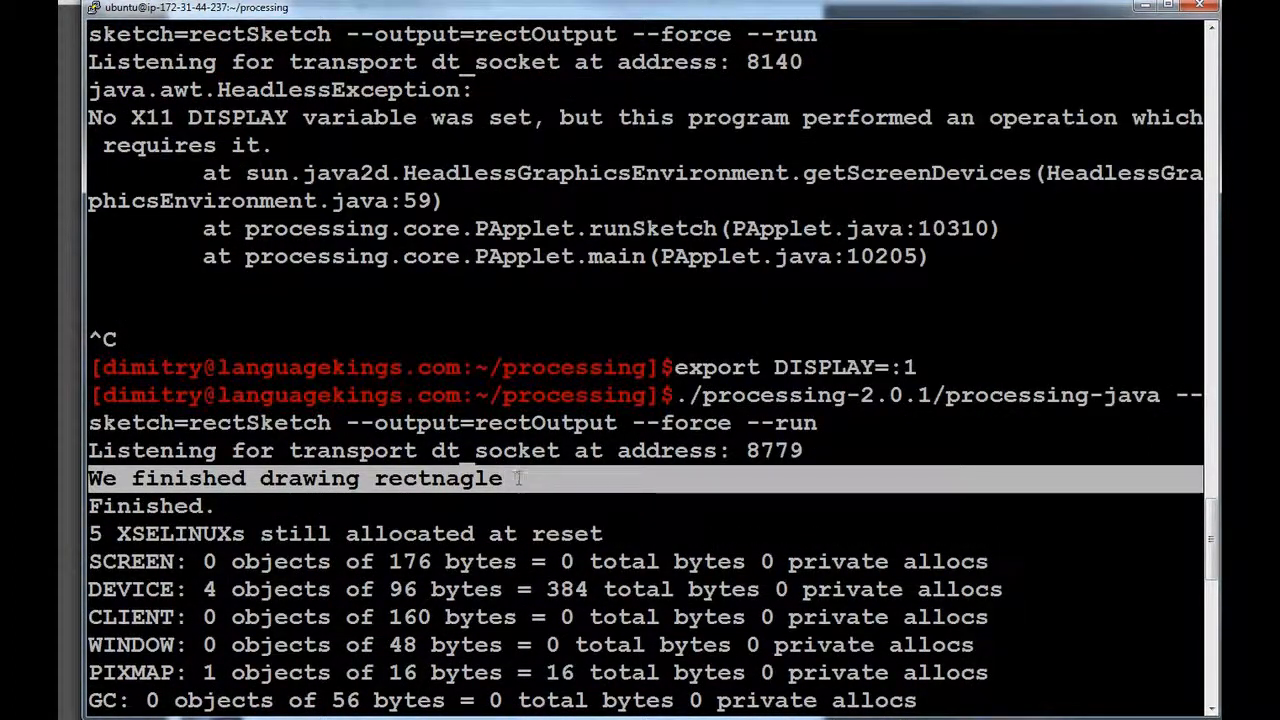
mouse_move(280, 478)
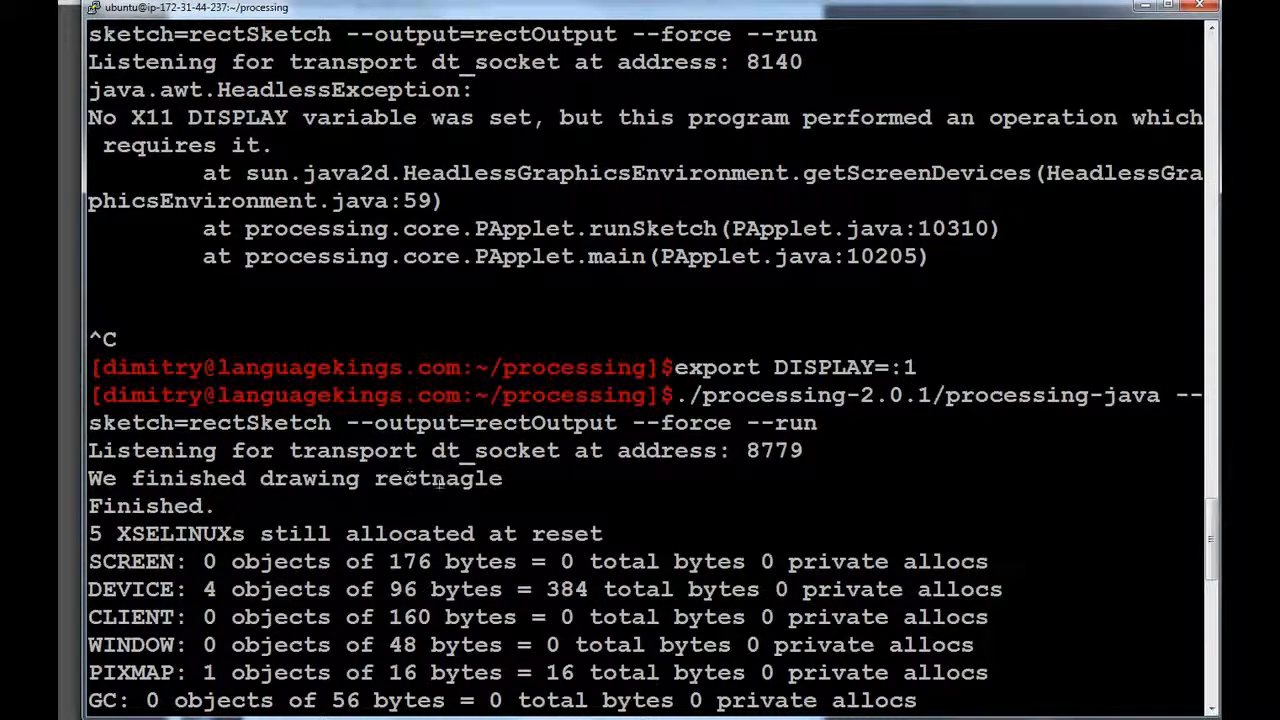
scroll(down, 3)
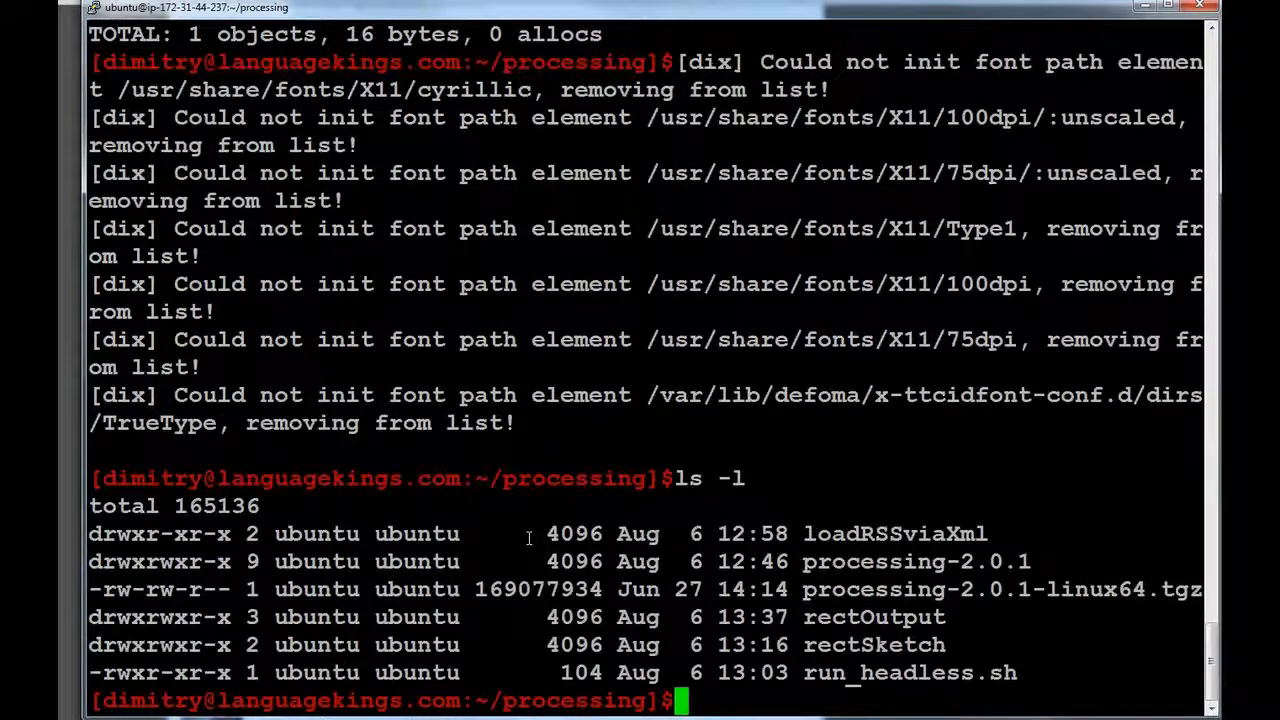
Change into the rectSketch folder and list its contents.
text(cd rect)
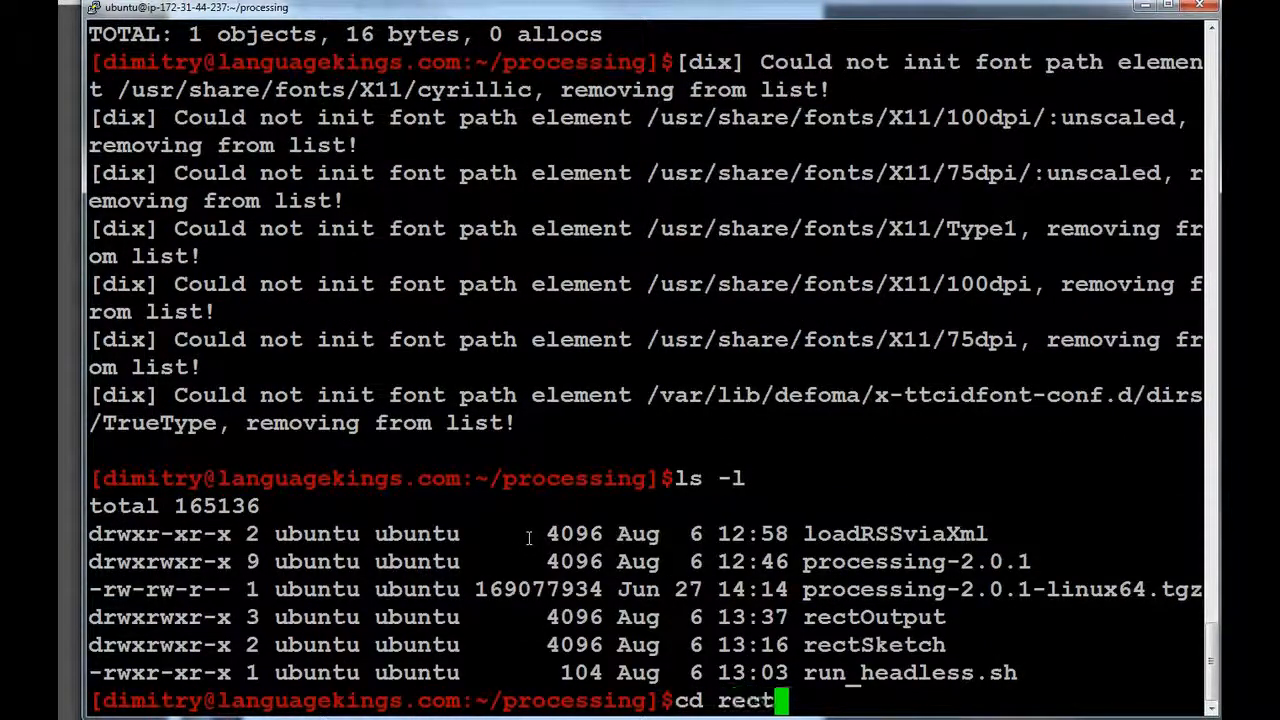
key(Return)
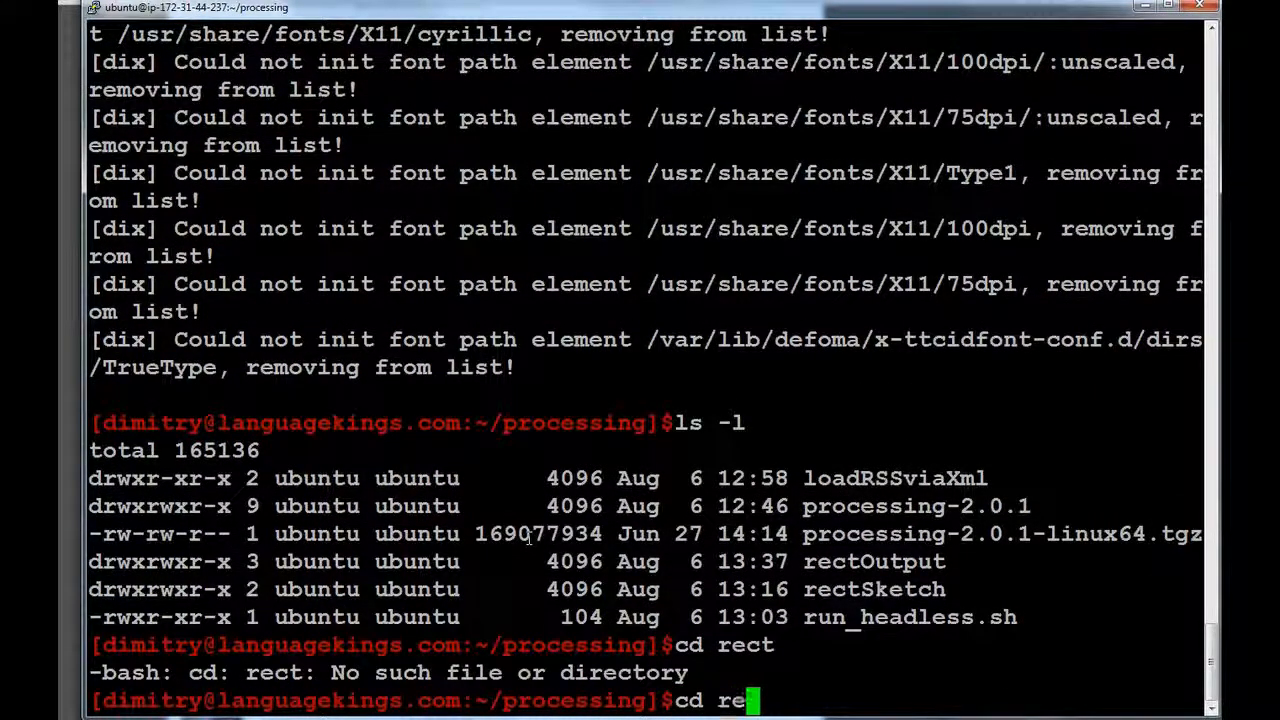
key(Return)
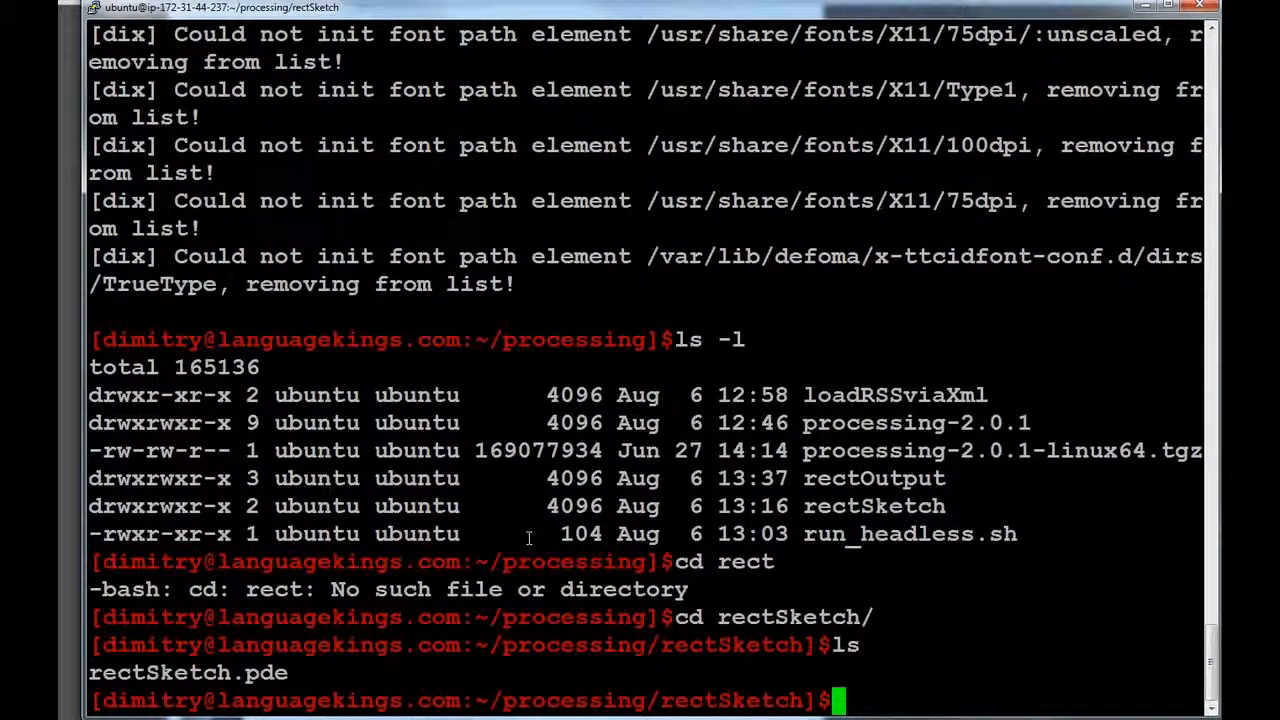
Review rectSketch.pde in nano, then exit back to the shell.
text(nano rectSketch.pde)
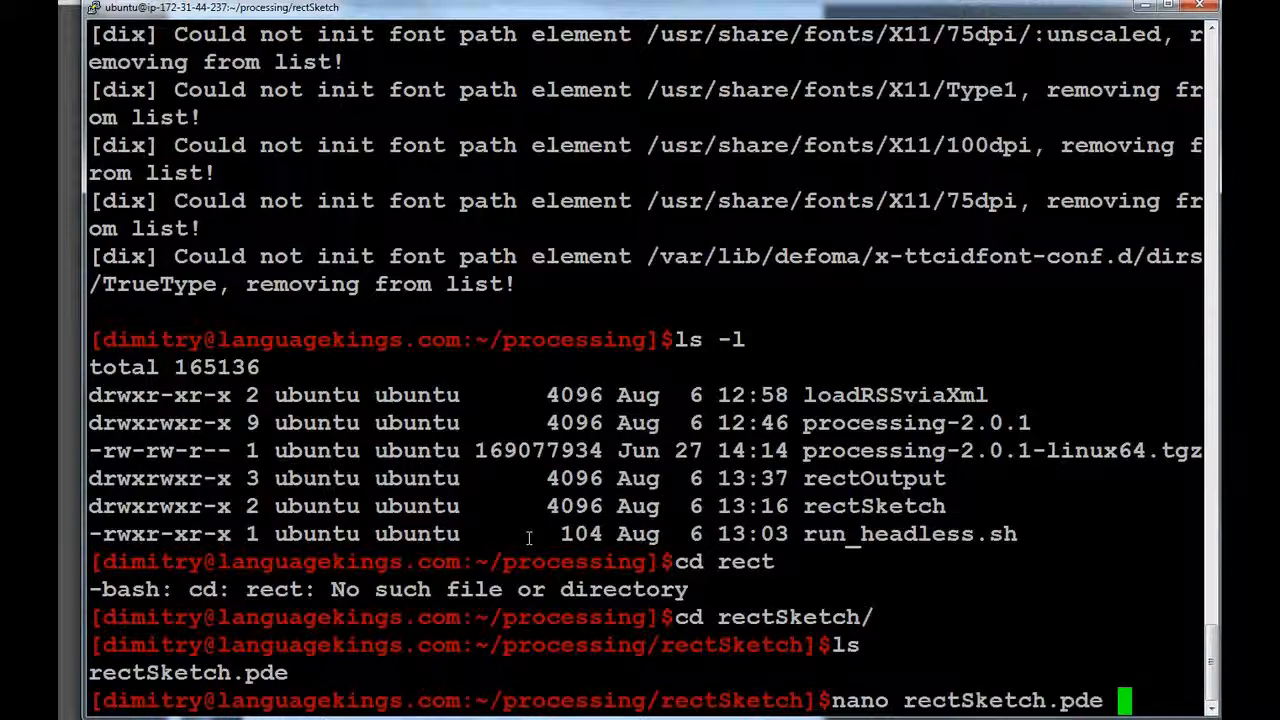
key(Return)
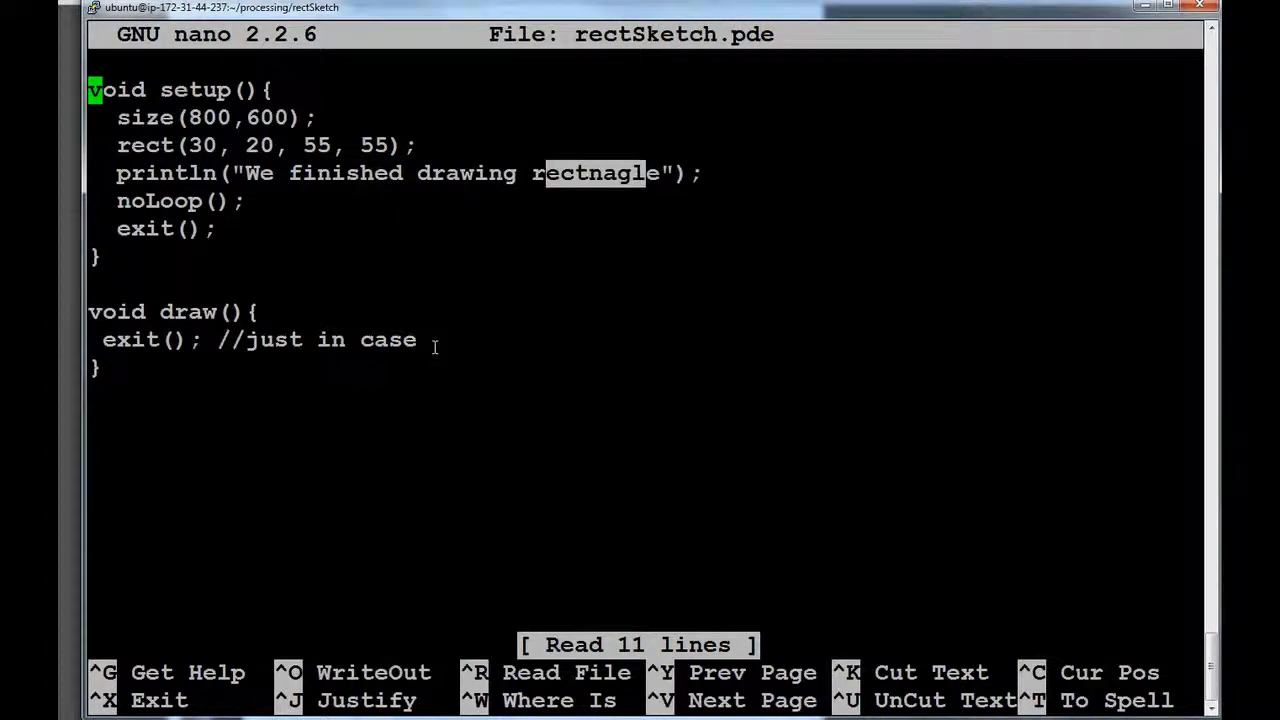
key(ctrl+x)
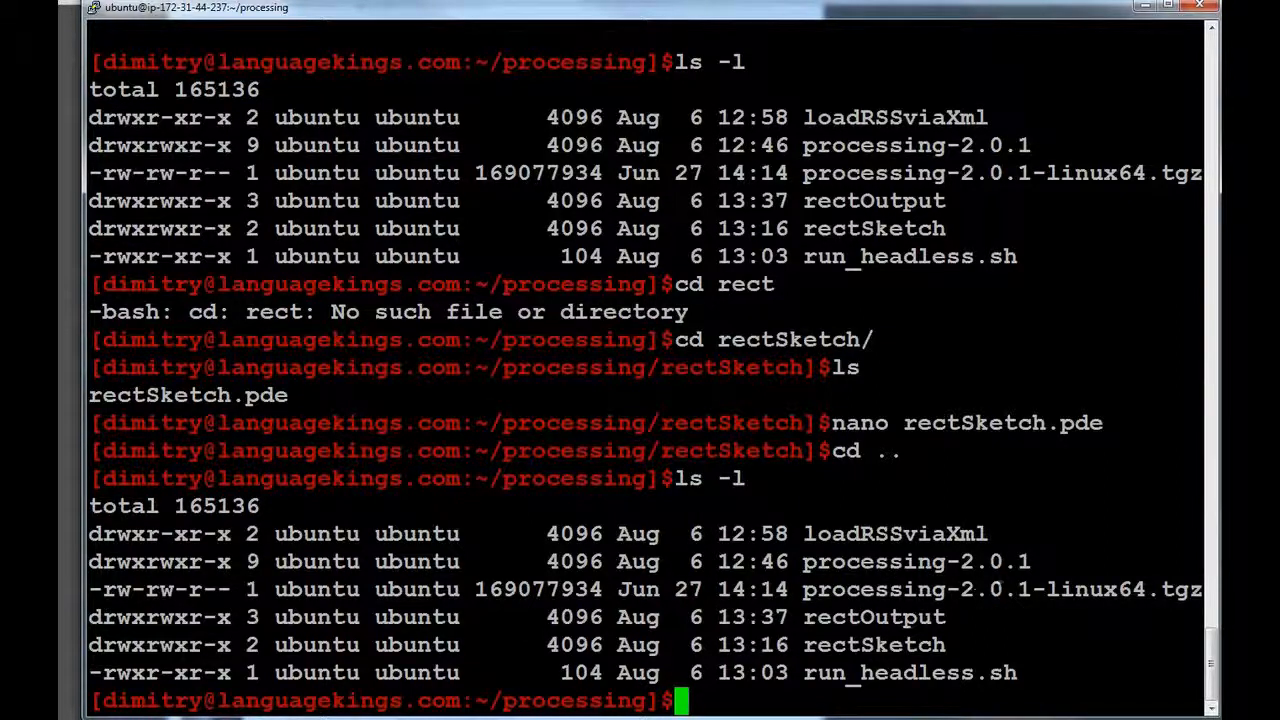
mouse_move(796, 628)
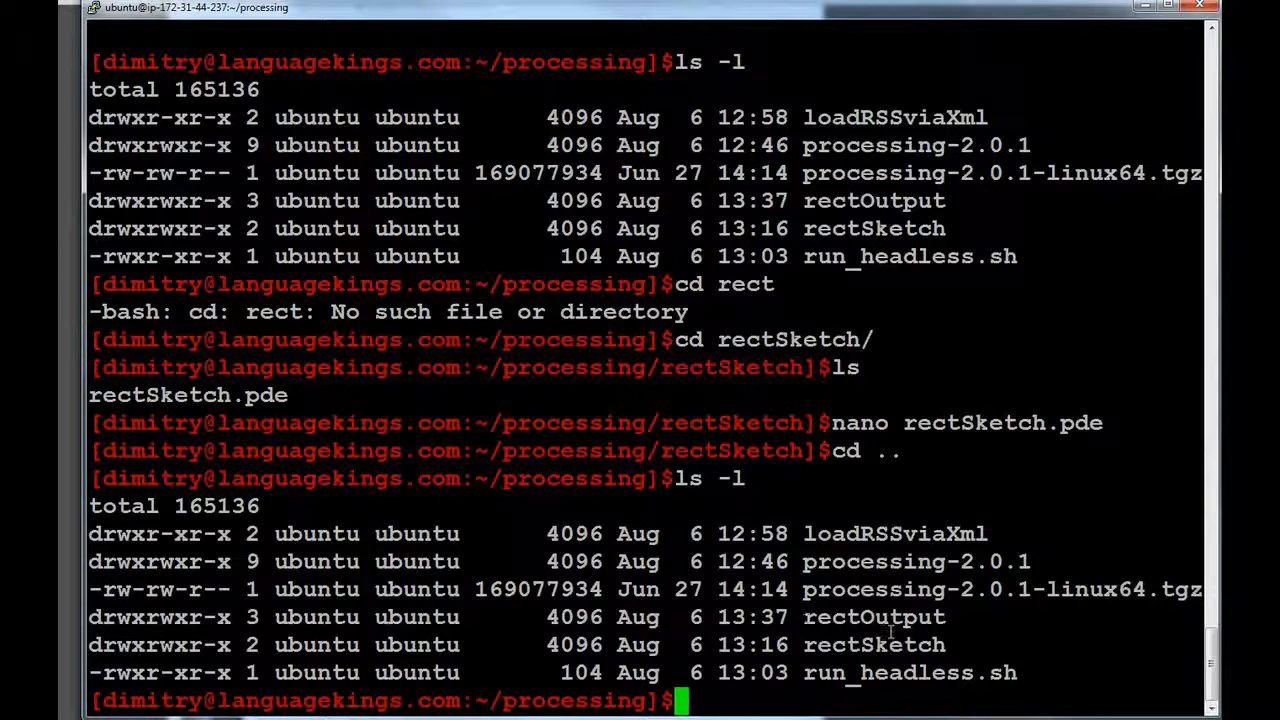
Enter rectOutput and list it in detail, showing rectSketch.class and the source folder.
double_click(872, 616)
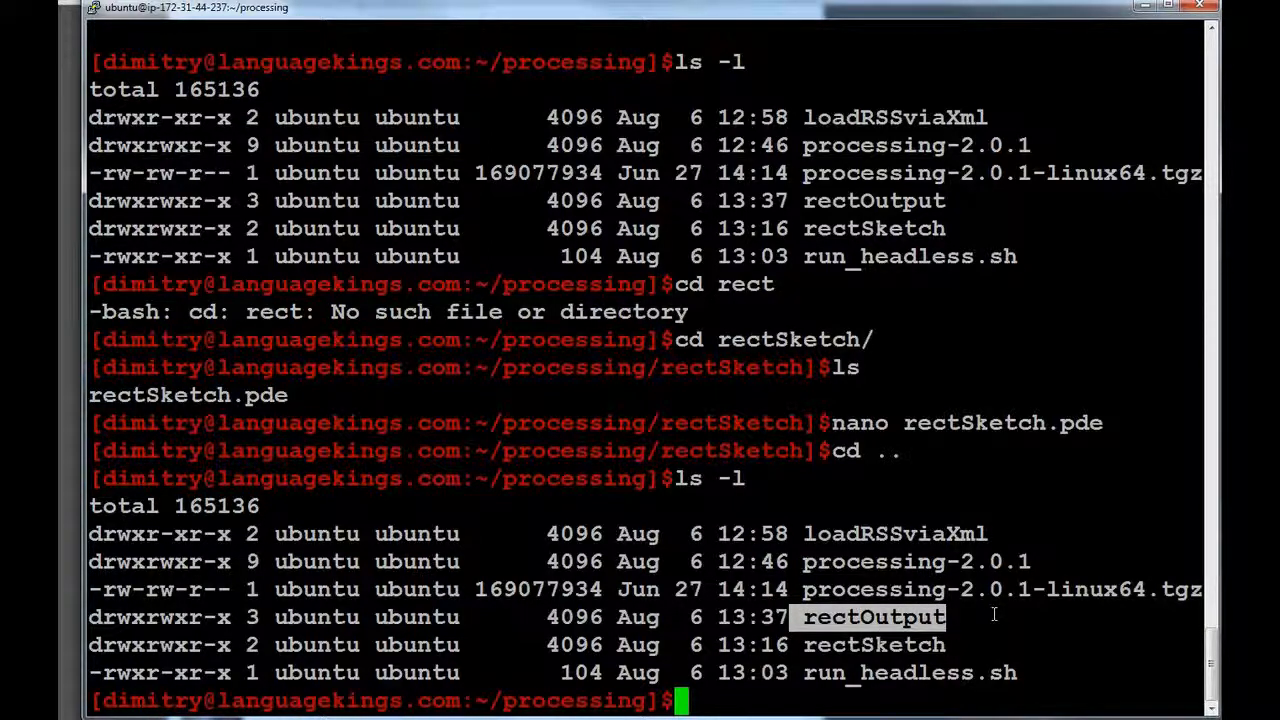
text(cd rectOutput/)
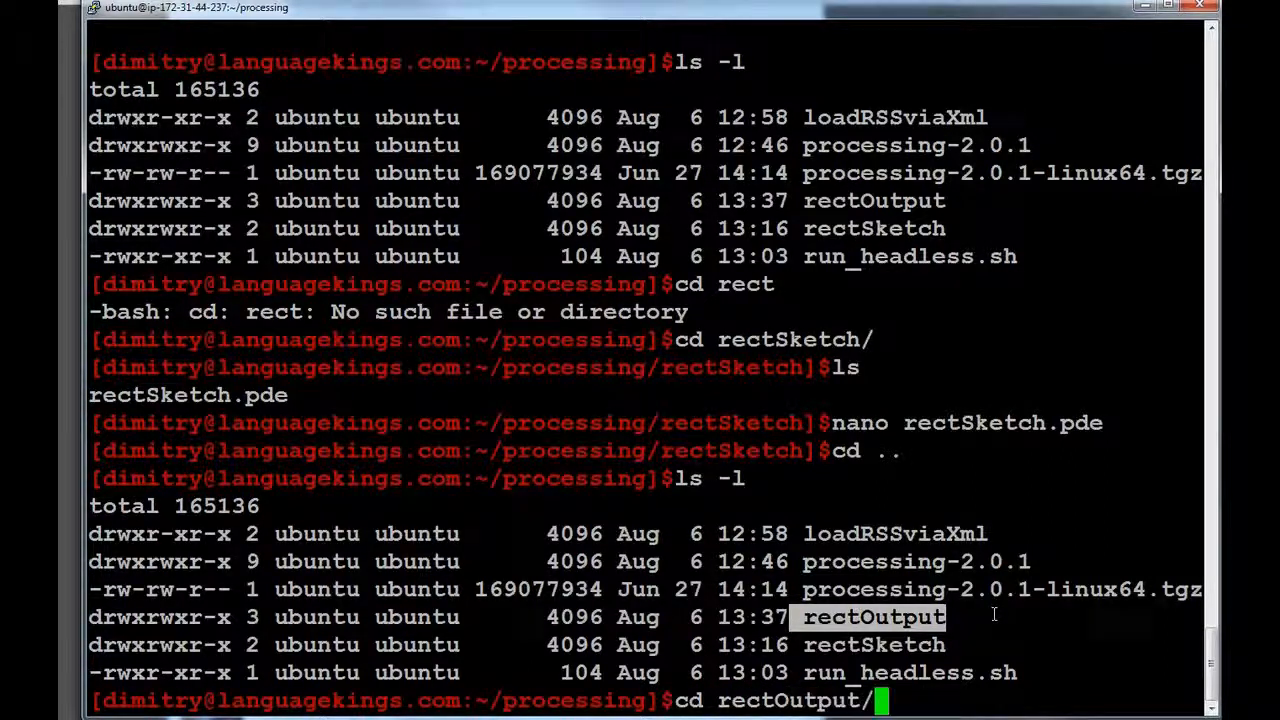
key(Return)
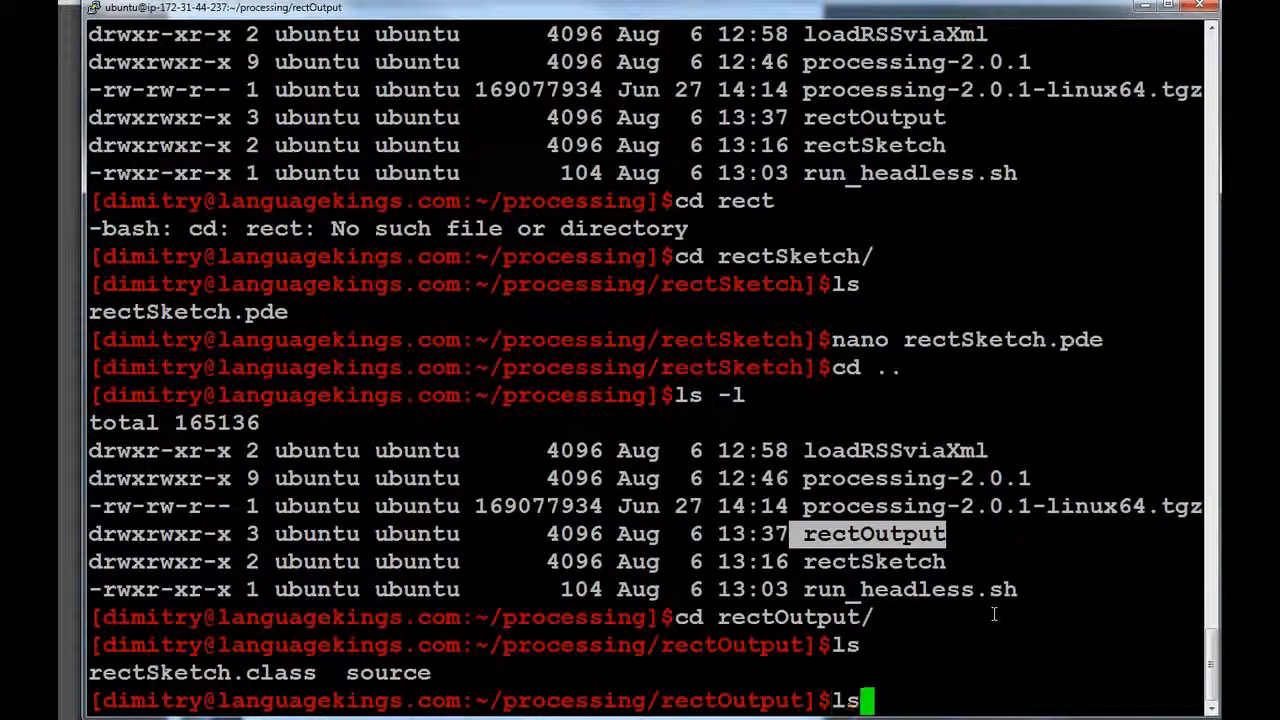
text( -l)
key(Return)
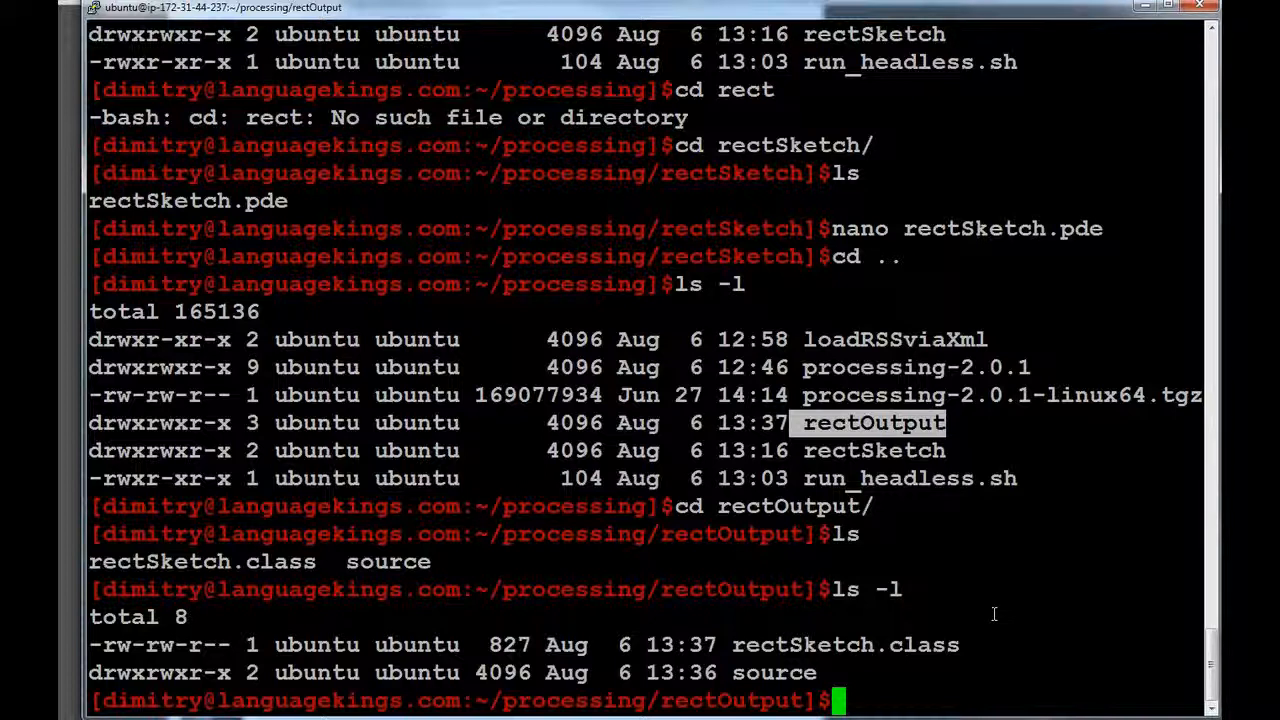
Return to the processing folder with cd .. and start clearing the screen.
text(c)
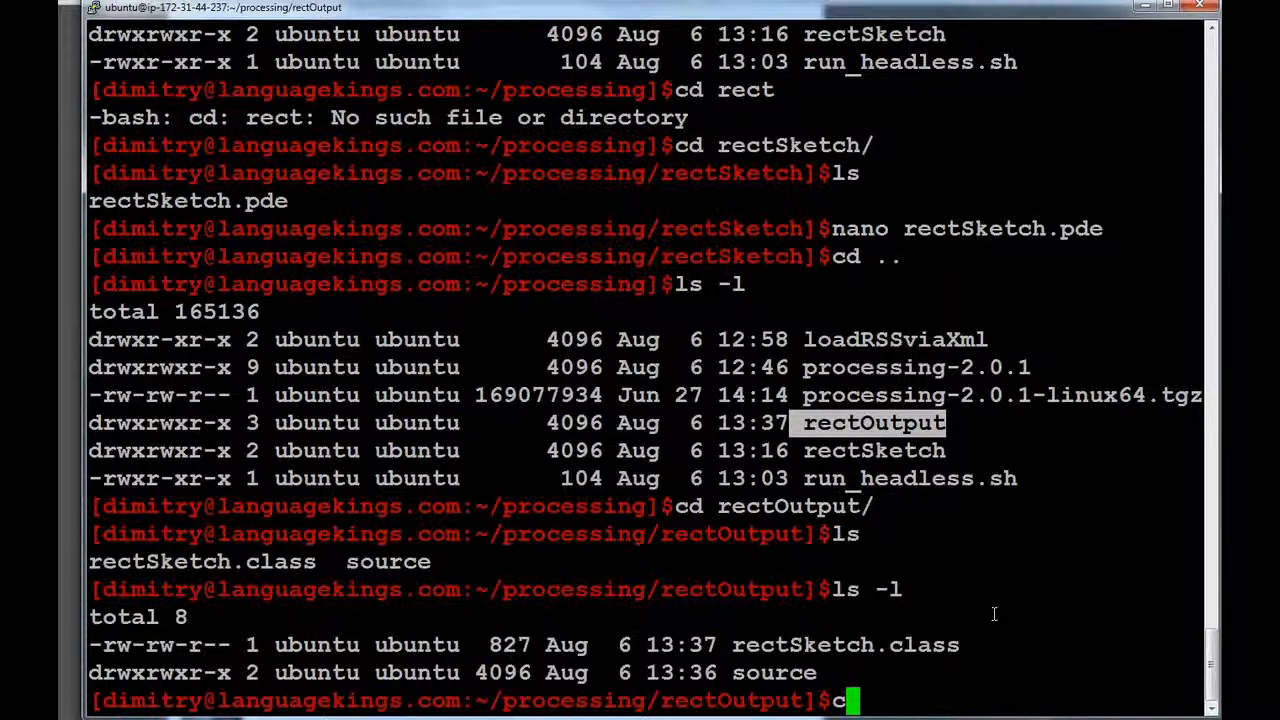
key(Return)
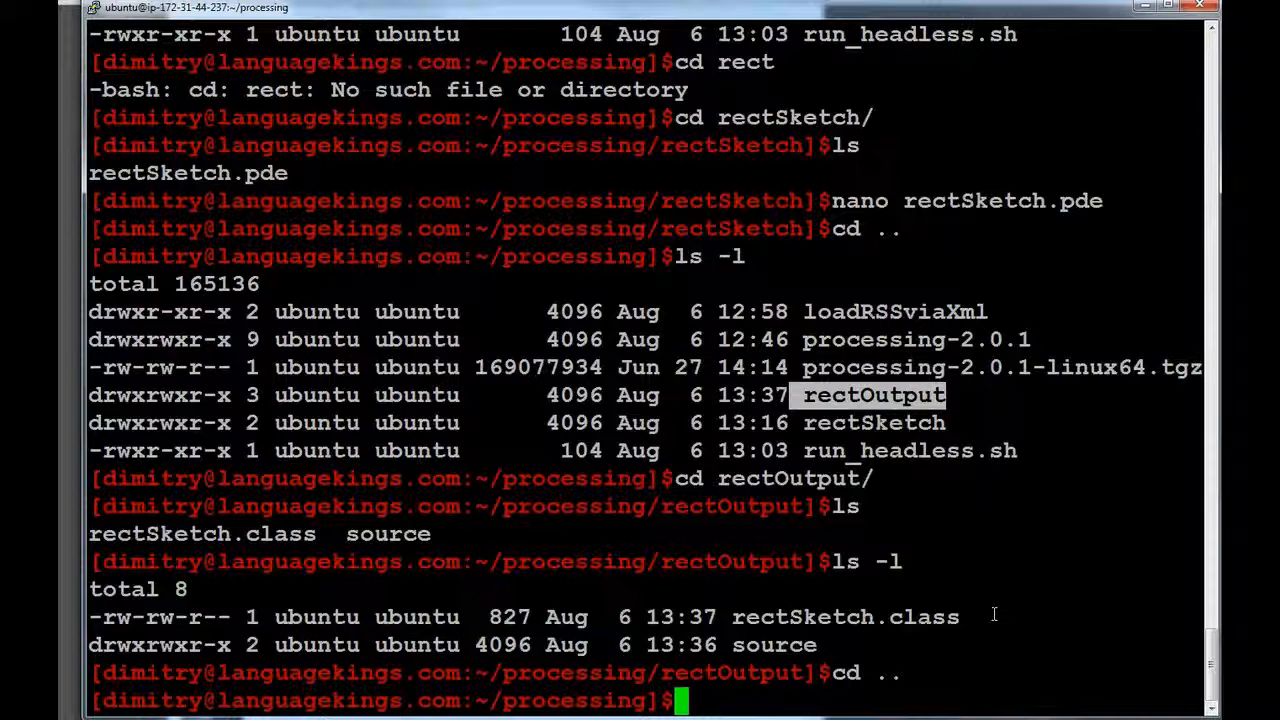
text(cd)
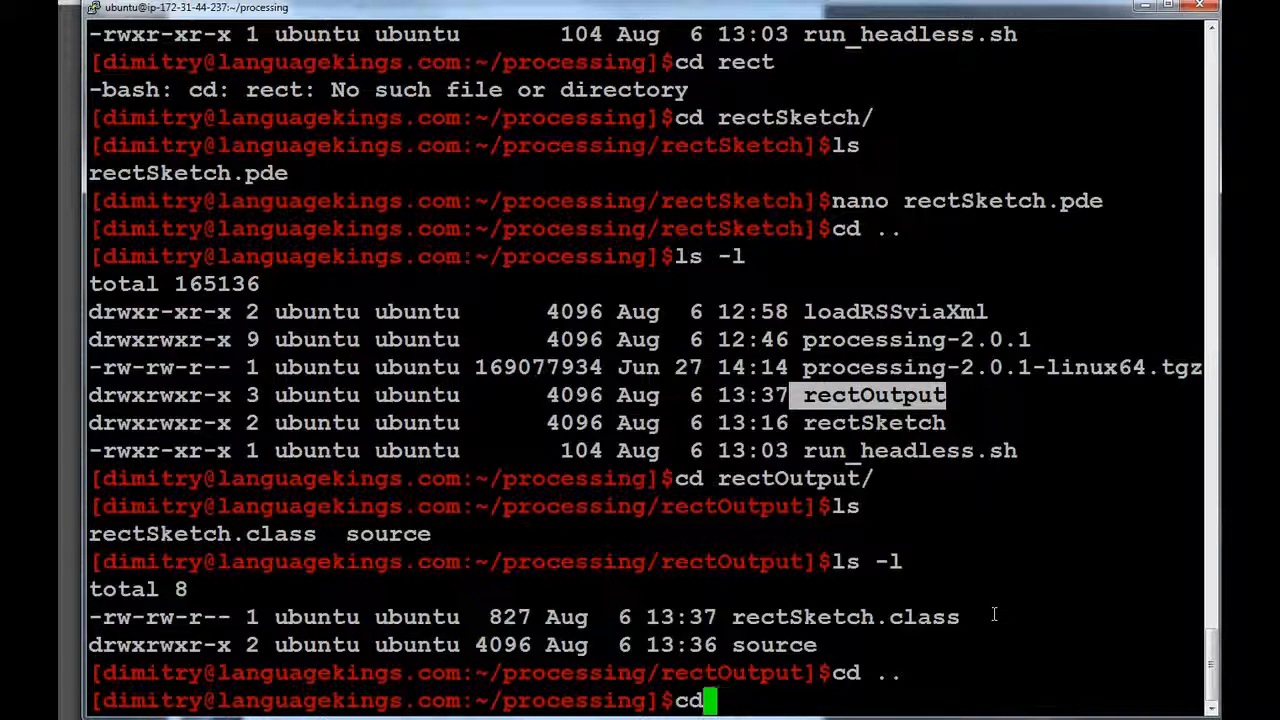
key(BackSpace)
text(ls-)
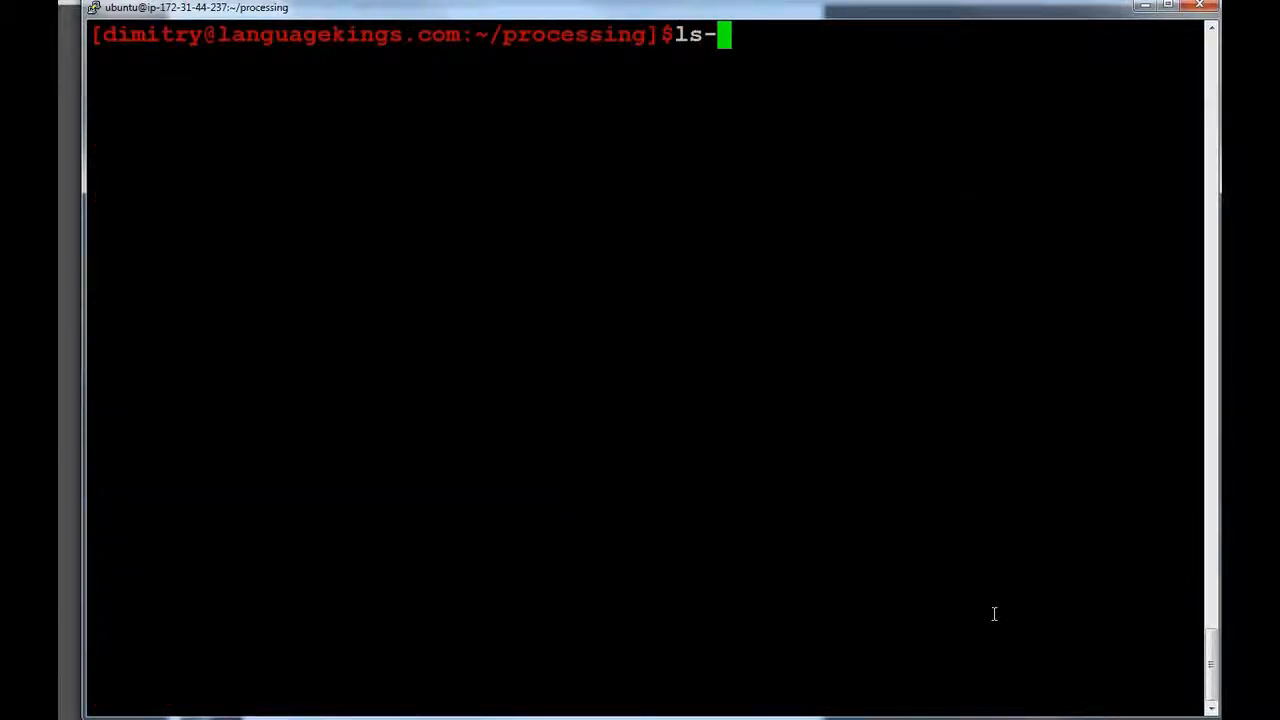
List the processing folder, enter loadRSSviaXml and list its single .pde file.
text(kl)
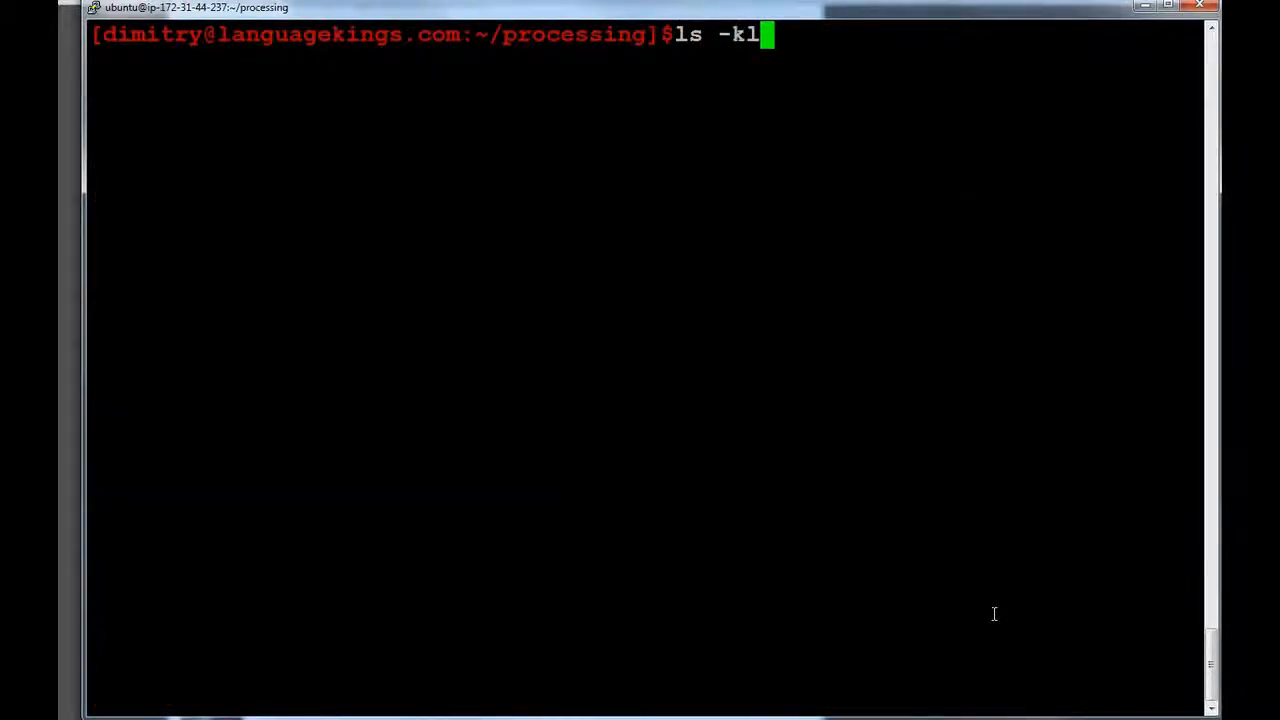
key(Return)
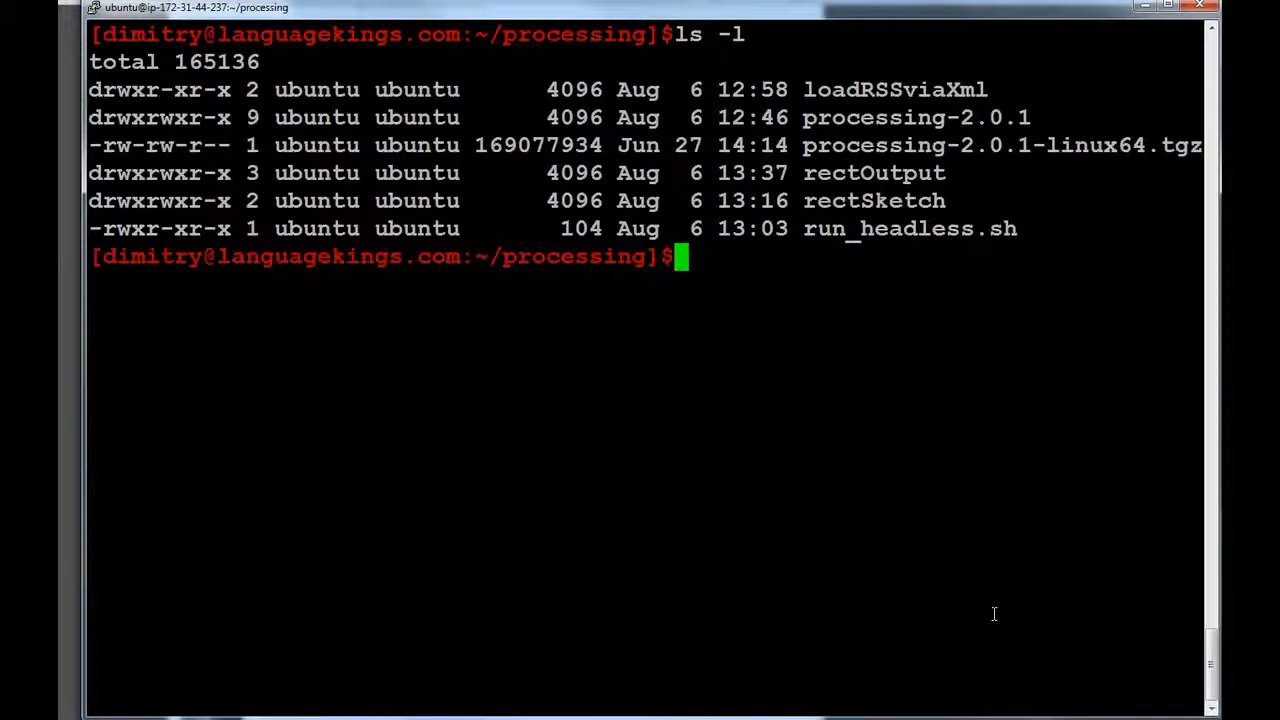
mouse_move(784, 108)
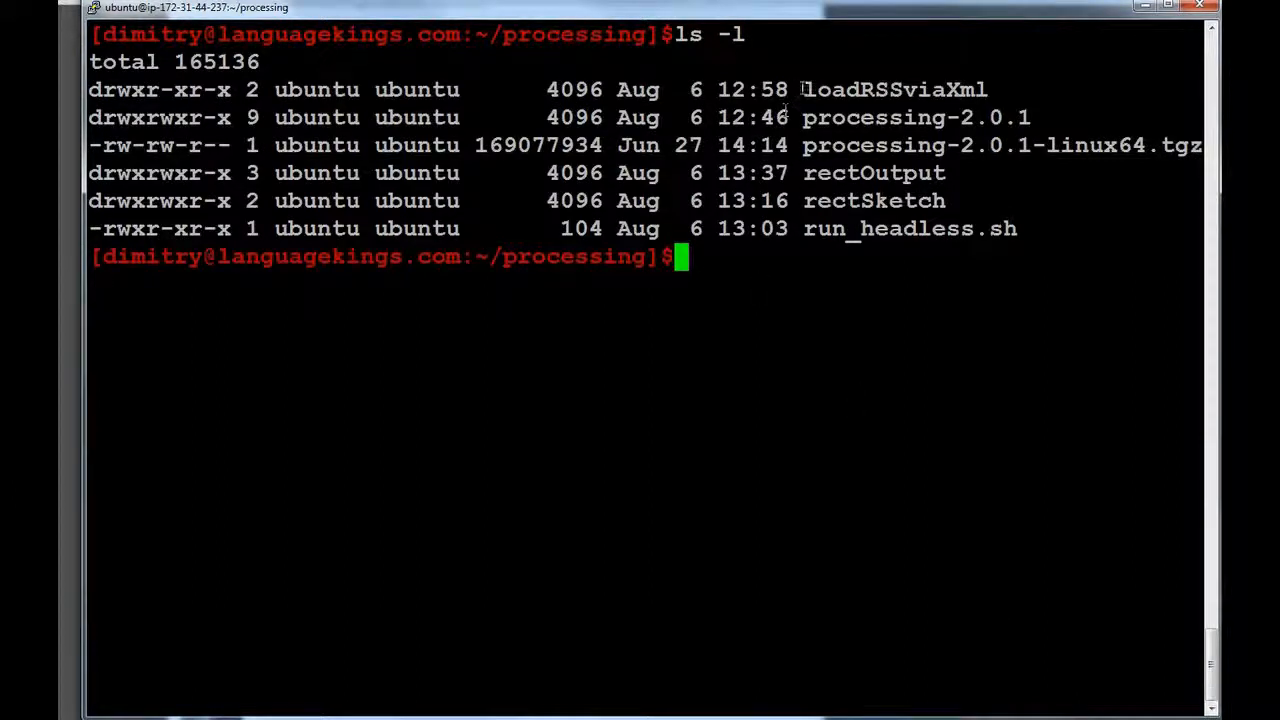
double_click(892, 88)
text(cd loadRSSviaXml/)
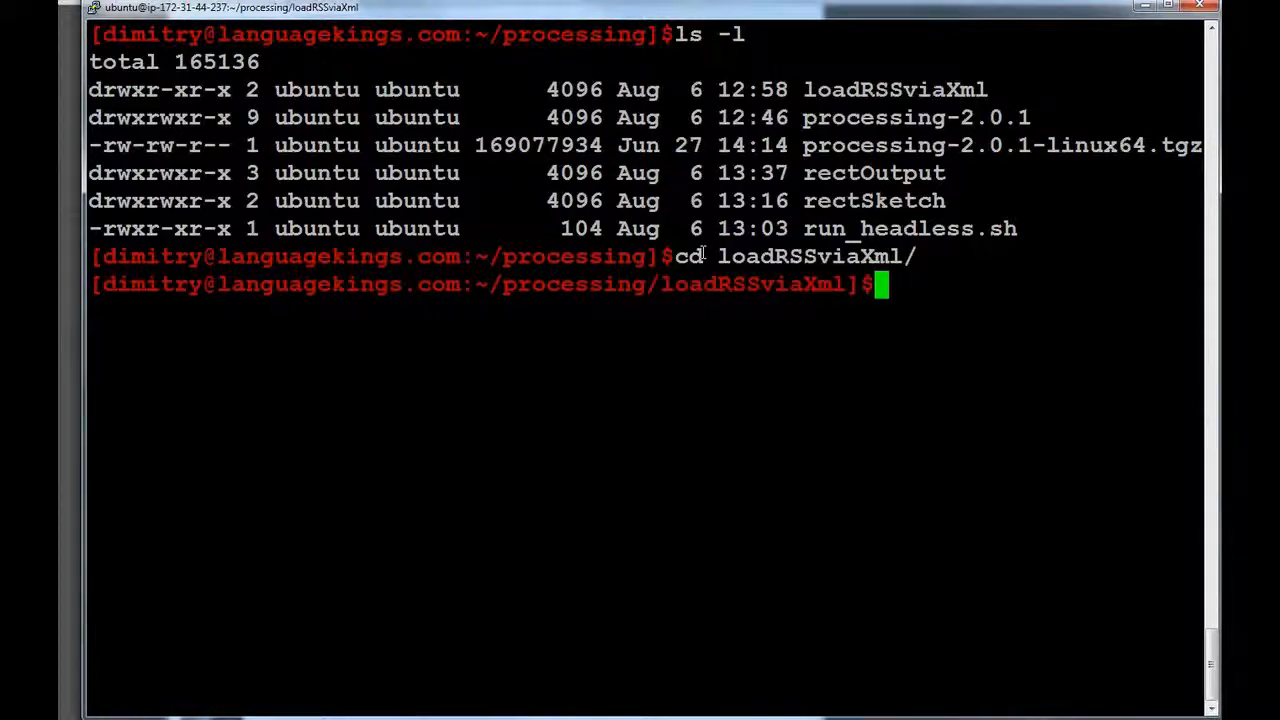
key(Return)
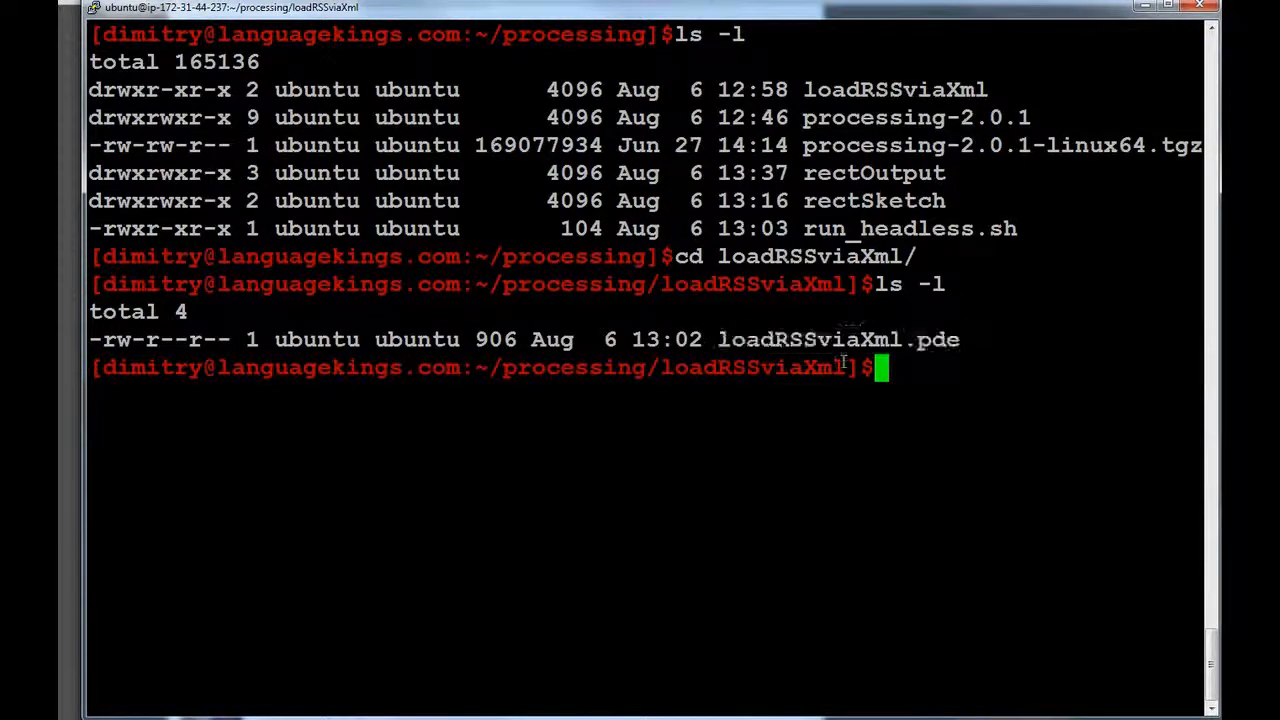
Enter the nano command for loadRSSviaXml.pde, fixing a stray letter.
text(nano l)
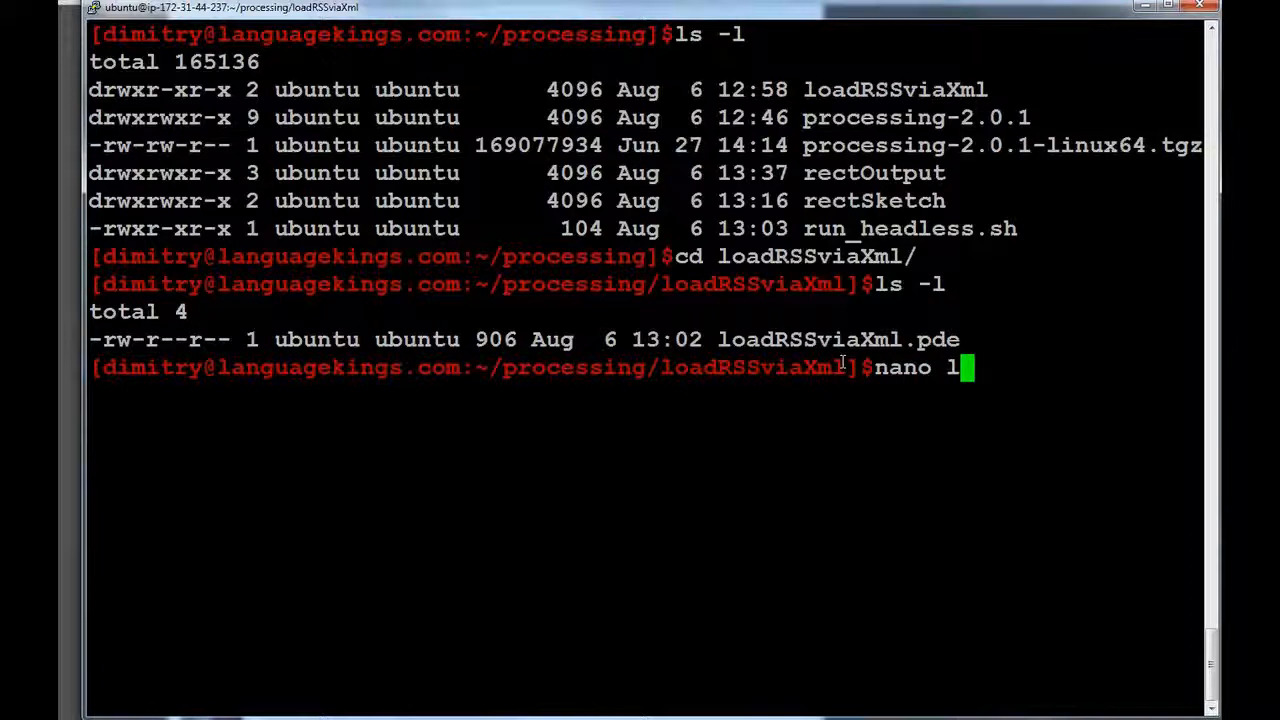
key(backspace)
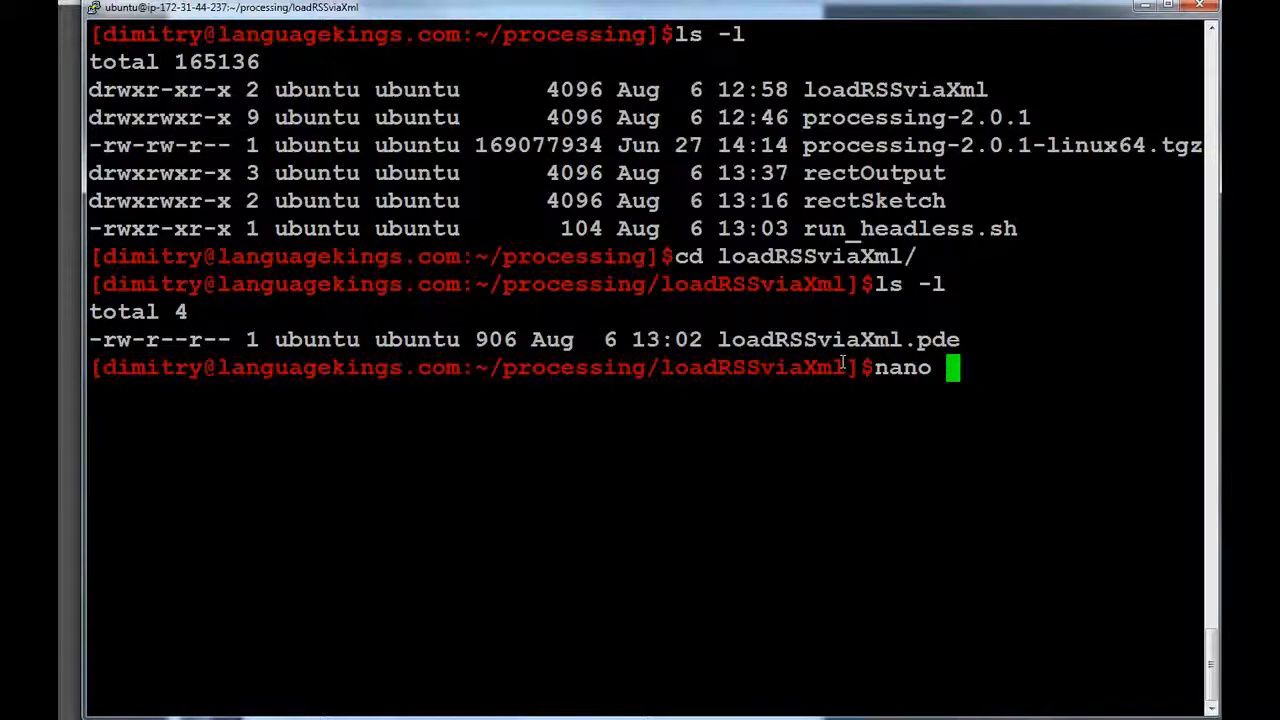
text(loadRSSviaXml.pde)
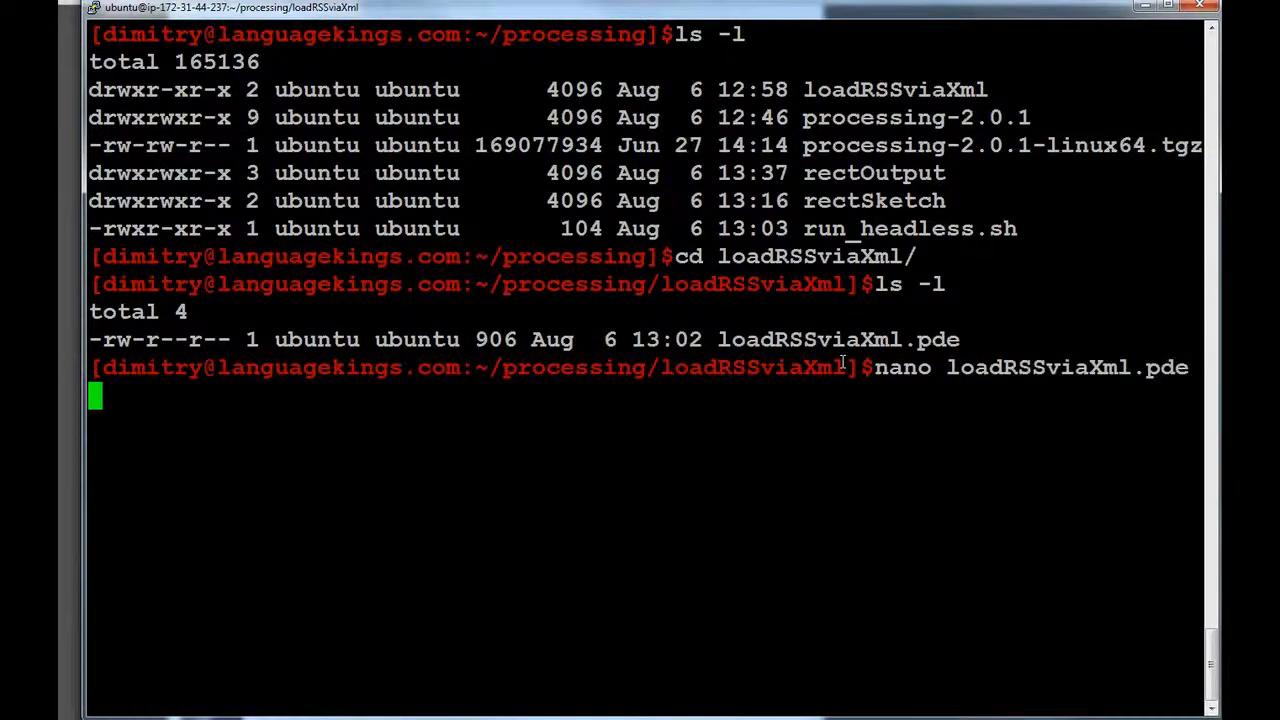
Read the setup and printPost code in nano, marking the setup lines, then exit.
key(Return)
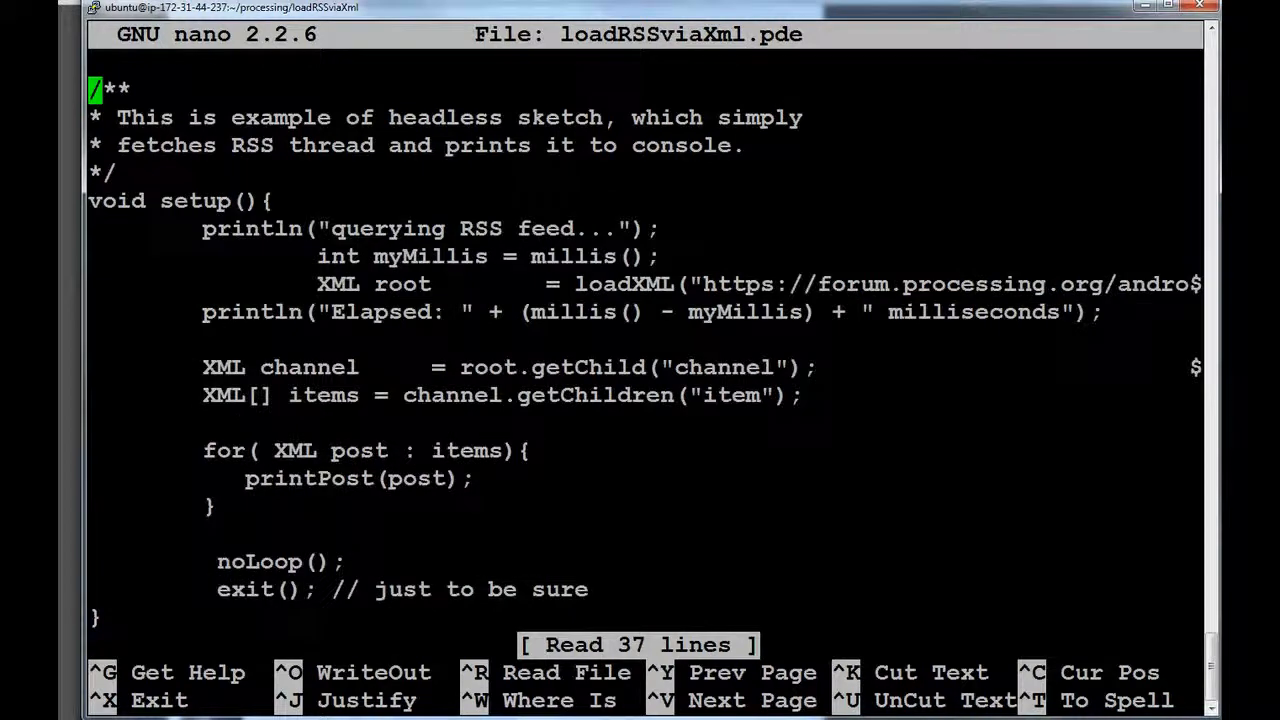
scroll(down, 3)
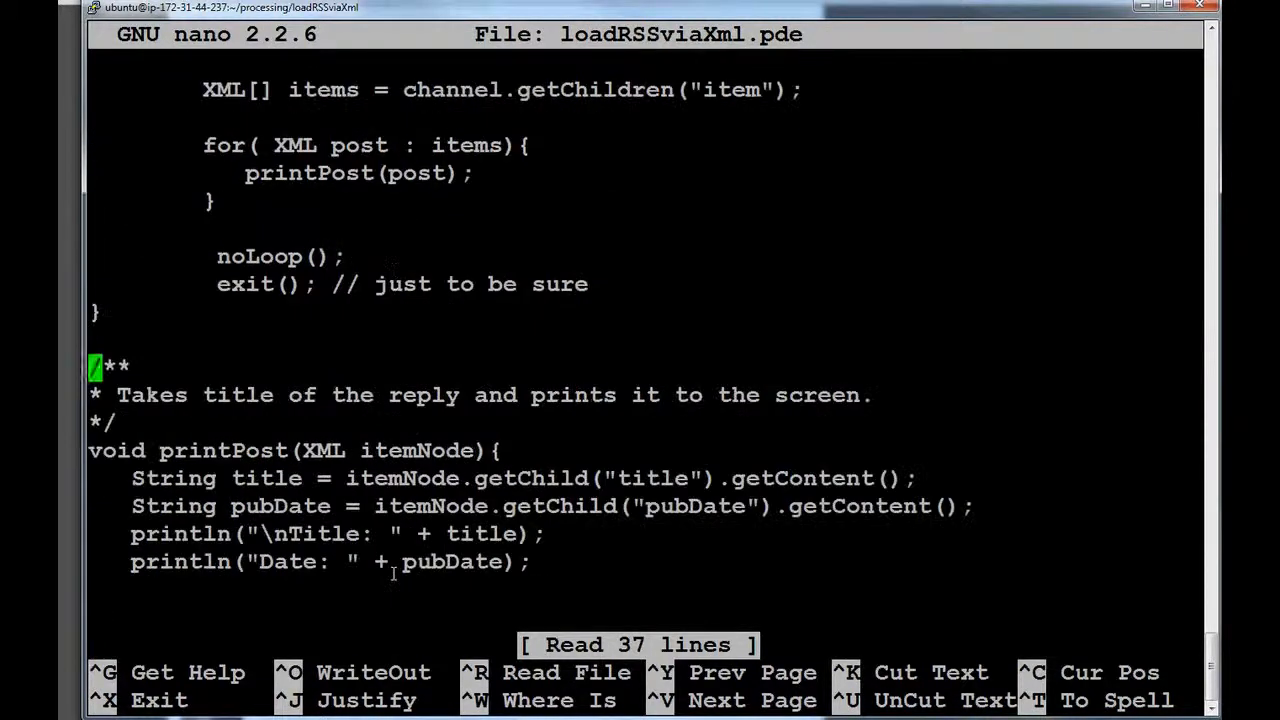
scroll(down, 3)
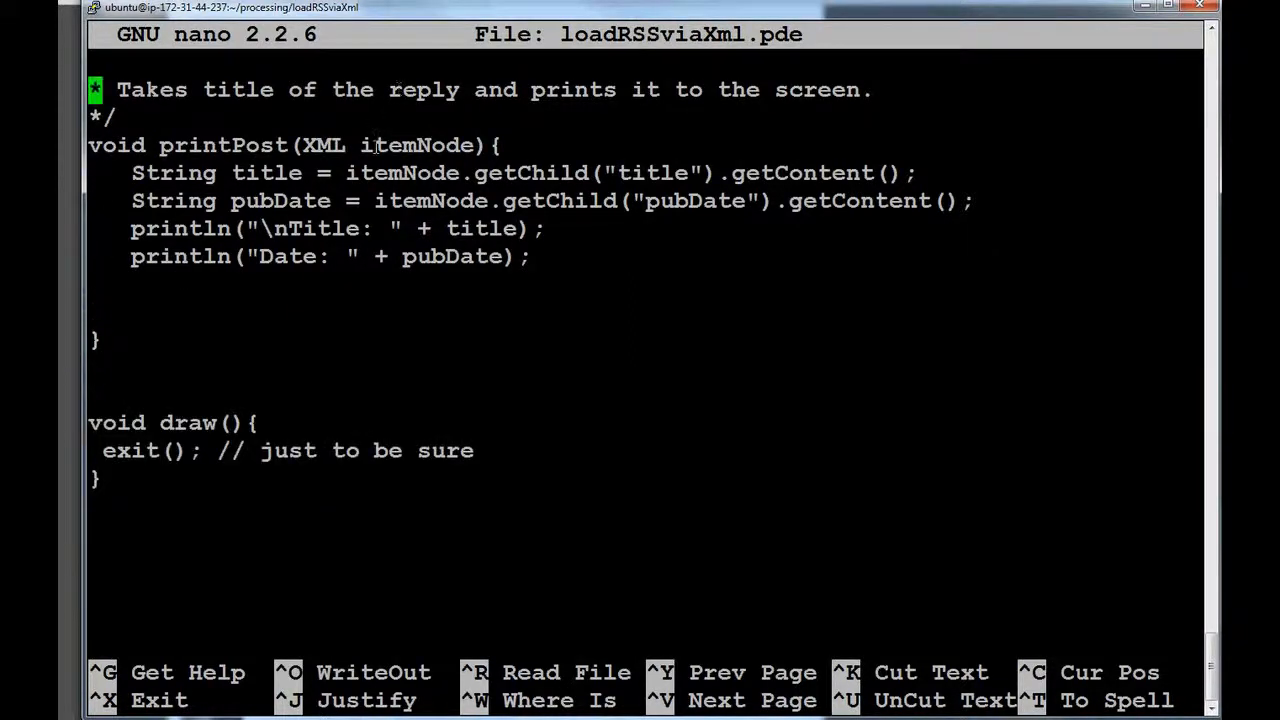
scroll(up, 3)
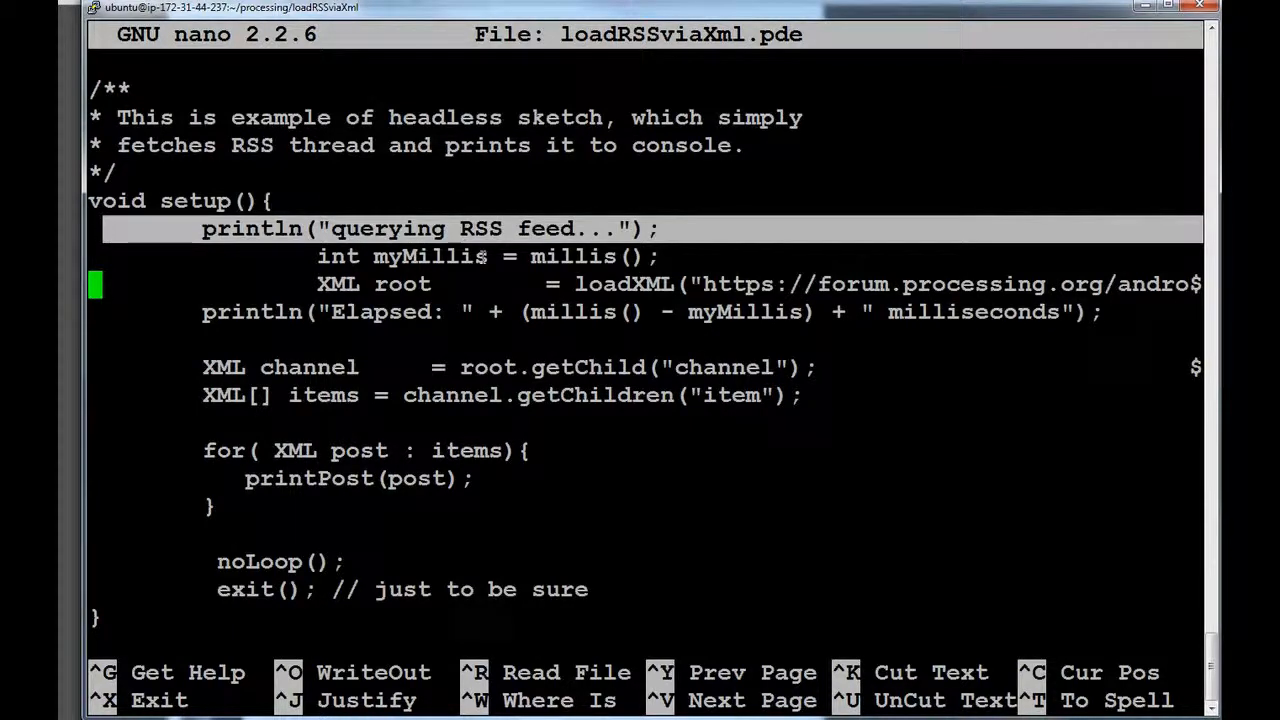
key(Down)
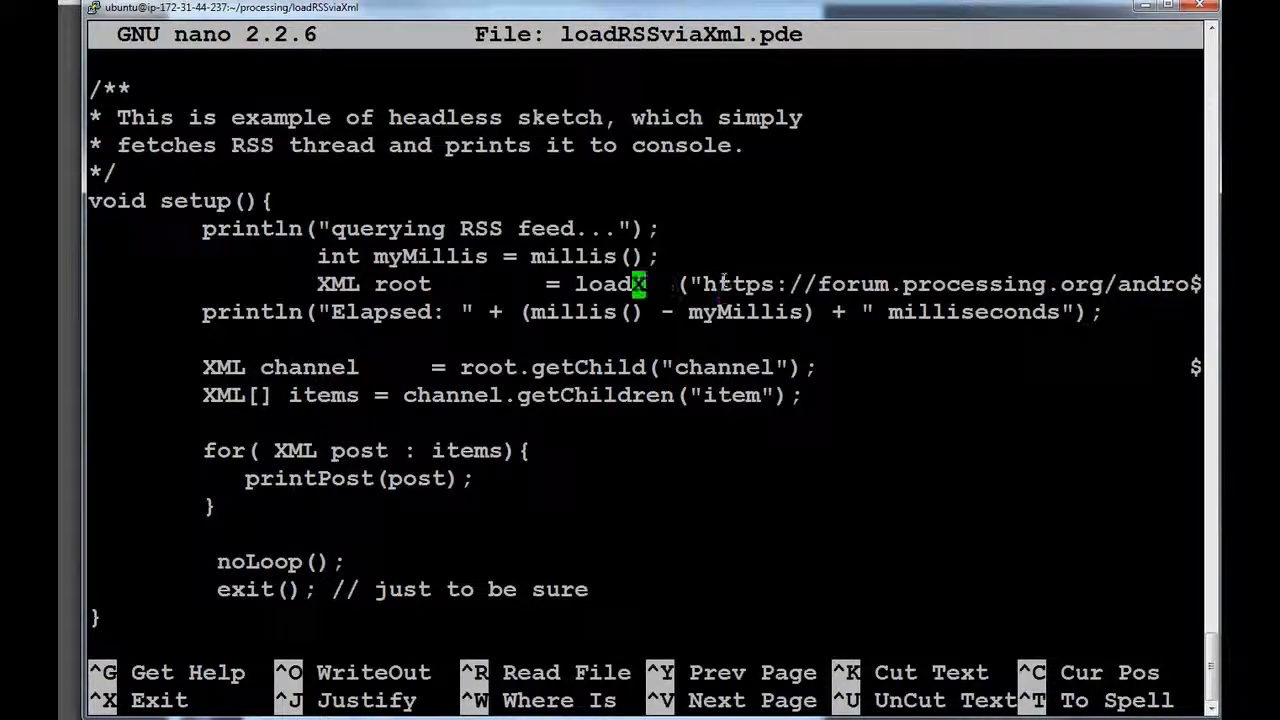
text(ML)
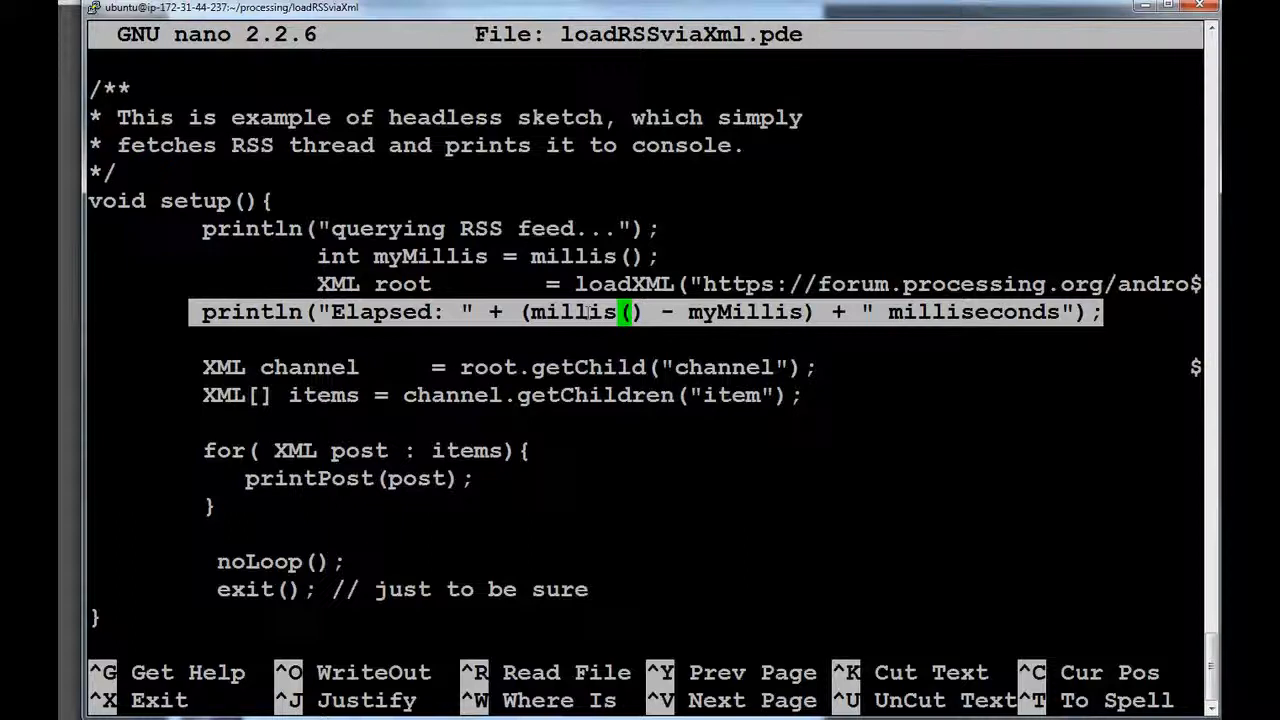
mouse_move(724, 384)
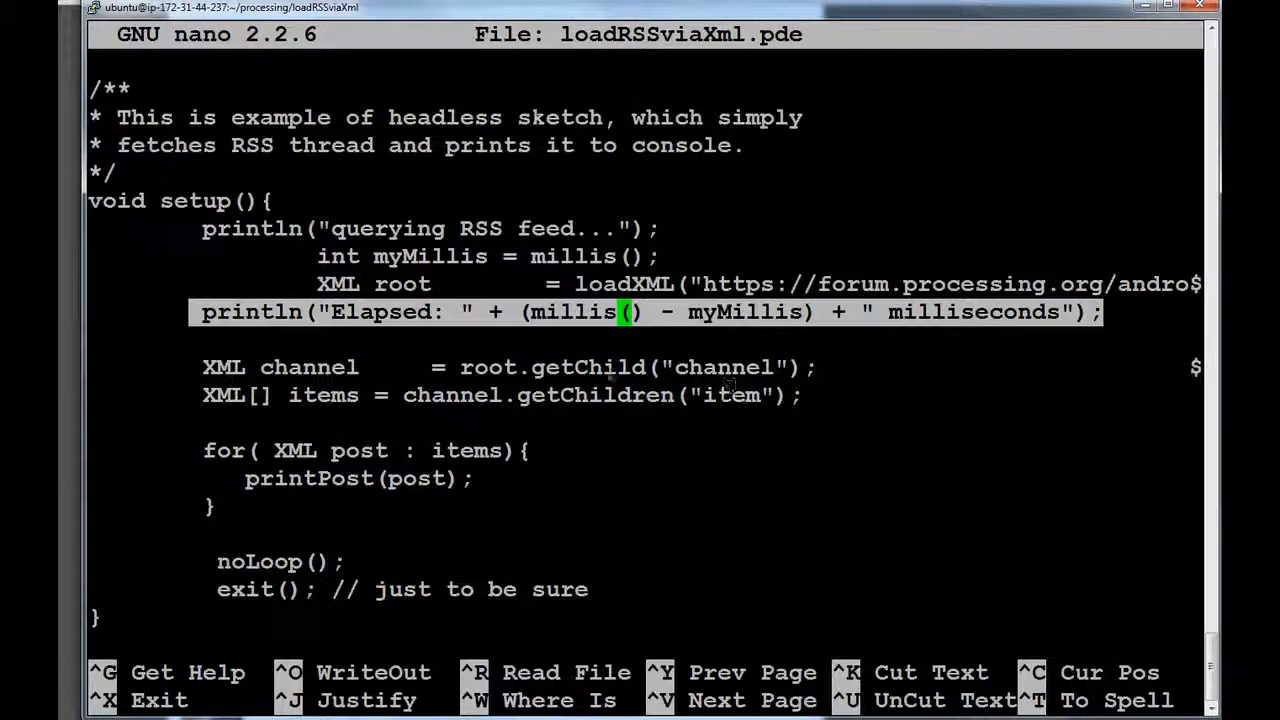
mouse_move(270, 414)
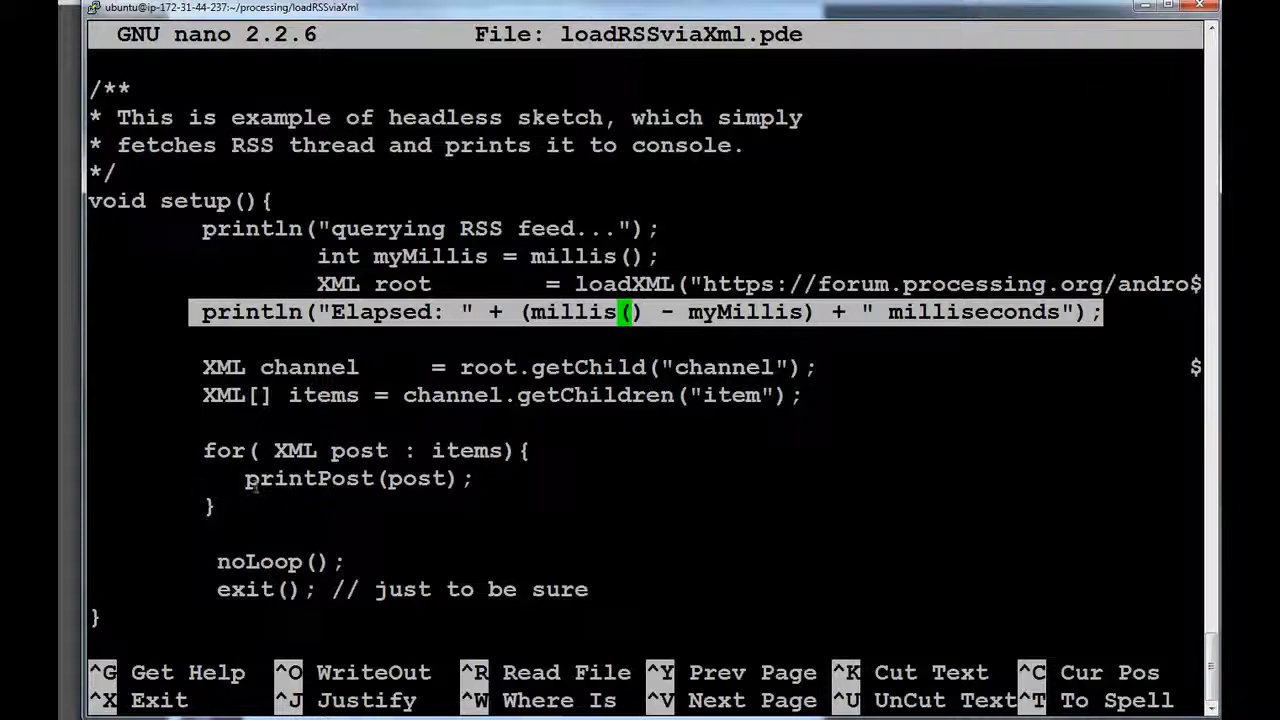
mouse_move(856, 512)
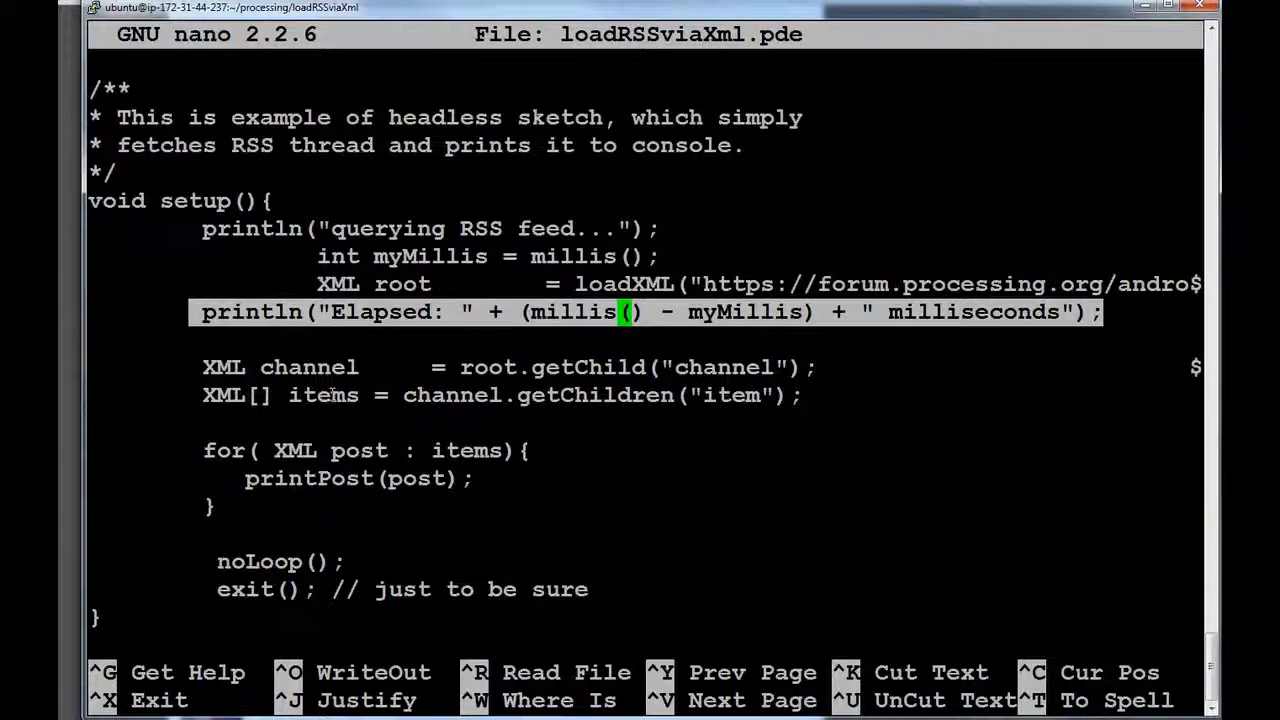
key(ctrl+x)
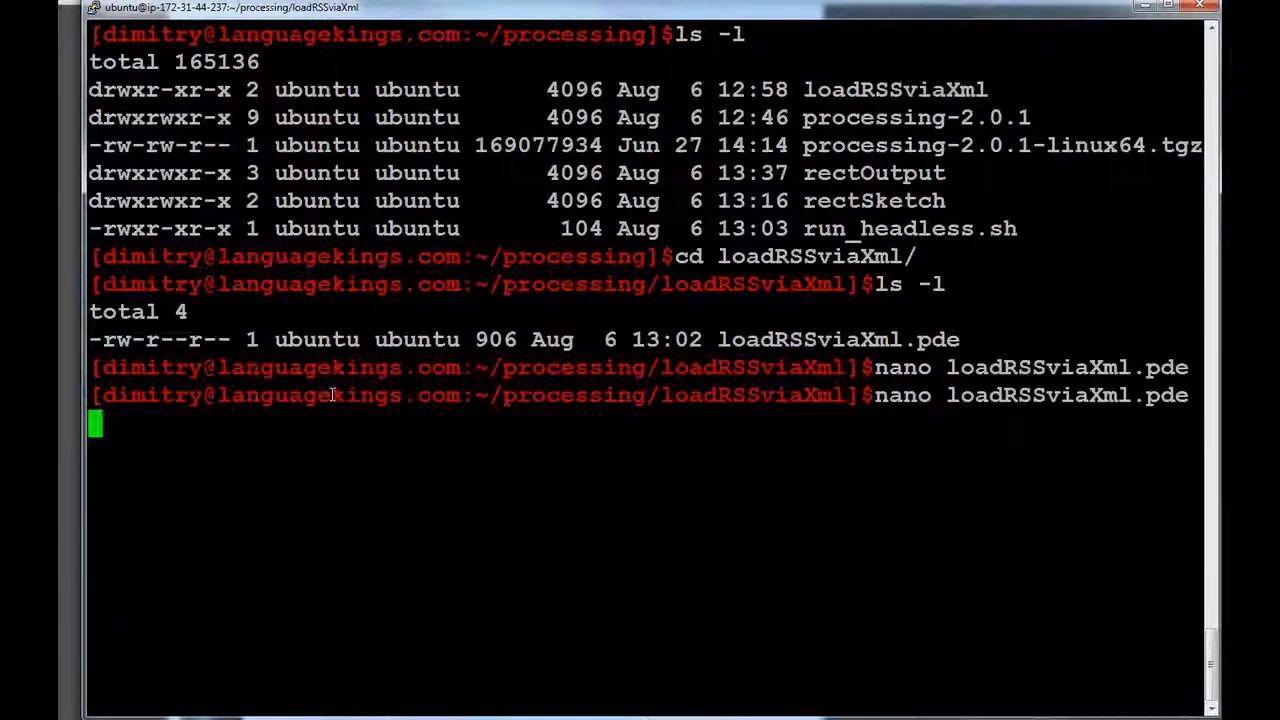
Go back up to the processing folder, list it and clear the terminal.
key(Return)
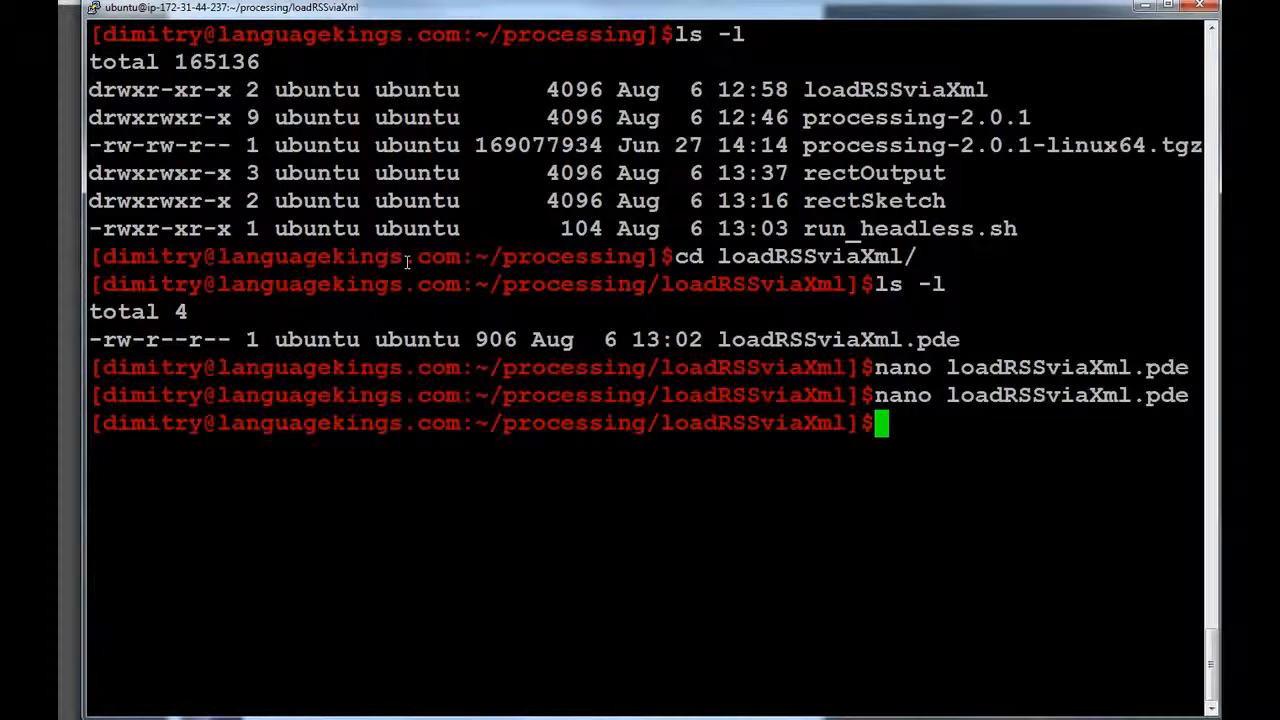
text(cd ..)
text(clea)
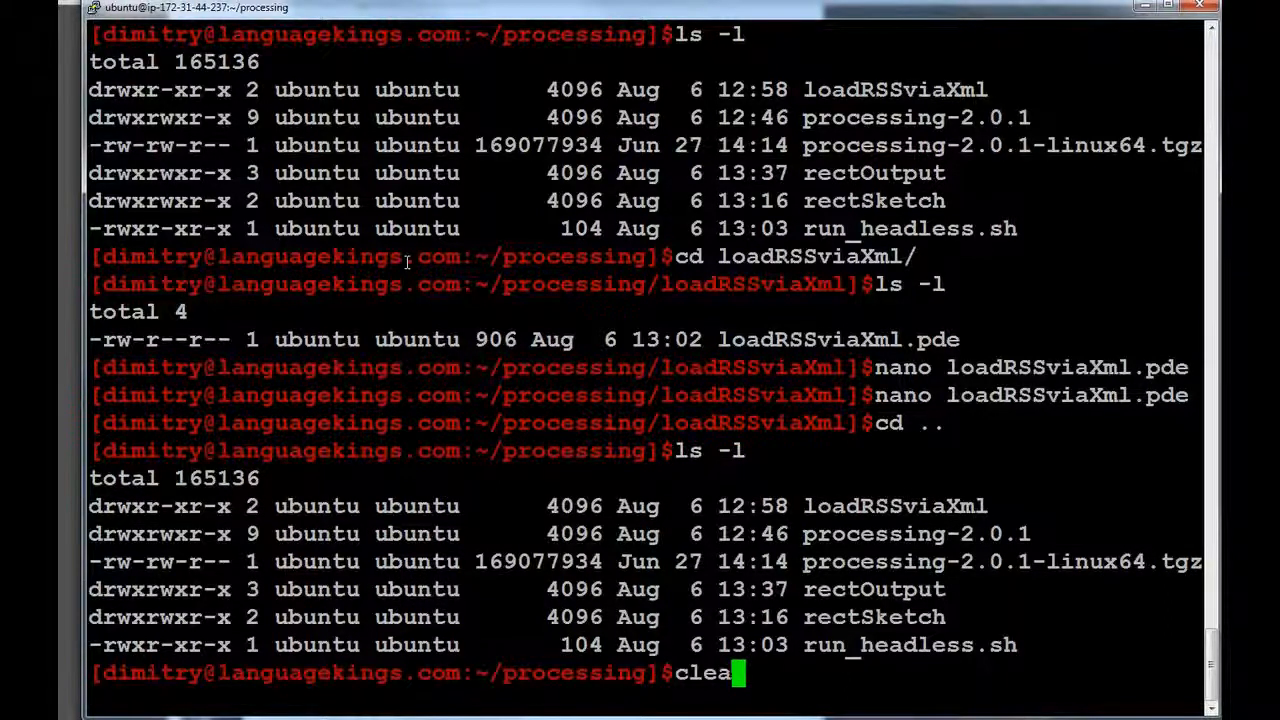
key(Return)
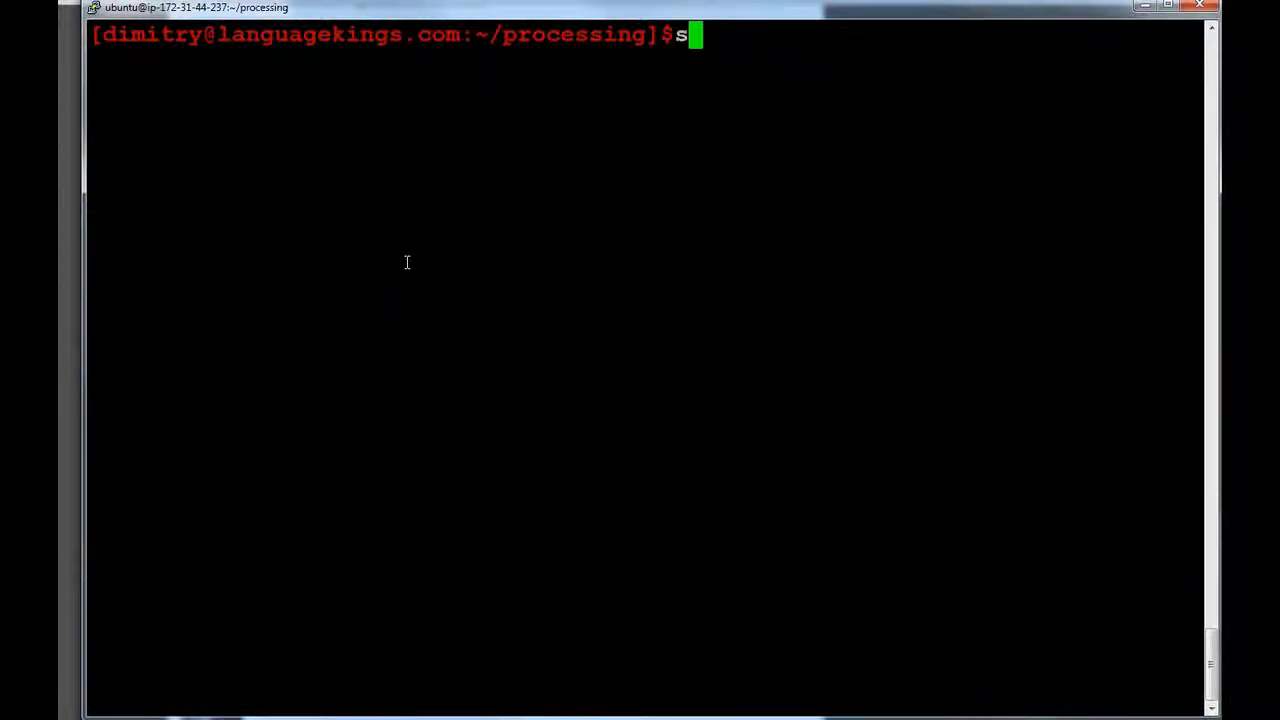
Run processing-java --sketch=loadRSSviaXml output=rssOutput --force --run; it is rejected with usage help.
text(ls -l)
key(Return)
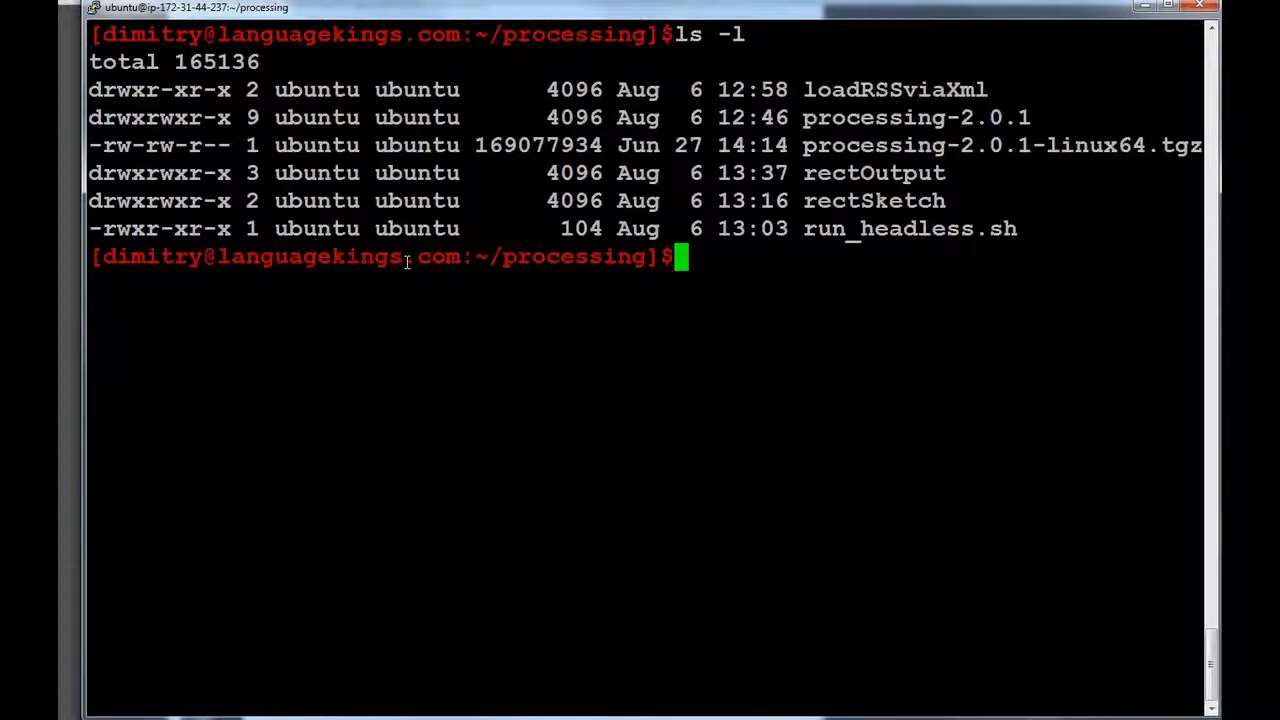
text(./)
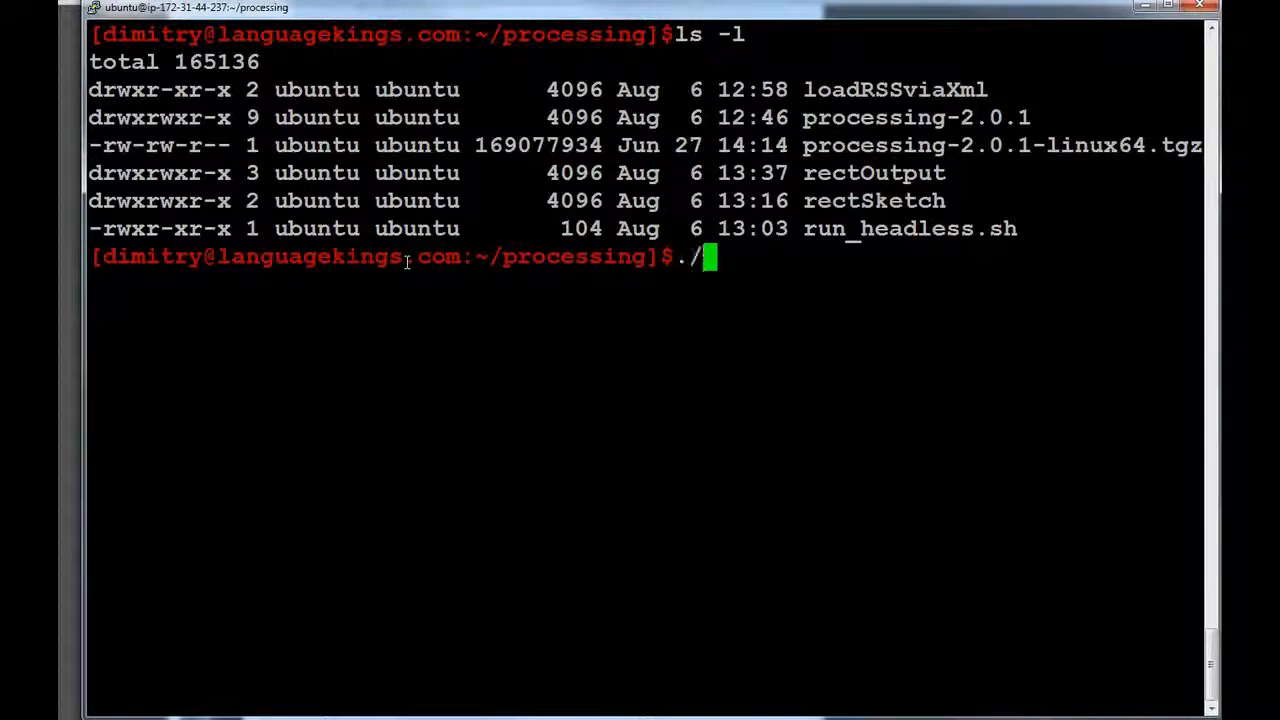
text(processing-2.0.1/)
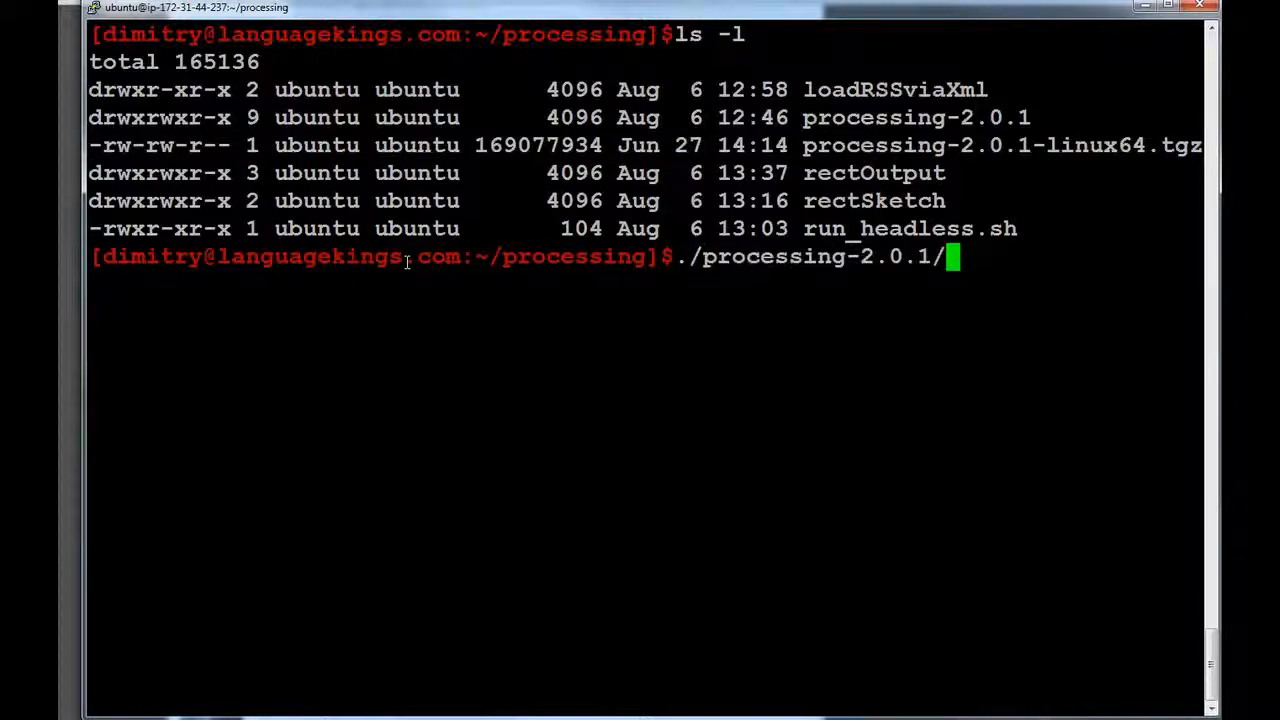
text(processing)
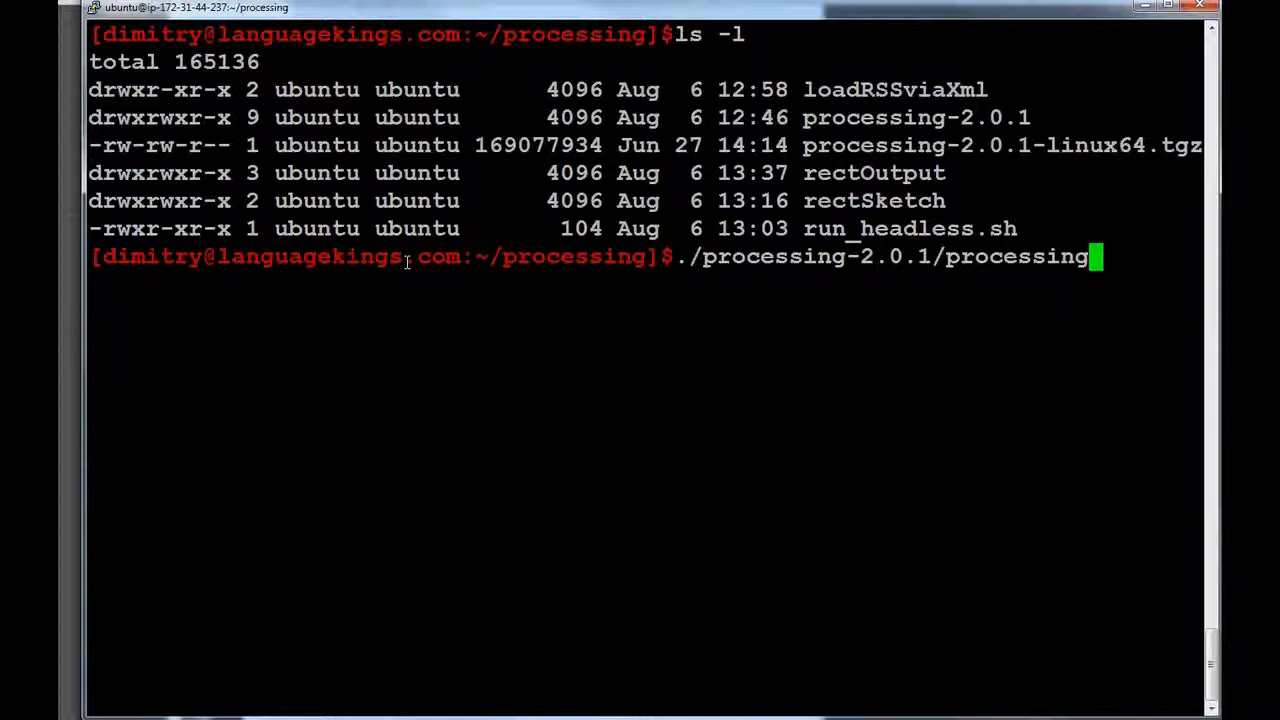
text(-java)
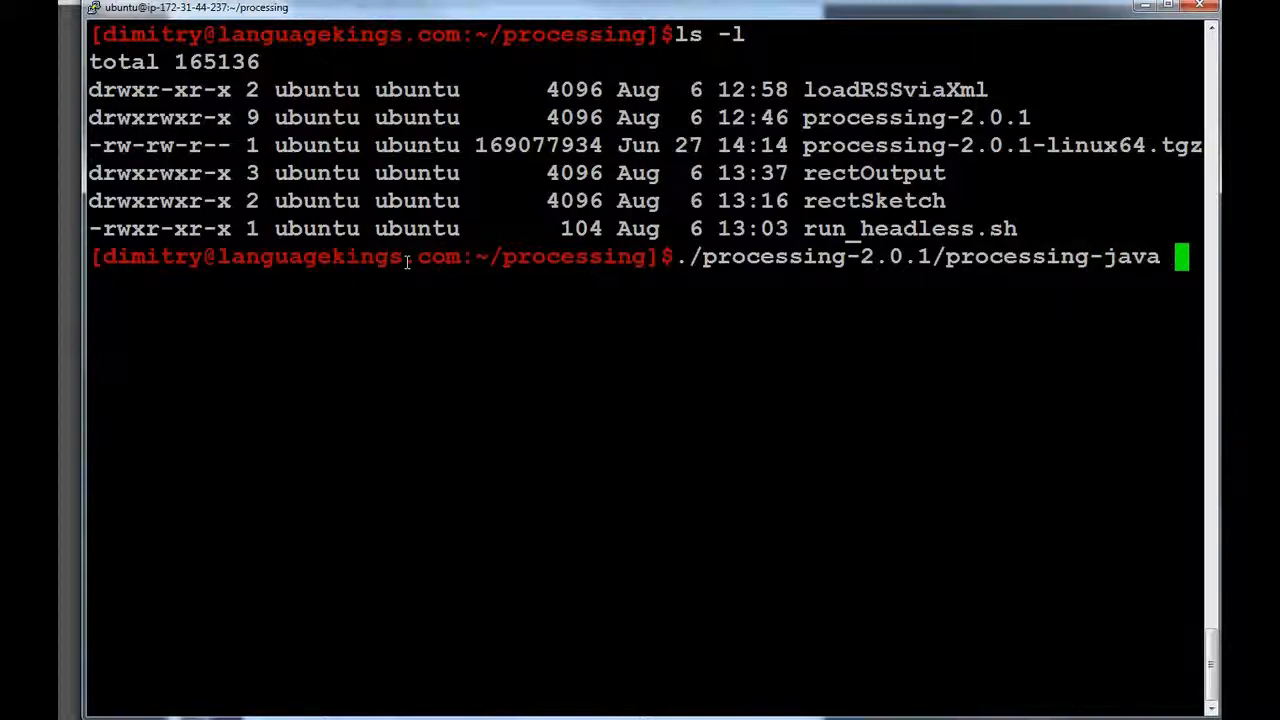
text(--s)
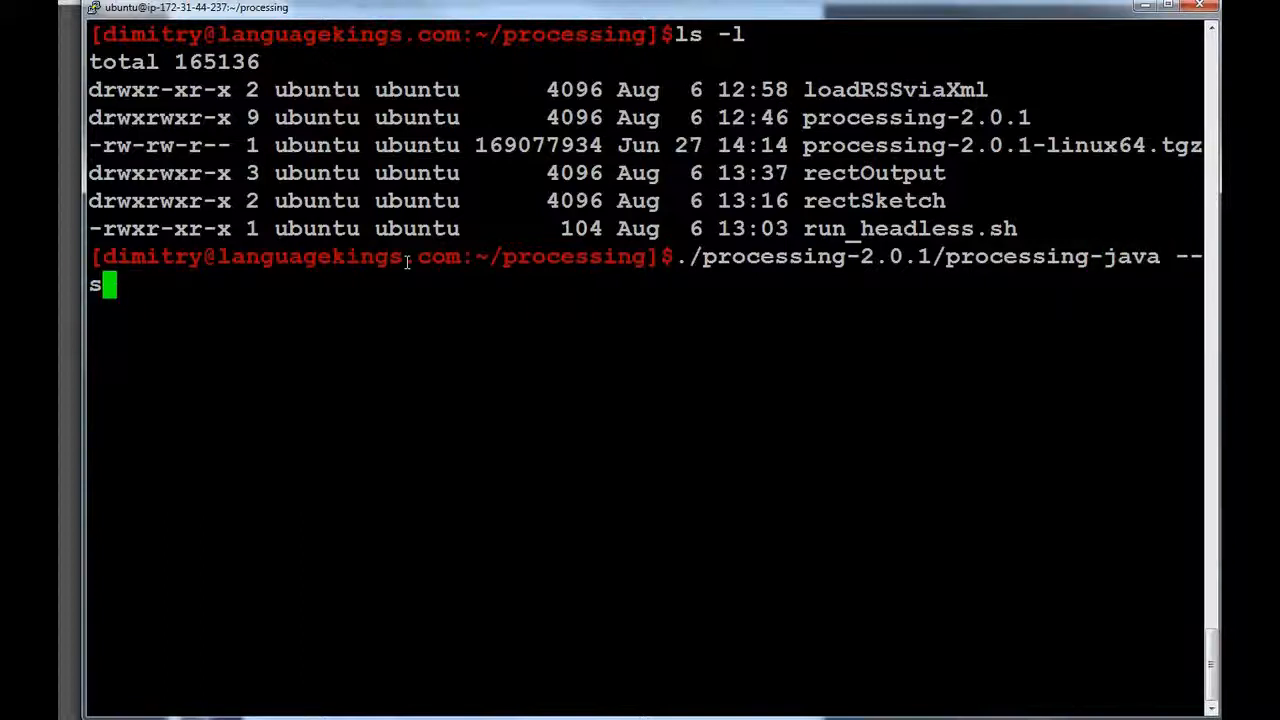
text(ketch)
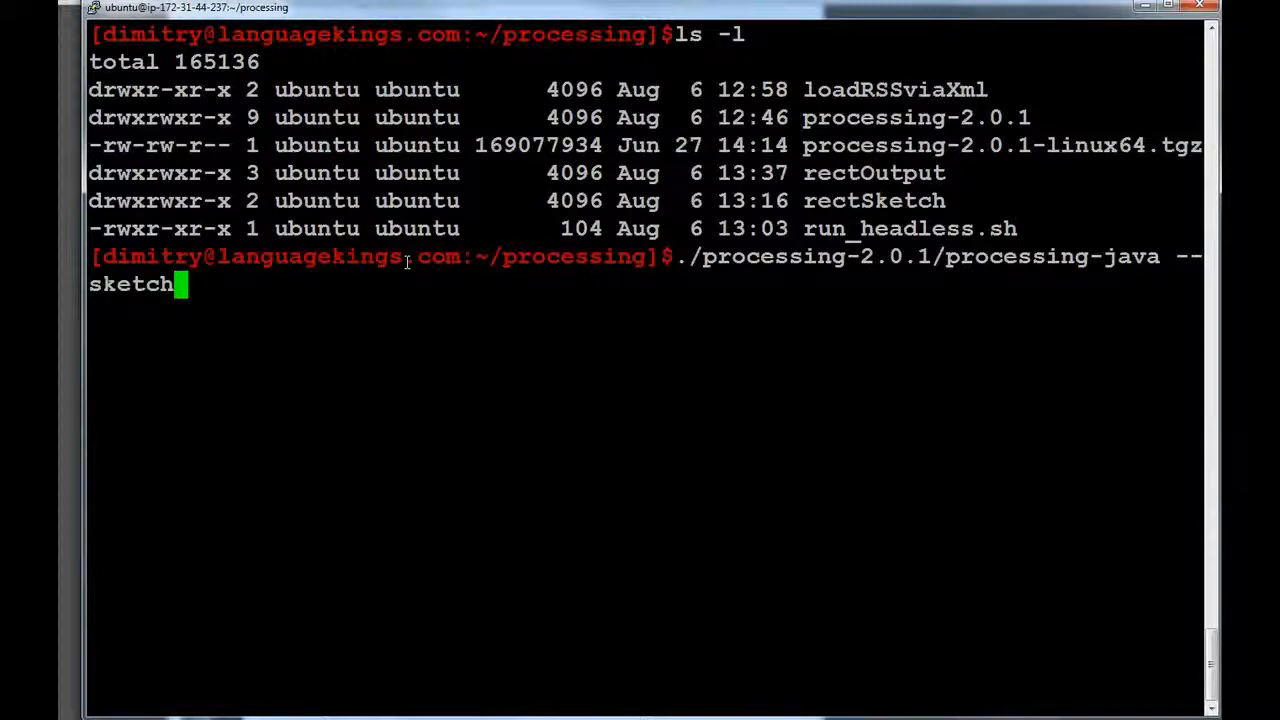
text(=loadRSSviaXml/)
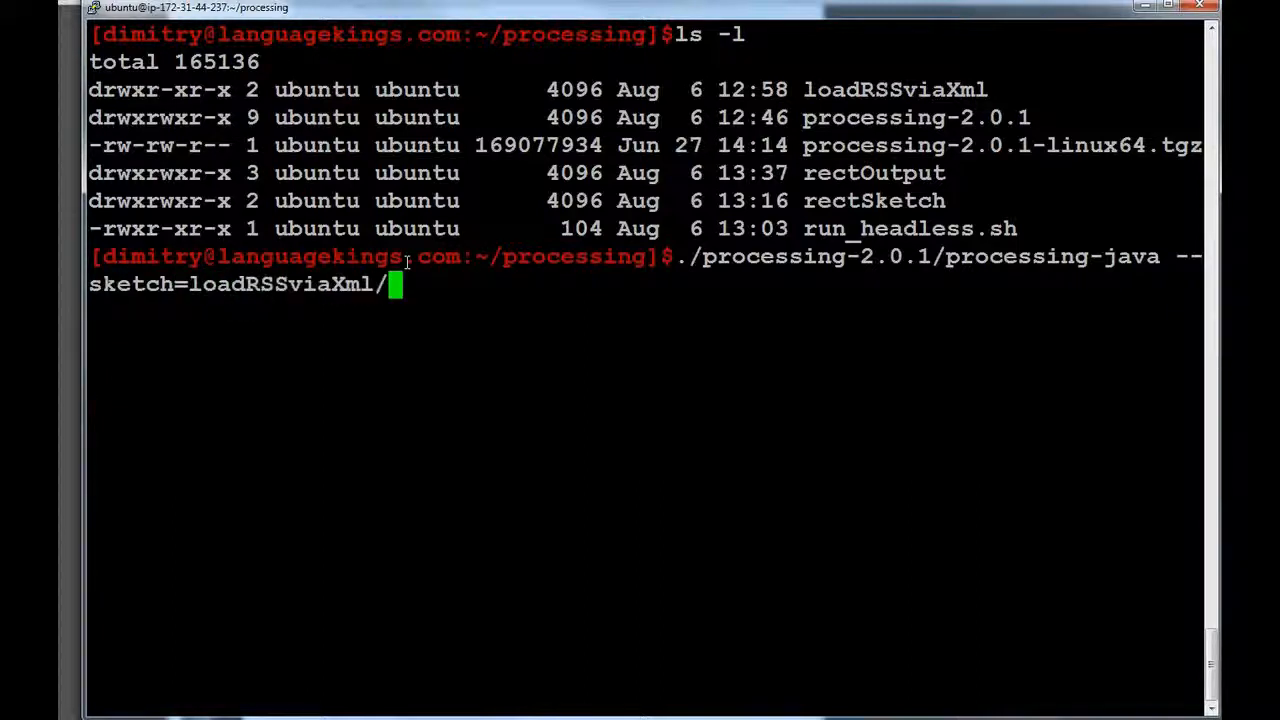
key(BackSpace)
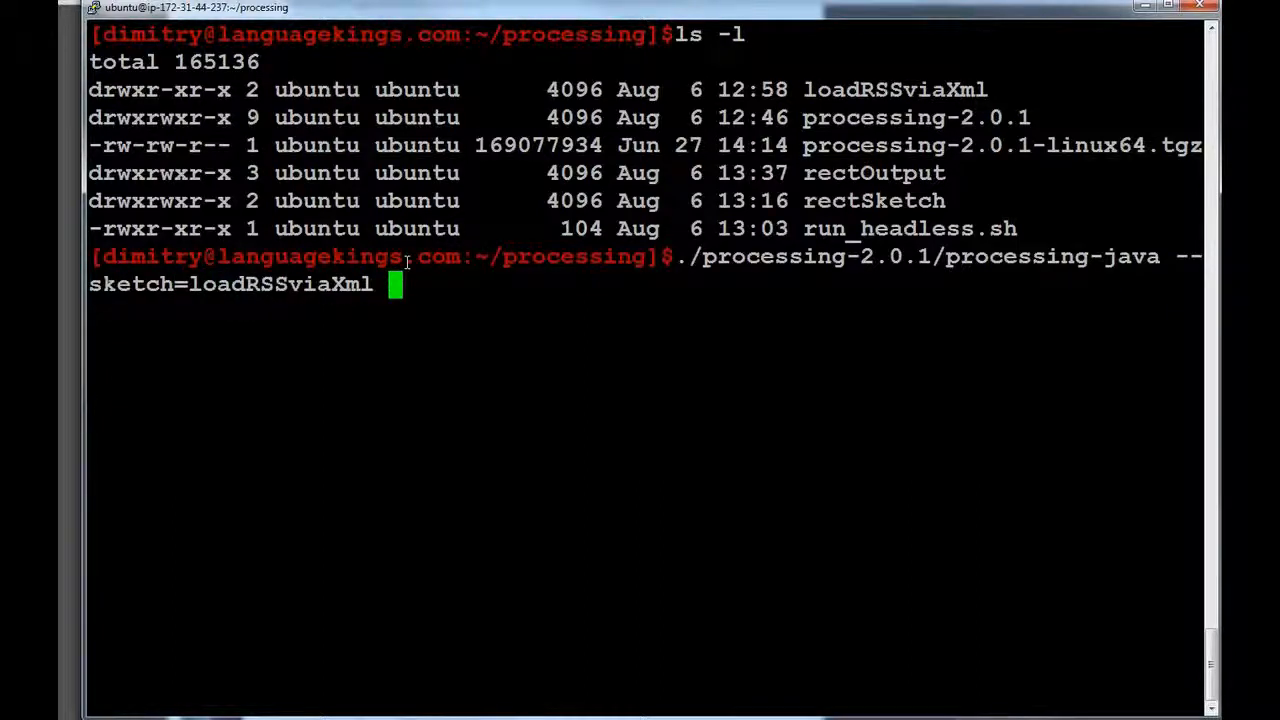
text(output-)
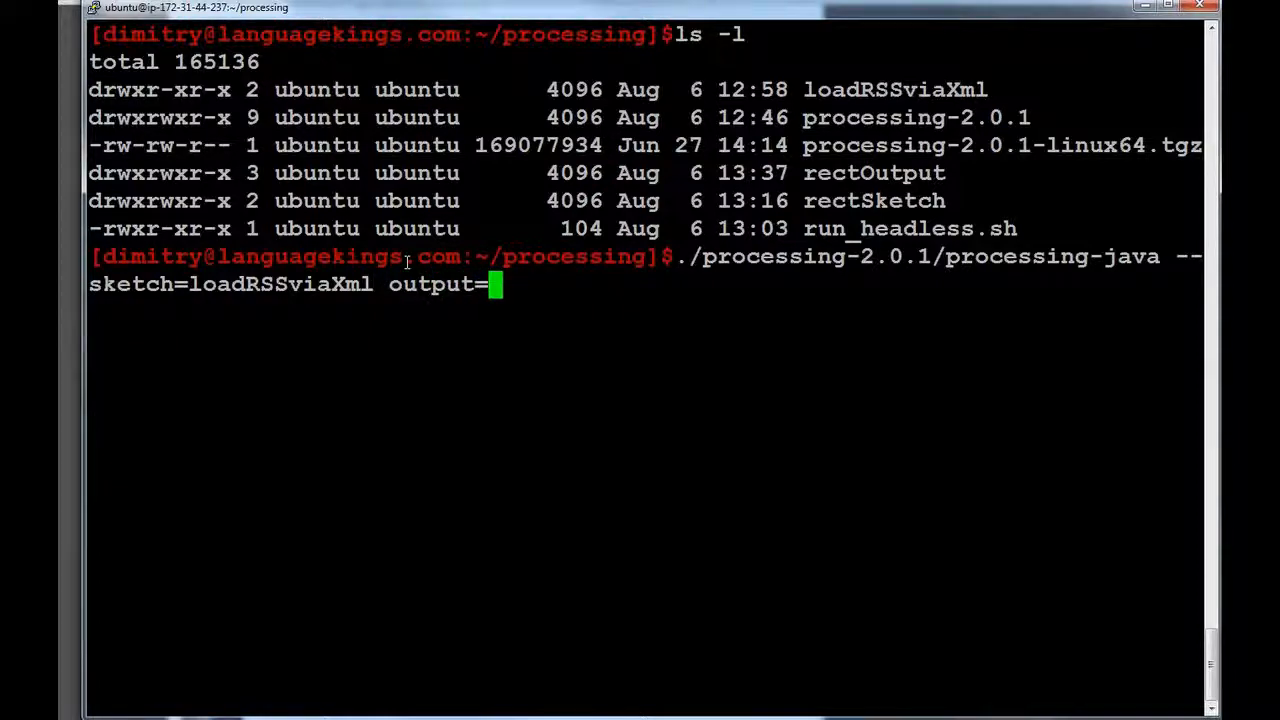
text(rssOou)
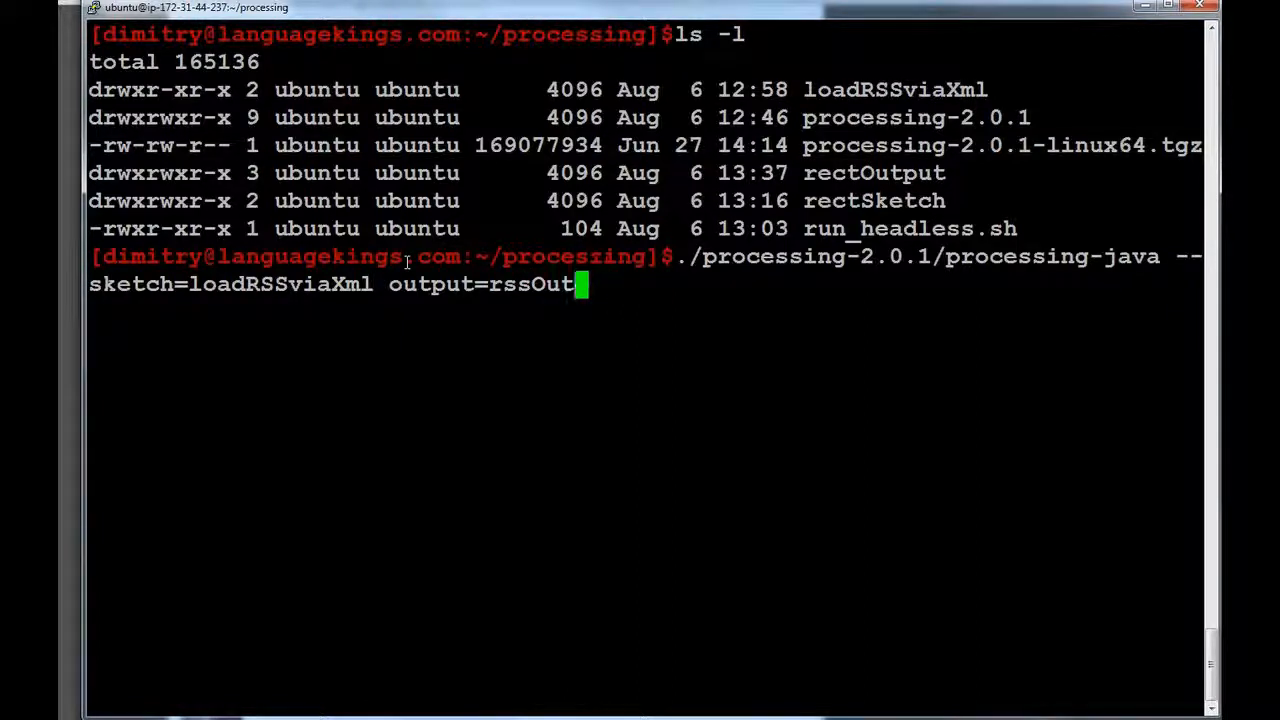
text(put --)
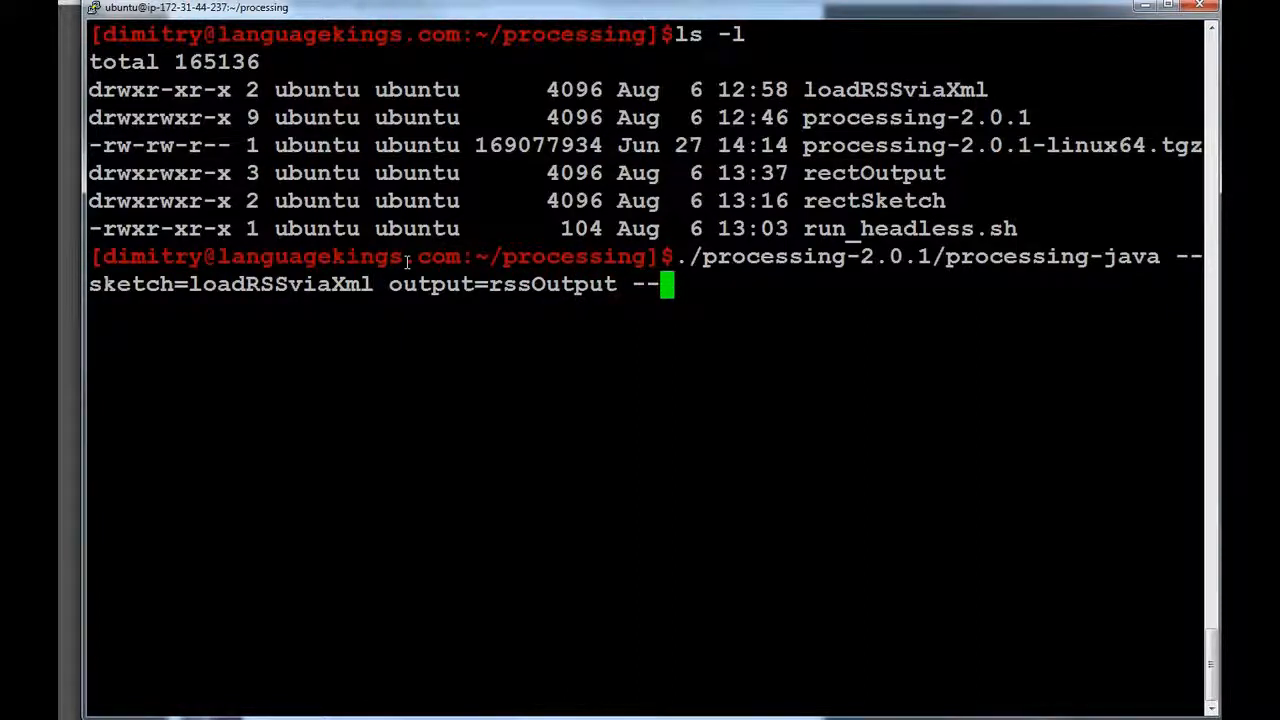
text(force --ru)
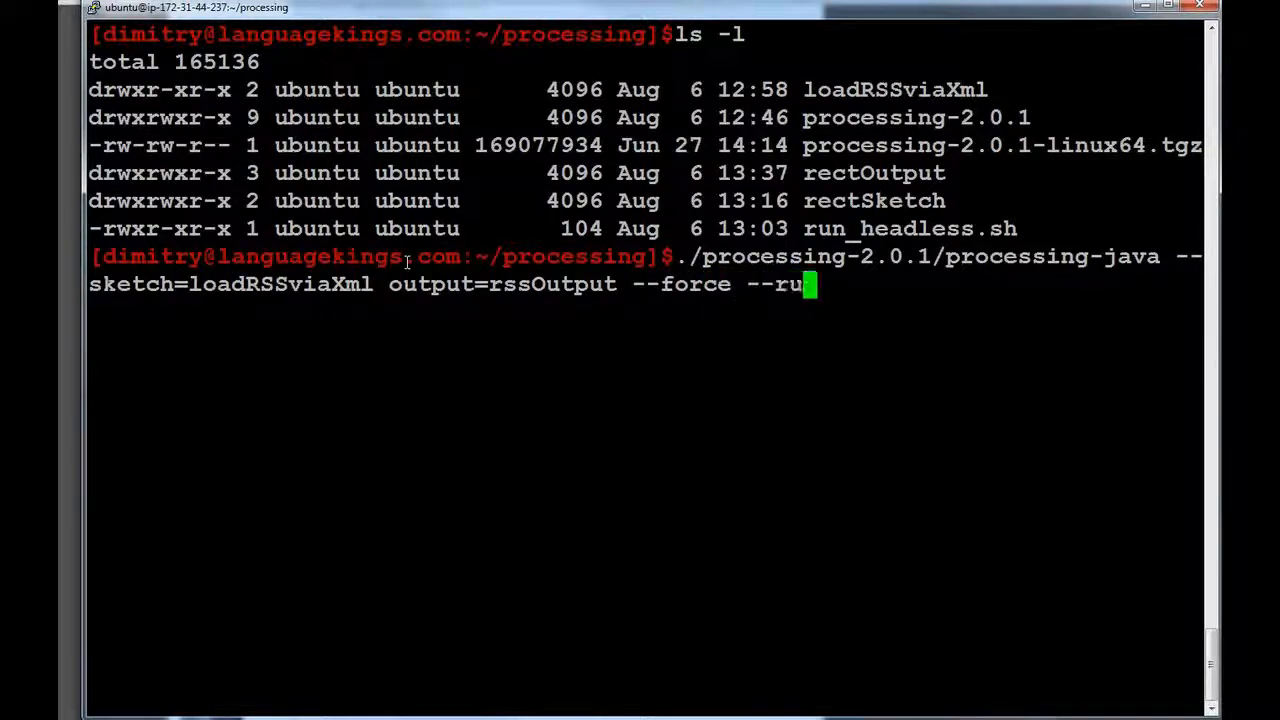
text(n)
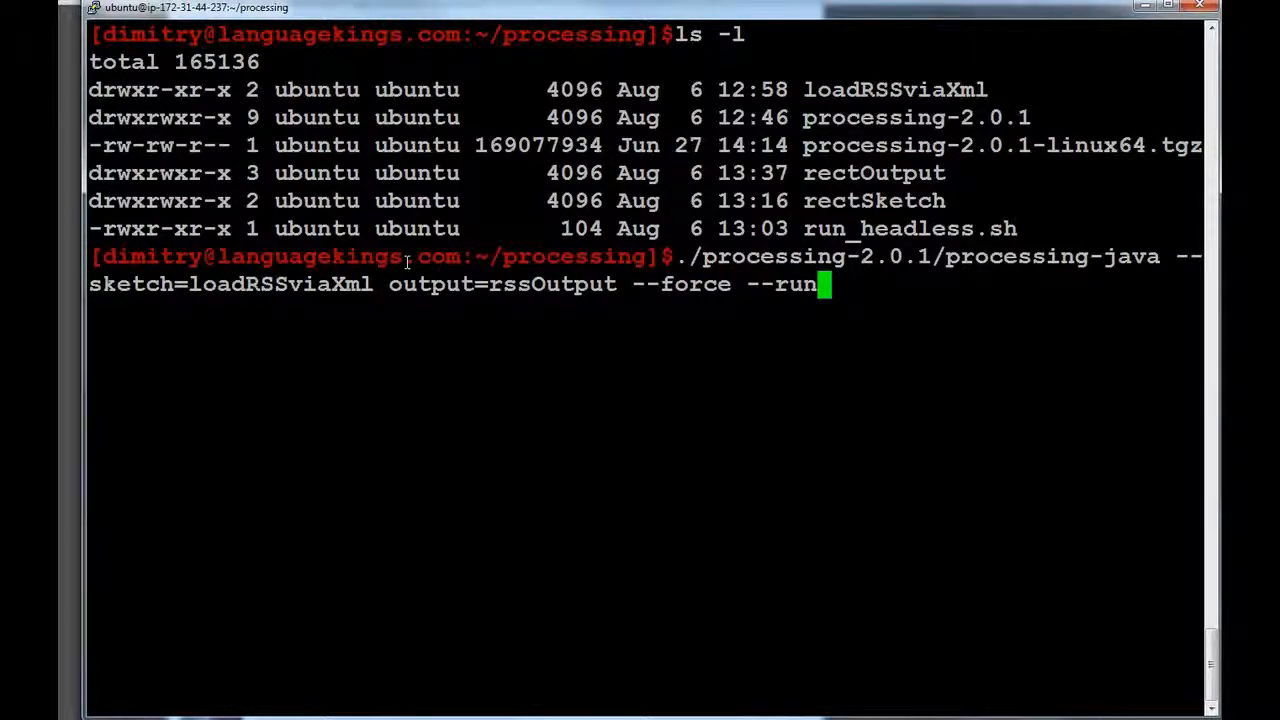
key(Return)
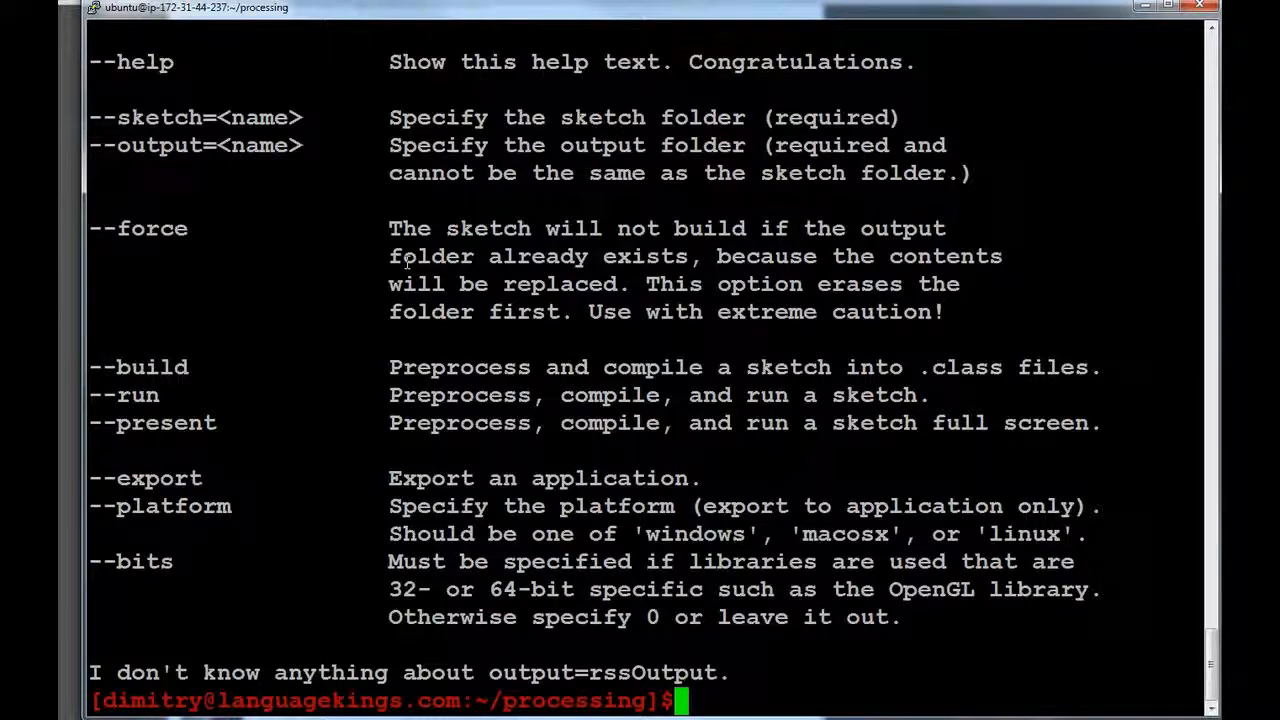
Rerun processing-java with --output=rssOutput --force --run so it starts querying the RSS feed.
text(./processing-2.0.1/processing-java --sketch=loadRSSviaXml output=rssOutput --force --run)
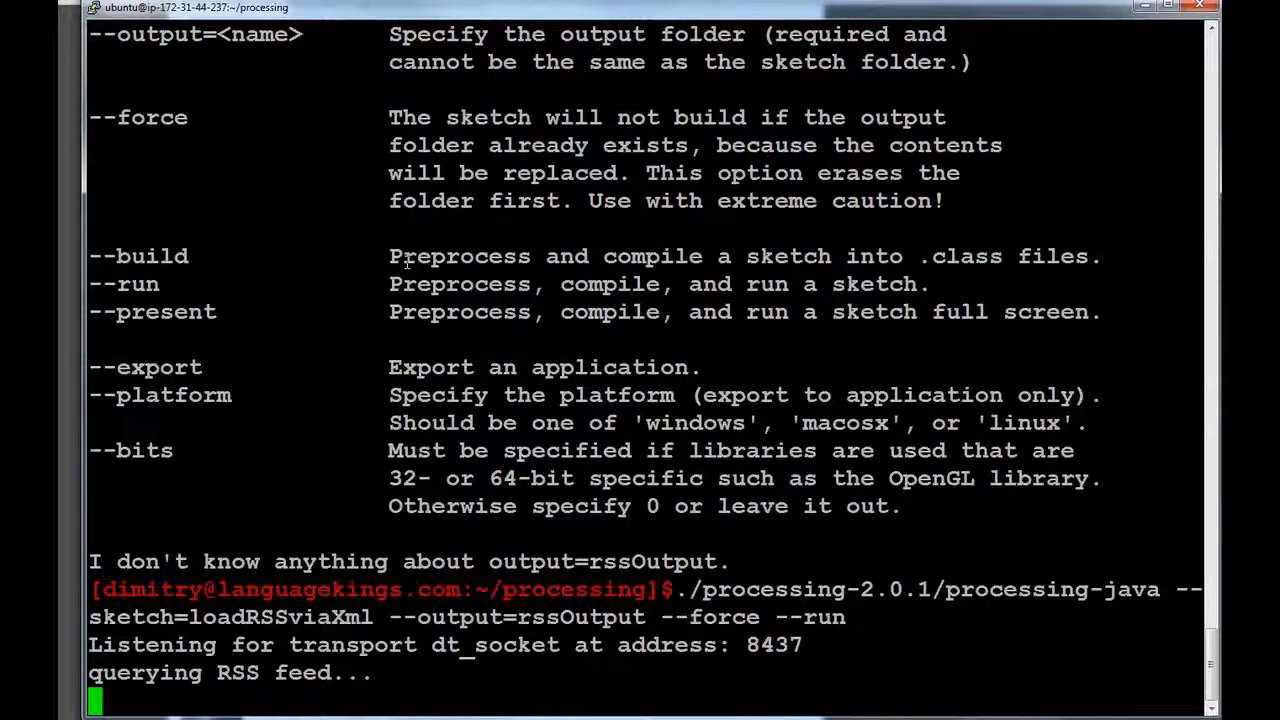
mouse_move(404, 664)
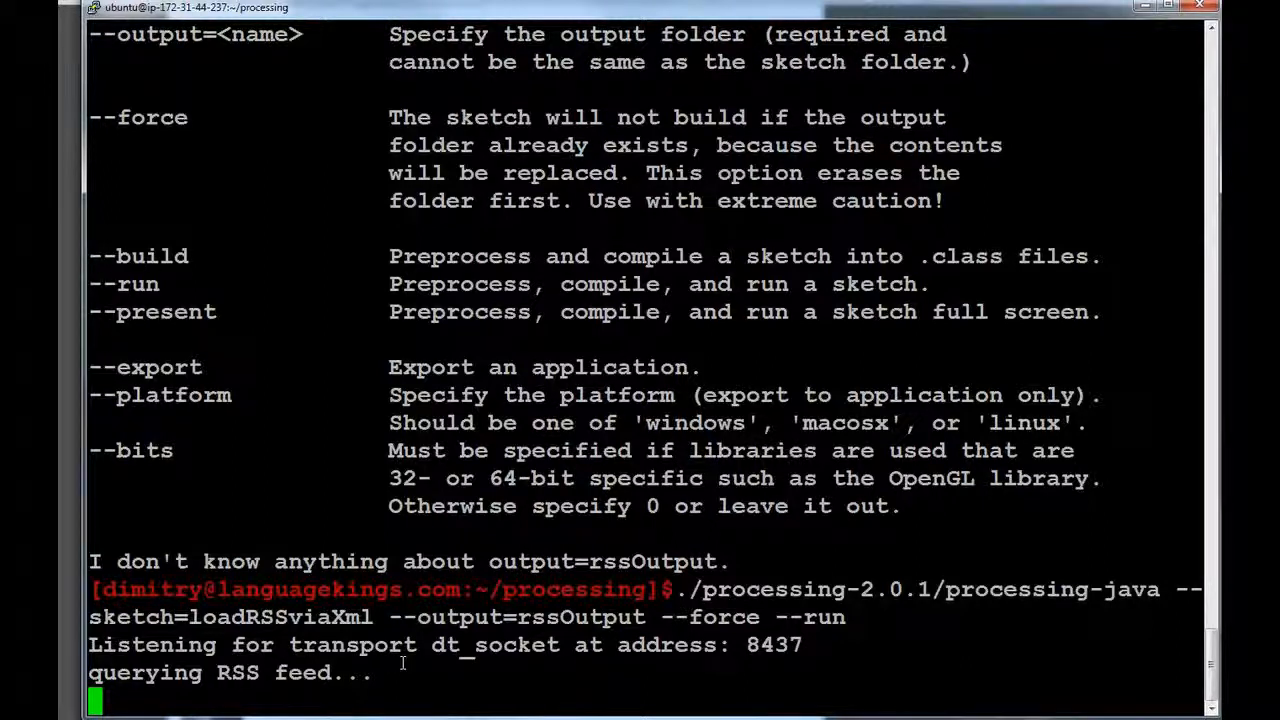
Let the run finish and scroll through the printed forum post titles and dates until "Finished.".
scroll(down, 3)
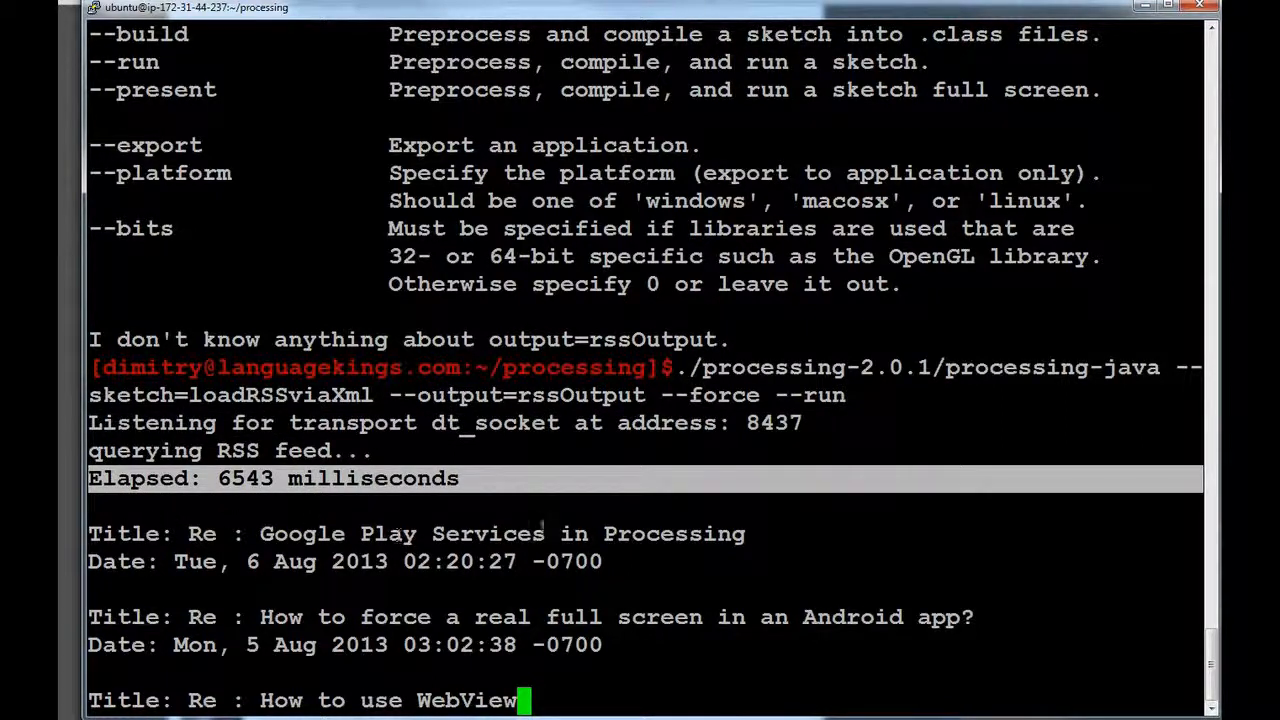
mouse_move(716, 562)
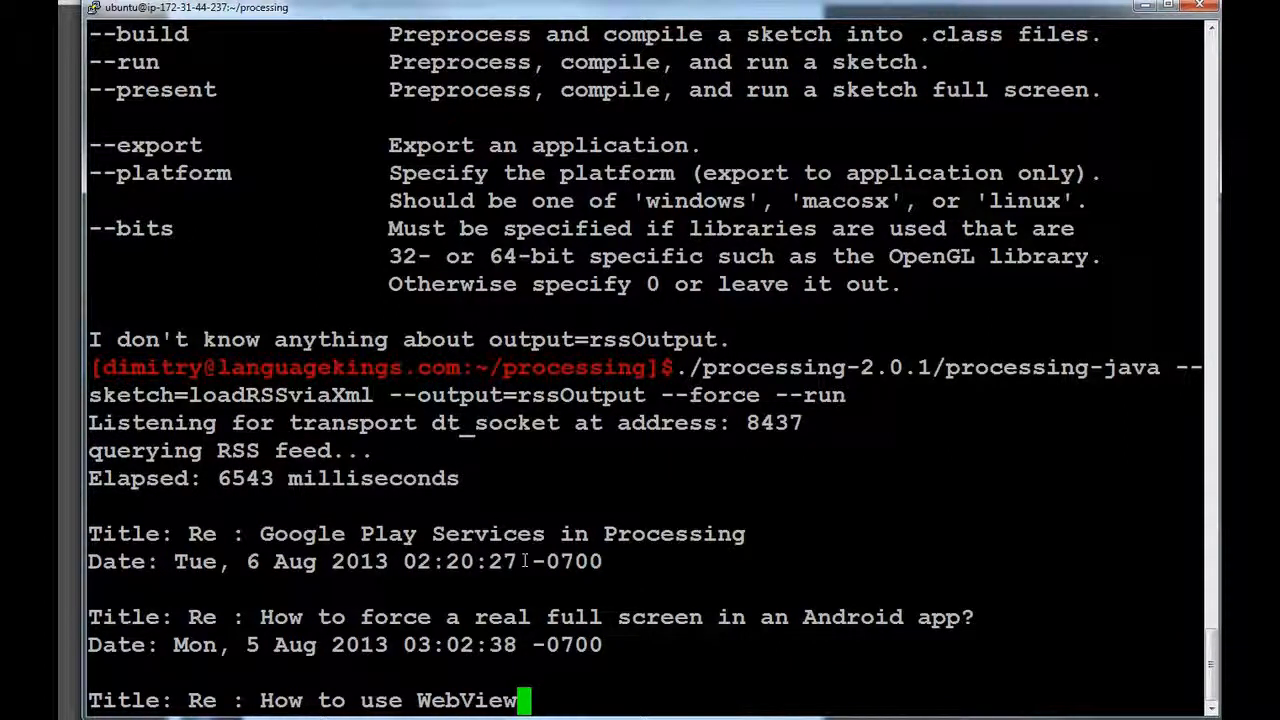
key(Return)
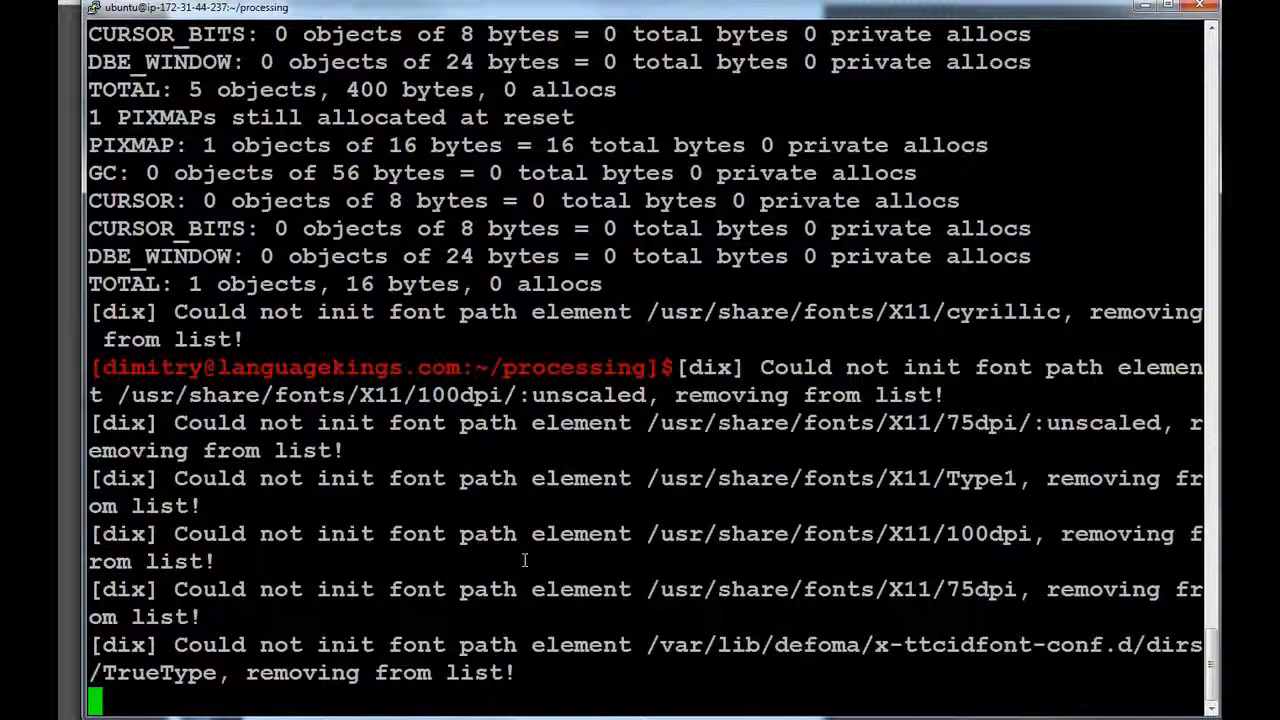
scroll(up, 3)
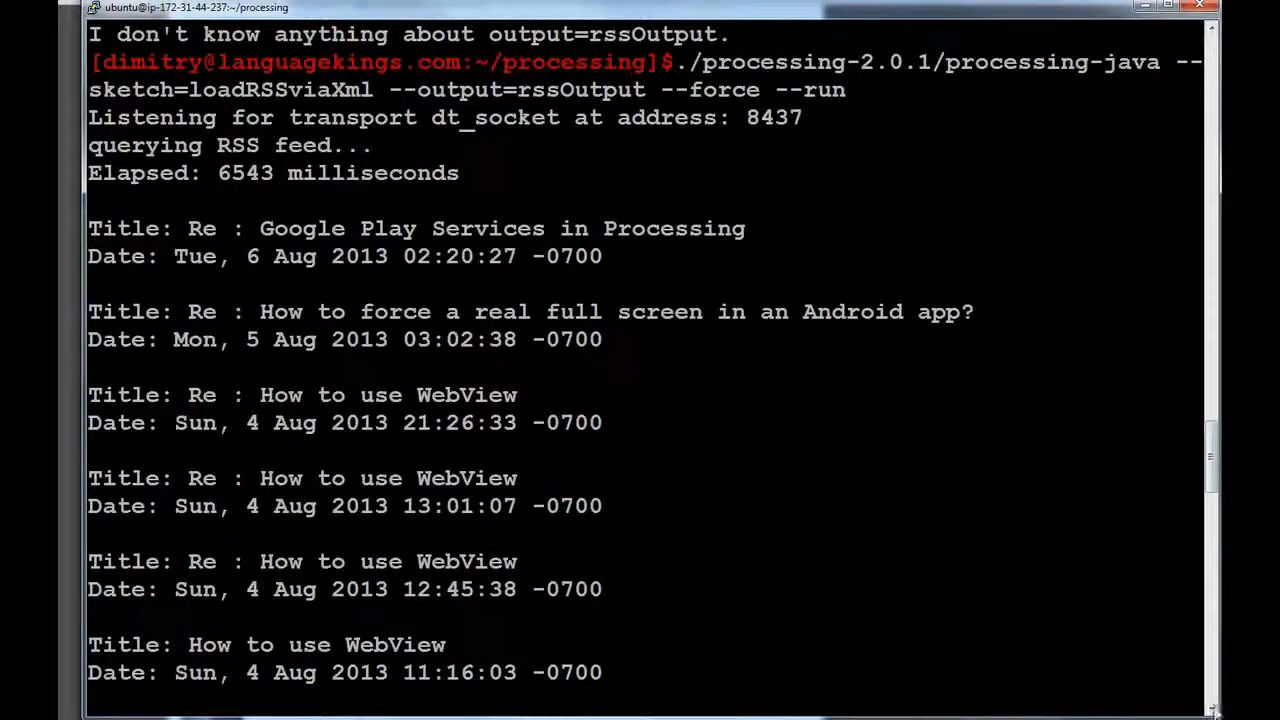
scroll(down, 3)
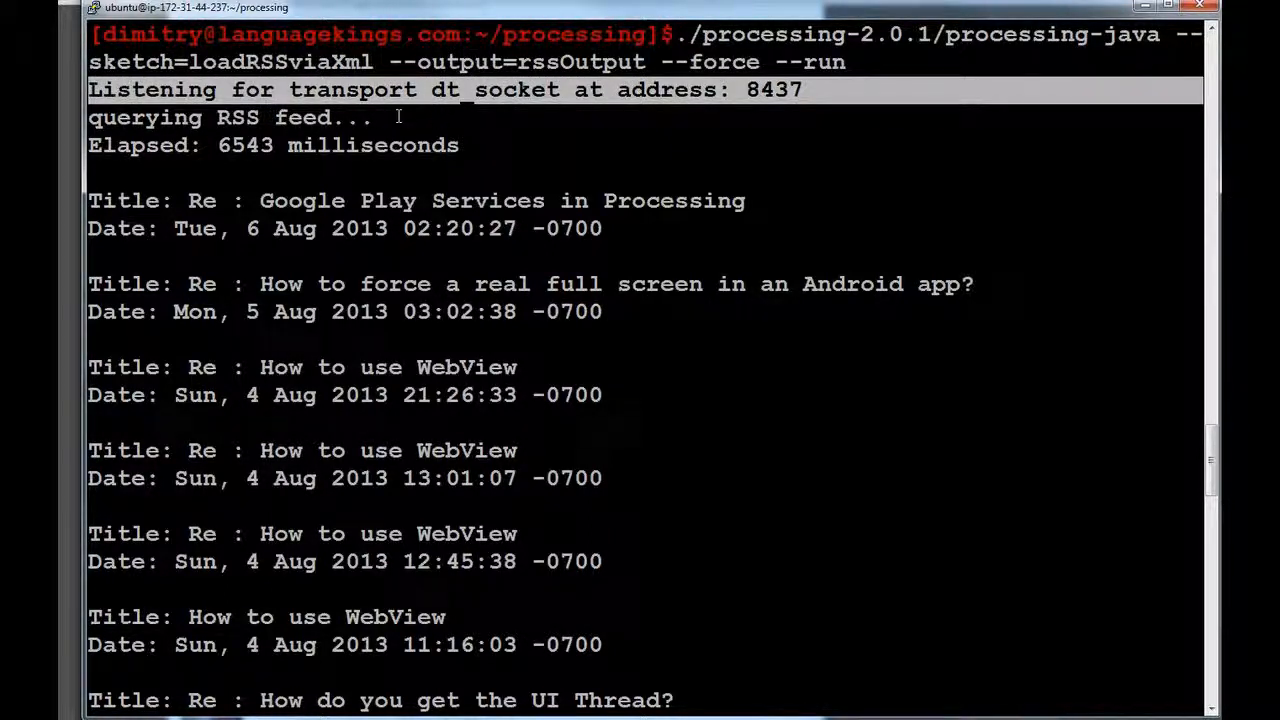
mouse_move(624, 656)
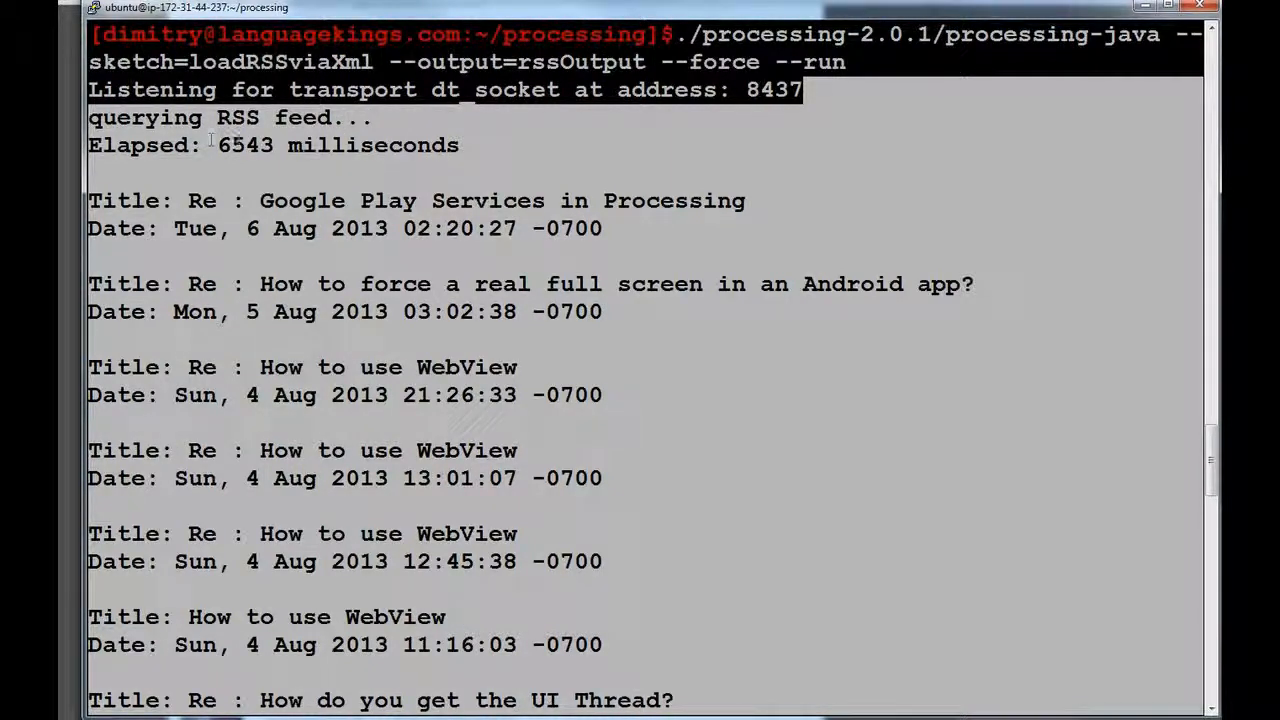
mouse_move(238, 156)
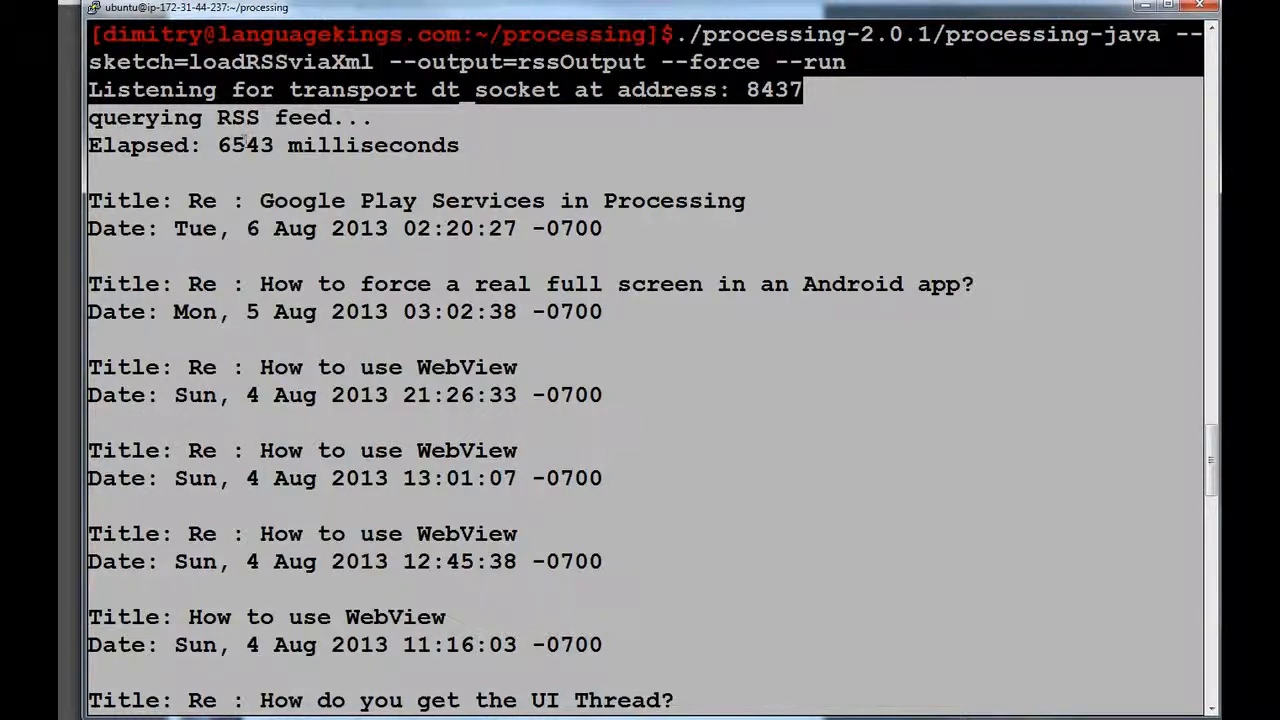
mouse_move(168, 400)
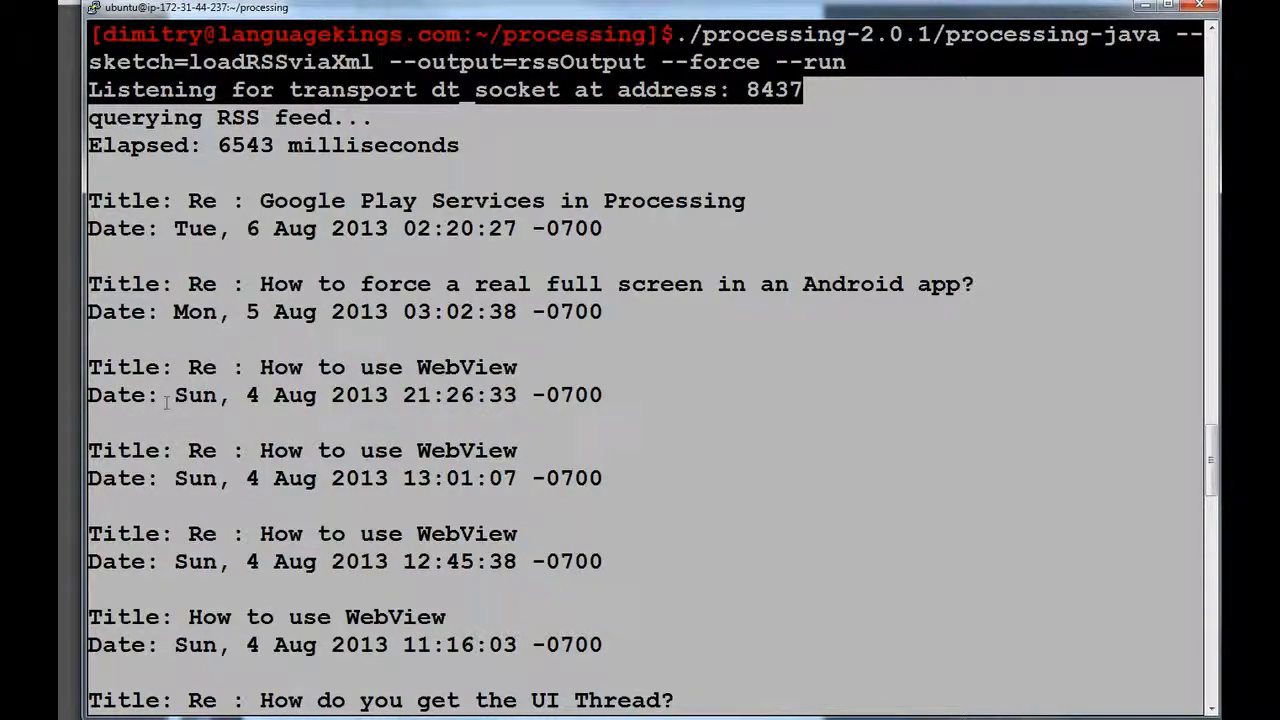
mouse_move(284, 210)
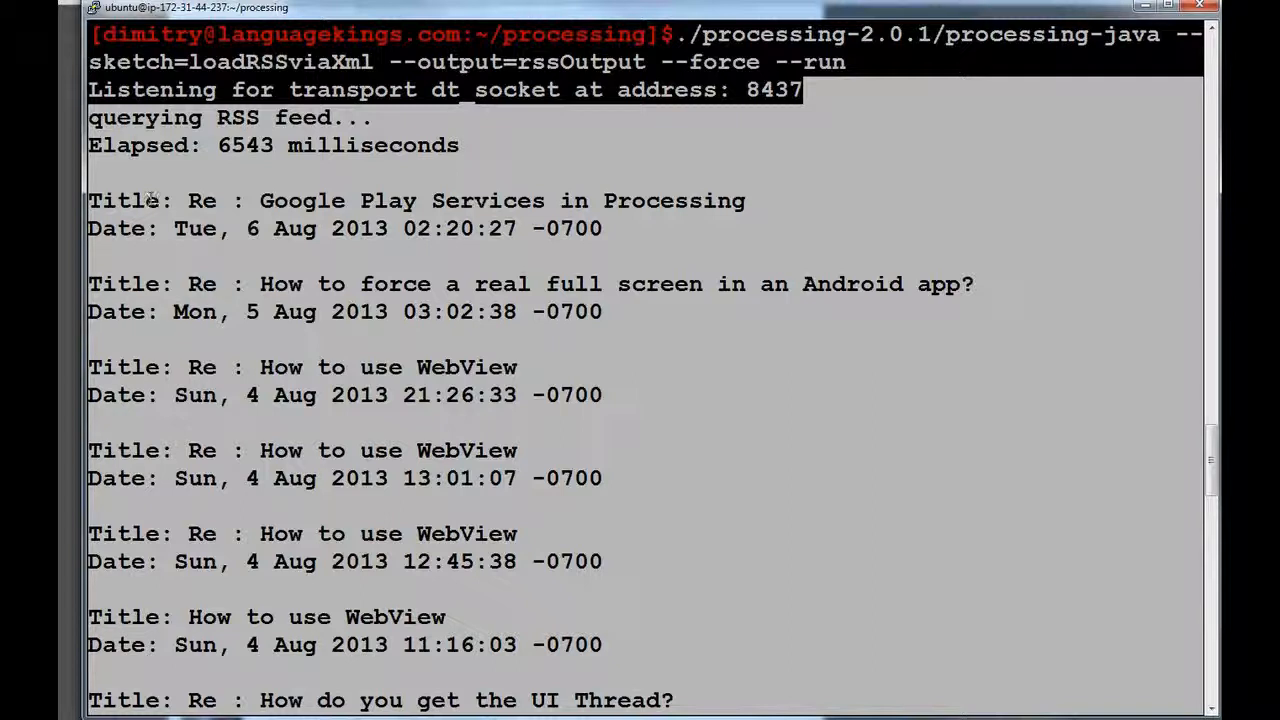
mouse_move(456, 404)
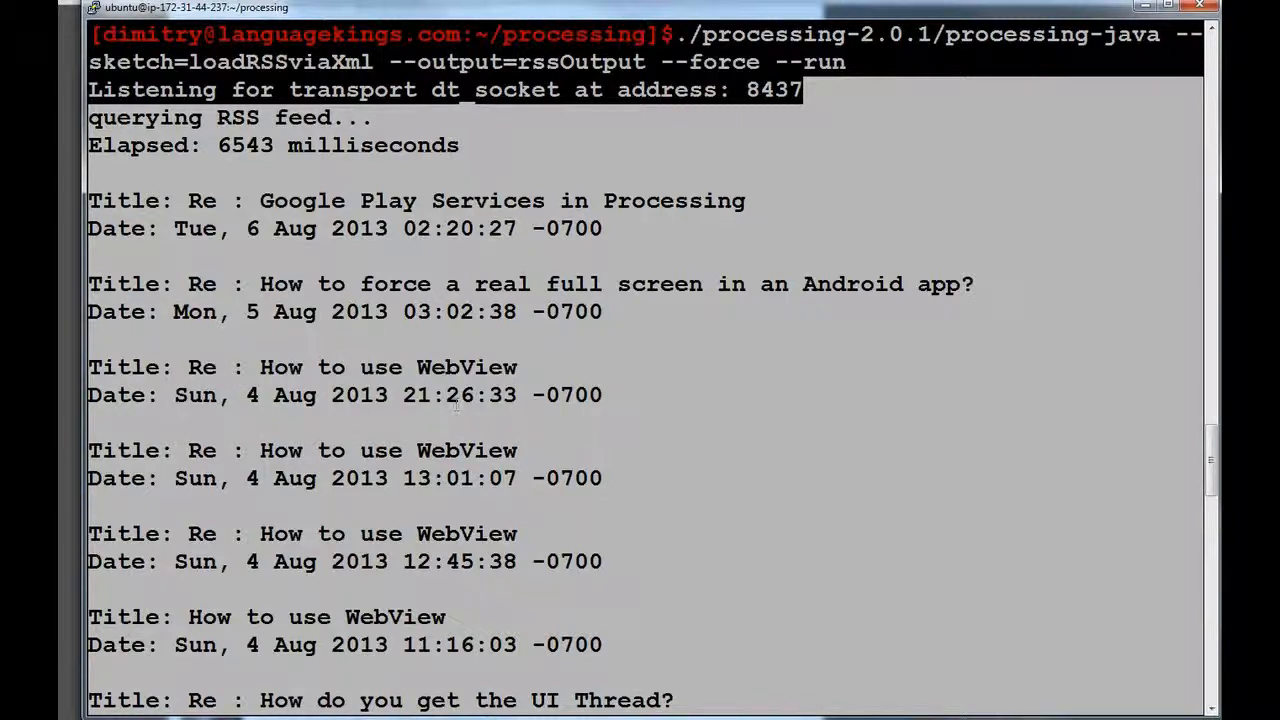
scroll(down, 3)
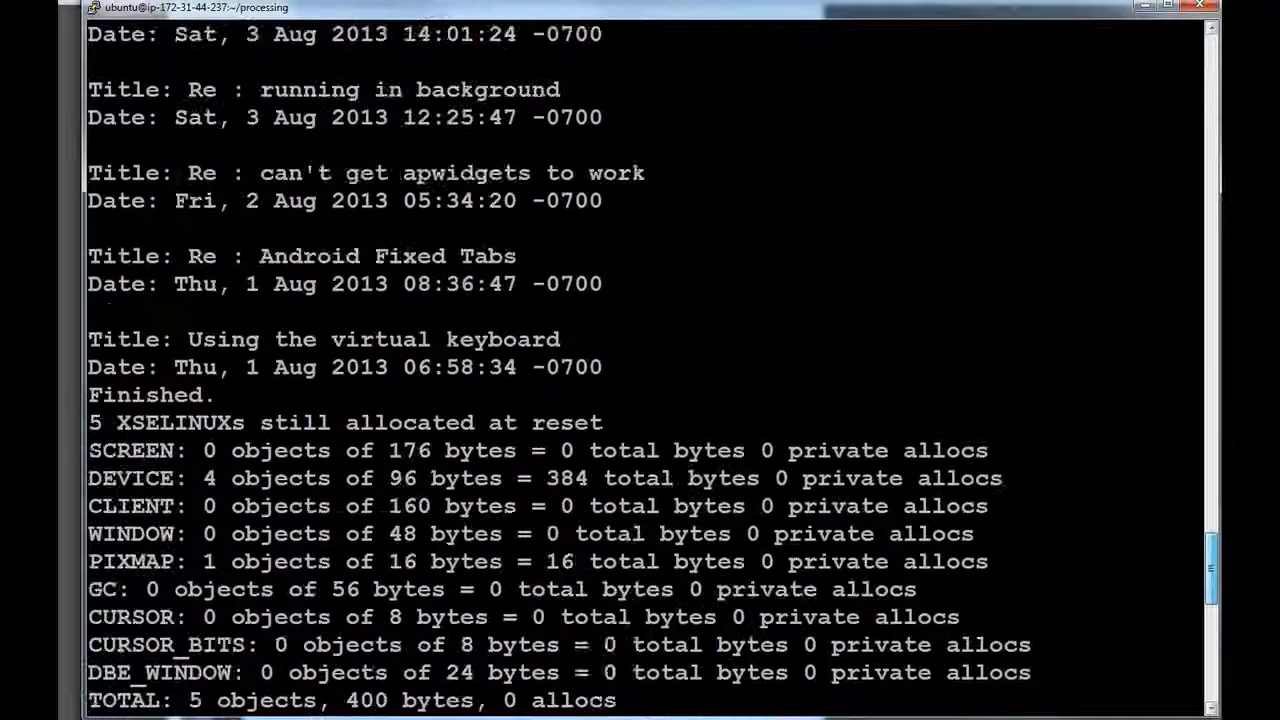
scroll(down, 3)
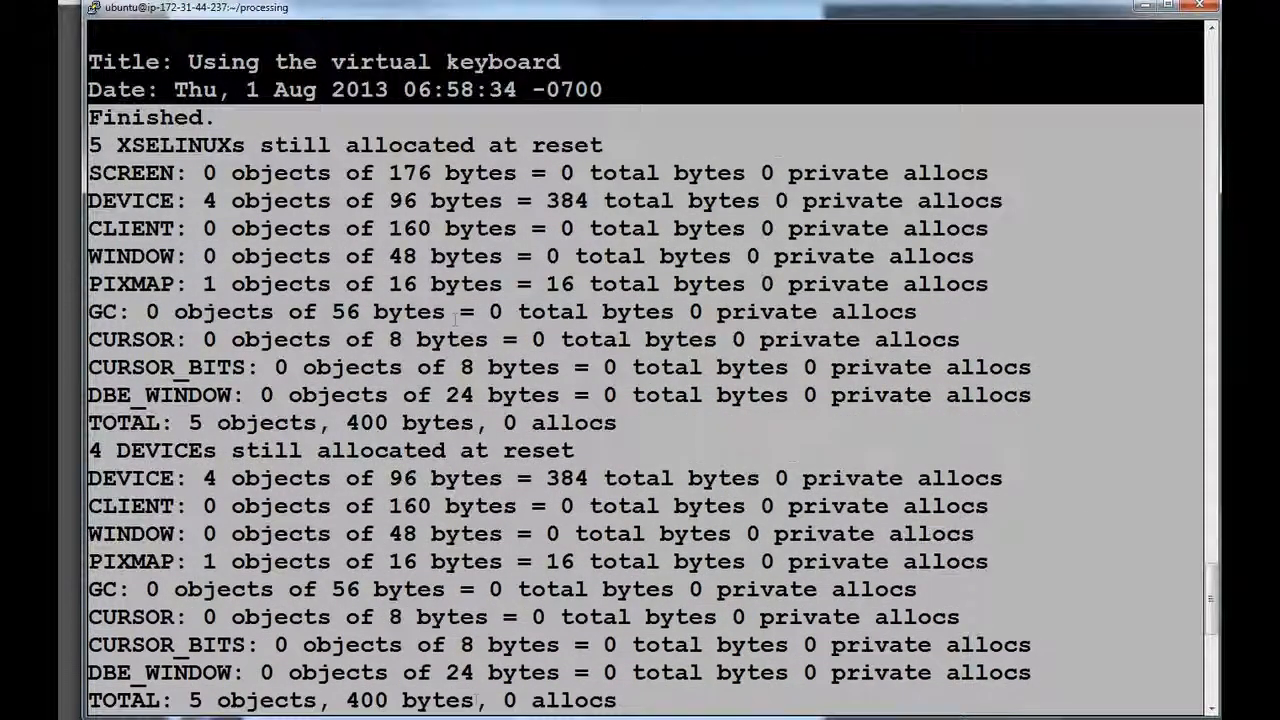
scroll(down, 3)
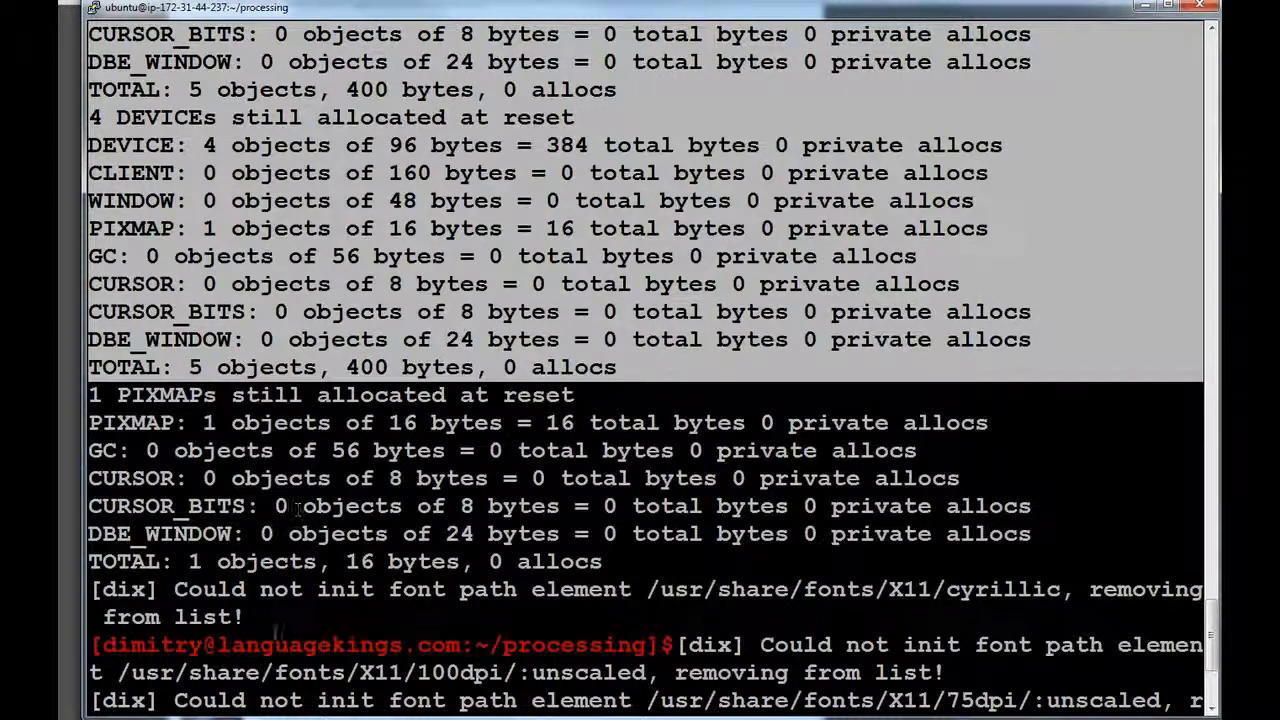
scroll(down, 3)
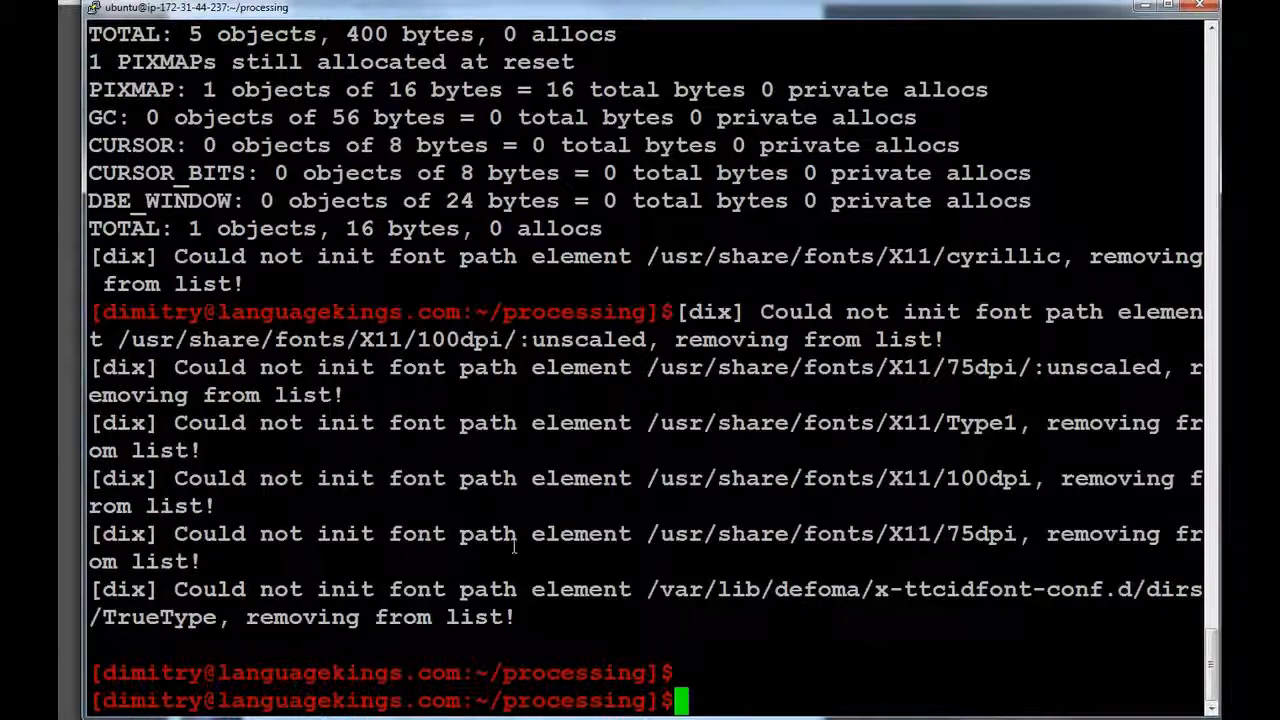
mouse_move(558, 440)
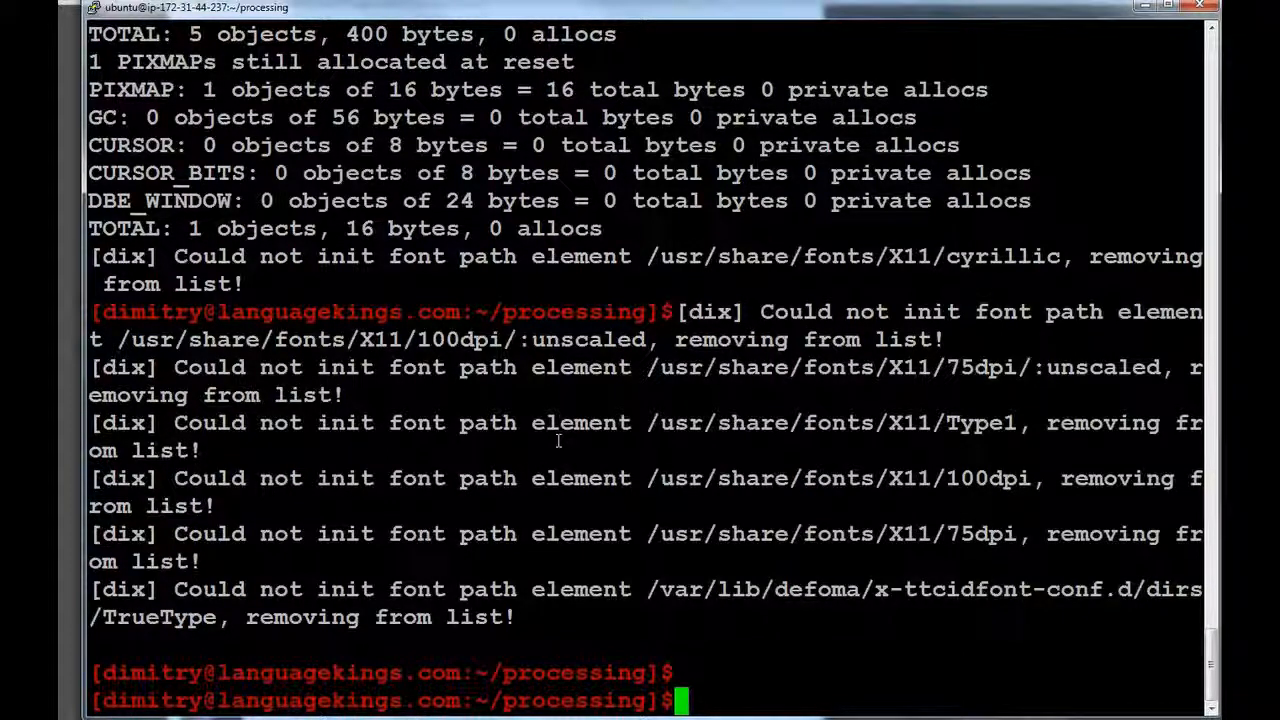